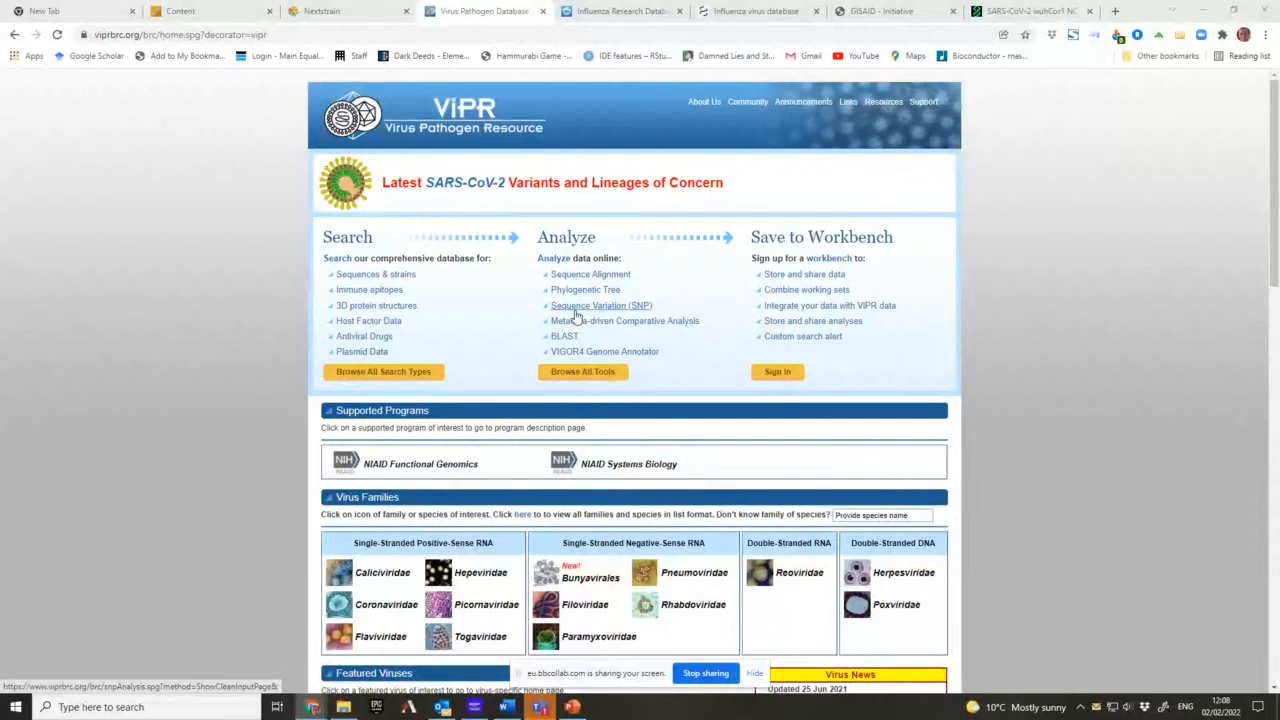
mouse_move(514, 332)
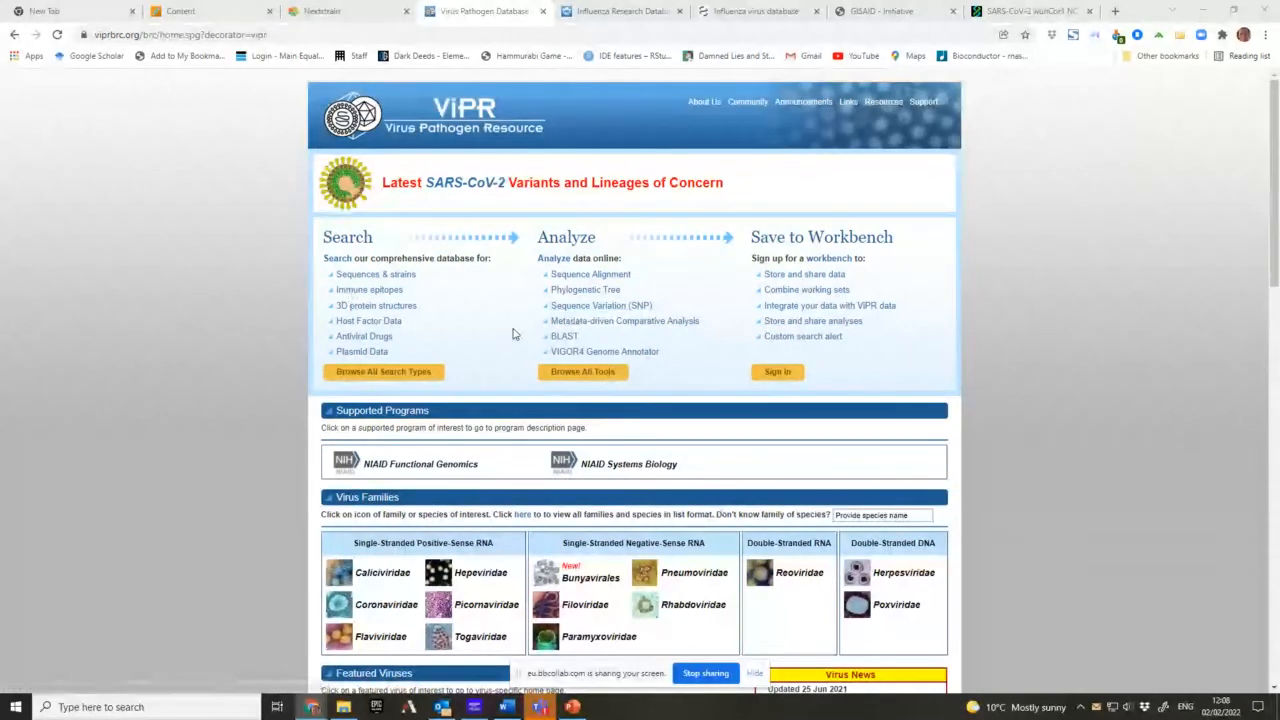
mouse_move(732, 476)
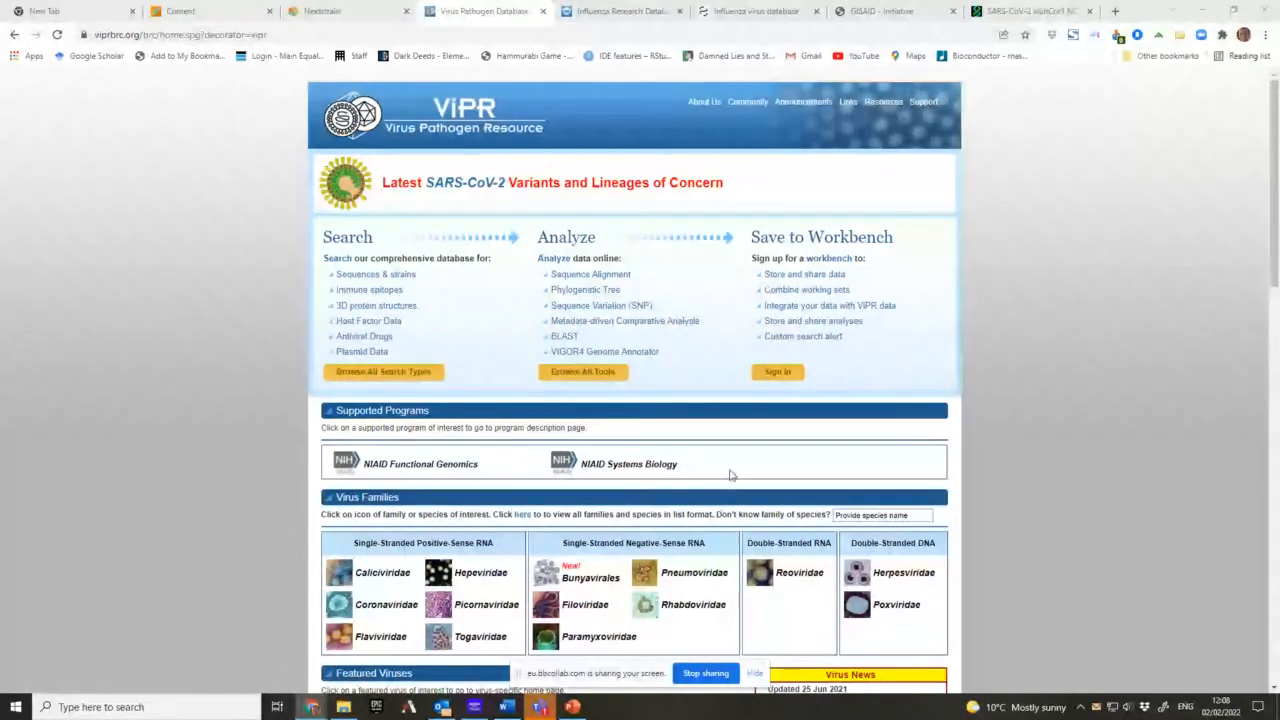
- Browse the ViPR home page and its Featured Viruses listing
scroll("down", 3)
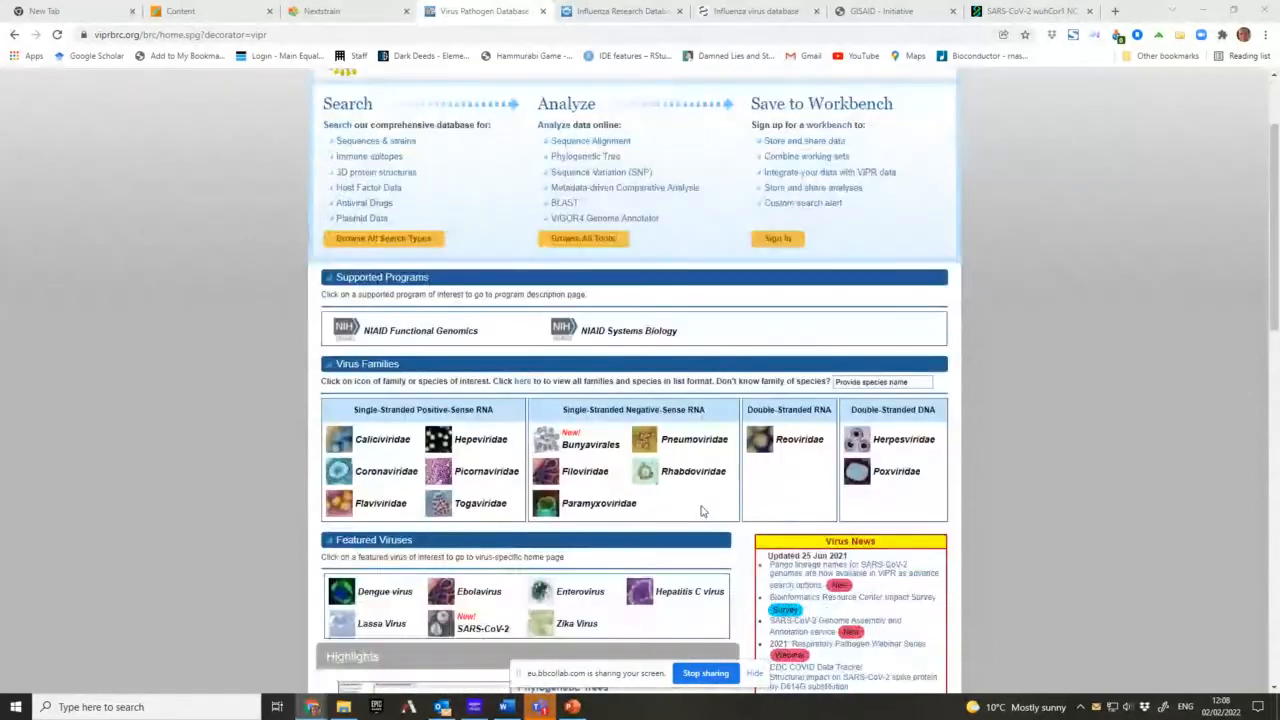
scroll("down", 3)
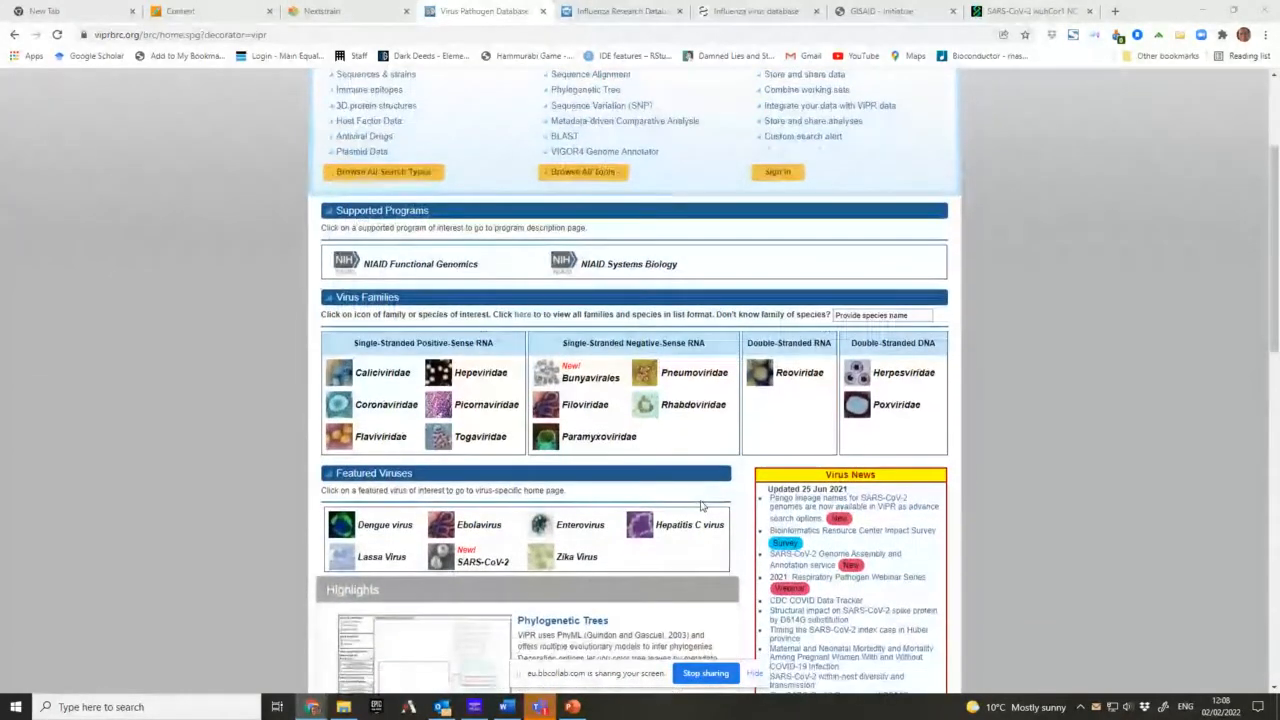
scroll("up", 3)
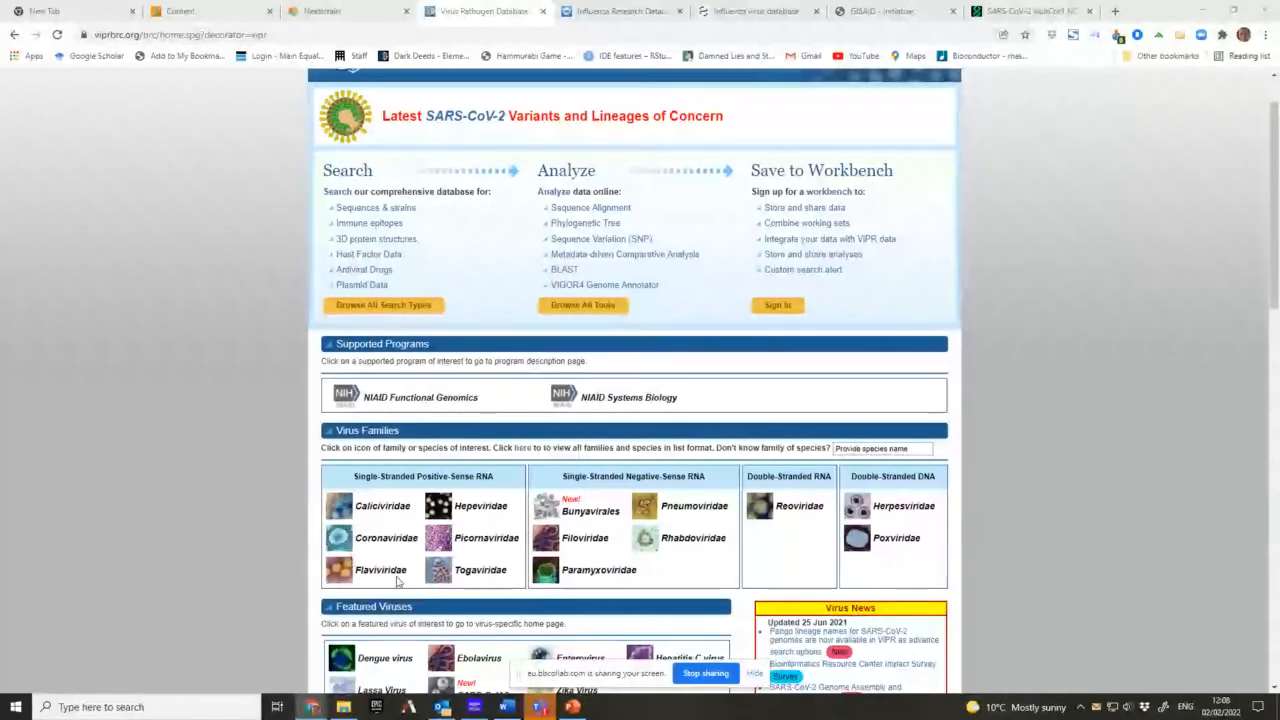
mouse_move(470, 494)
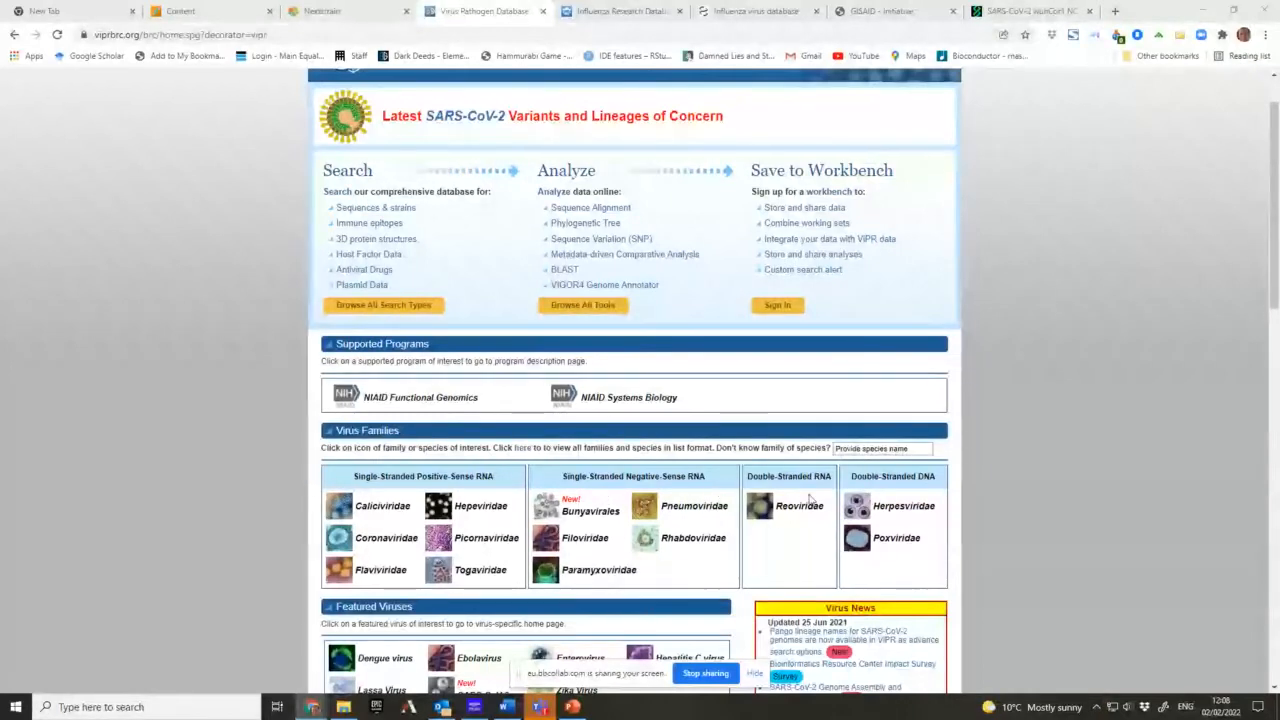
mouse_move(940, 492)
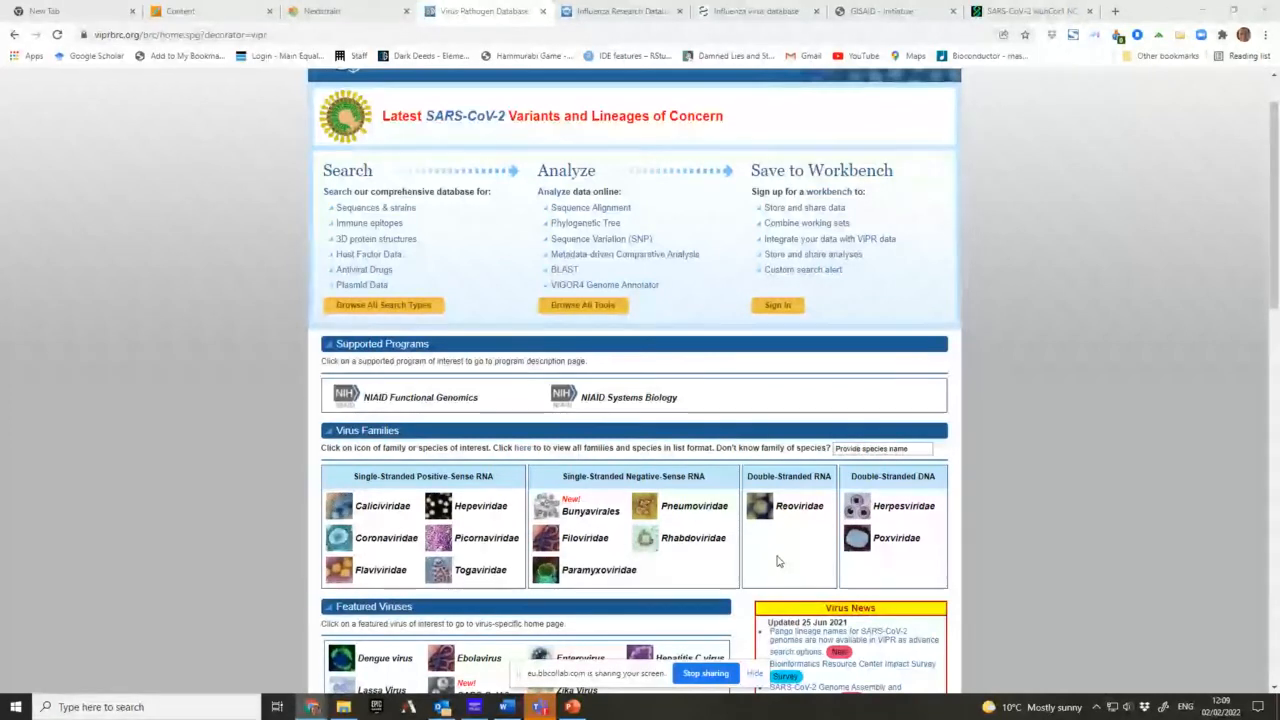
mouse_move(904, 518)
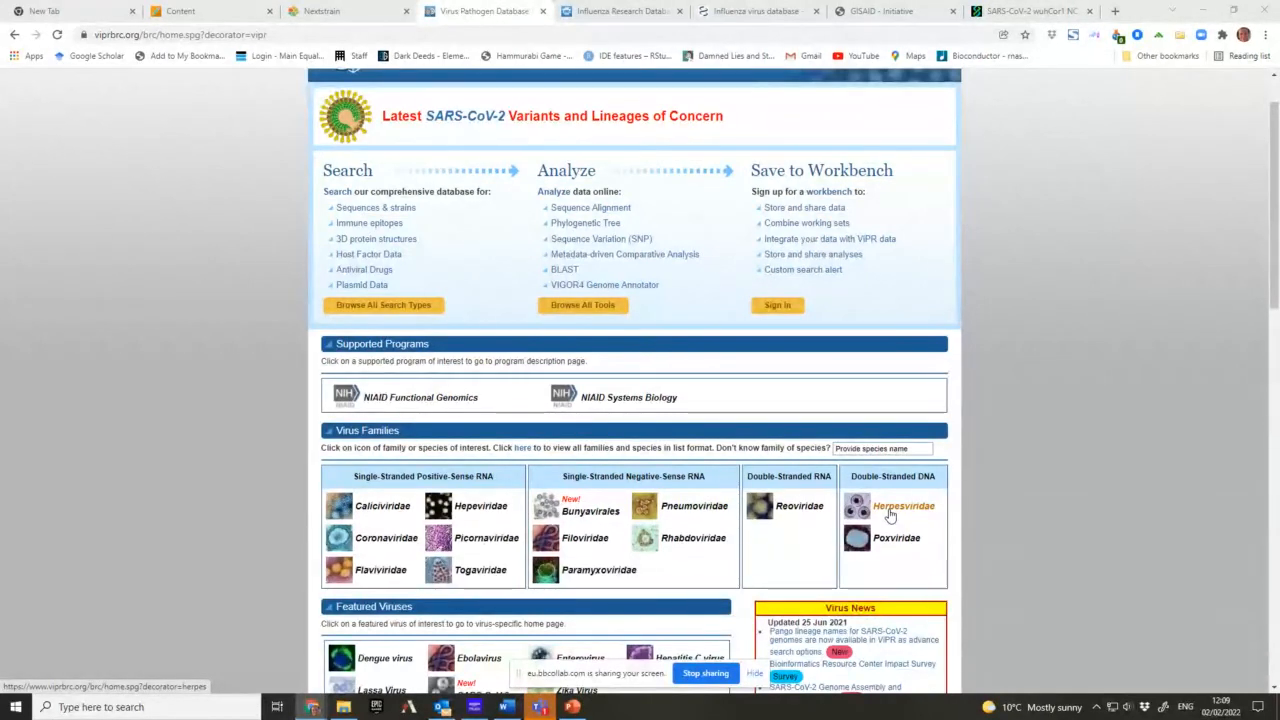
scroll("down", 3)
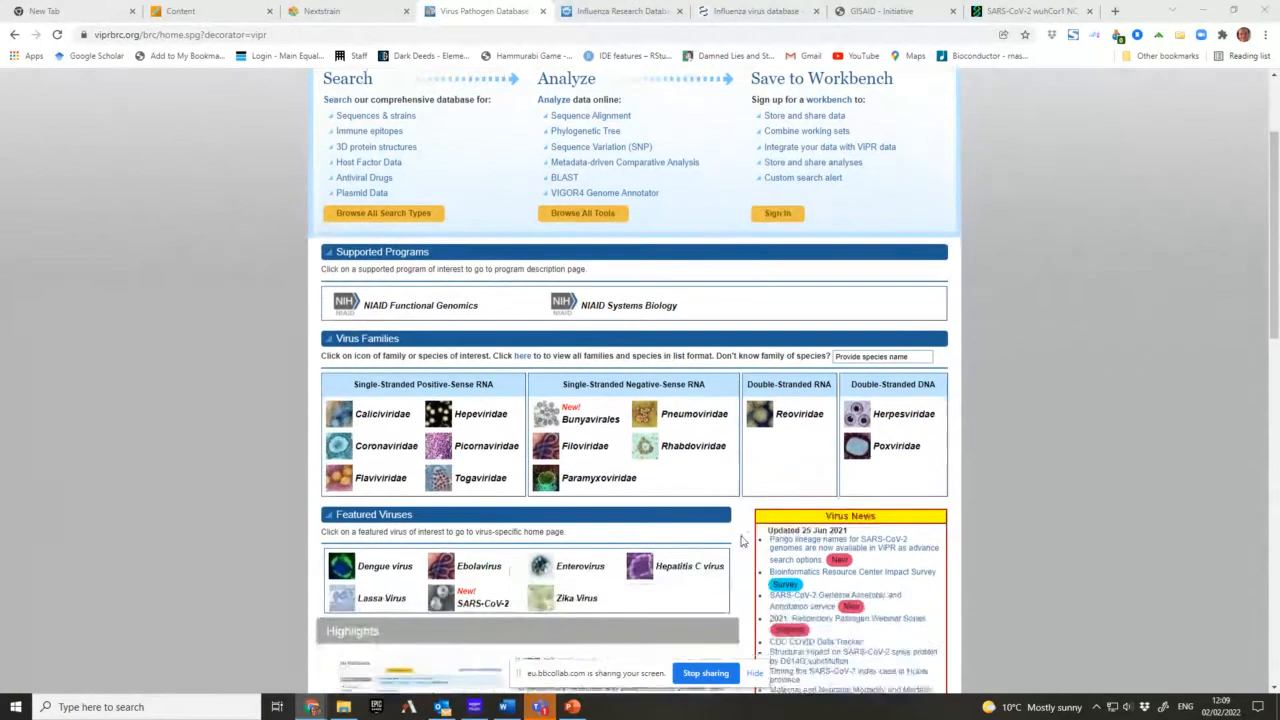
scroll("down", 3)
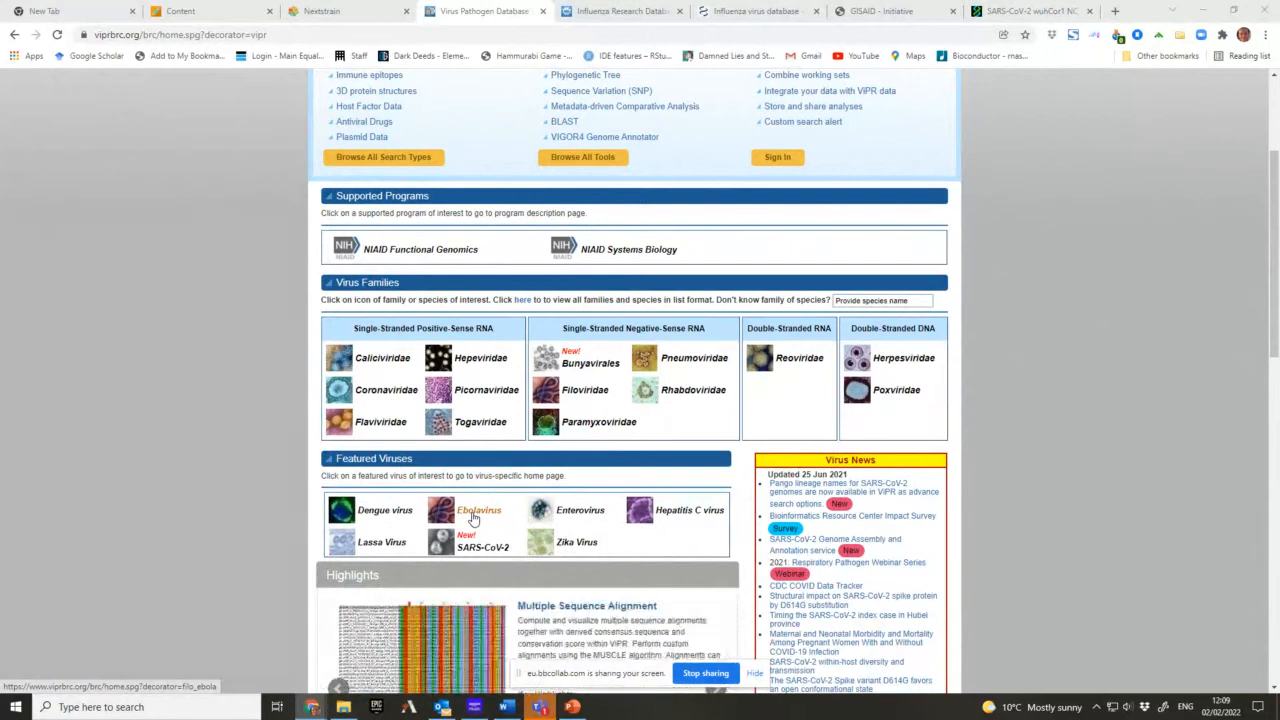
mouse_move(590, 364)
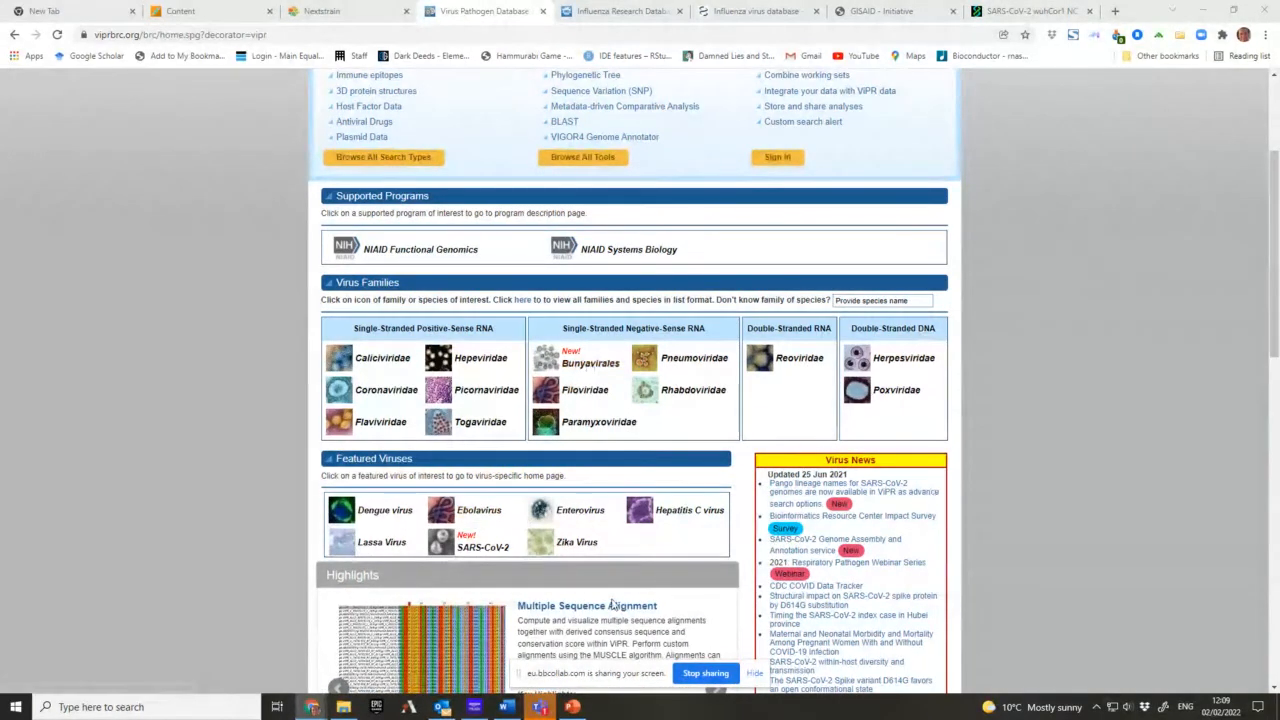
mouse_move(684, 518)
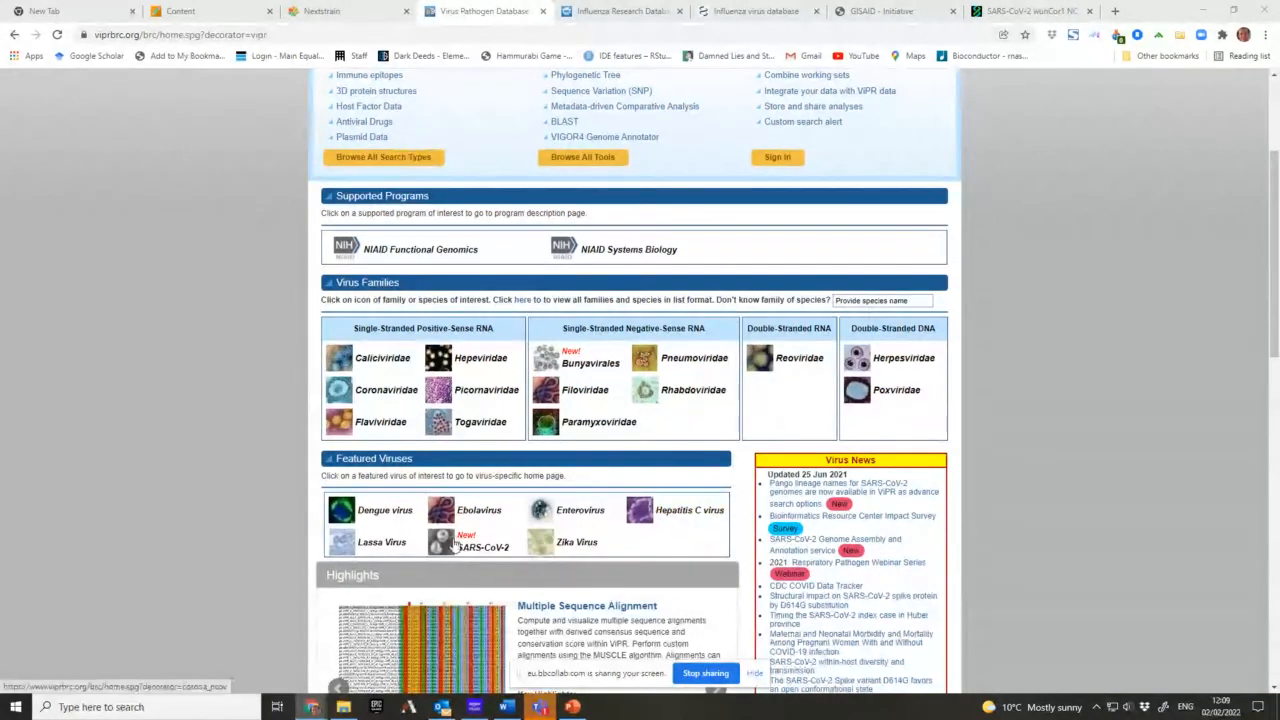
left_click(480, 544)
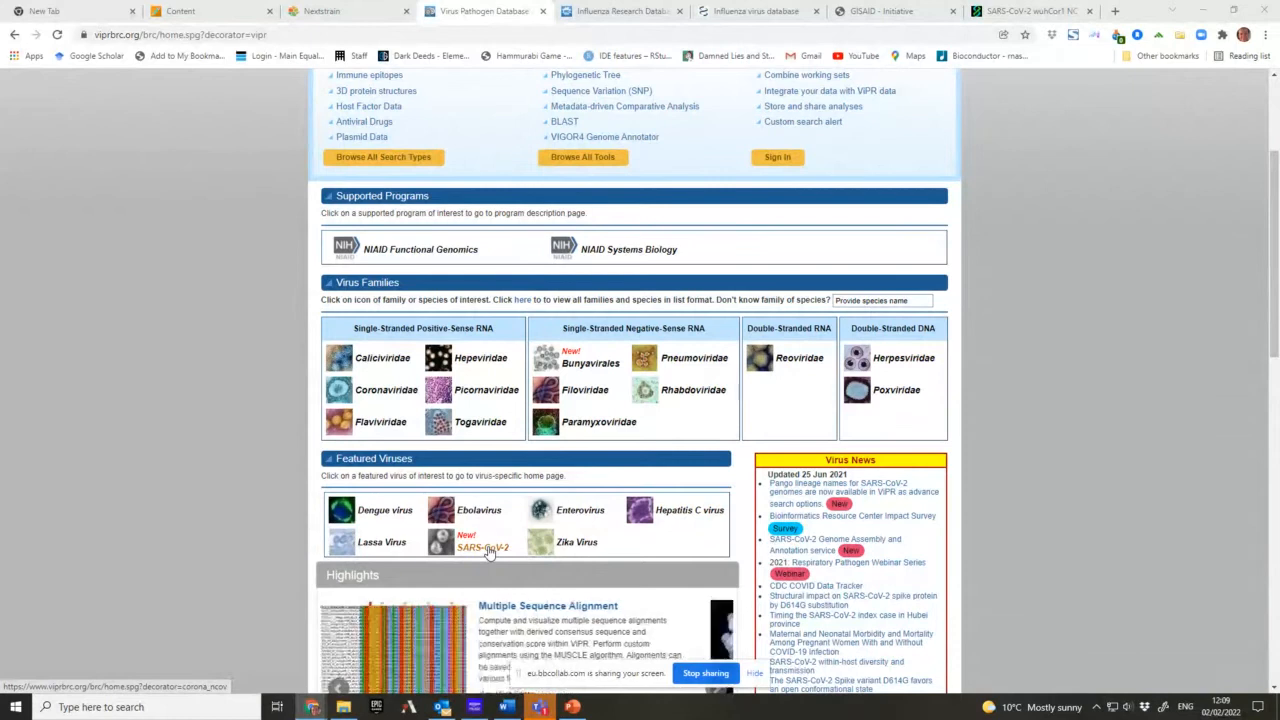
scroll("up", 3)
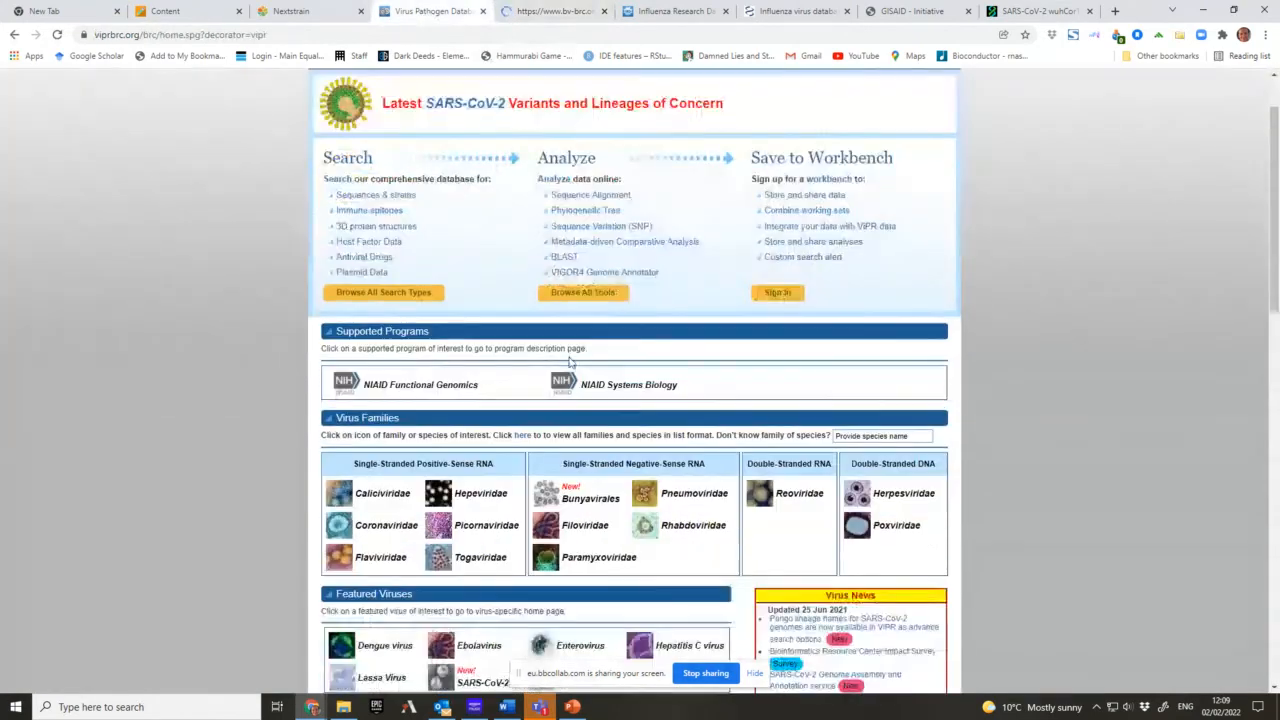
scroll("down", 3)
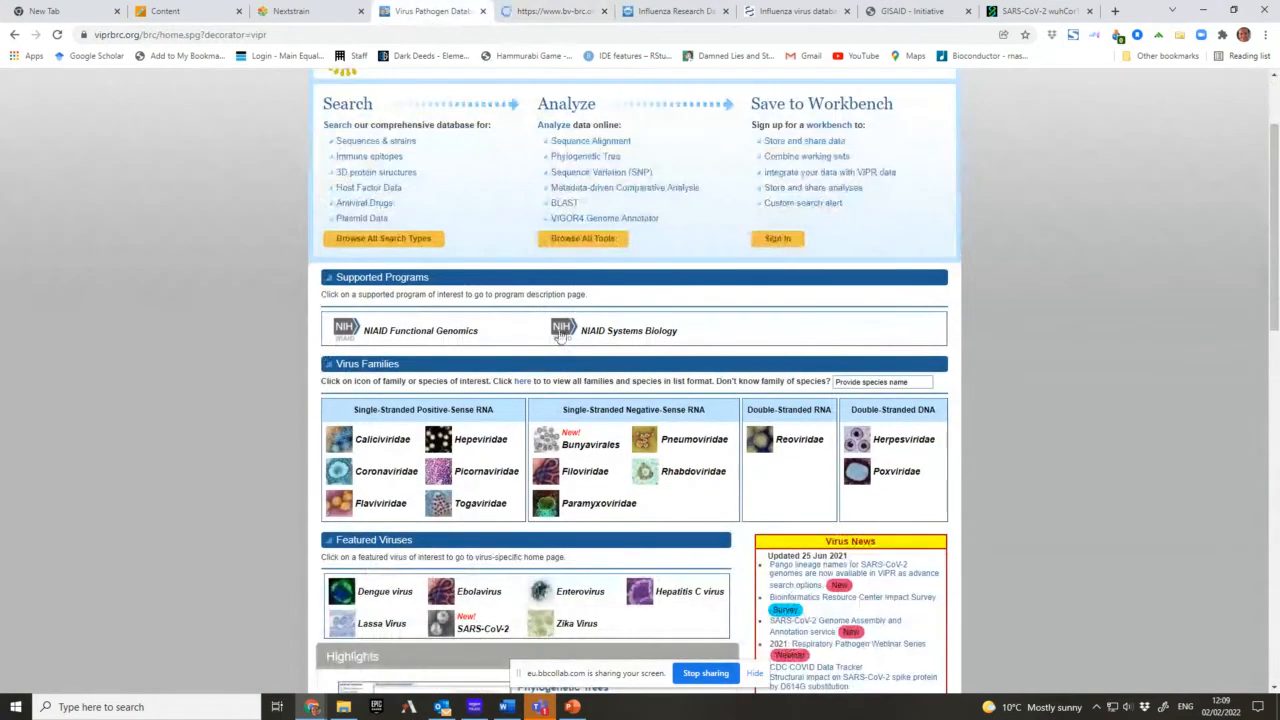
left_click(552, 12)
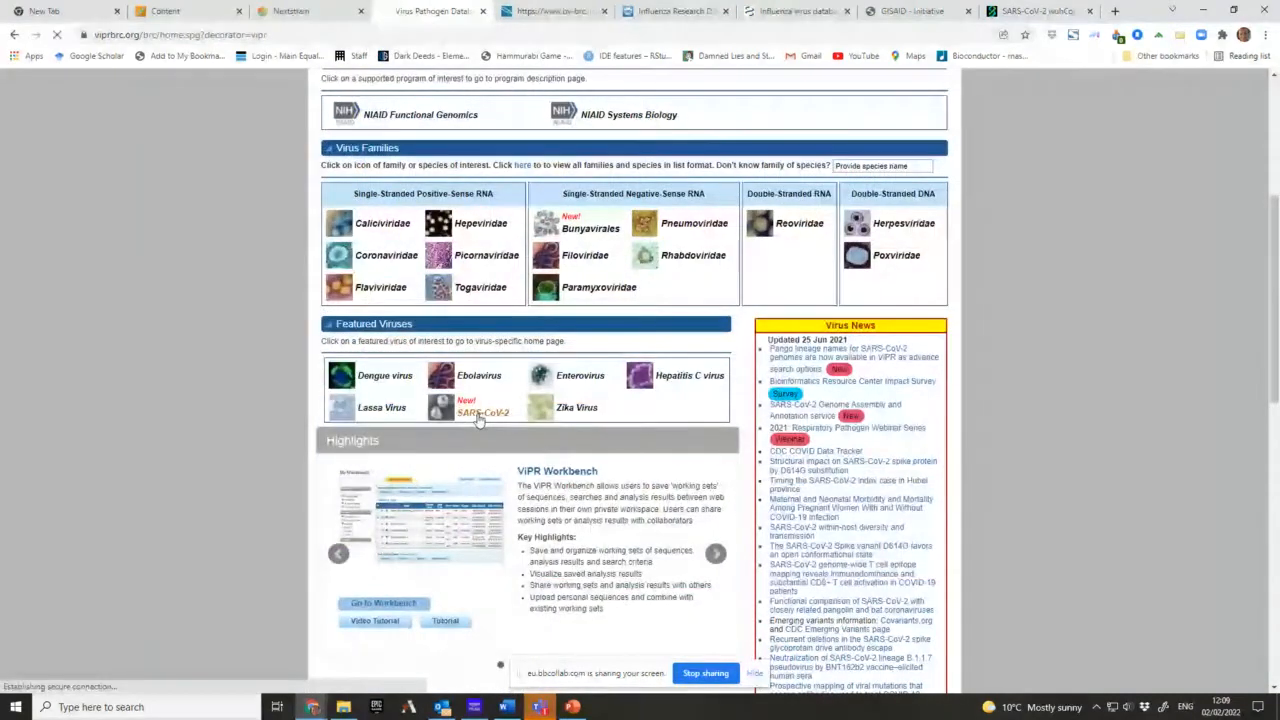
- Go to the SARS-CoV-2 virus page and head toward its Search Data options
left_click(484, 408)
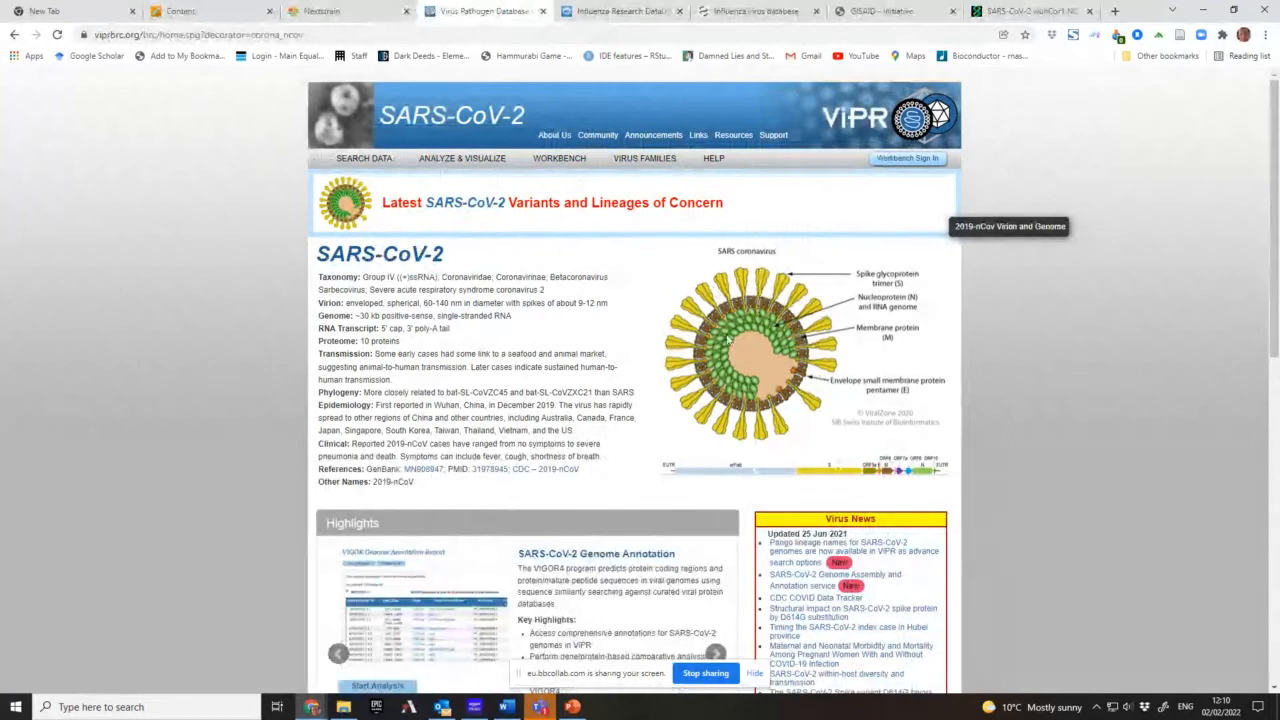
mouse_move(688, 348)
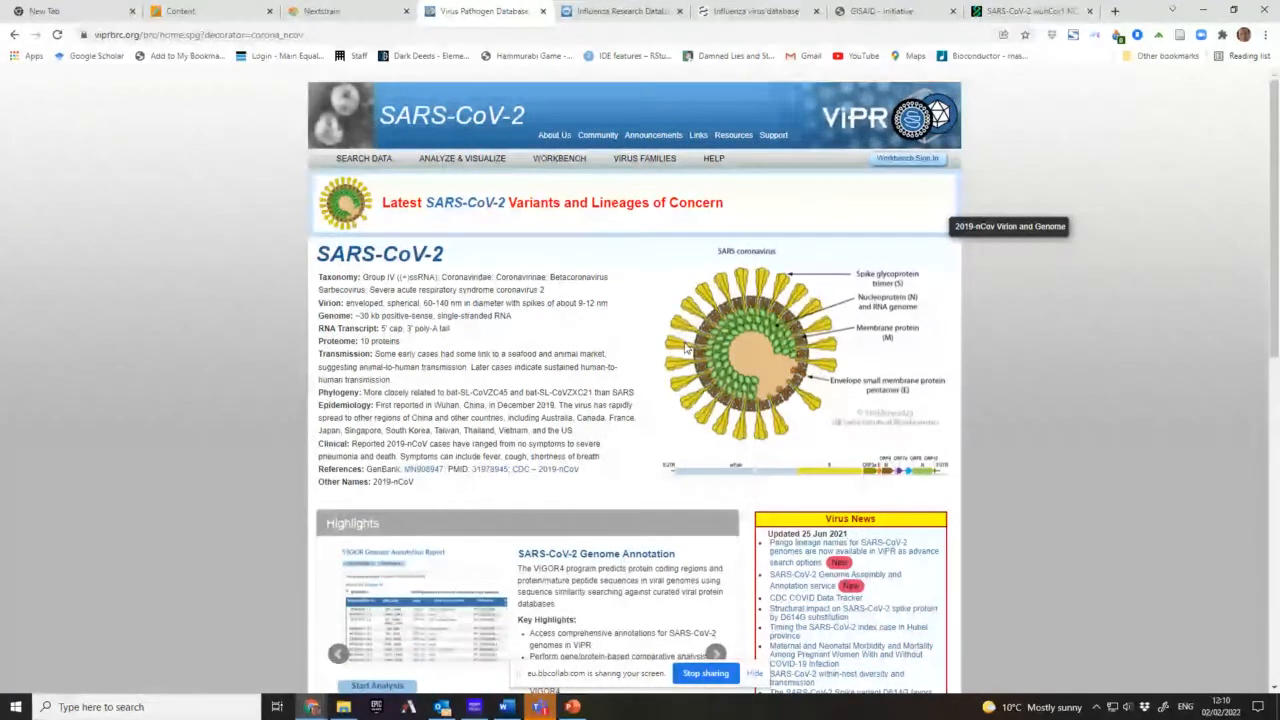
mouse_move(756, 356)
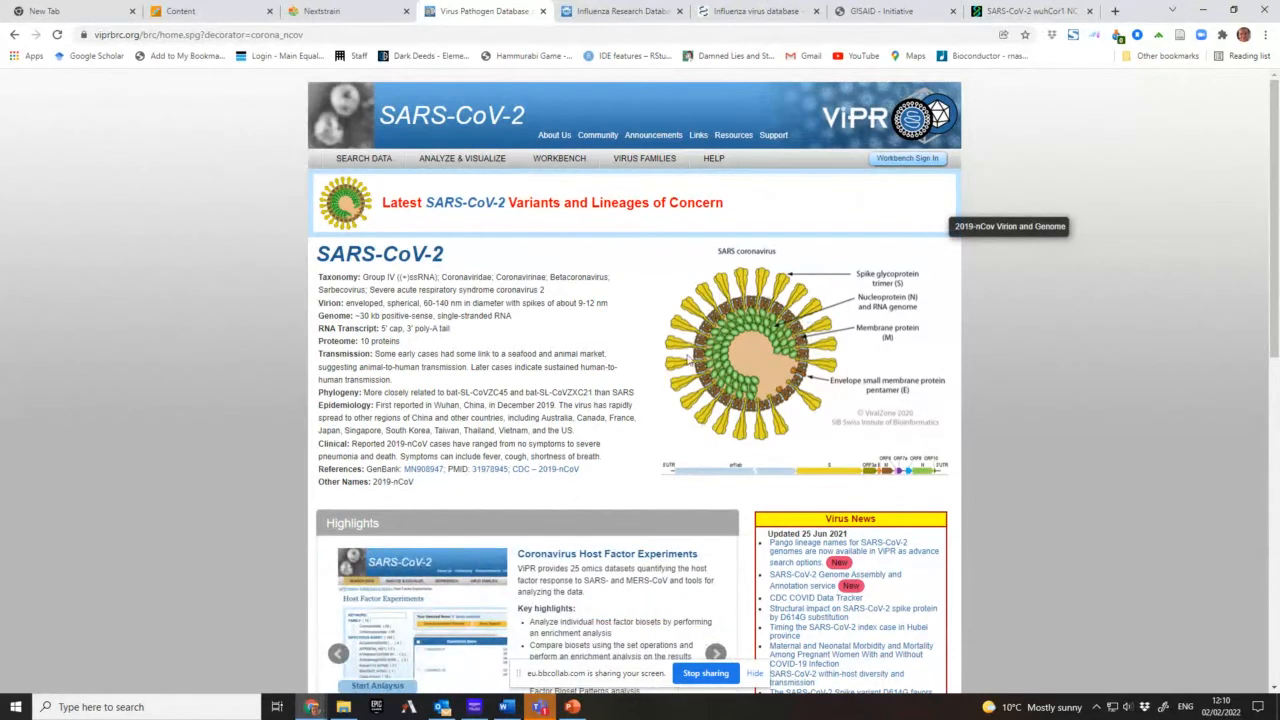
scroll("down", 3)
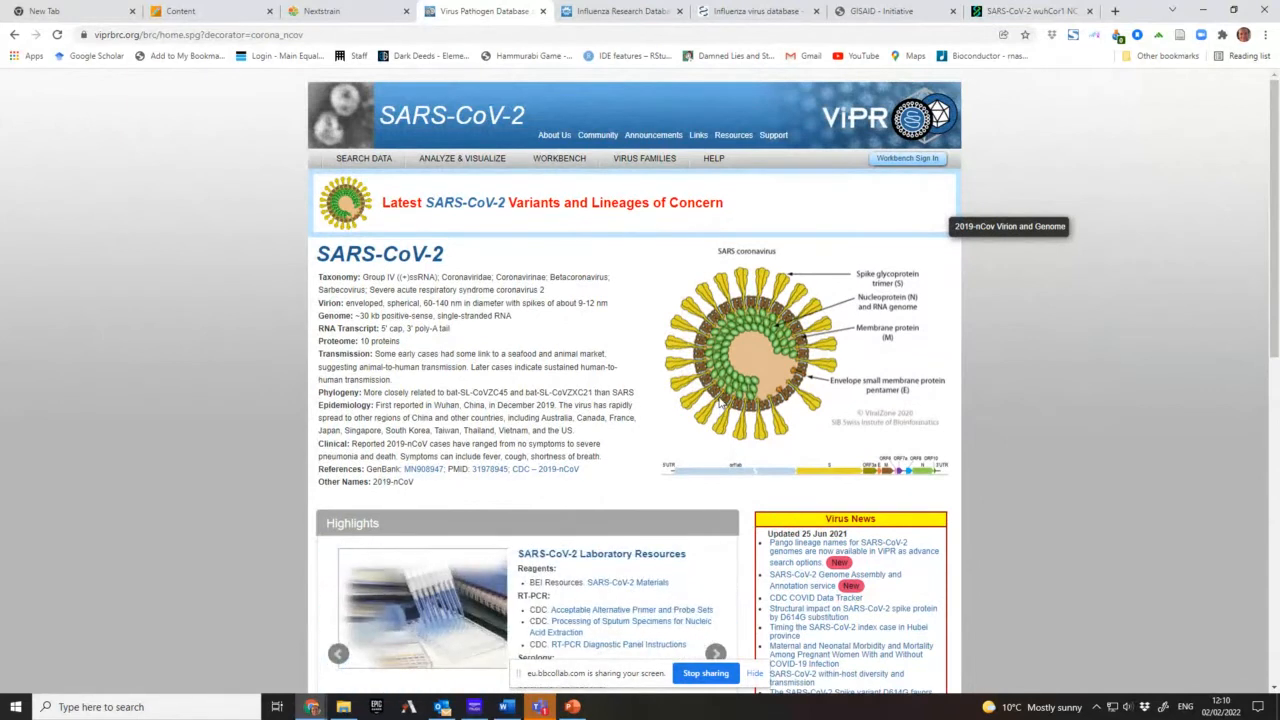
left_click(360, 158)
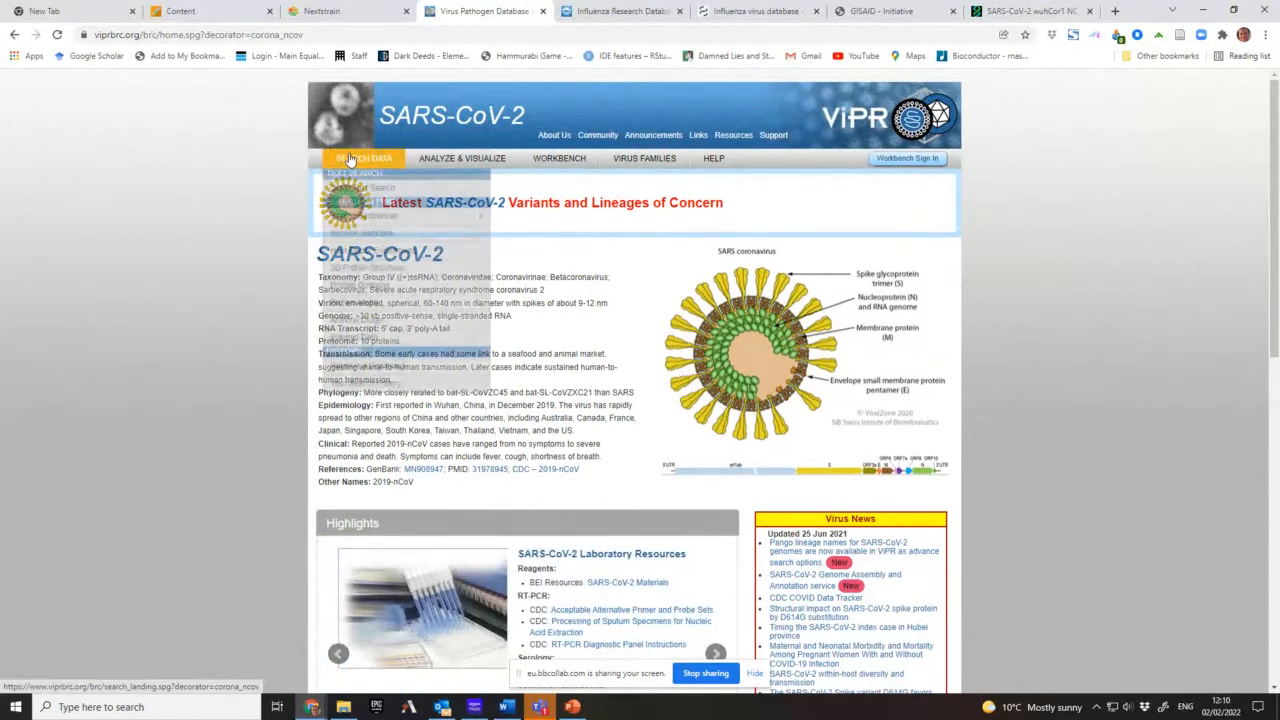
- From the SARS-CoV-2 Search Tools overview, start a Genome data search
left_click(362, 158)
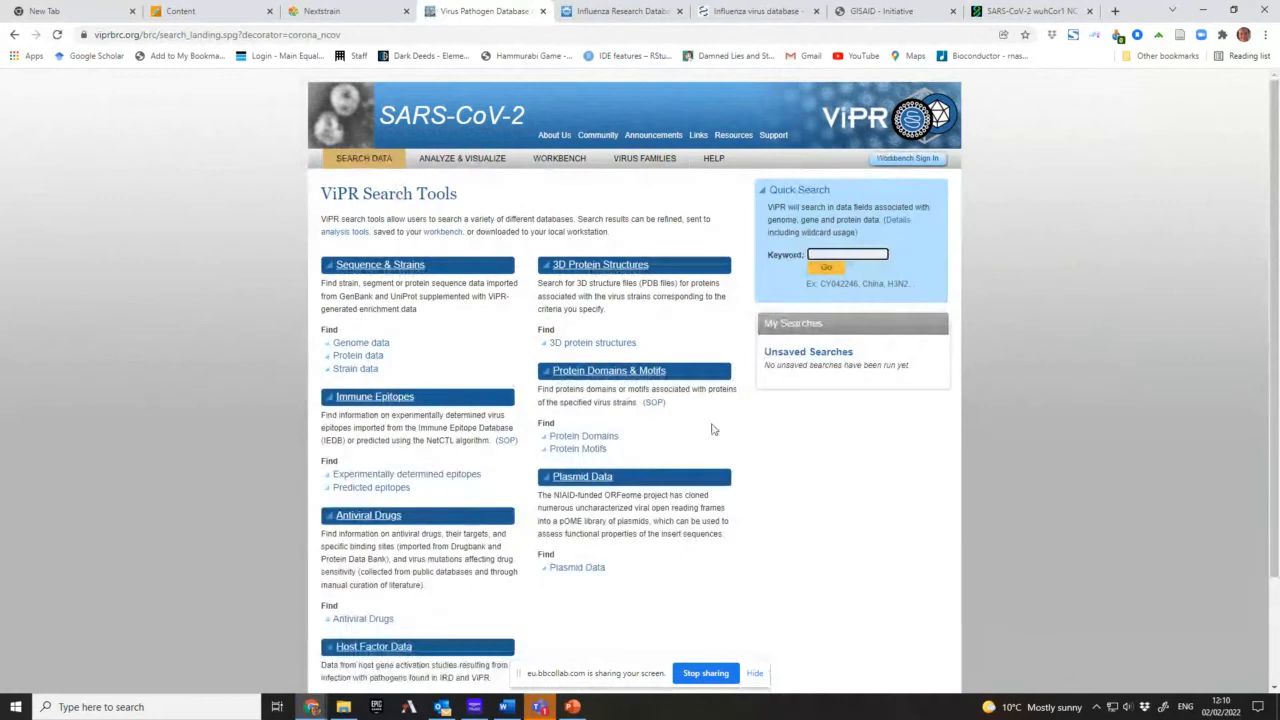
mouse_move(396, 264)
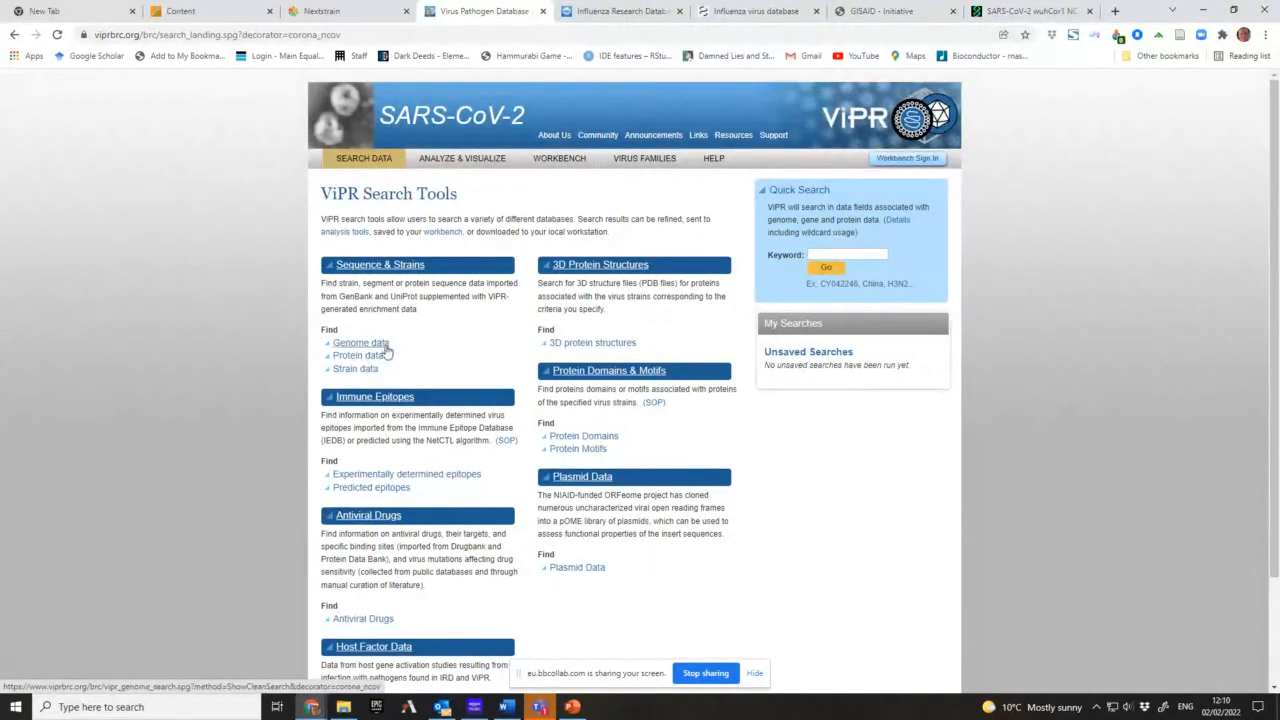
mouse_move(378, 348)
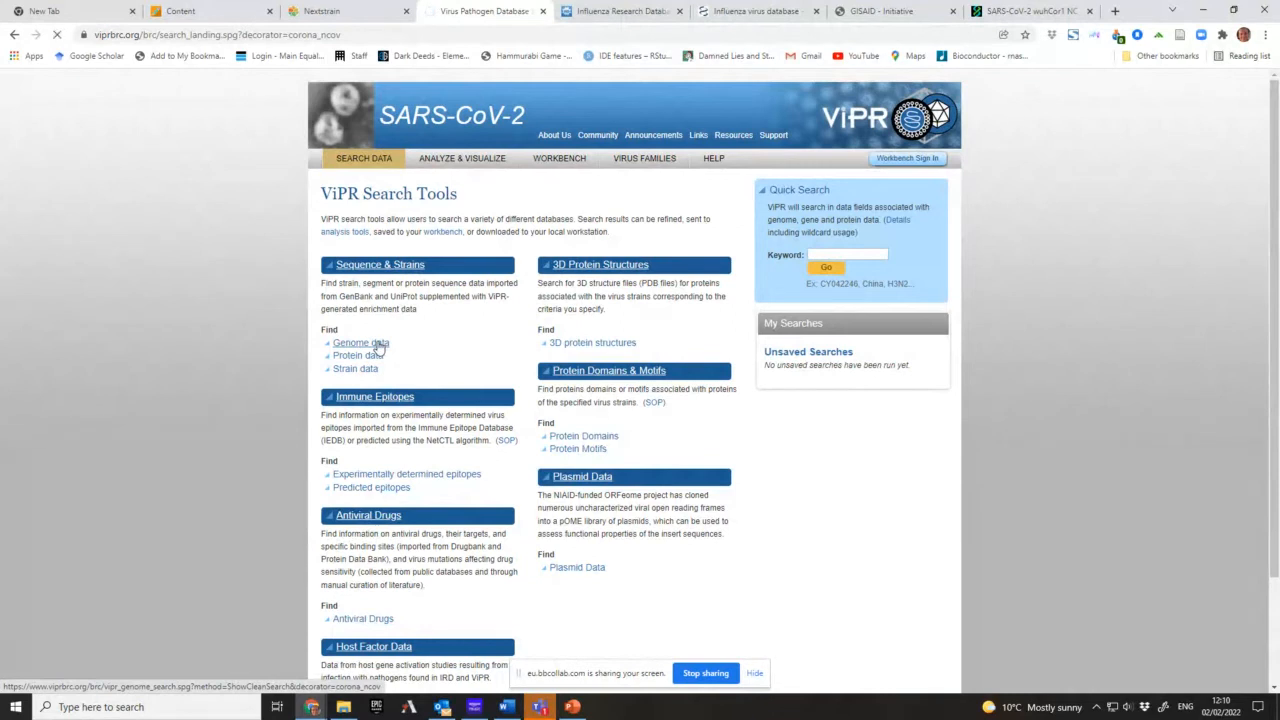
left_click(360, 342)
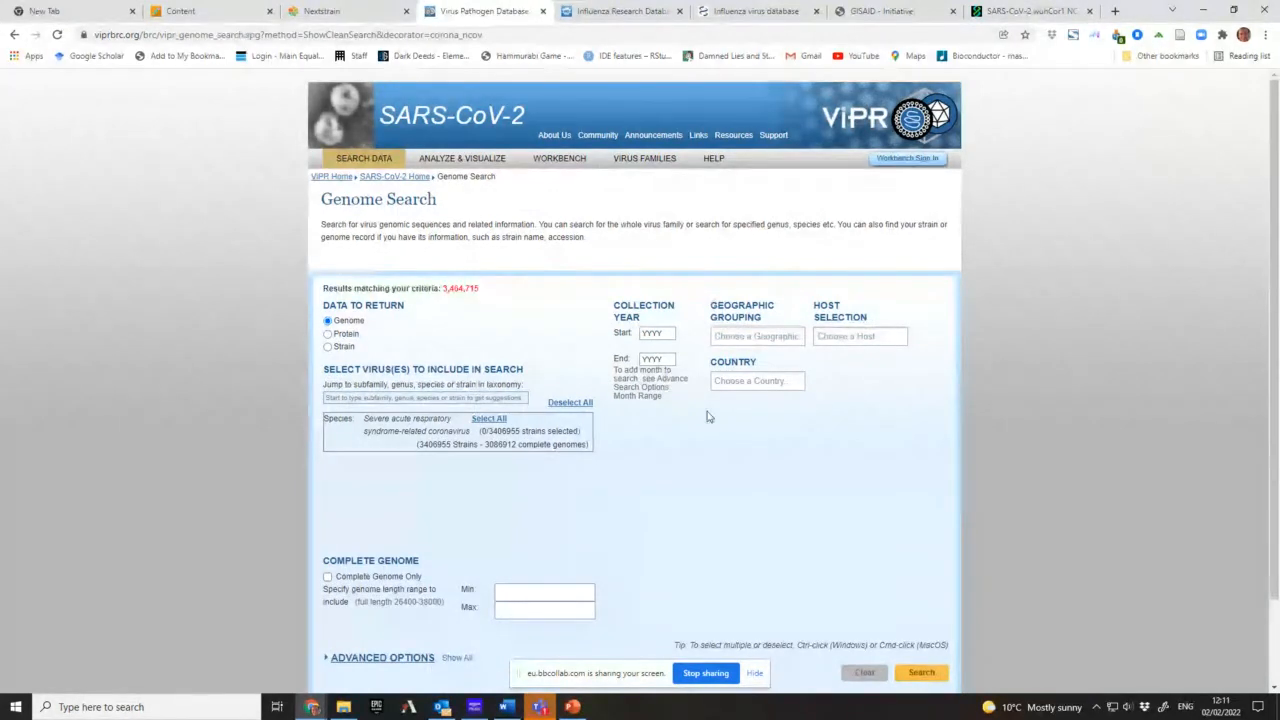
- Review the Genome Search form with Genome data and the SARS-related coronavirus species selected
scroll("down", 3)
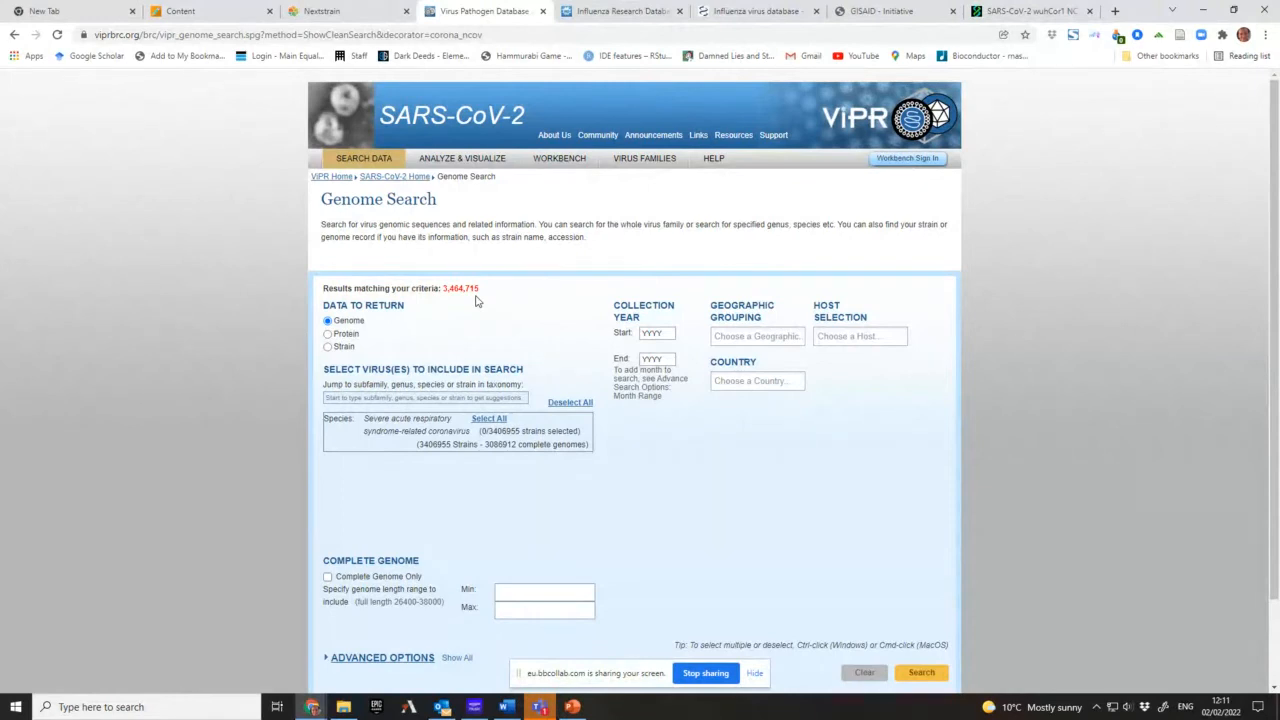
mouse_move(502, 356)
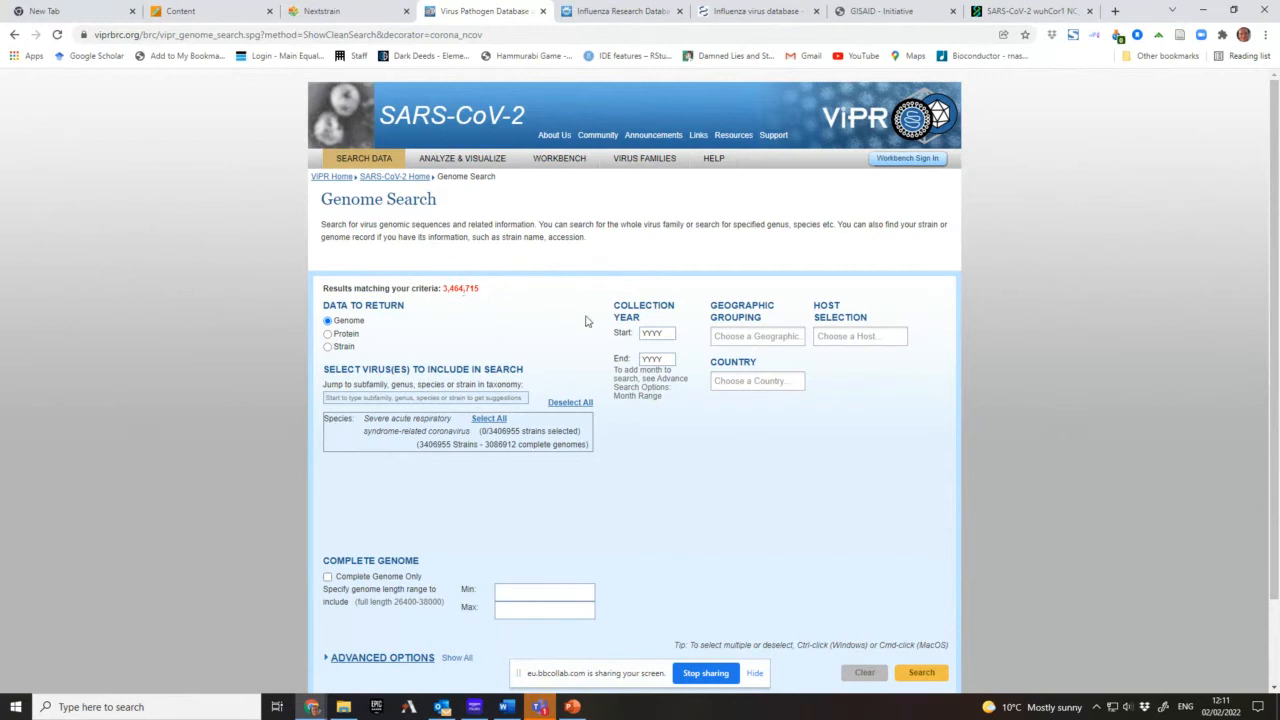
mouse_move(658, 332)
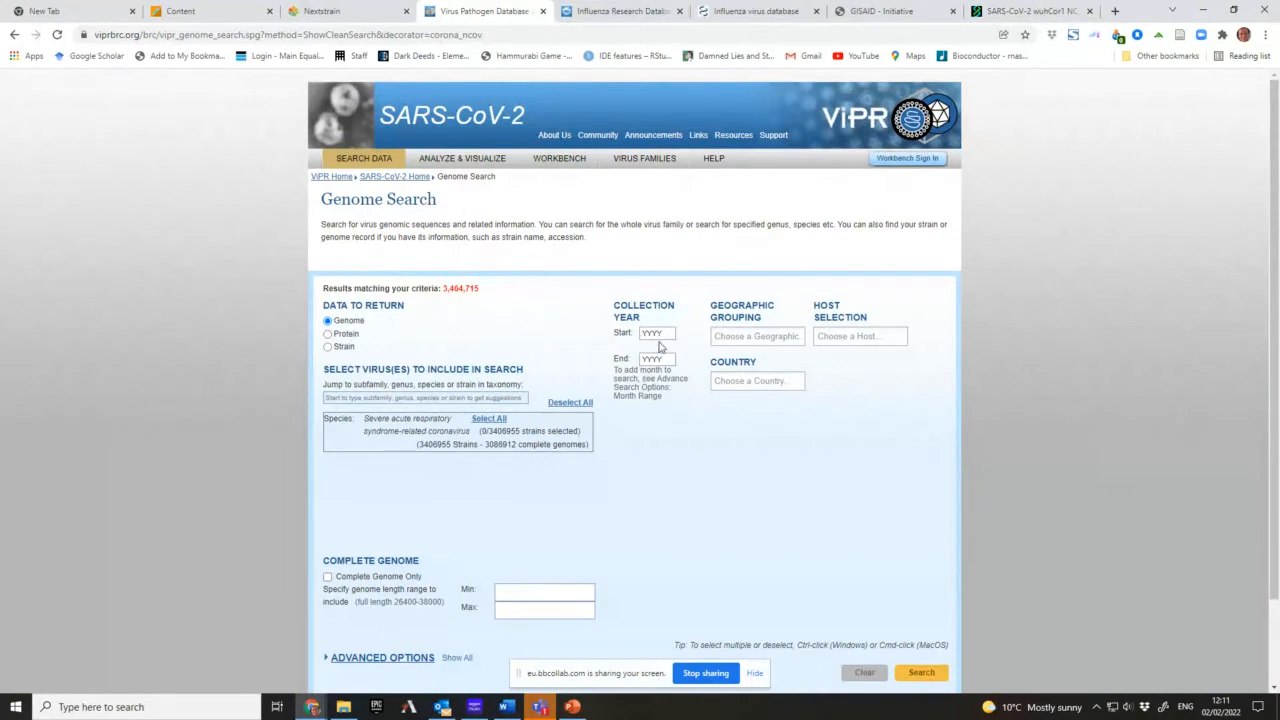
left_click(656, 332)
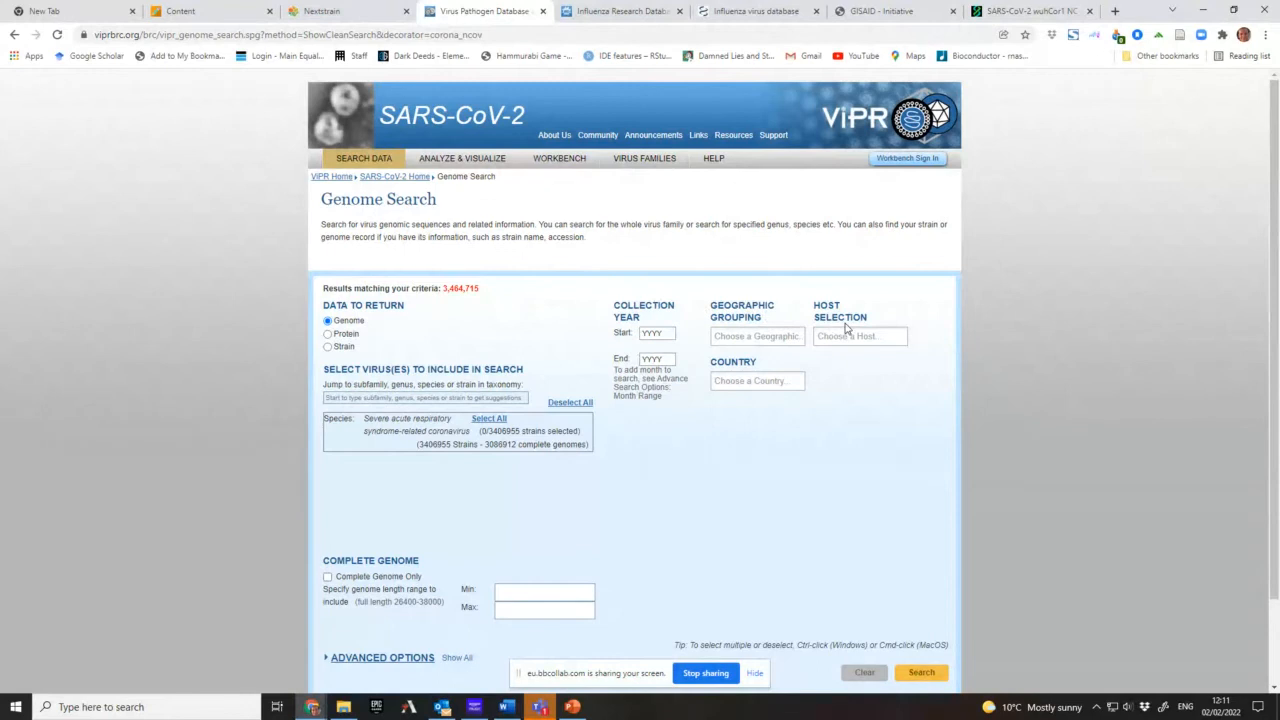
mouse_move(652, 332)
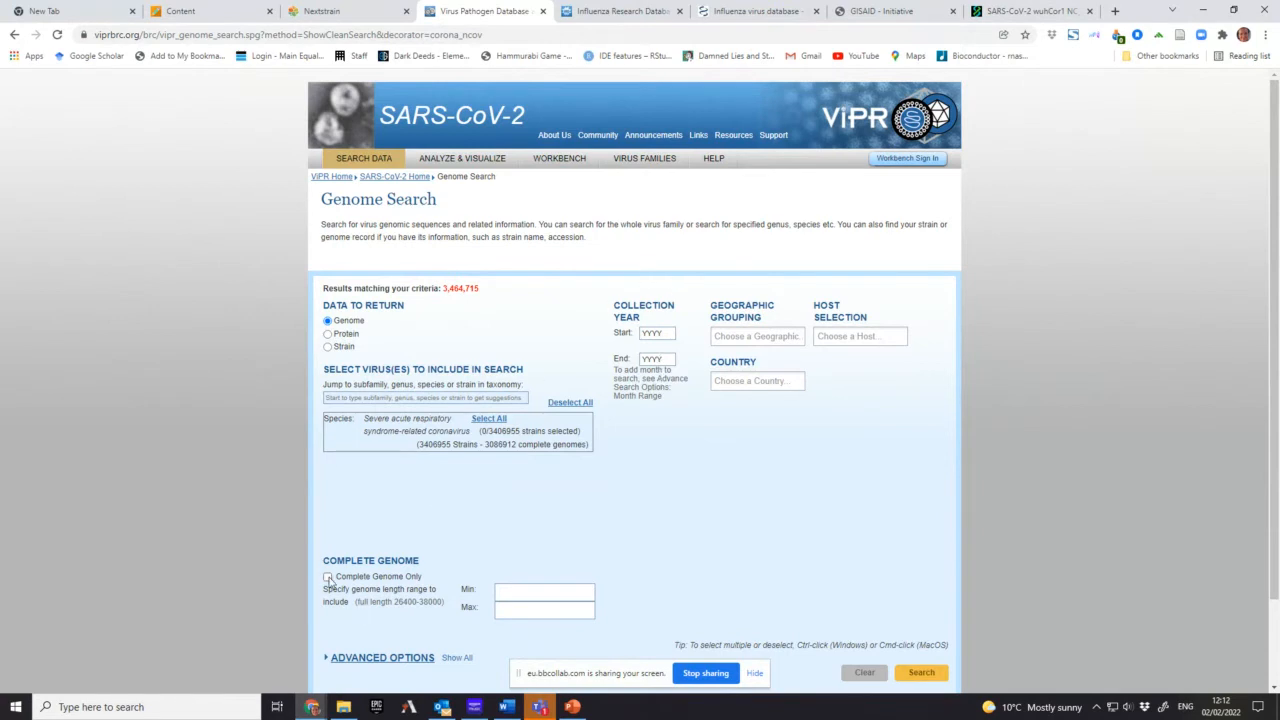
- Limit results to complete genomes and set Geographic Grouping to Oceania after trying Antarctica
left_click(328, 576)
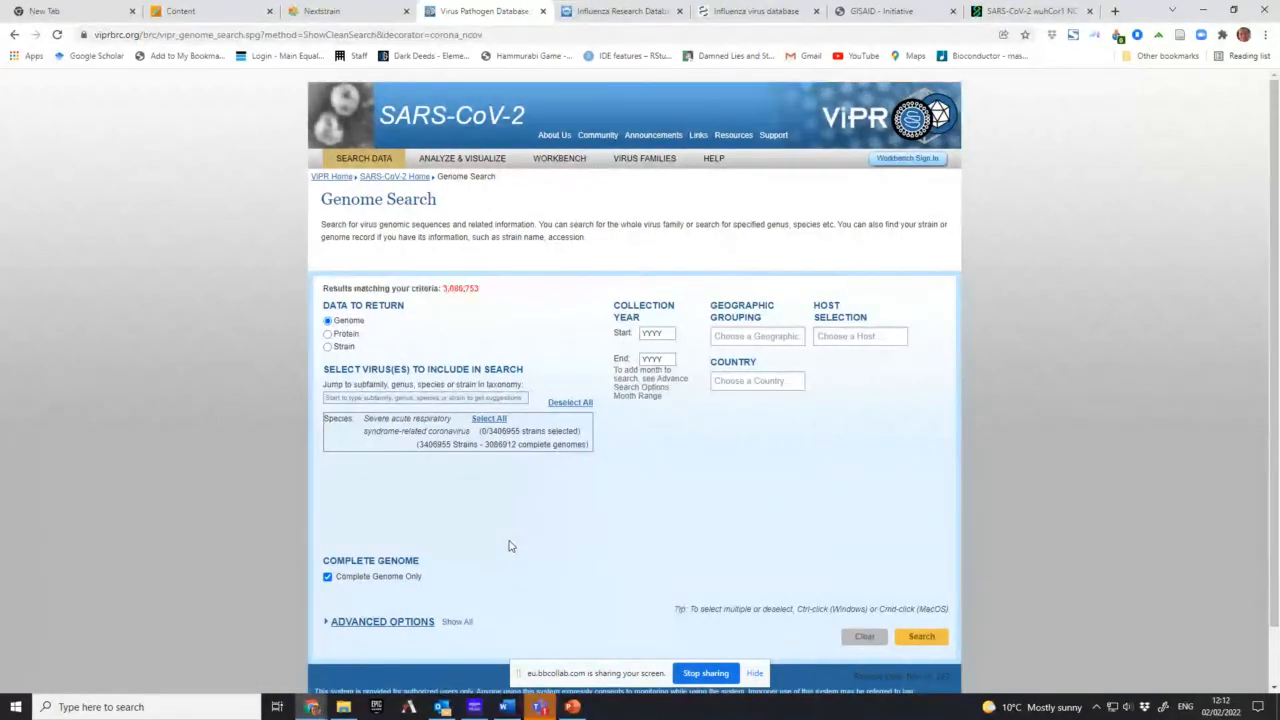
mouse_move(456, 288)
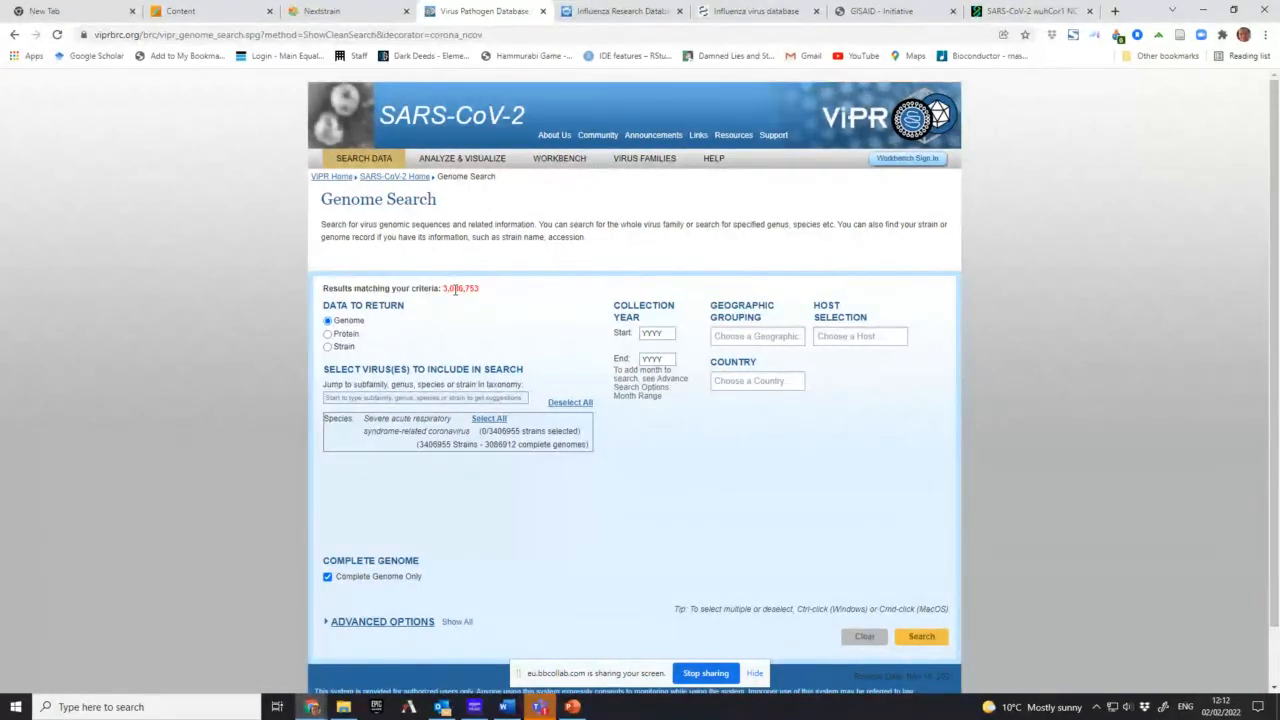
scroll("down", 3)
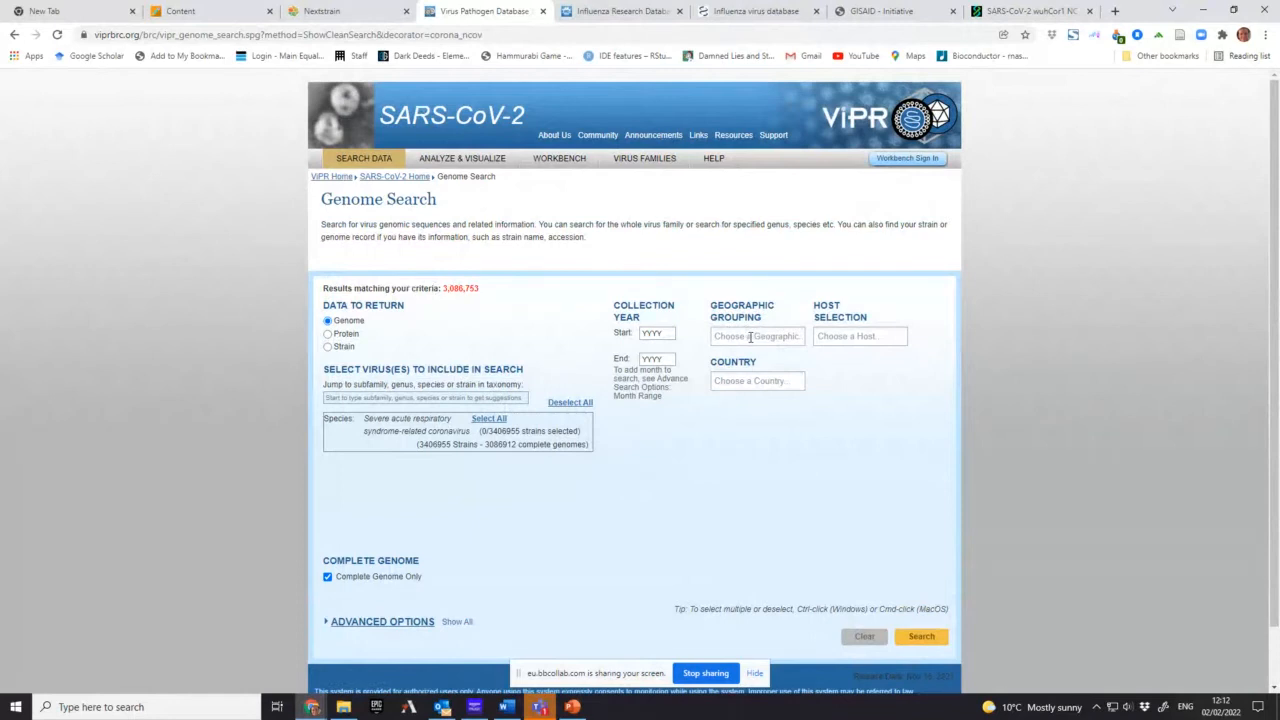
left_click(756, 336)
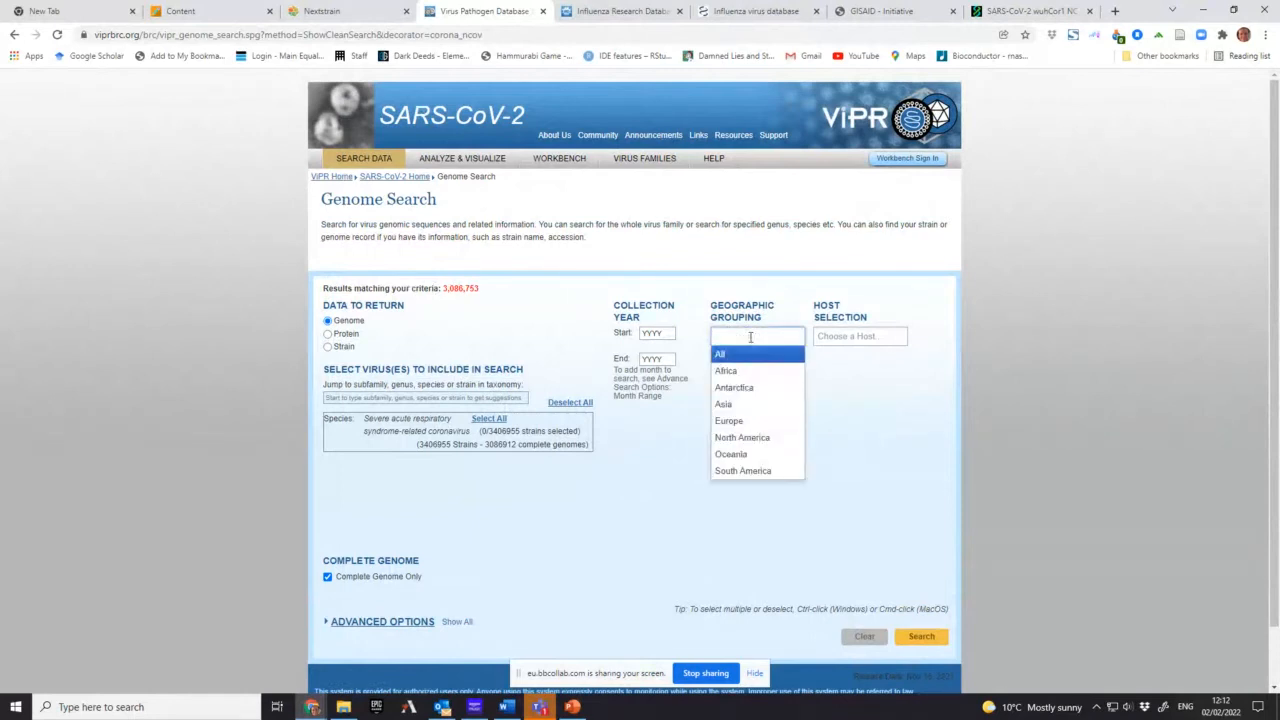
mouse_move(736, 388)
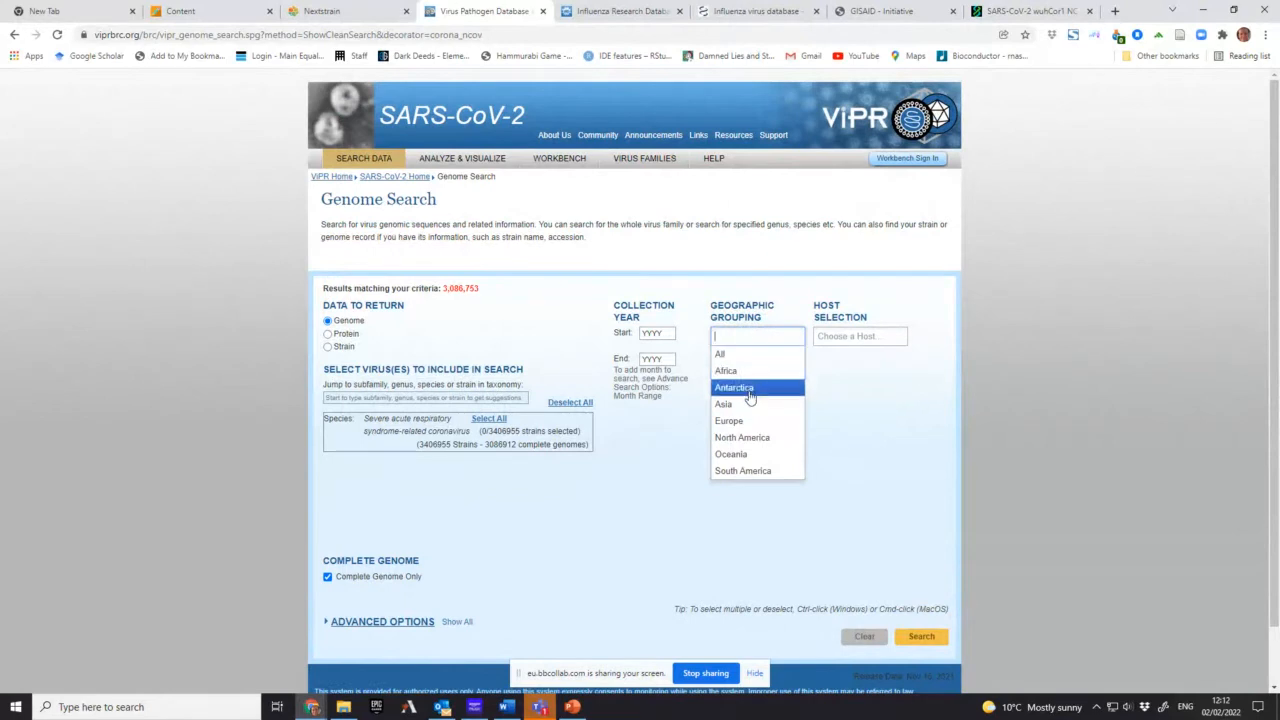
left_click(734, 388)
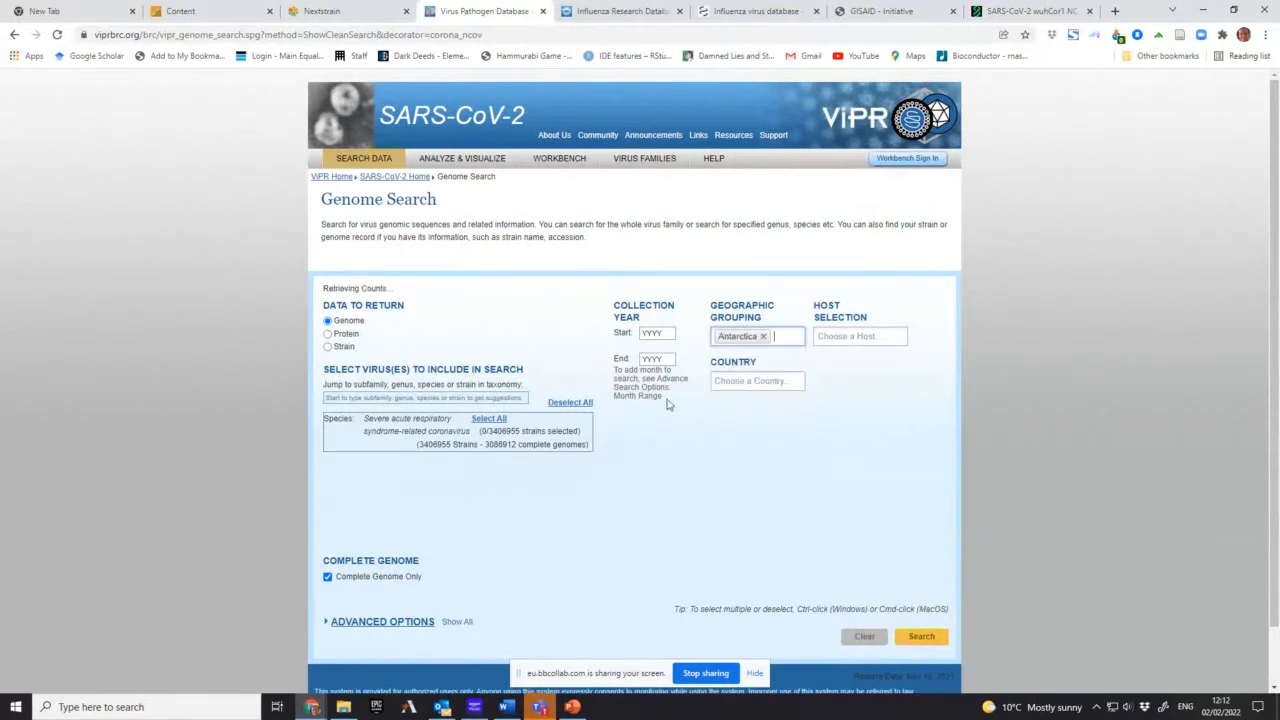
mouse_move(440, 360)
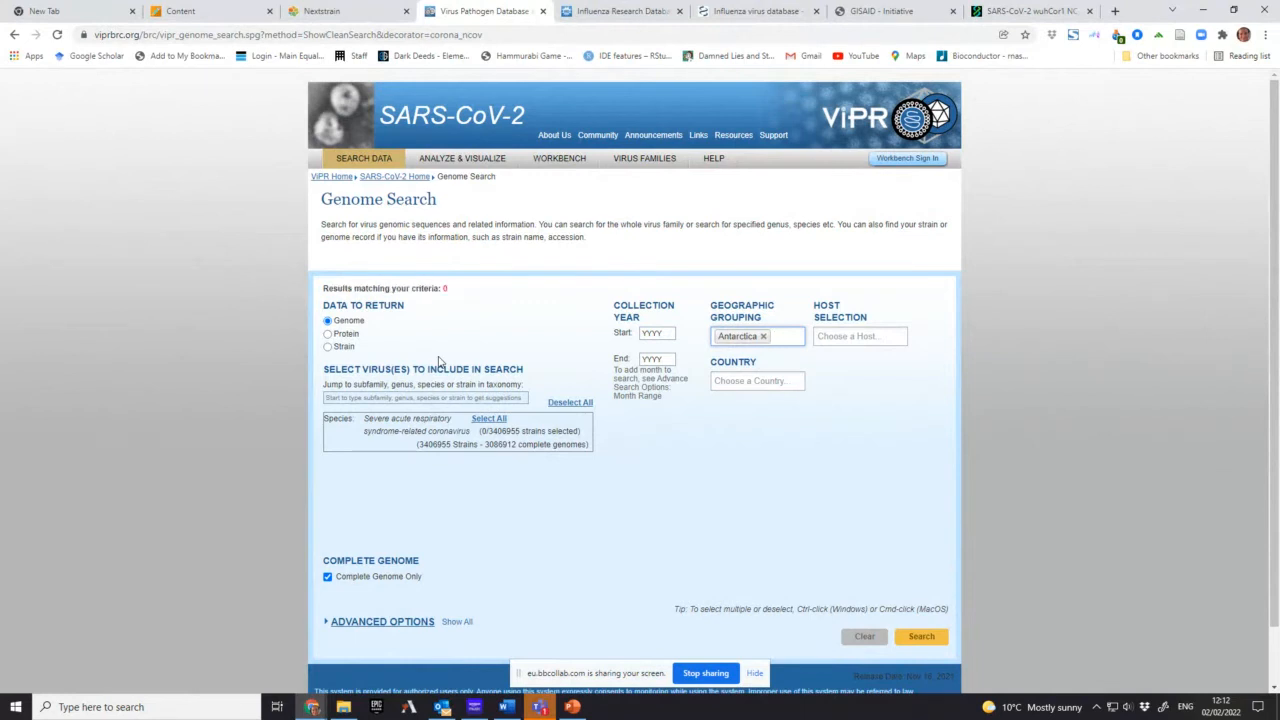
mouse_move(788, 356)
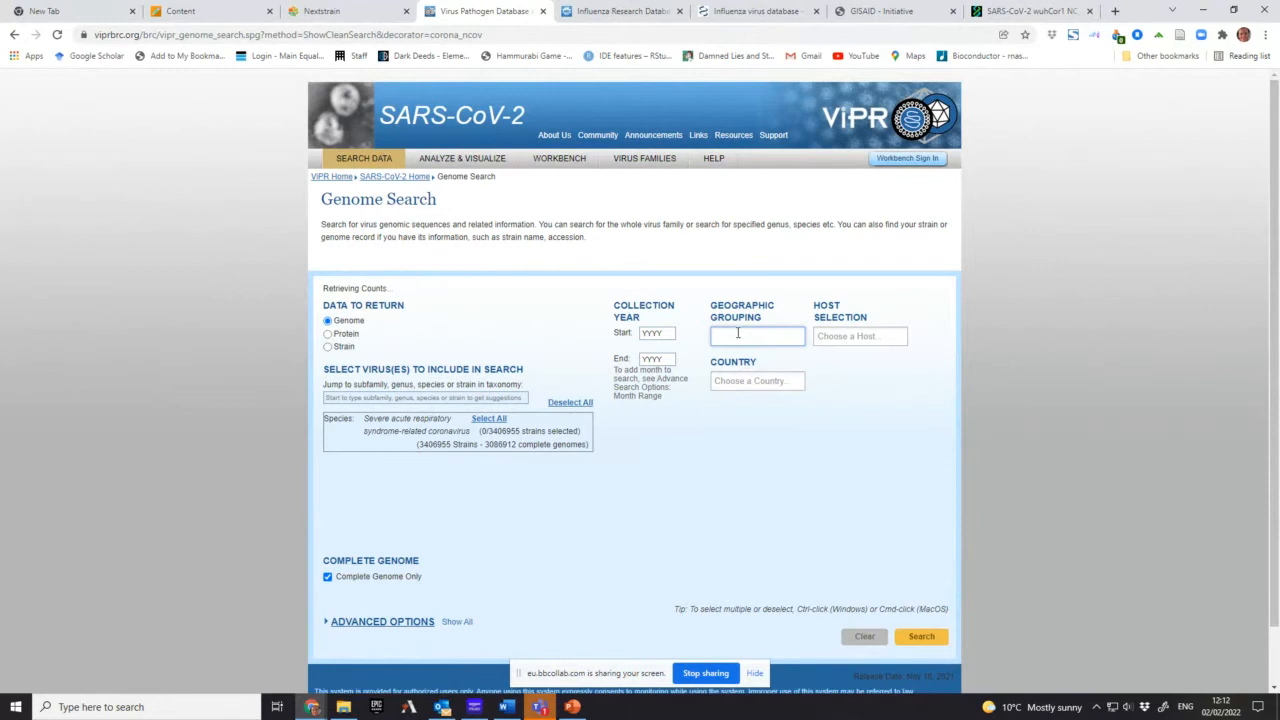
left_click(756, 336)
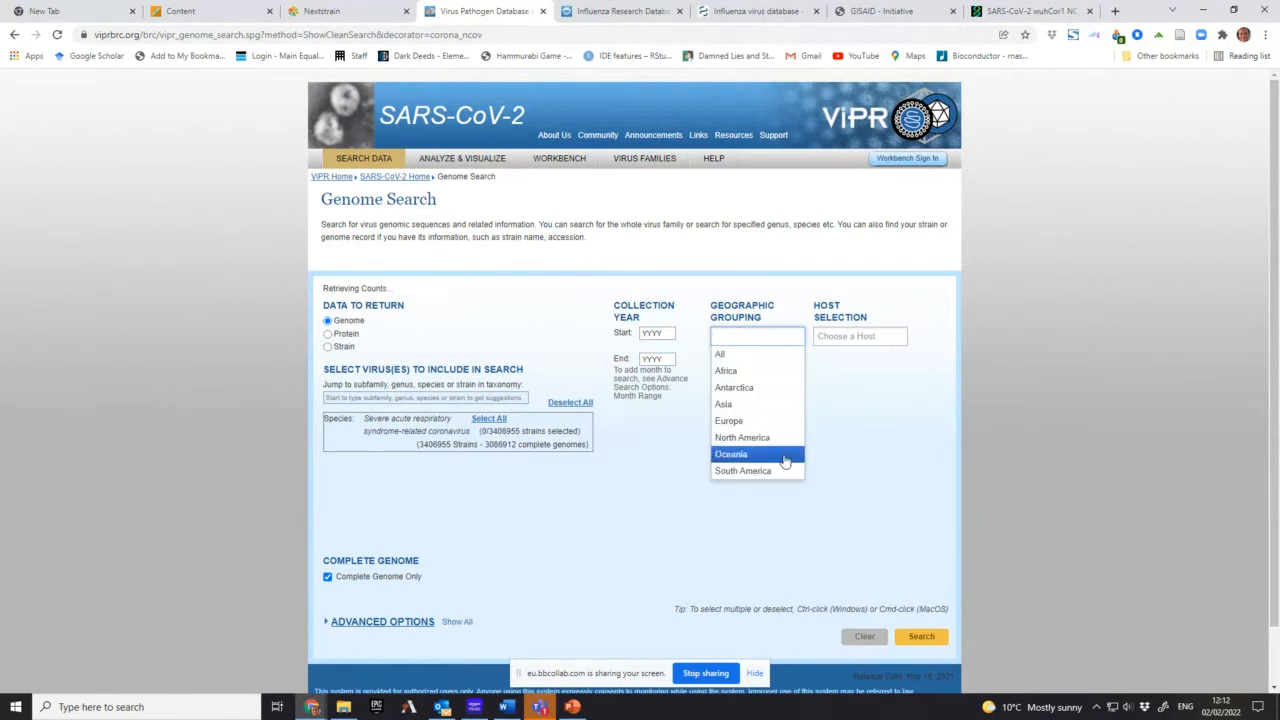
left_click(734, 454)
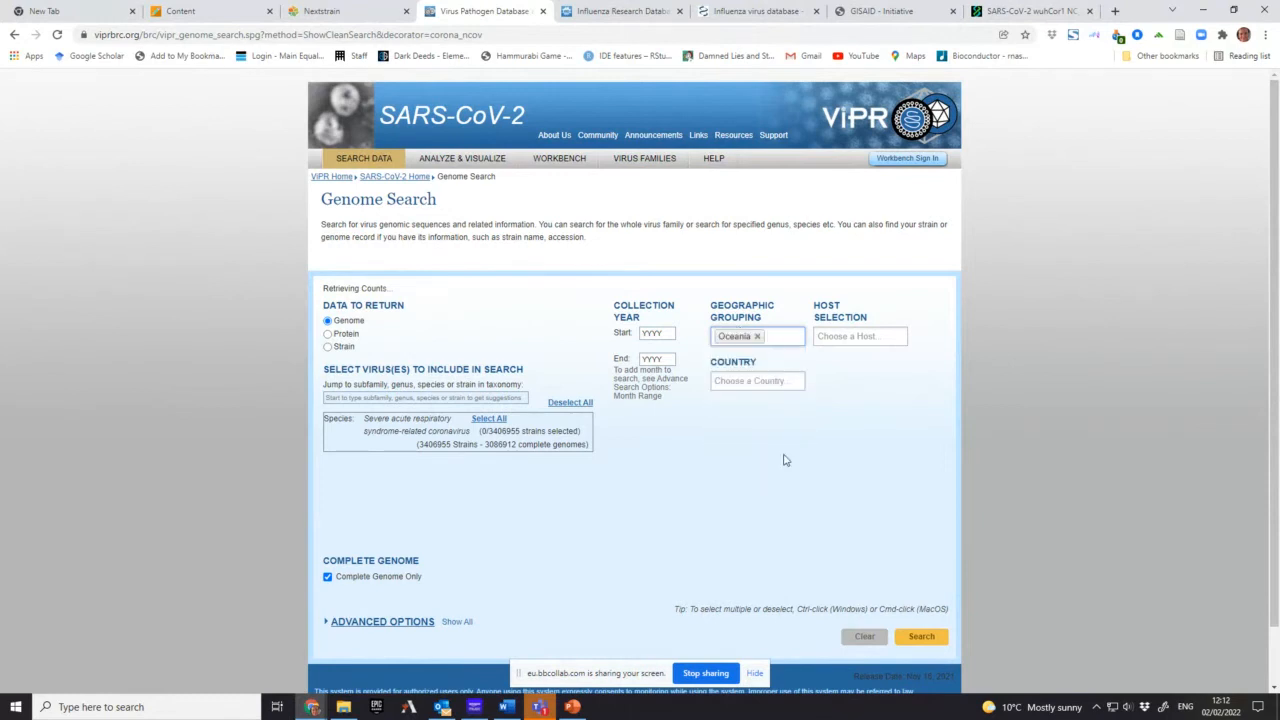
mouse_move(728, 446)
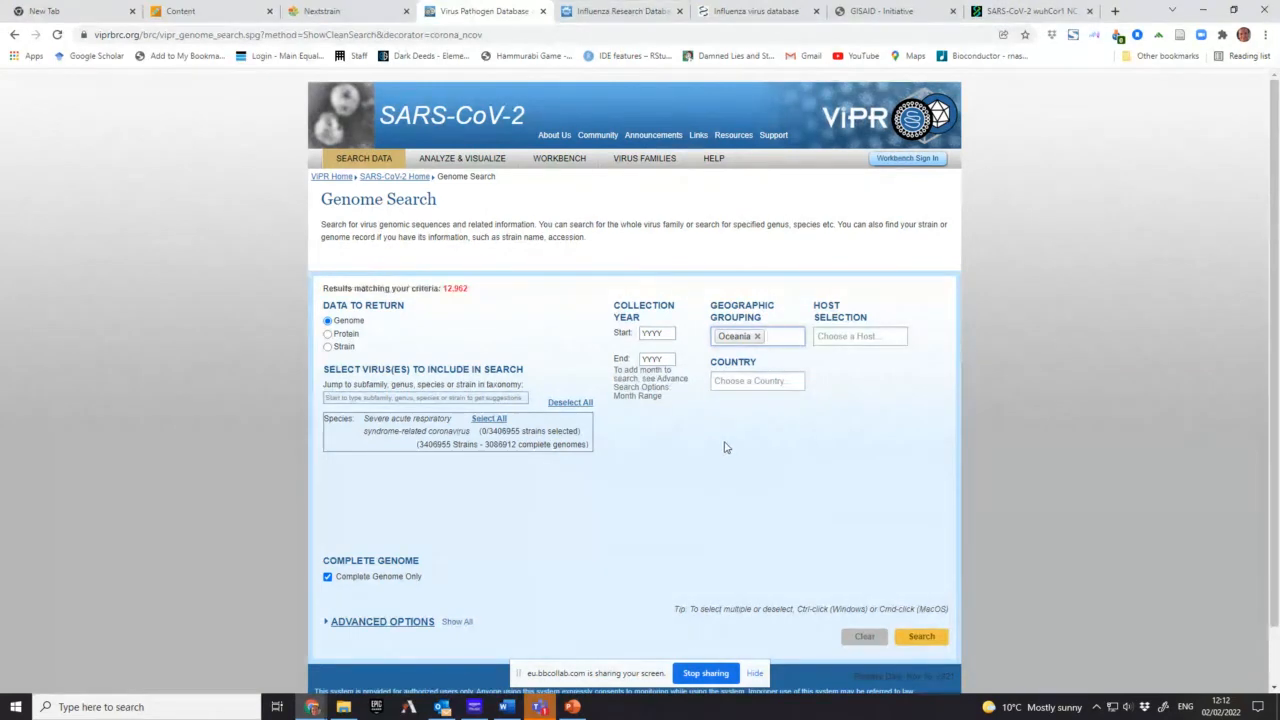
mouse_move(472, 308)
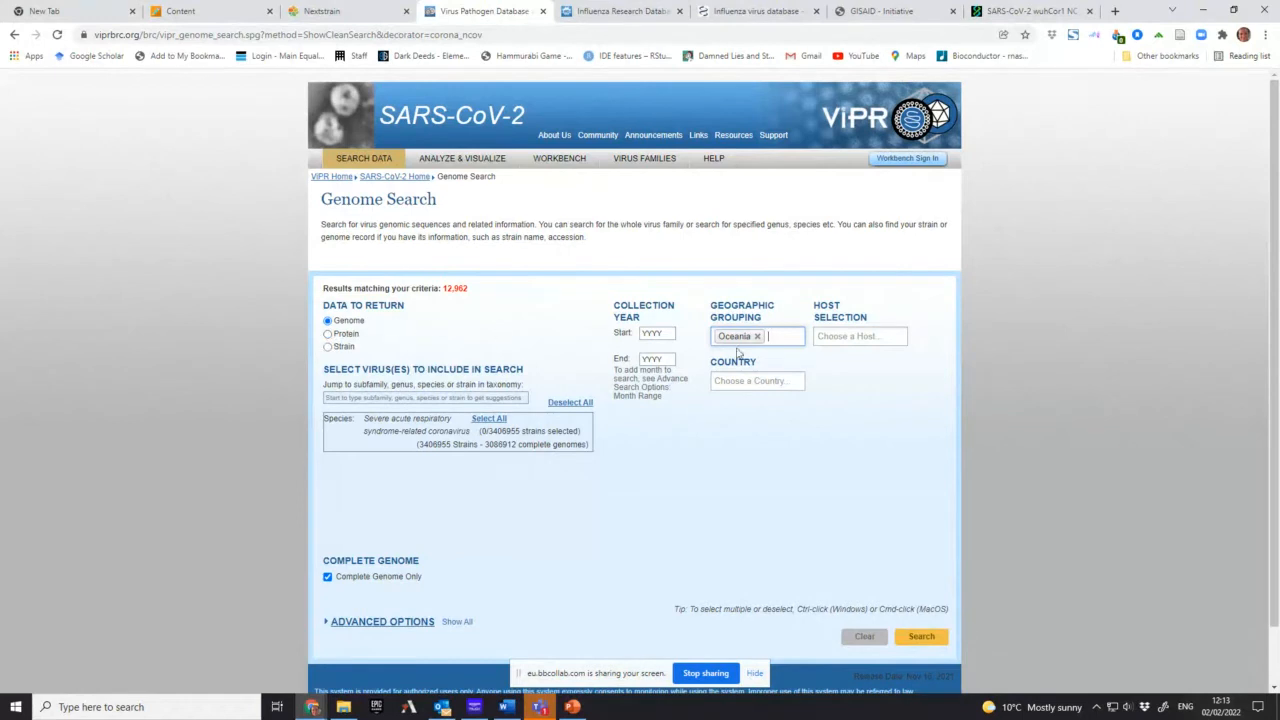
- Change the Geographic Grouping filter from Oceania to Africa
left_click(760, 336)
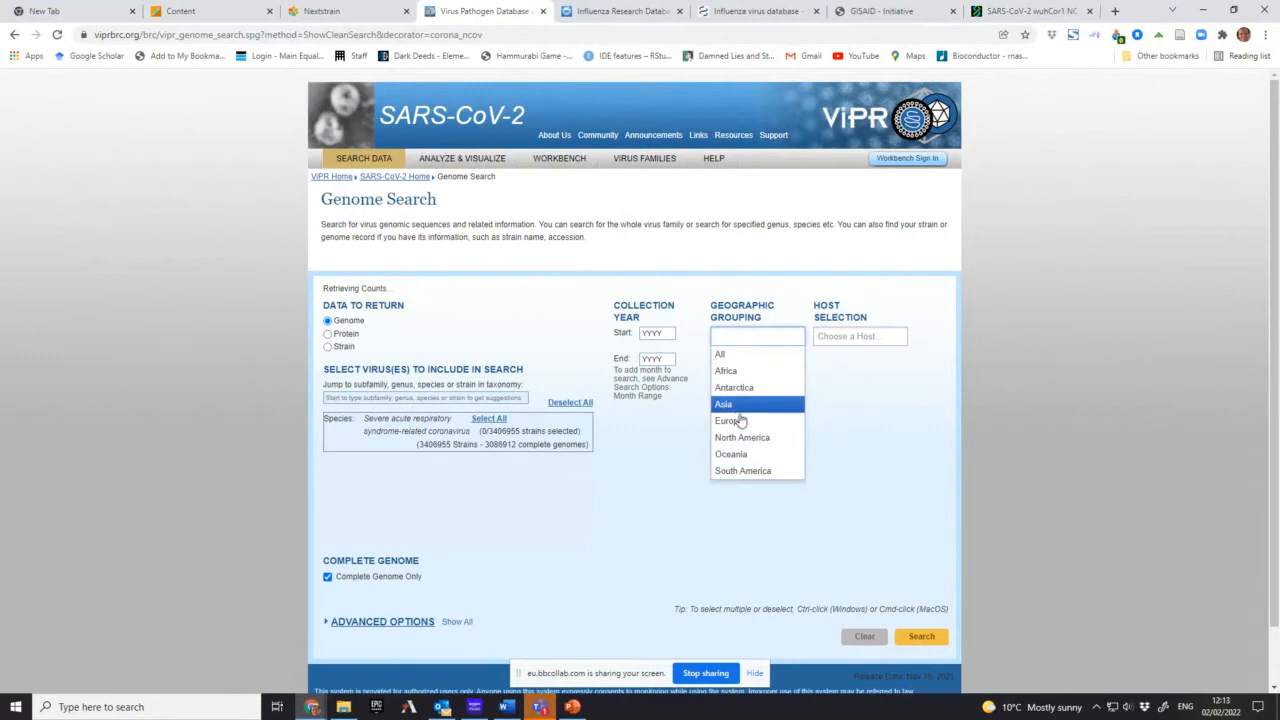
left_click(724, 370)
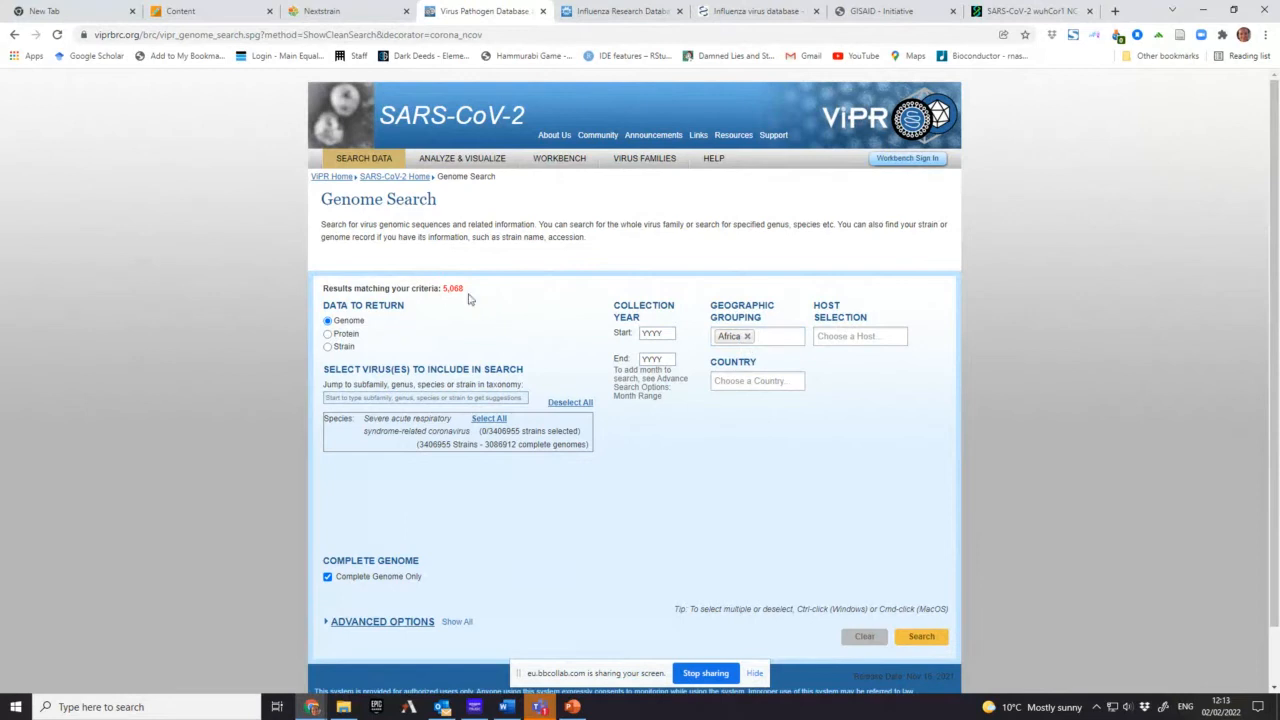
mouse_move(676, 356)
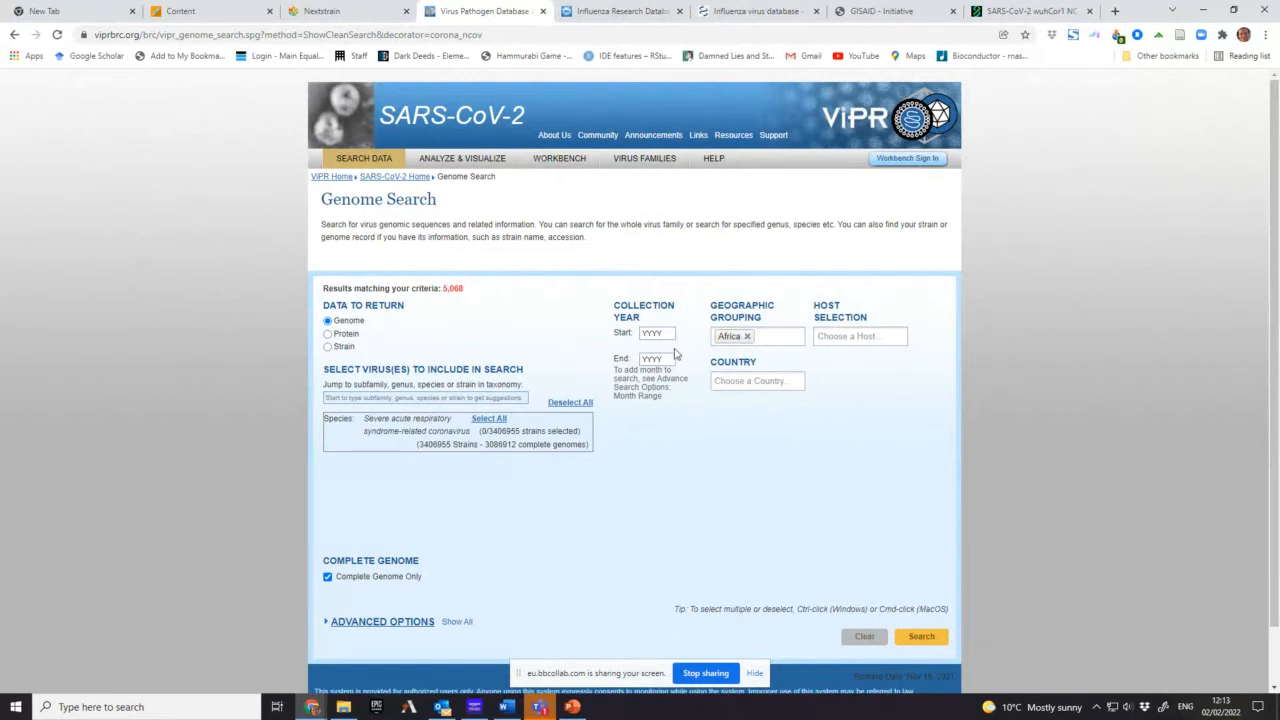
- Fill the Collection Year start and end fields (2022) and run the Africa complete-genome search
left_click(656, 332)
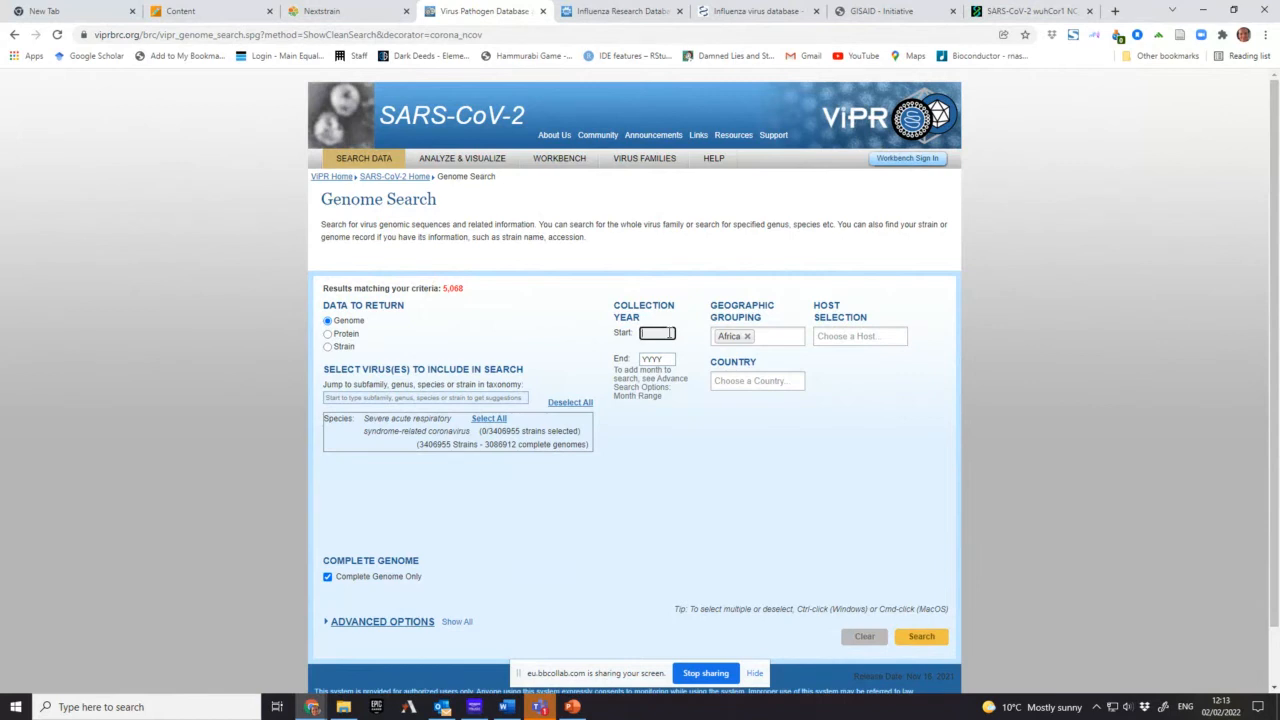
type("203")
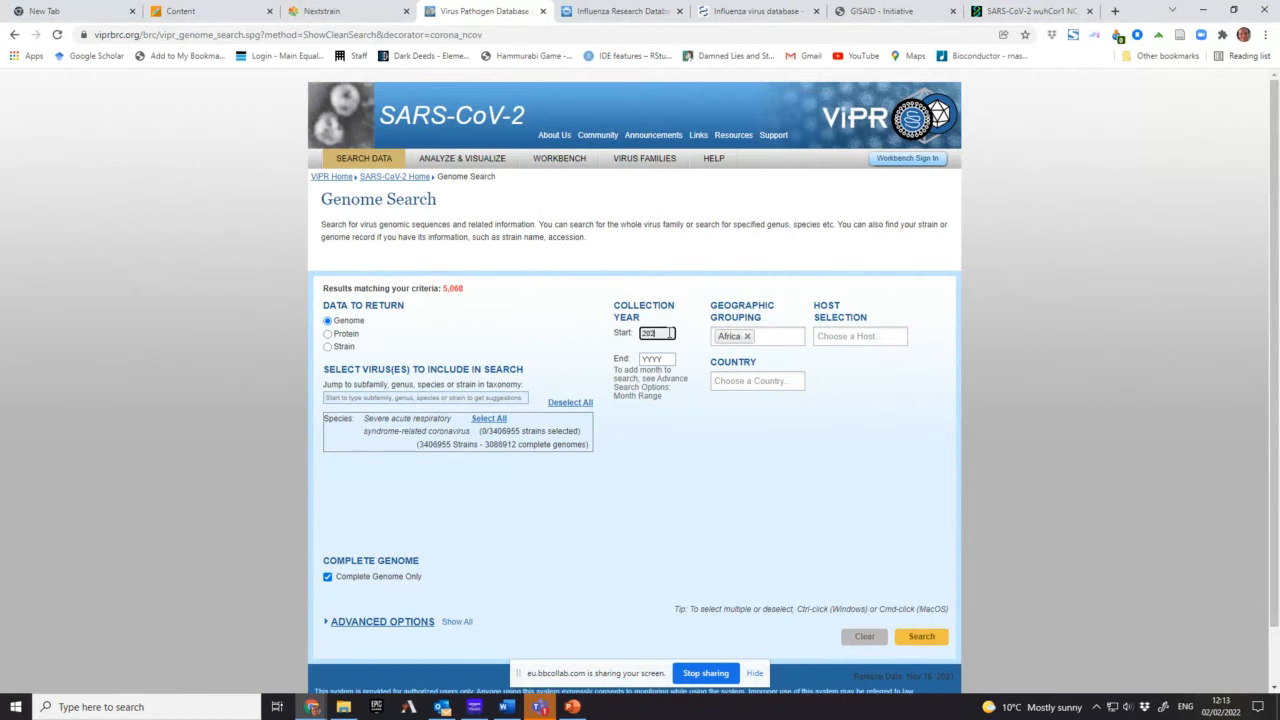
type("2022")
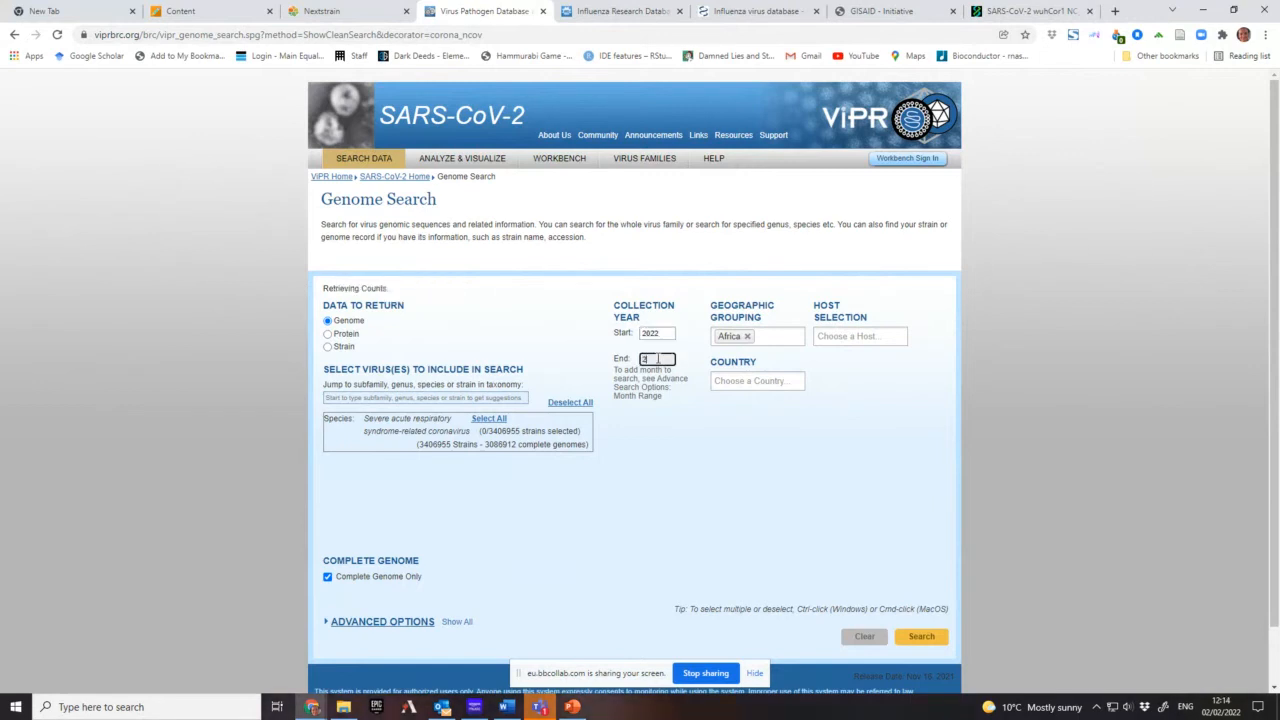
type("2022")
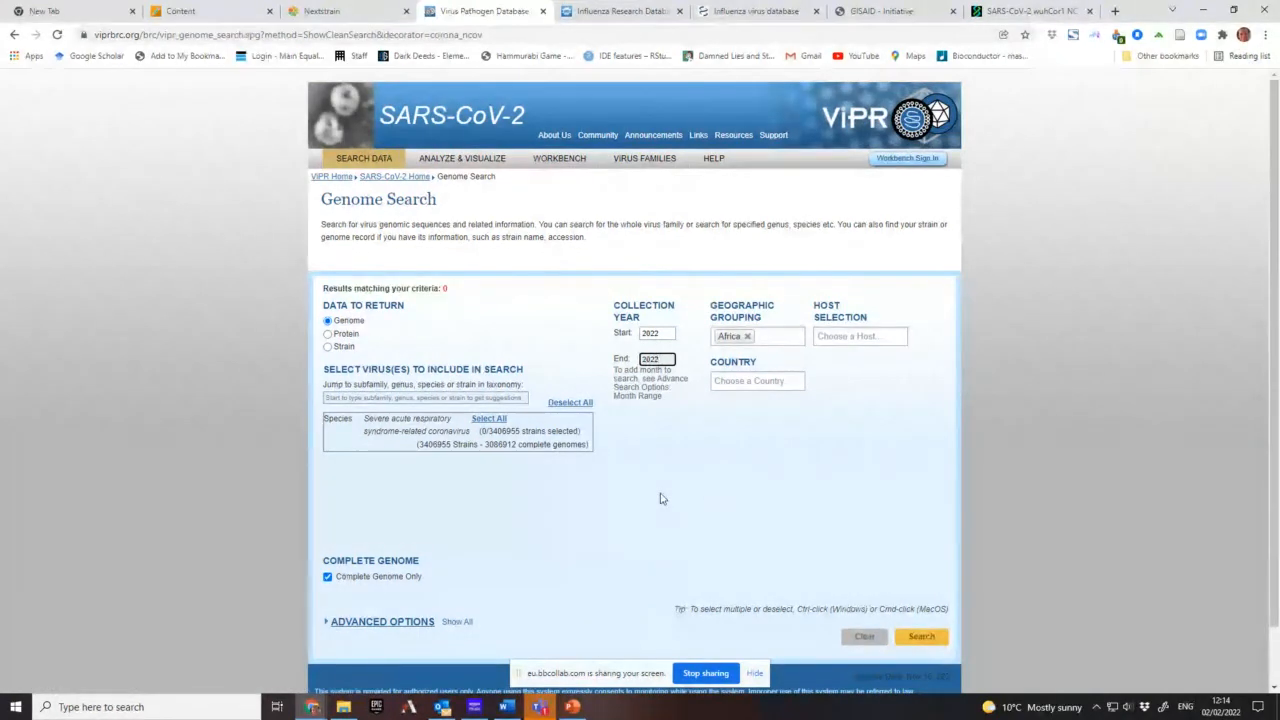
left_click(656, 332)
type("2021")
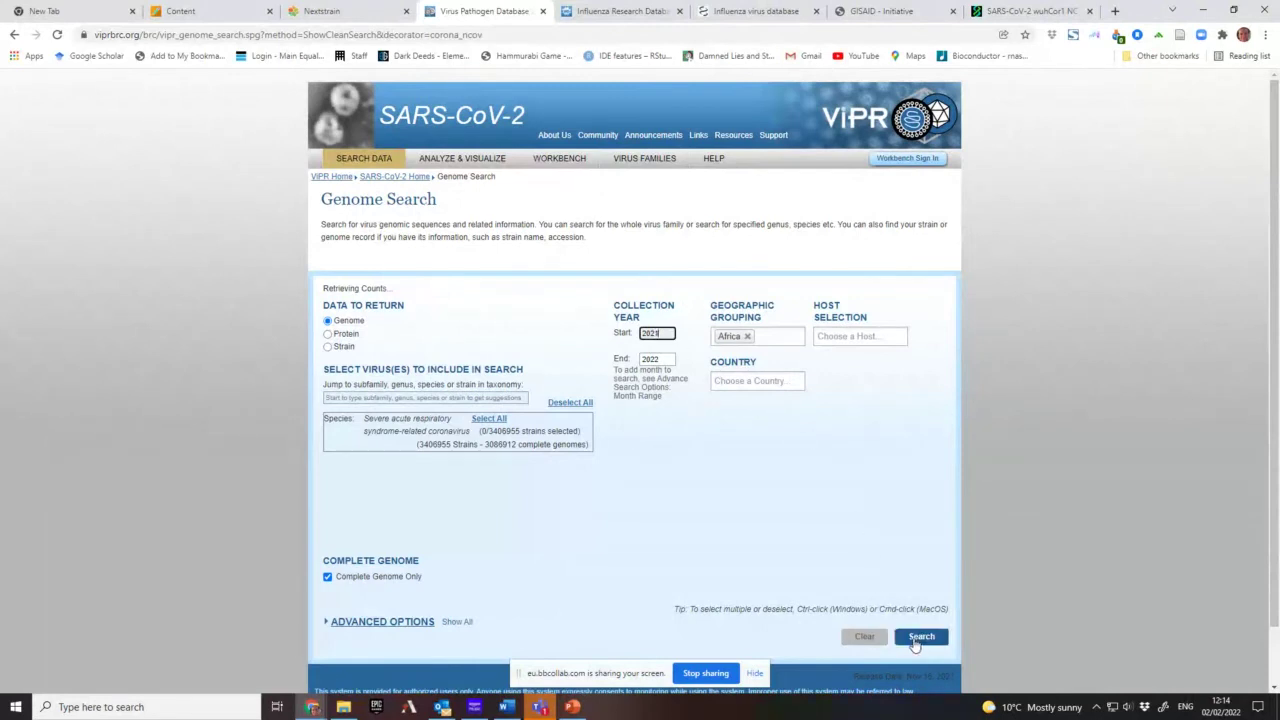
left_click(920, 636)
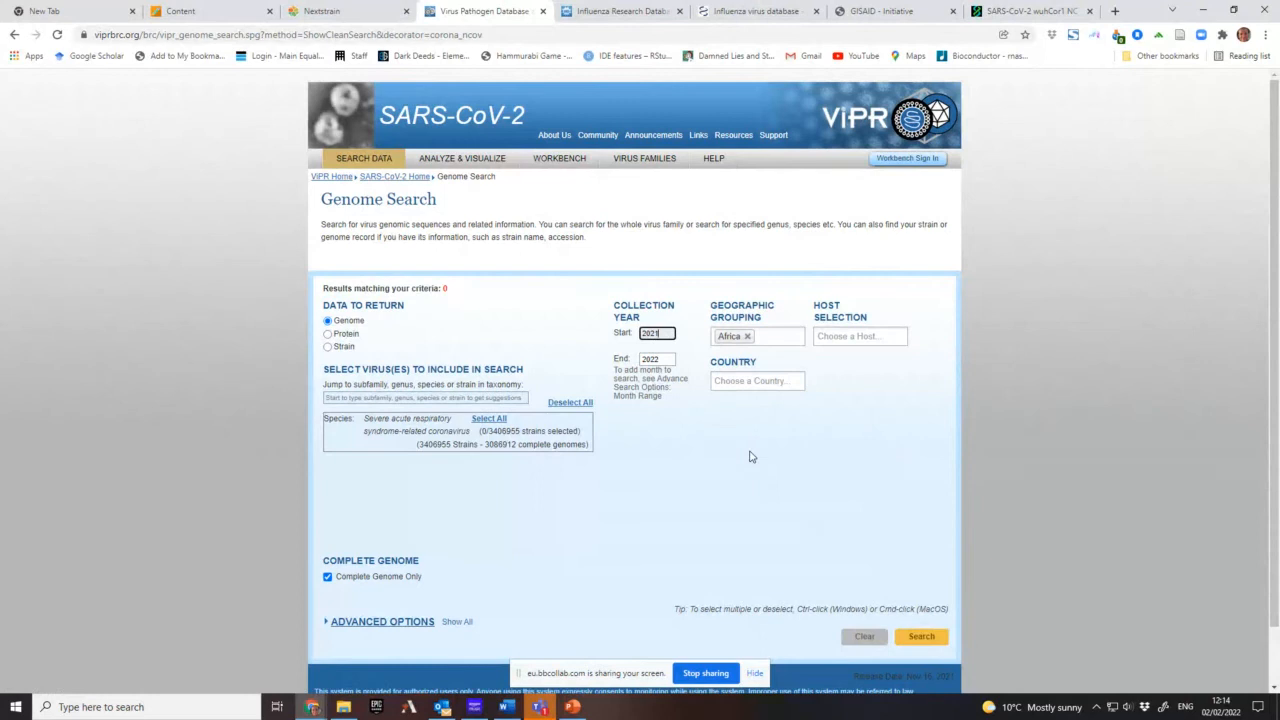
left_click(654, 360)
type("2020")
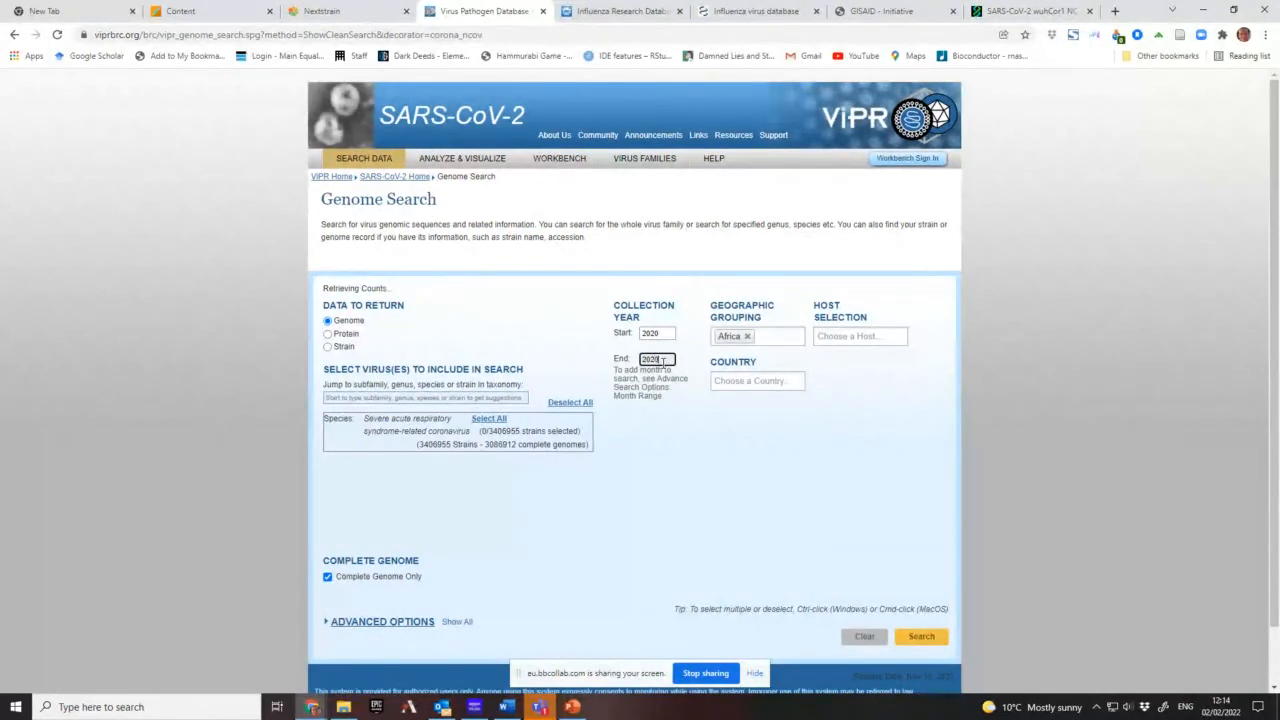
left_click(920, 636)
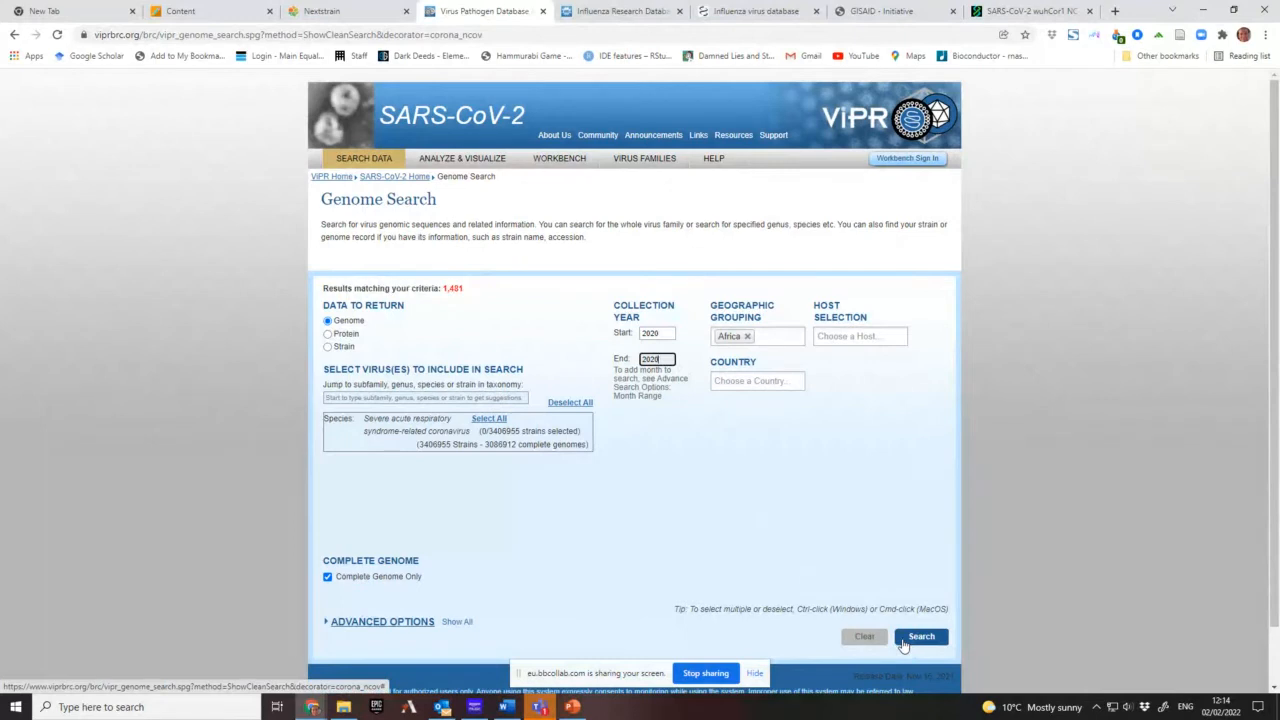
left_click(920, 636)
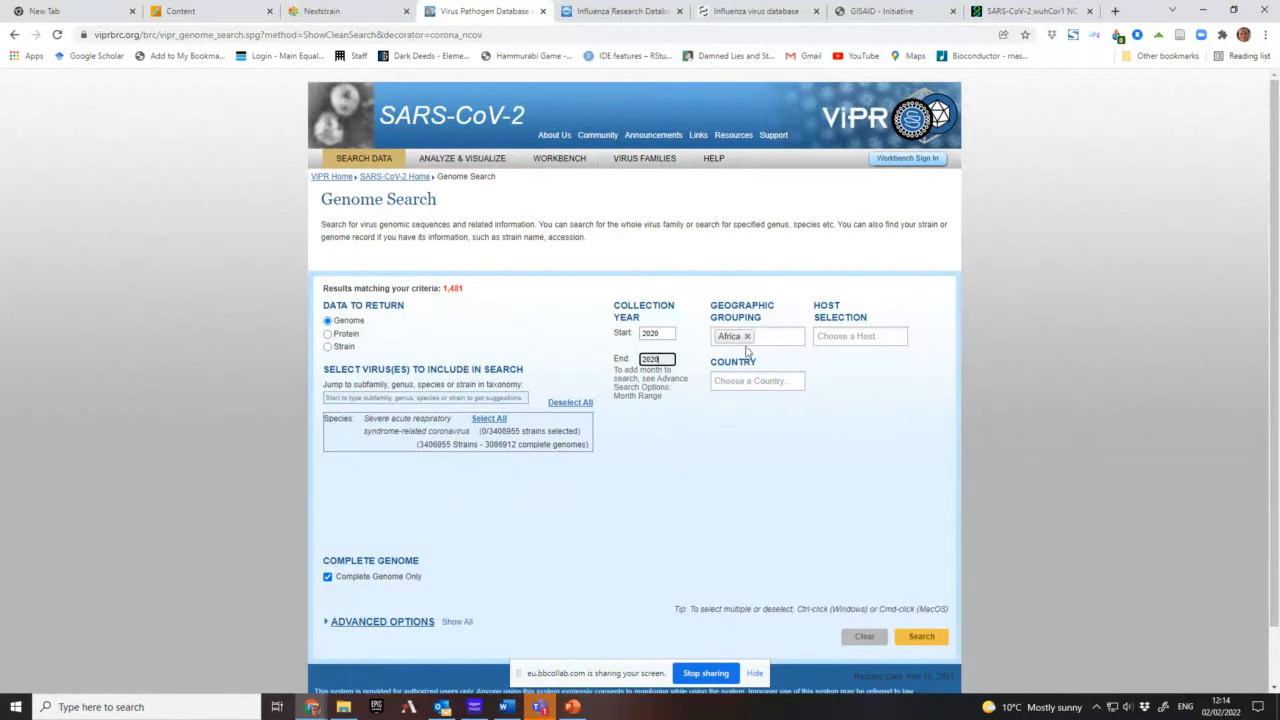
- Clear the Africa region and year filters and set Country to United Kingdom
left_click(748, 336)
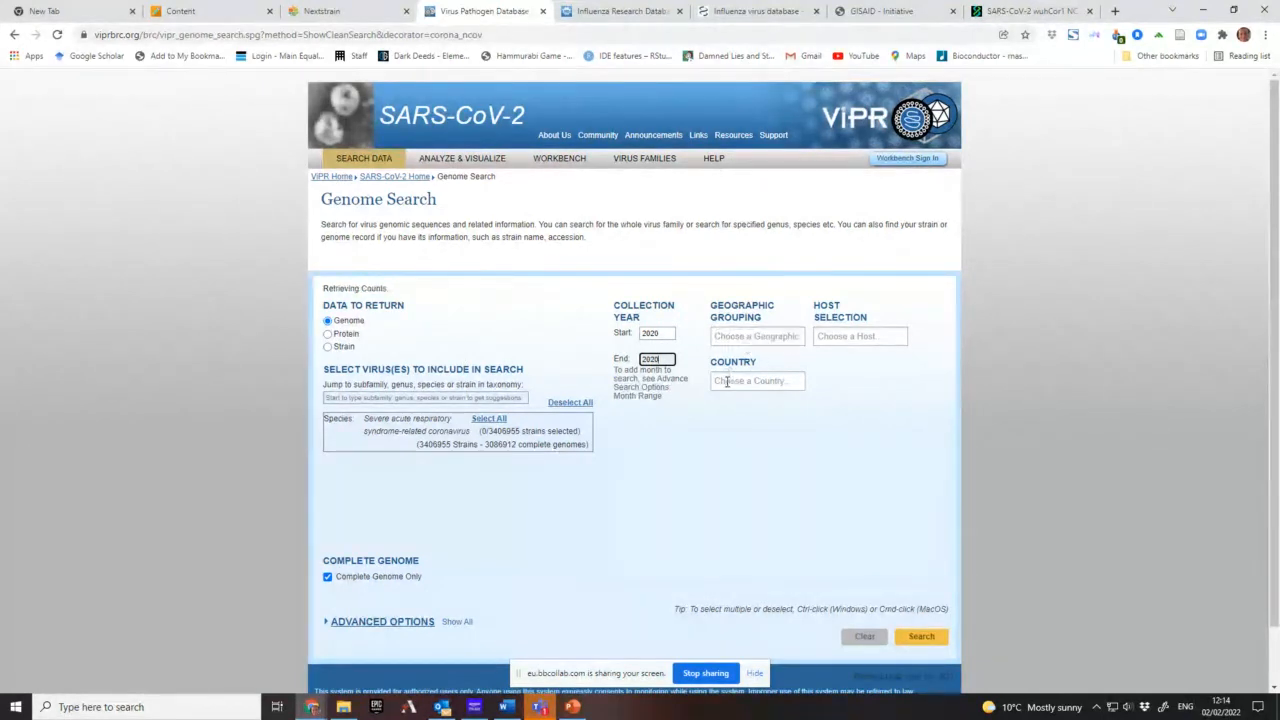
left_click(656, 332)
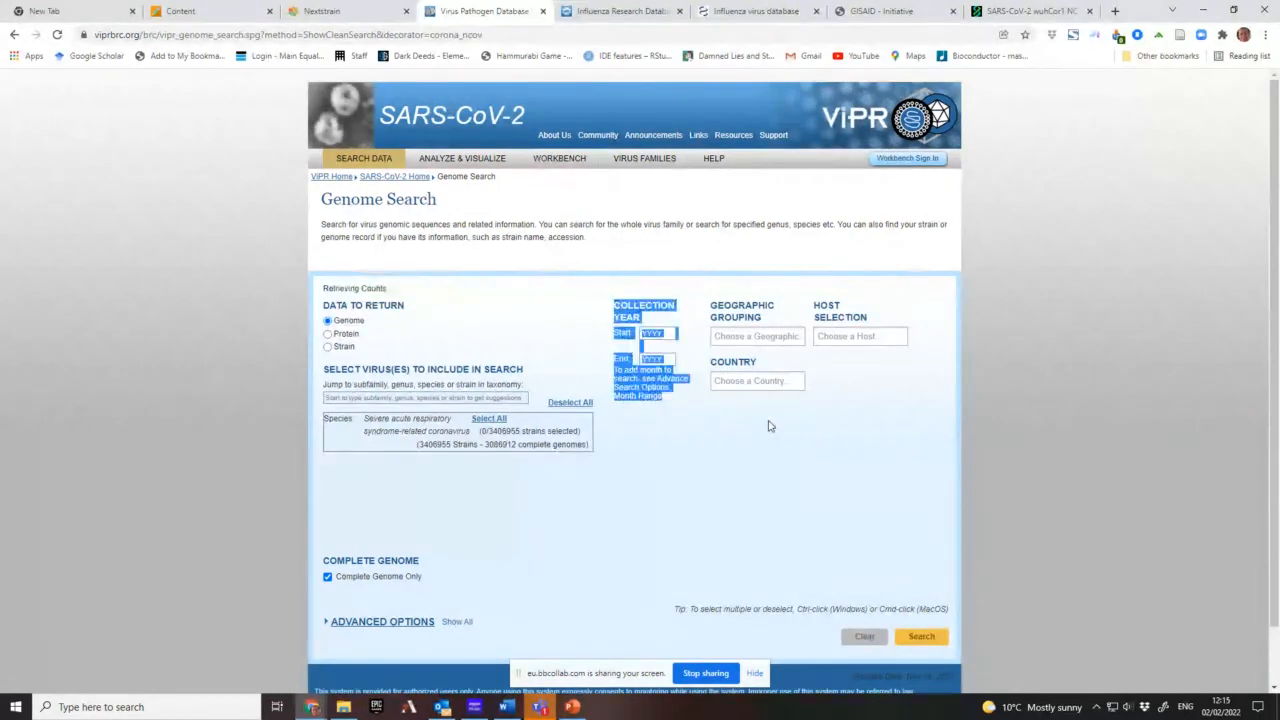
left_click(756, 380)
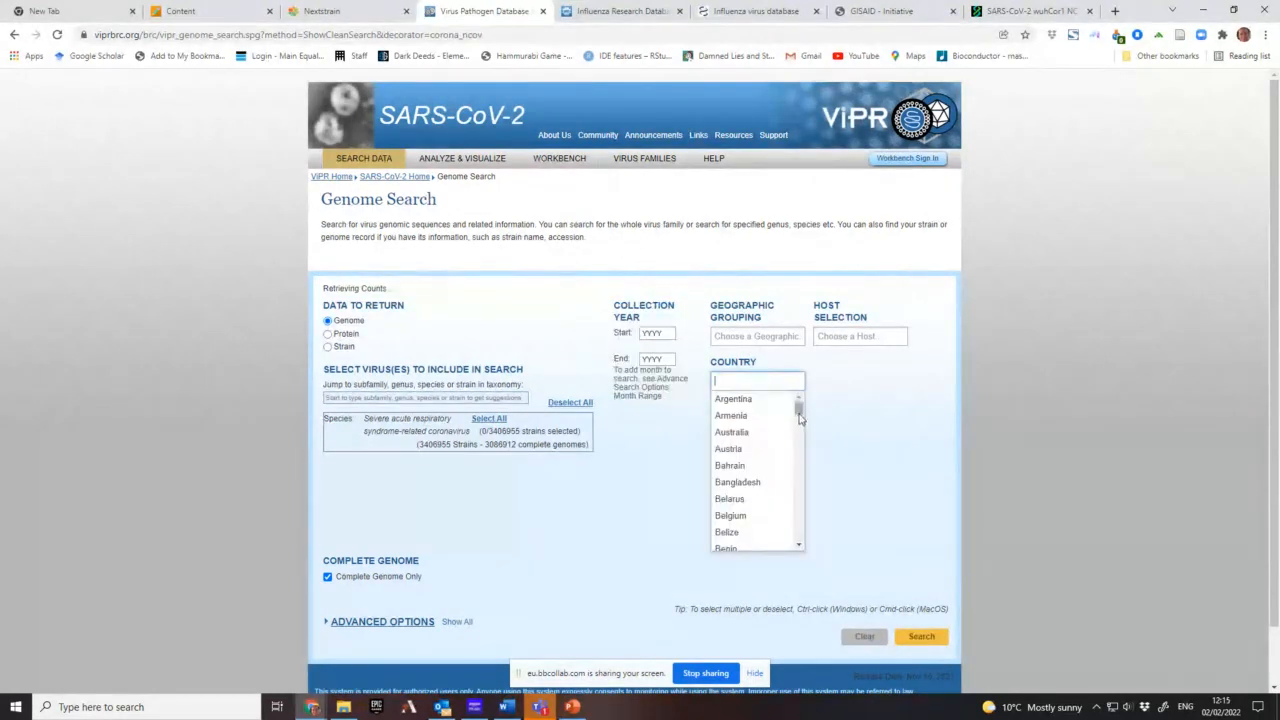
scroll("down", 3)
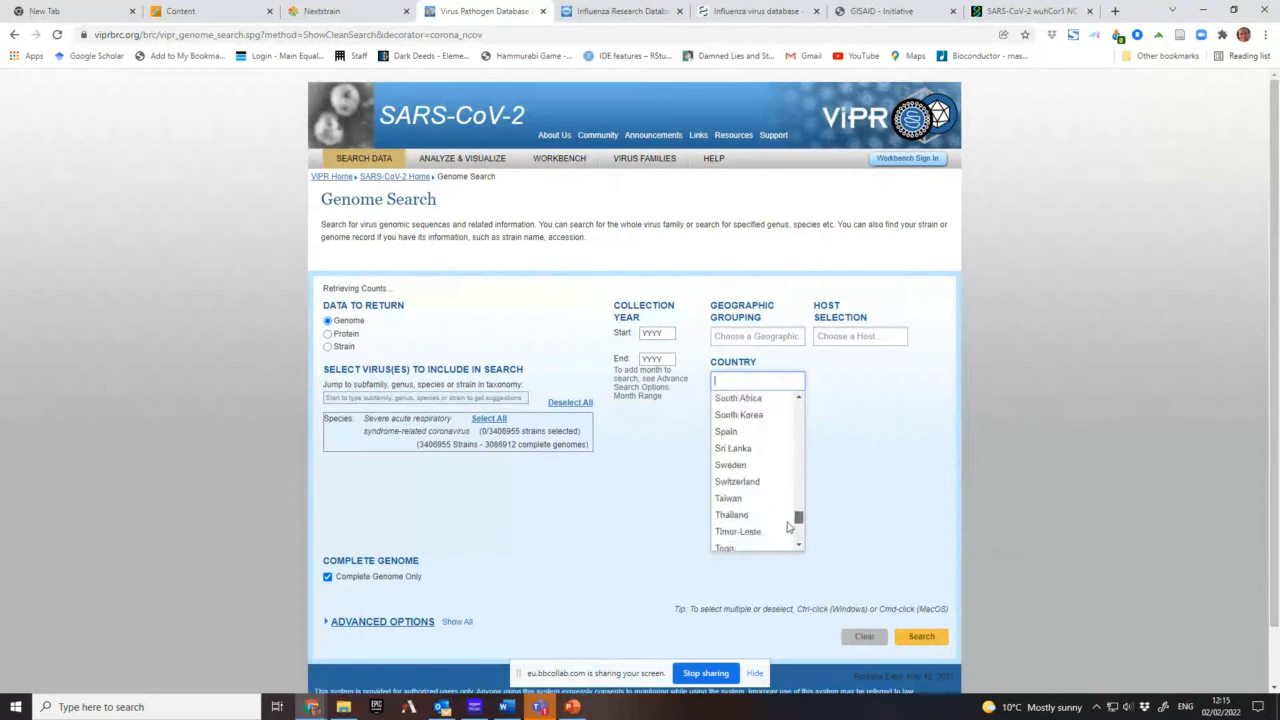
scroll("down", 3)
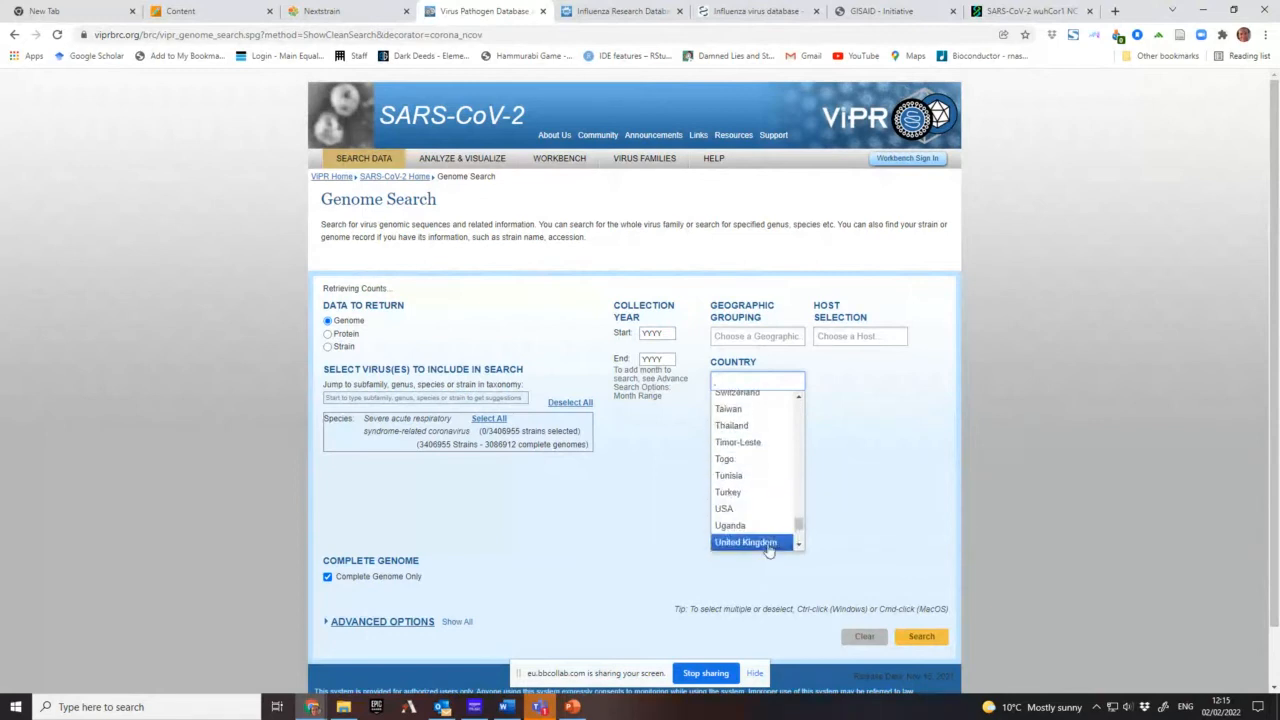
left_click(748, 542)
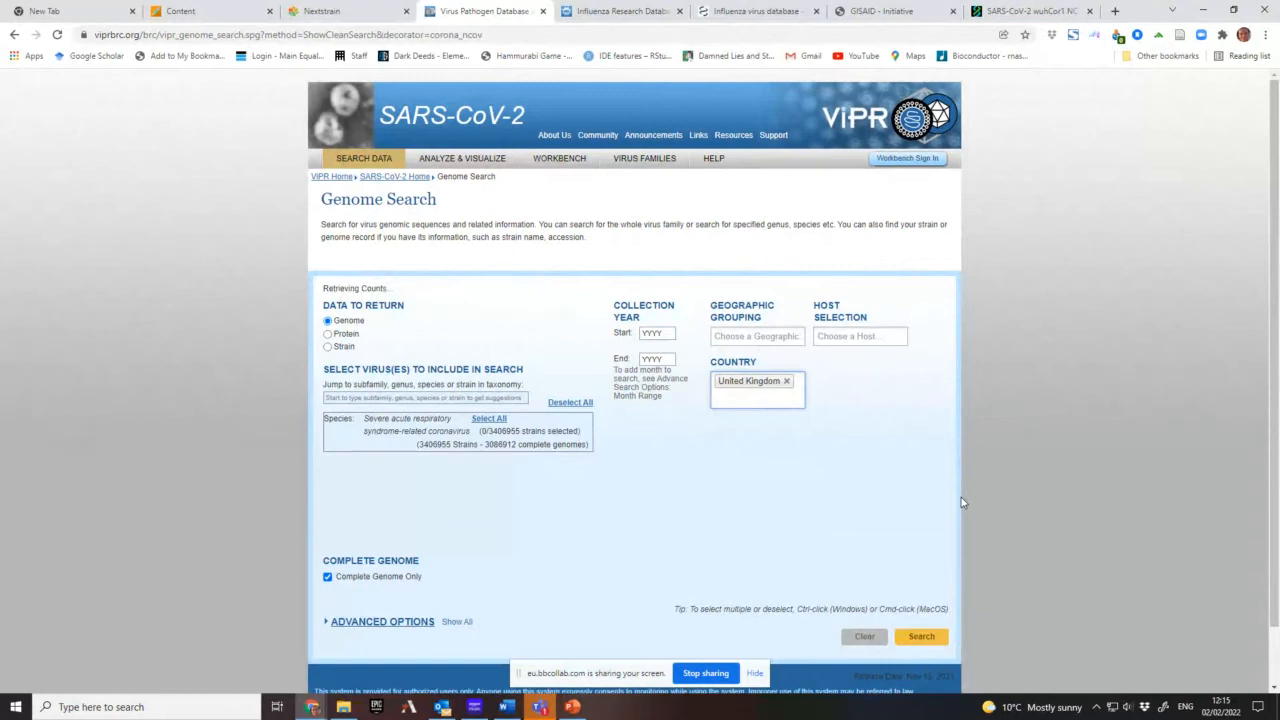
- Check the updated United Kingdom match count on the Genome Search form
left_click(756, 398)
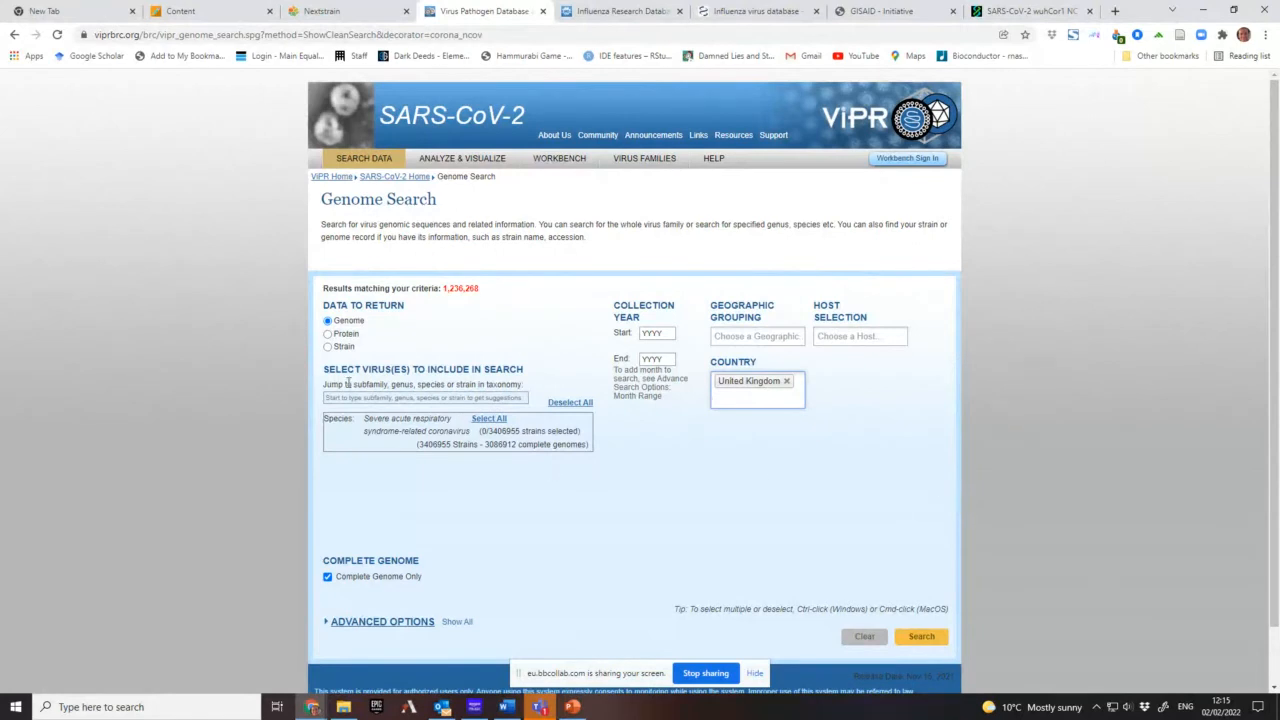
left_click(756, 408)
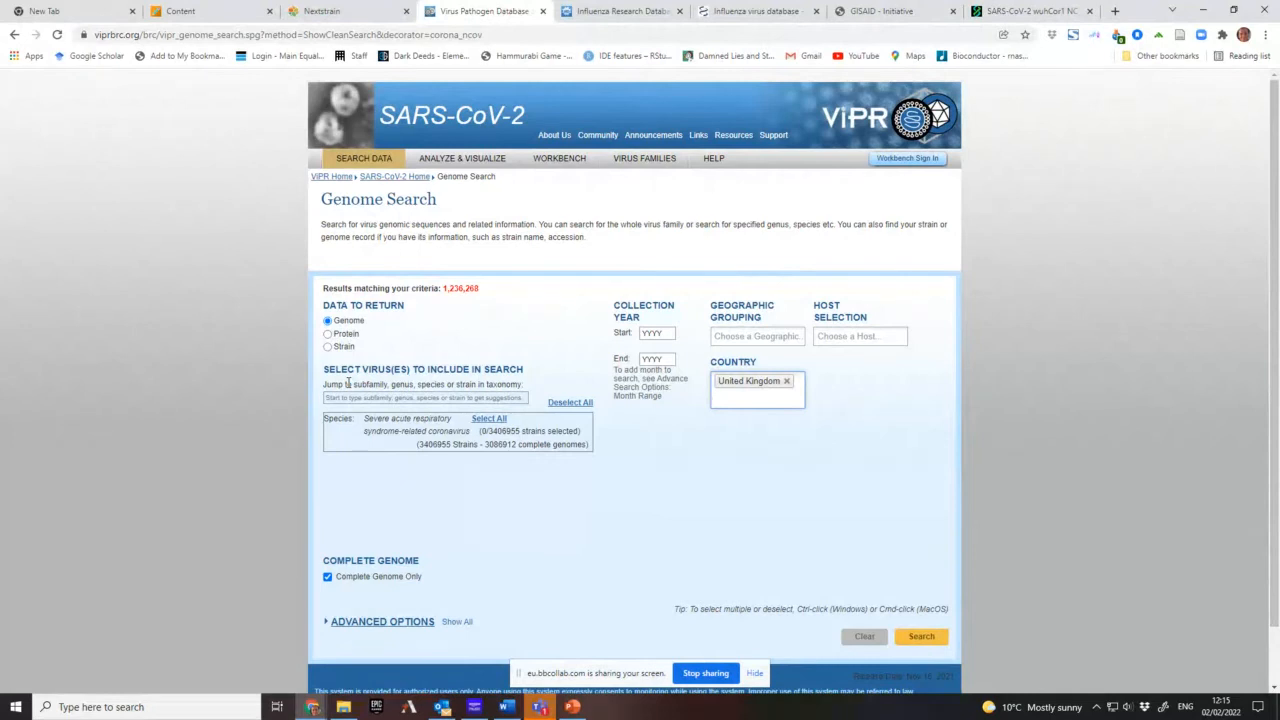
mouse_move(916, 472)
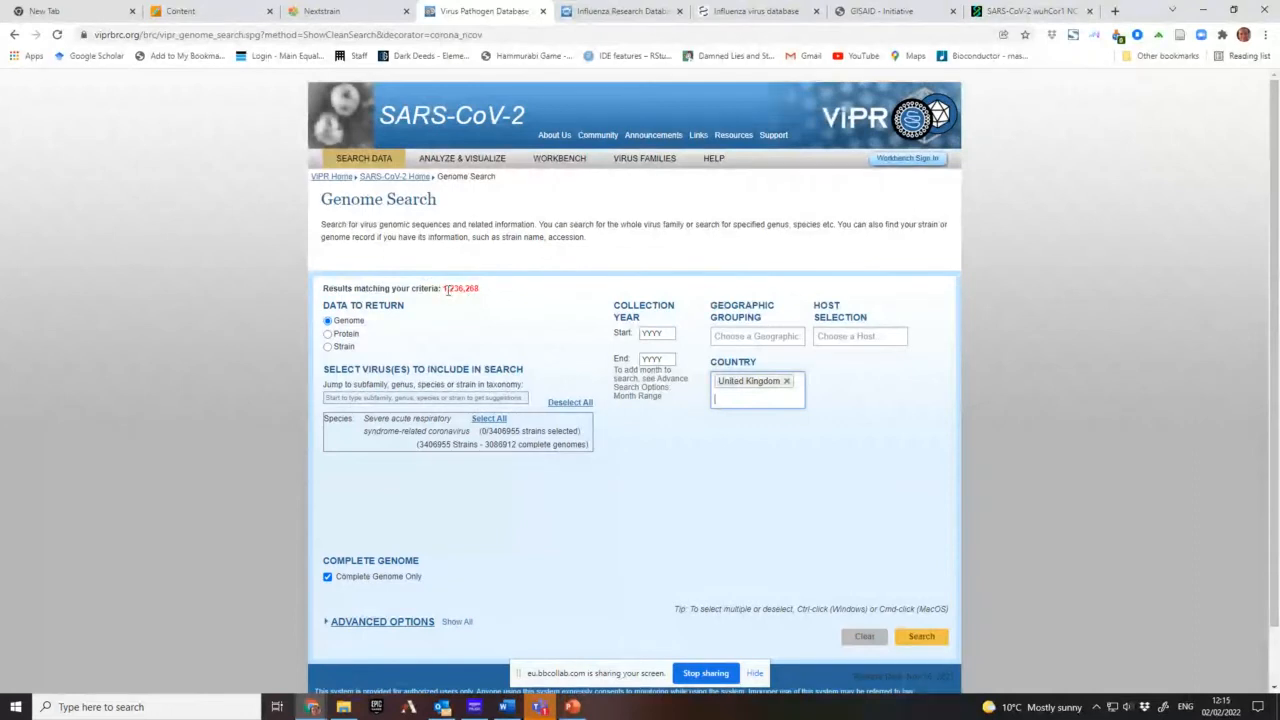
double_click(460, 288)
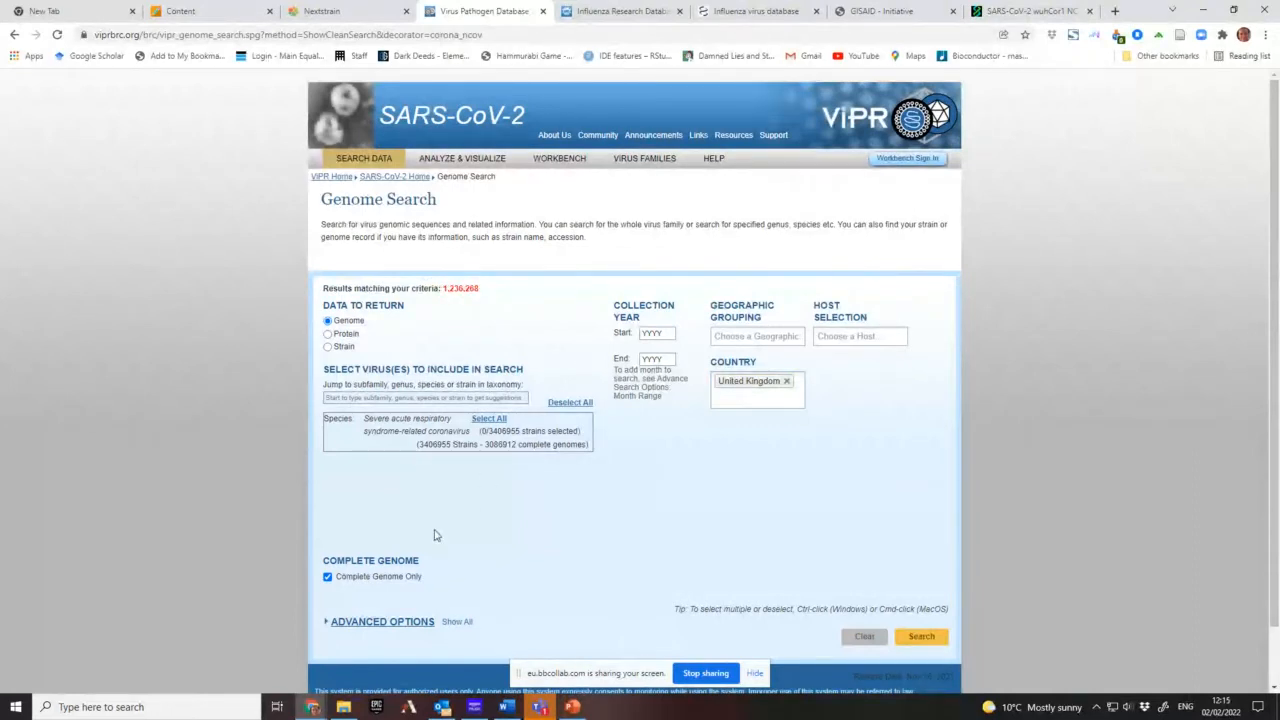
mouse_move(896, 436)
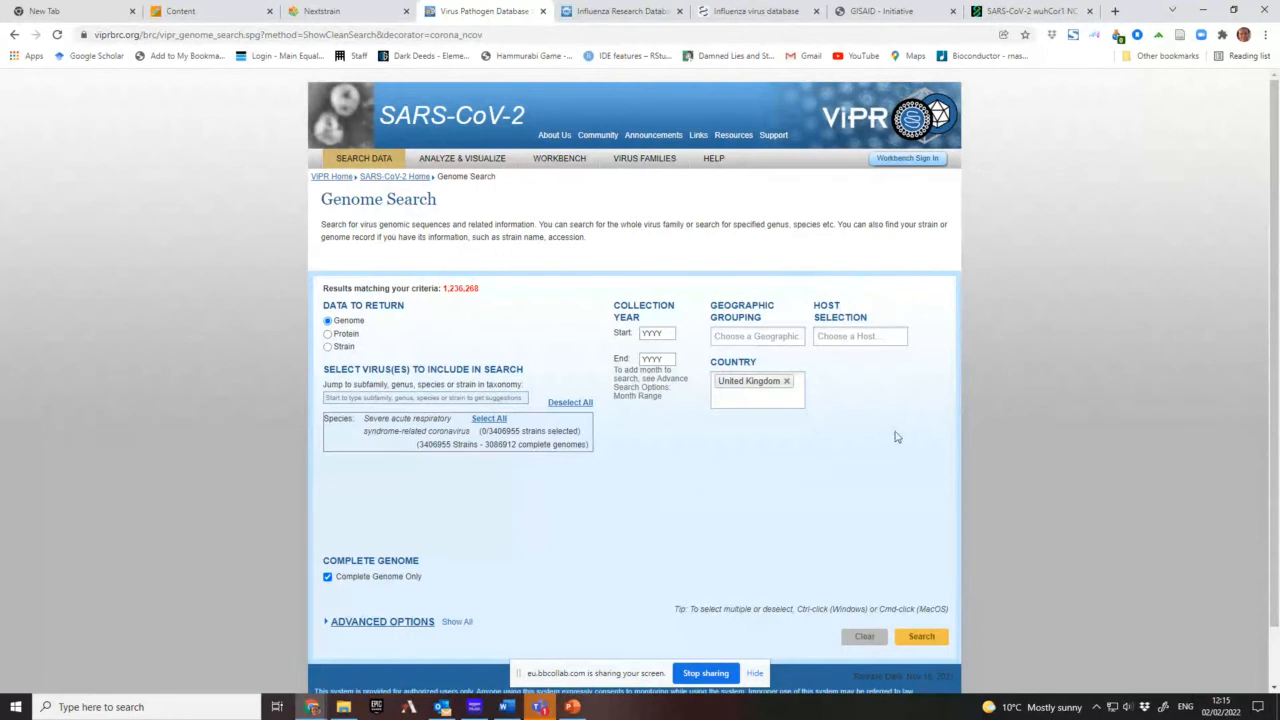
mouse_move(786, 384)
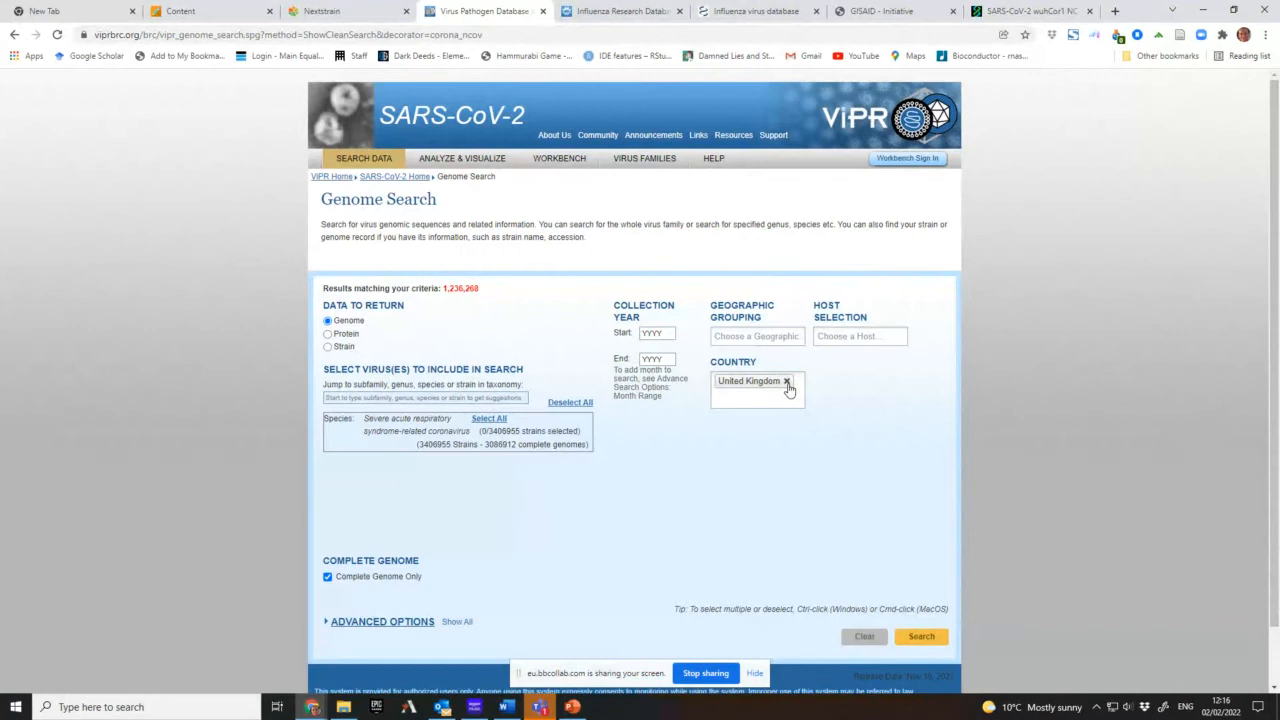
- Replace United Kingdom with Austria in the Country filter
left_click(788, 382)
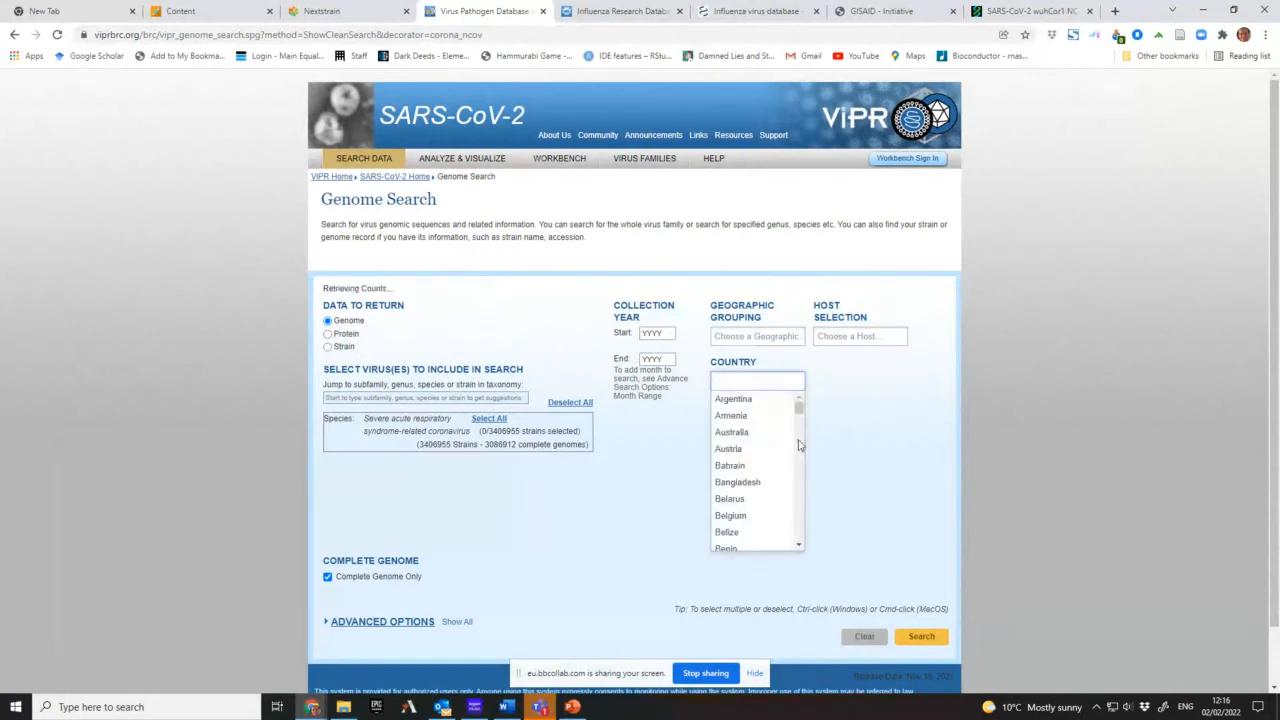
left_click(728, 448)
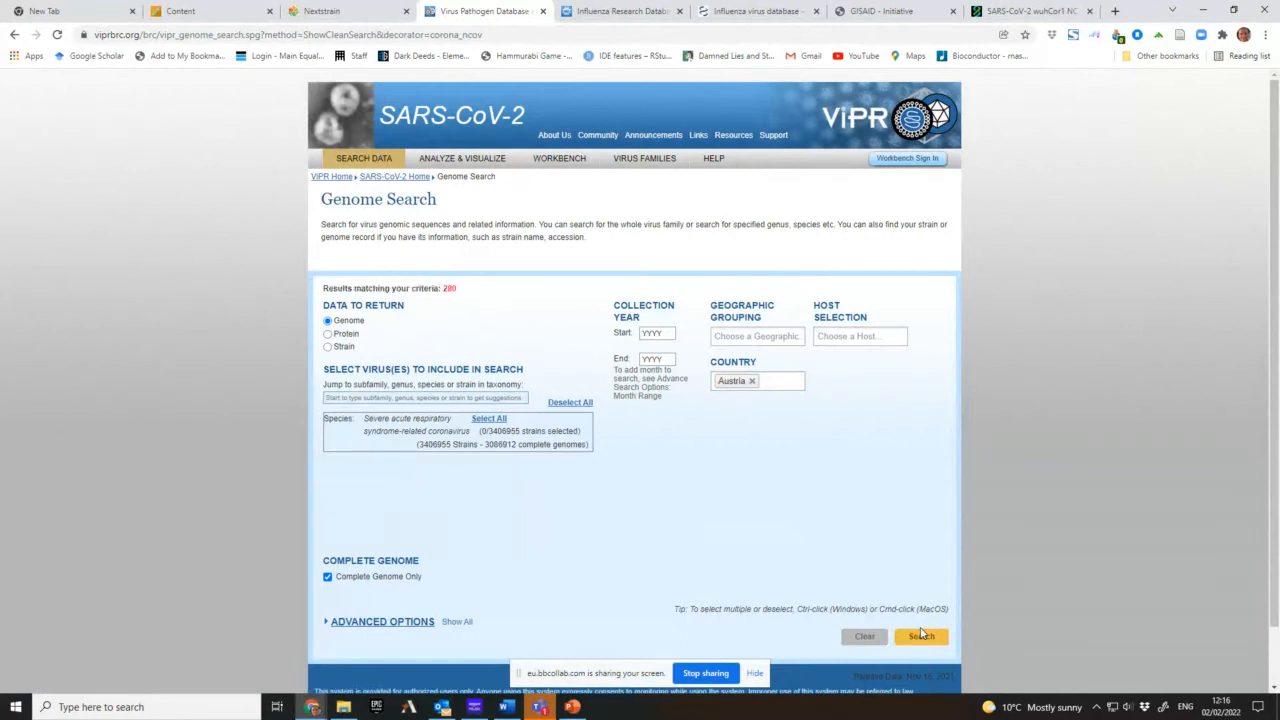
mouse_move(442, 312)
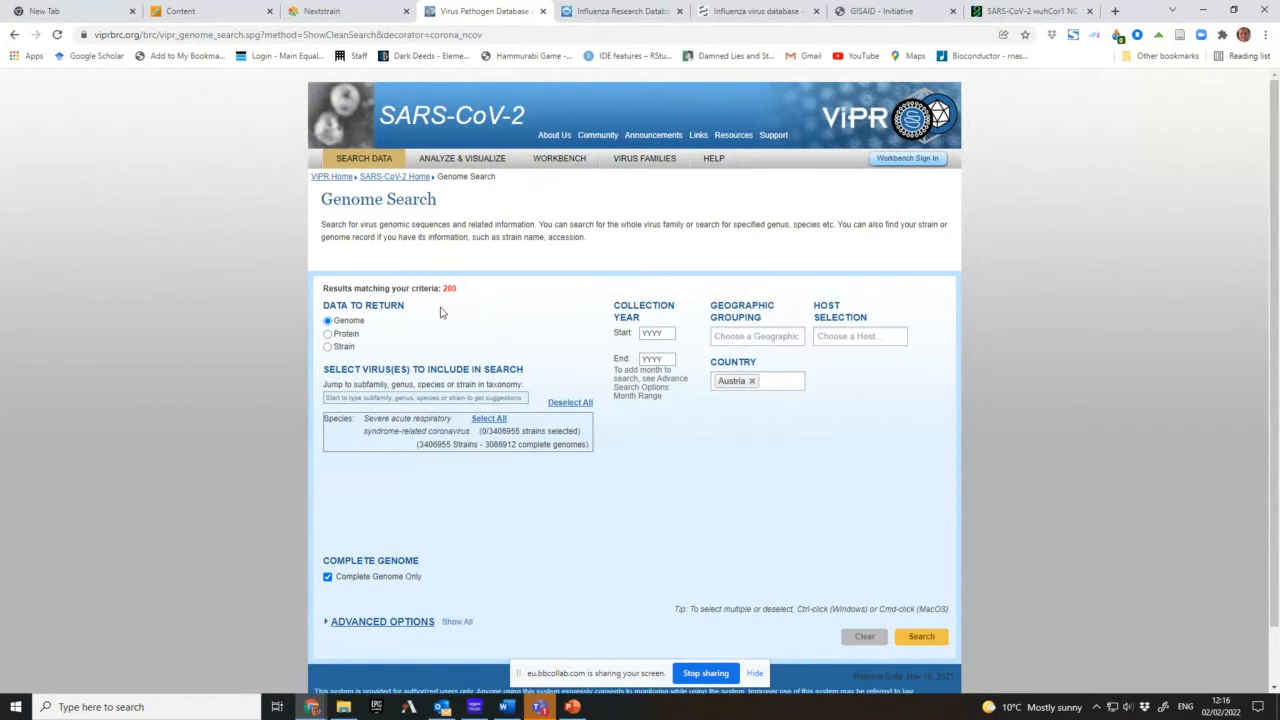
left_click(858, 336)
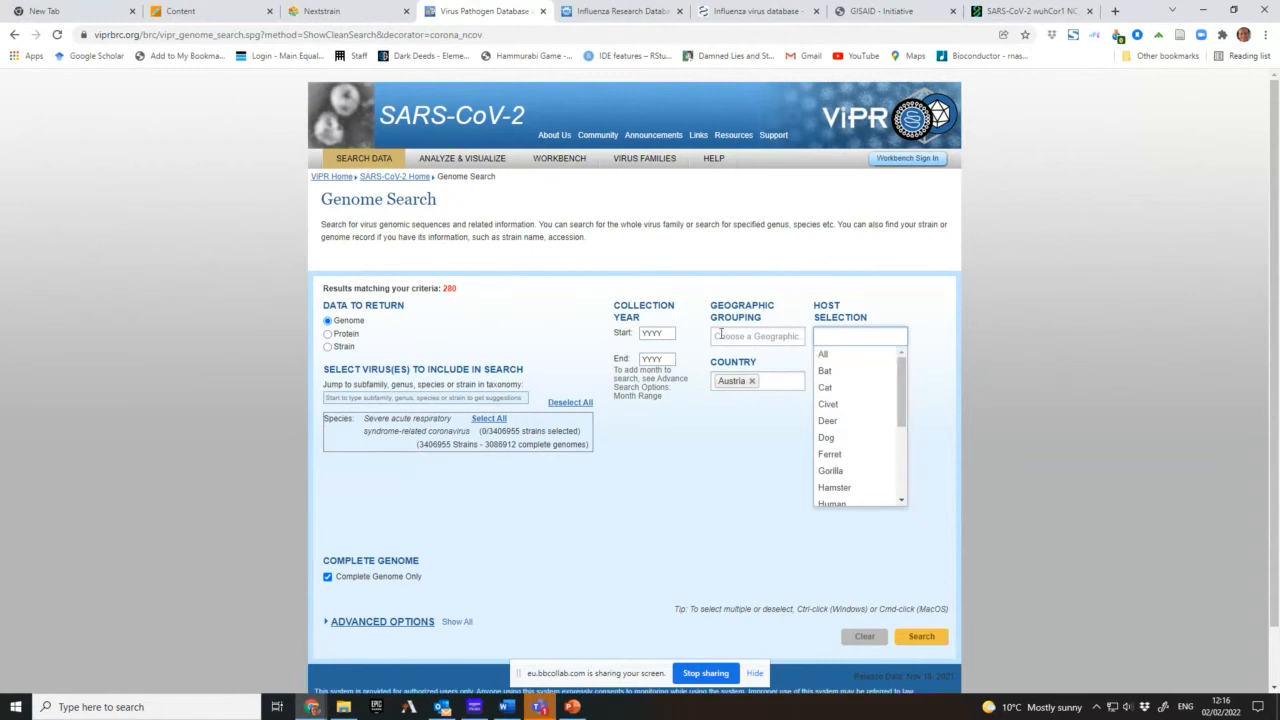
- Remove Austria, try Bat then Hamster as host, and clear the host filter
left_click(750, 380)
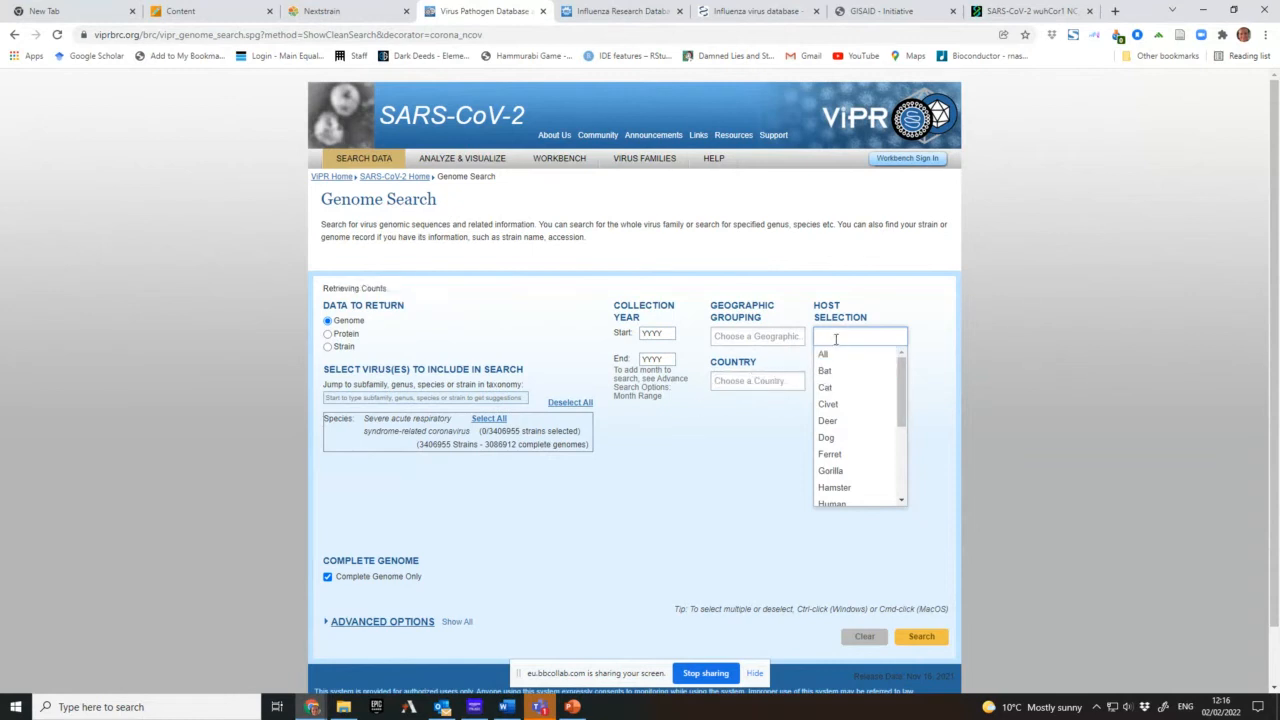
left_click(824, 370)
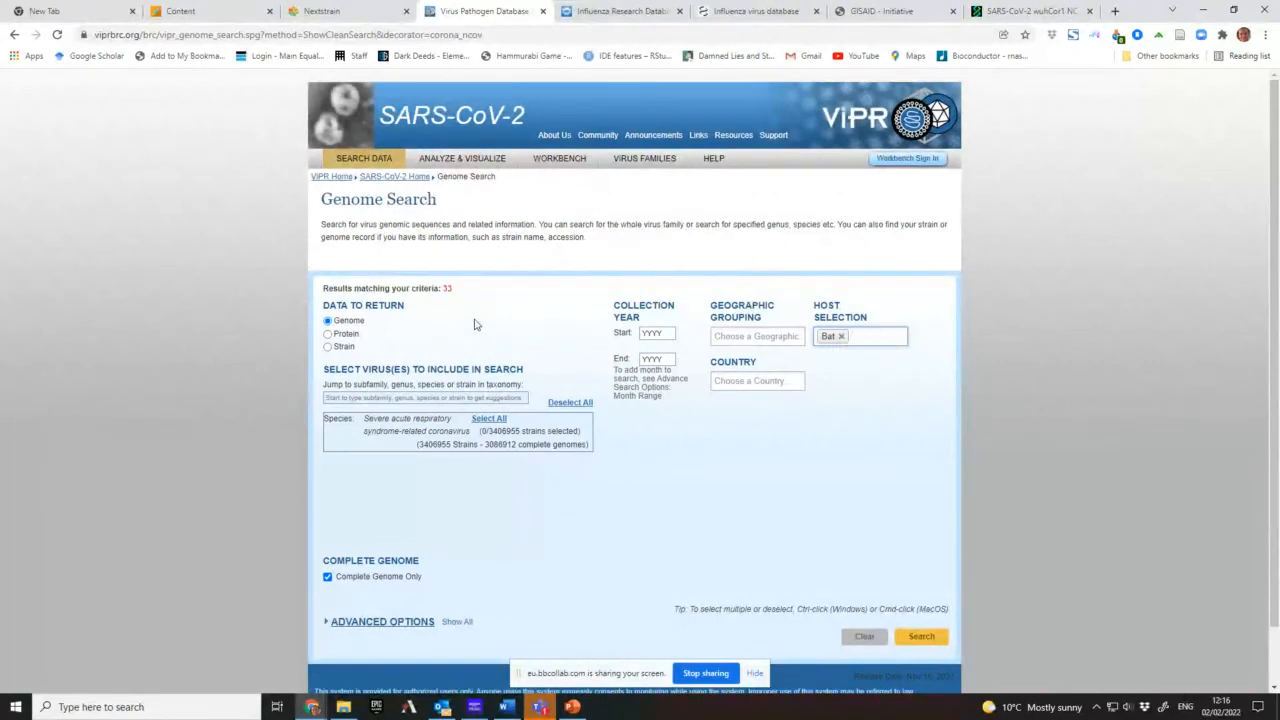
mouse_move(264, 322)
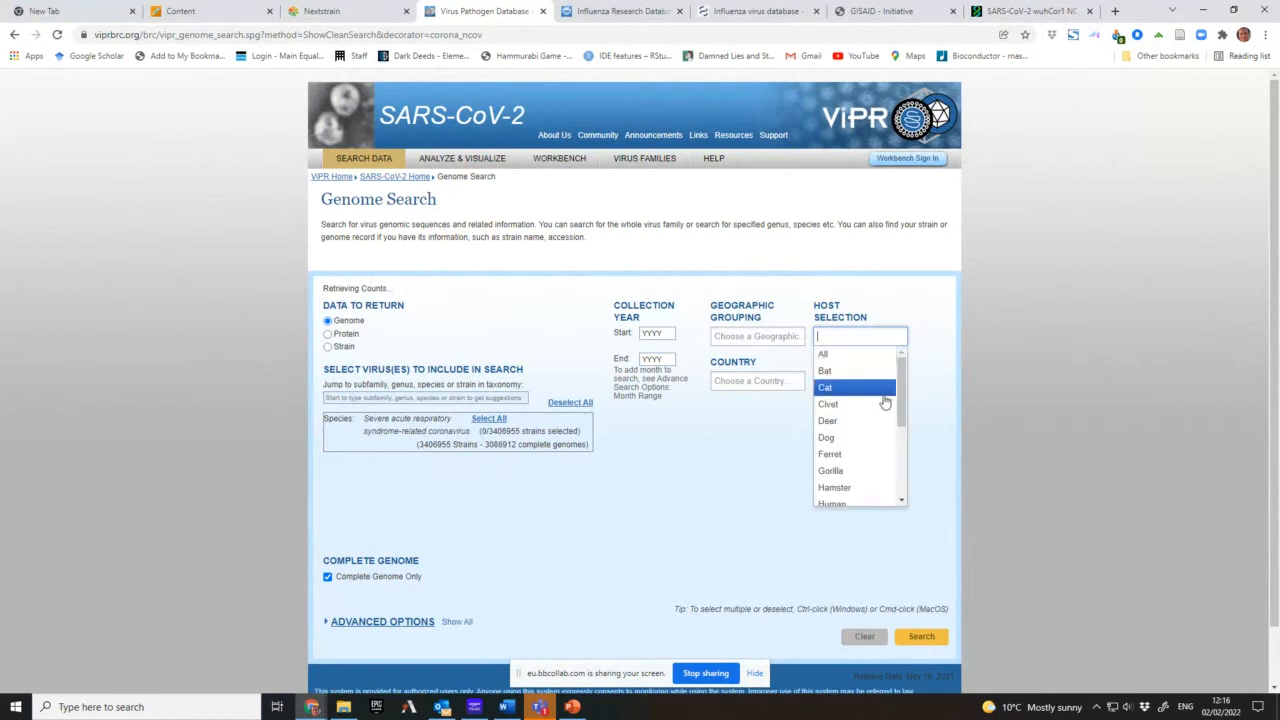
left_click(834, 488)
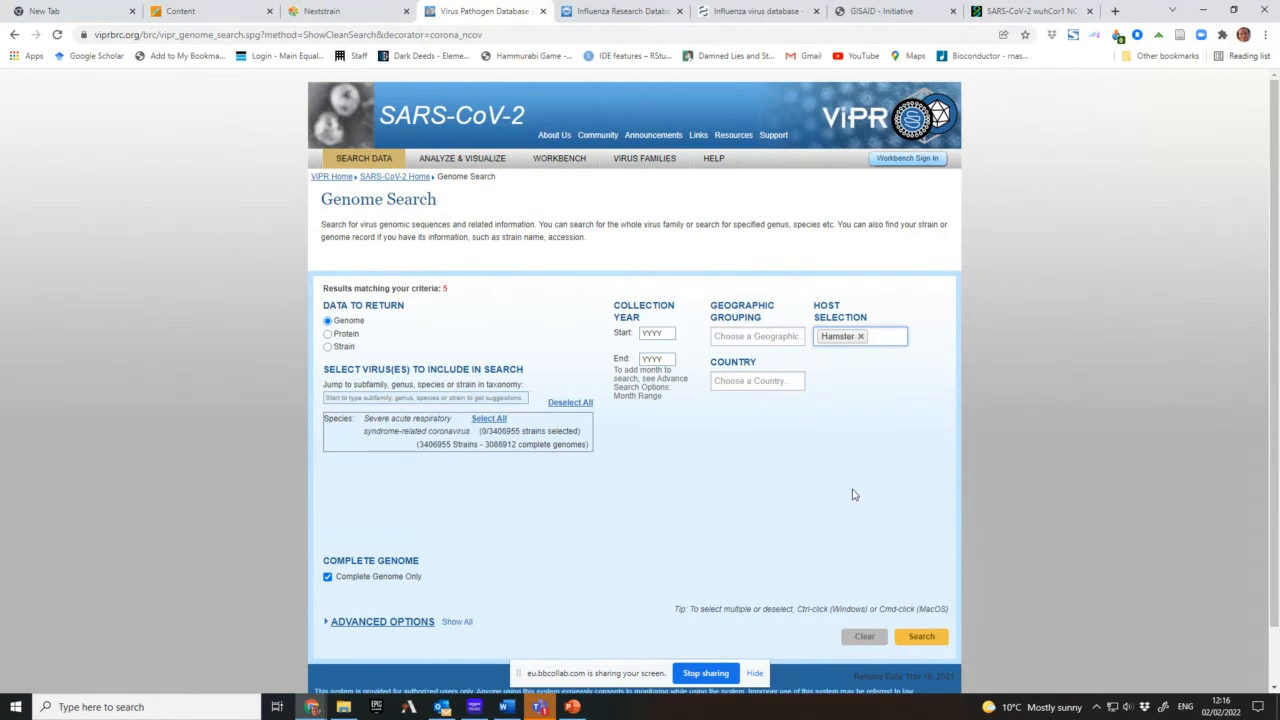
mouse_move(396, 338)
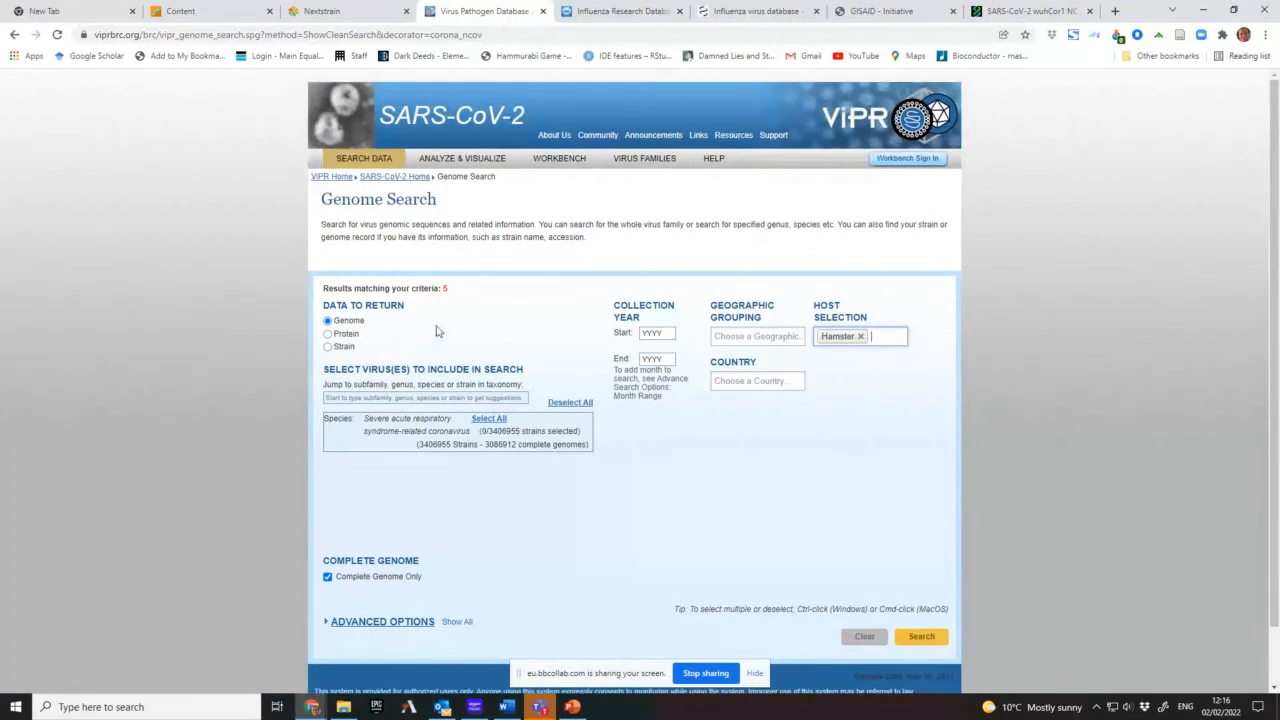
mouse_move(940, 472)
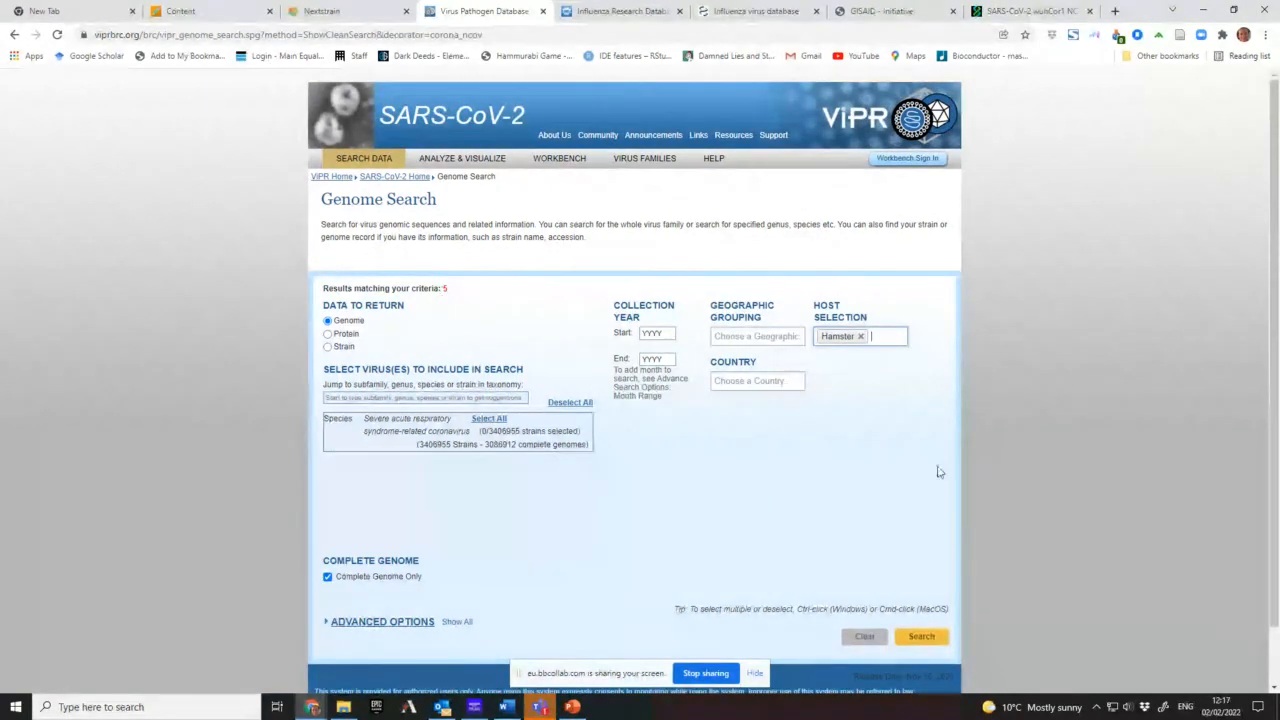
mouse_move(862, 340)
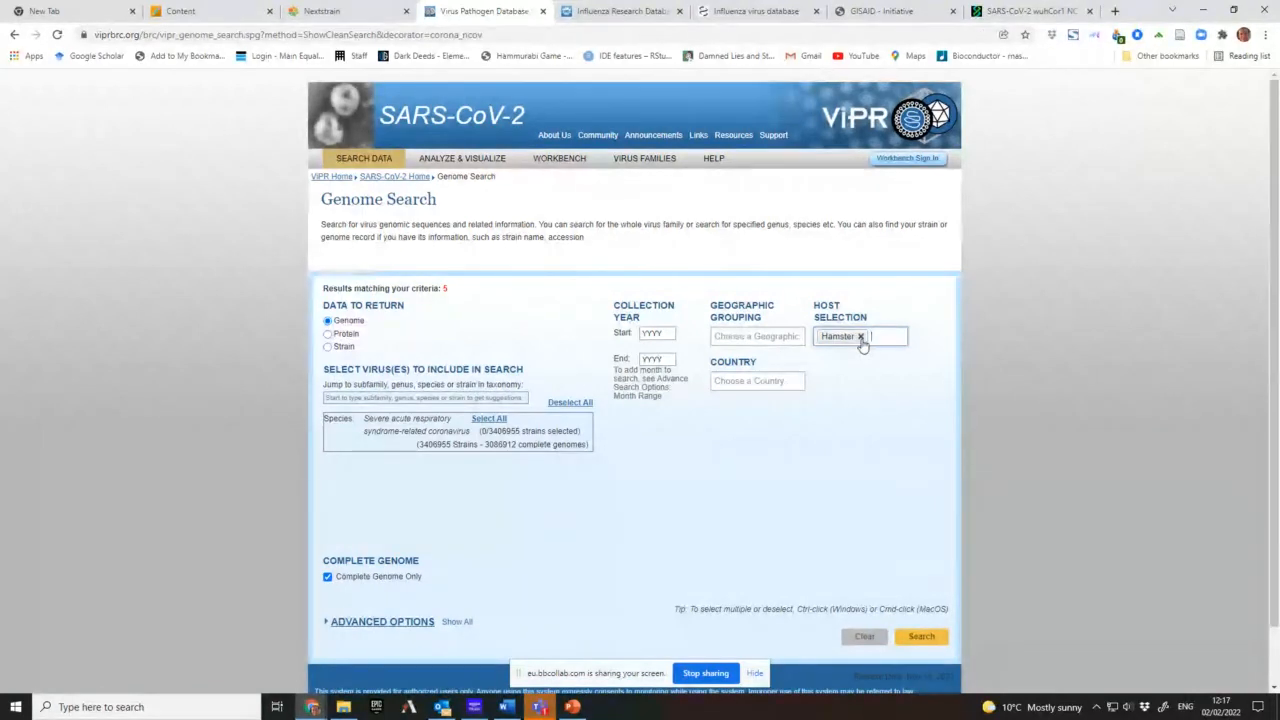
left_click(860, 336)
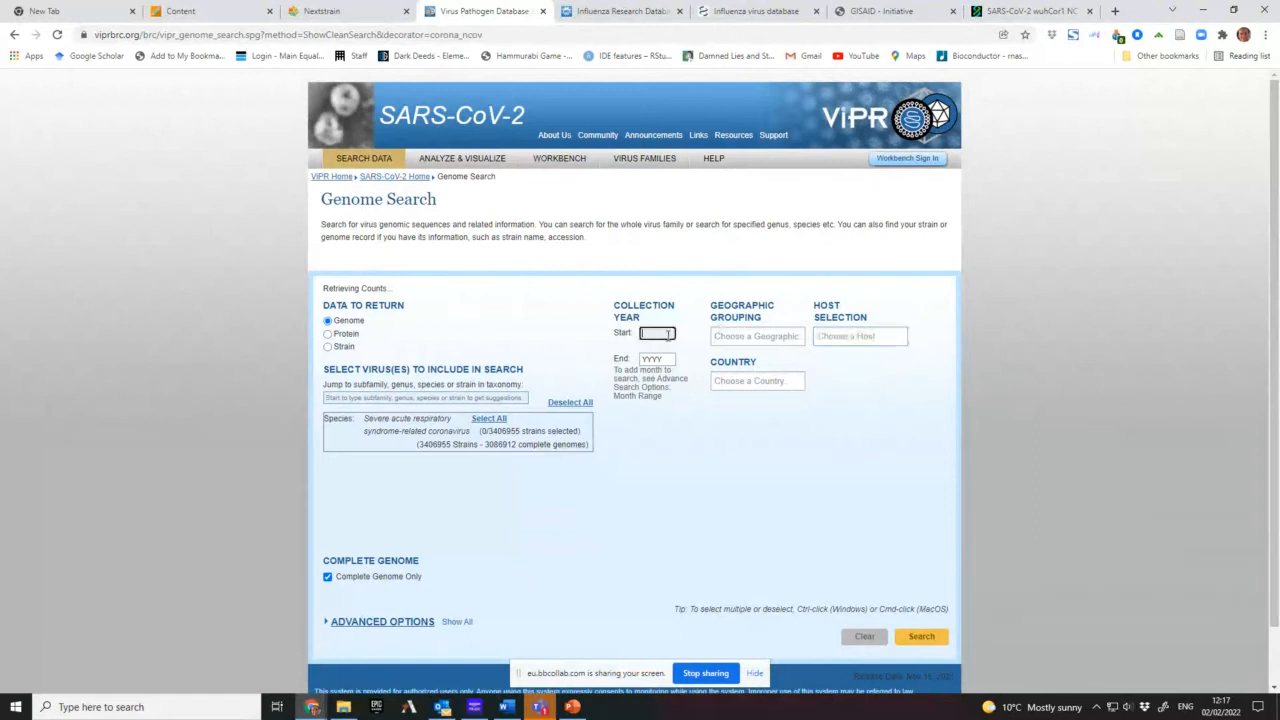
left_click(756, 336)
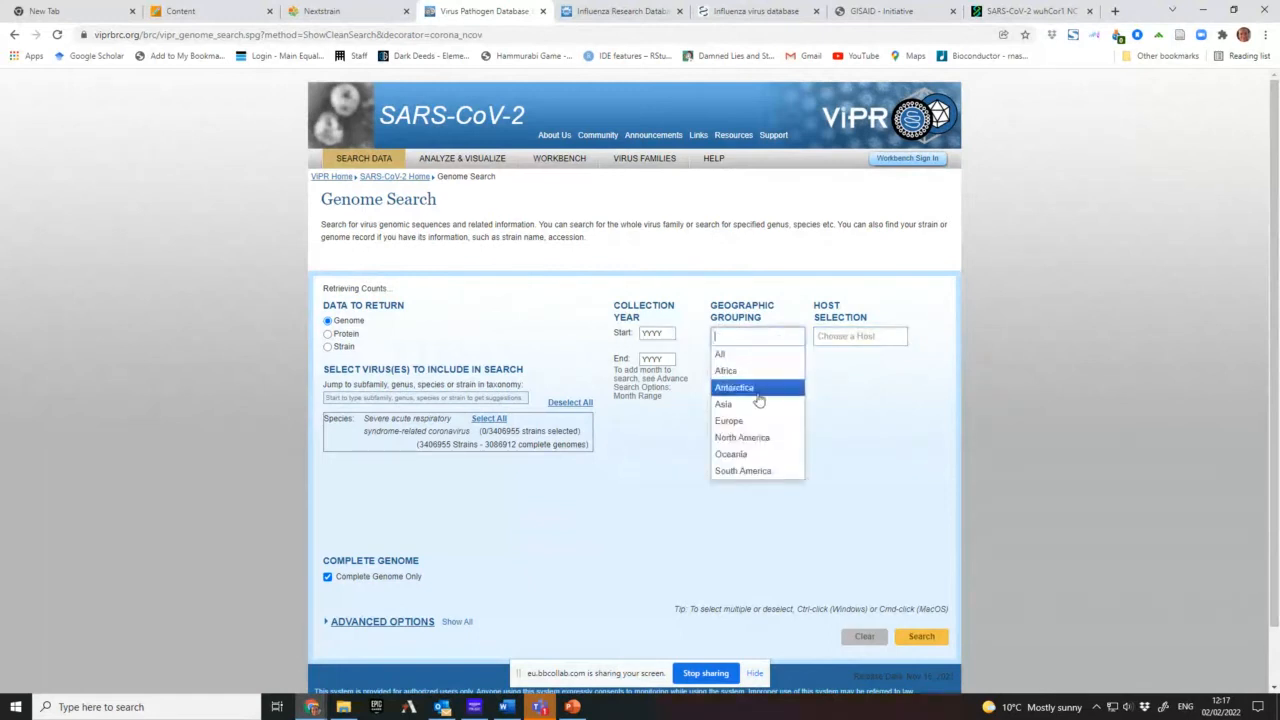
left_click(860, 336)
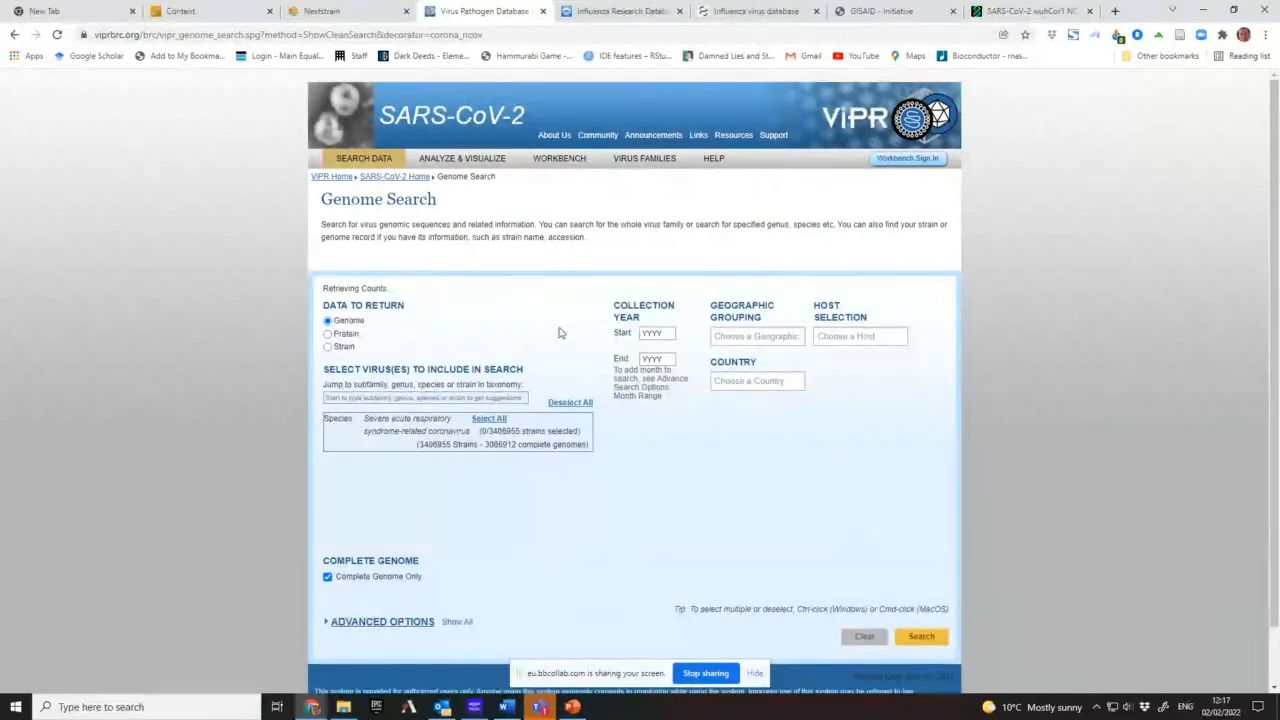
left_click(860, 336)
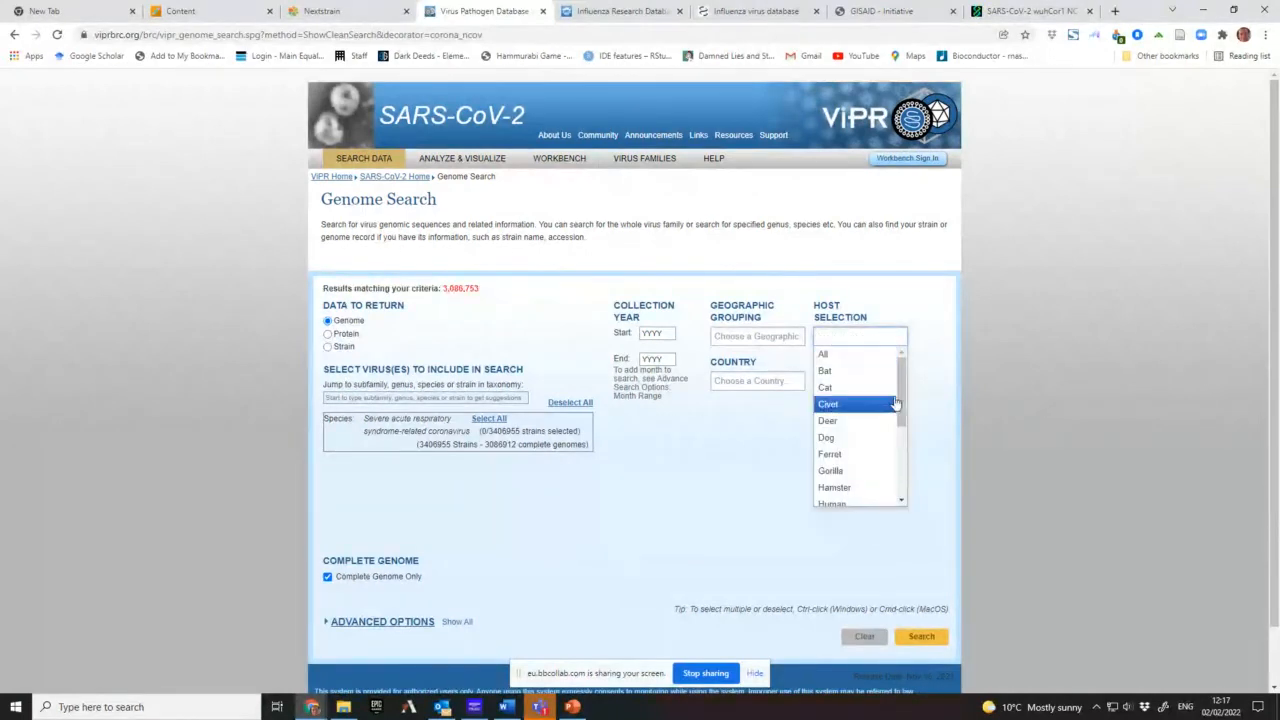
scroll("down", 3)
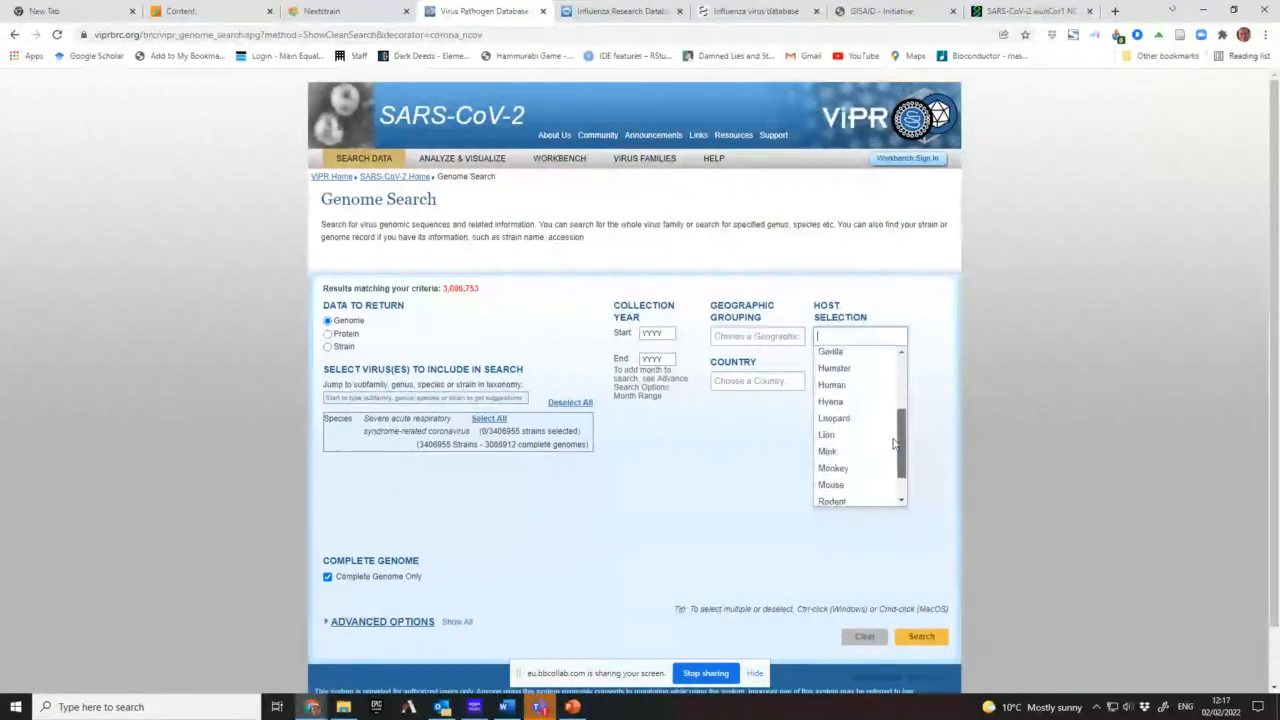
left_click(832, 352)
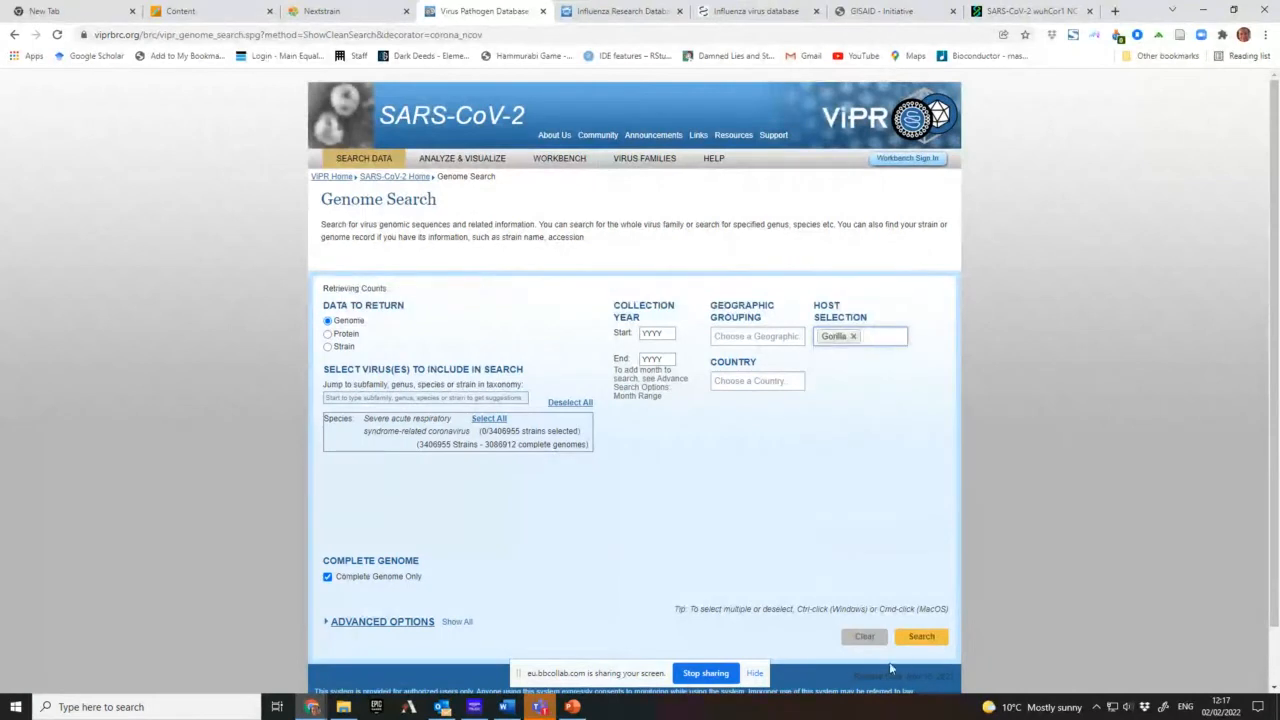
mouse_move(740, 512)
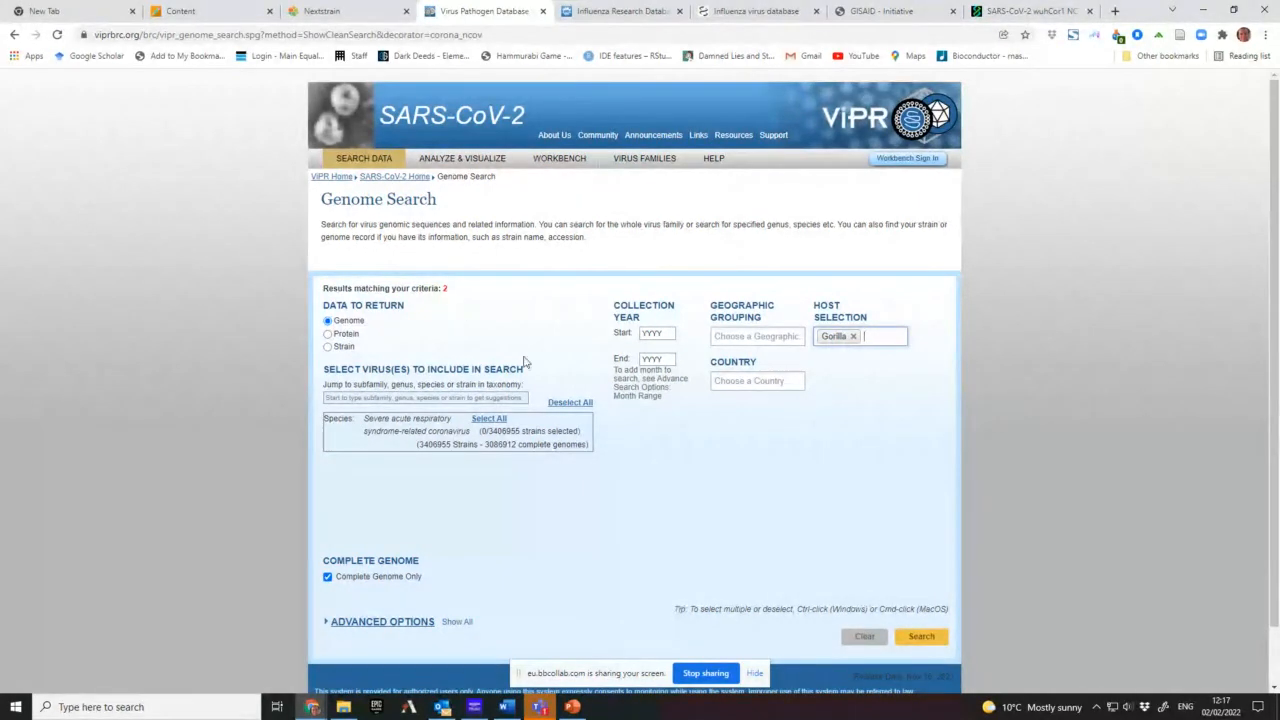
mouse_move(640, 492)
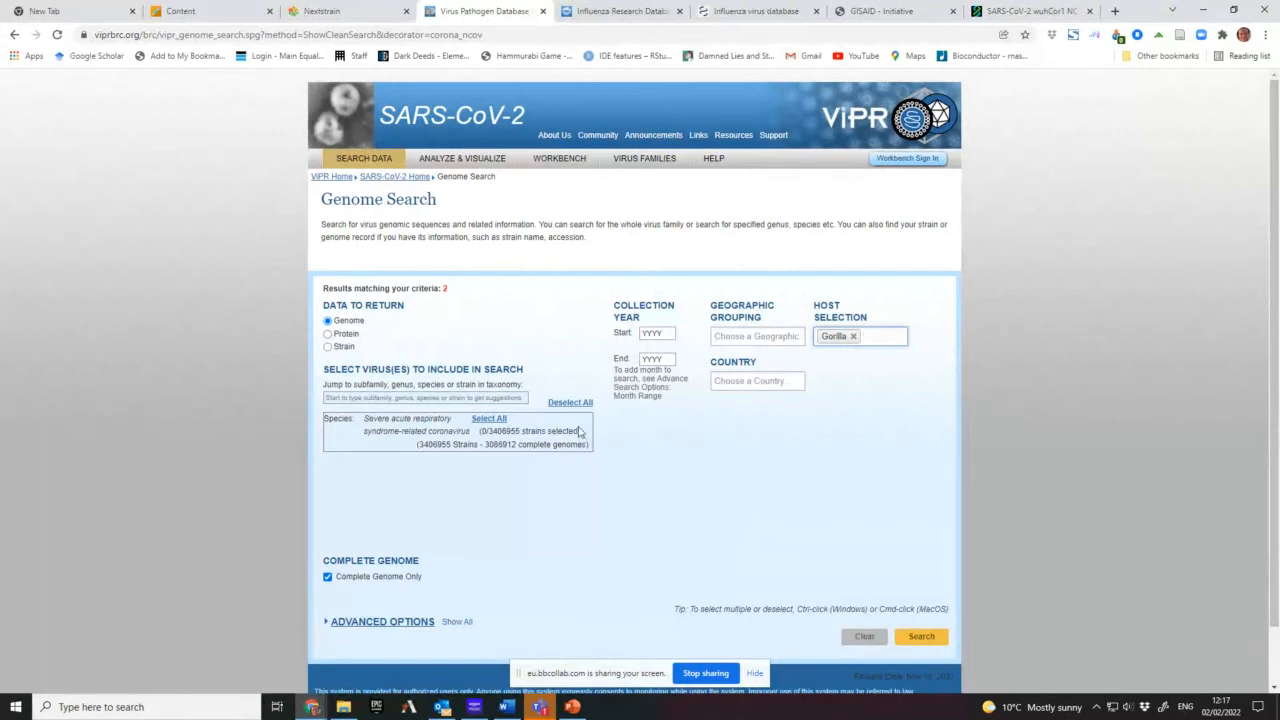
mouse_move(856, 344)
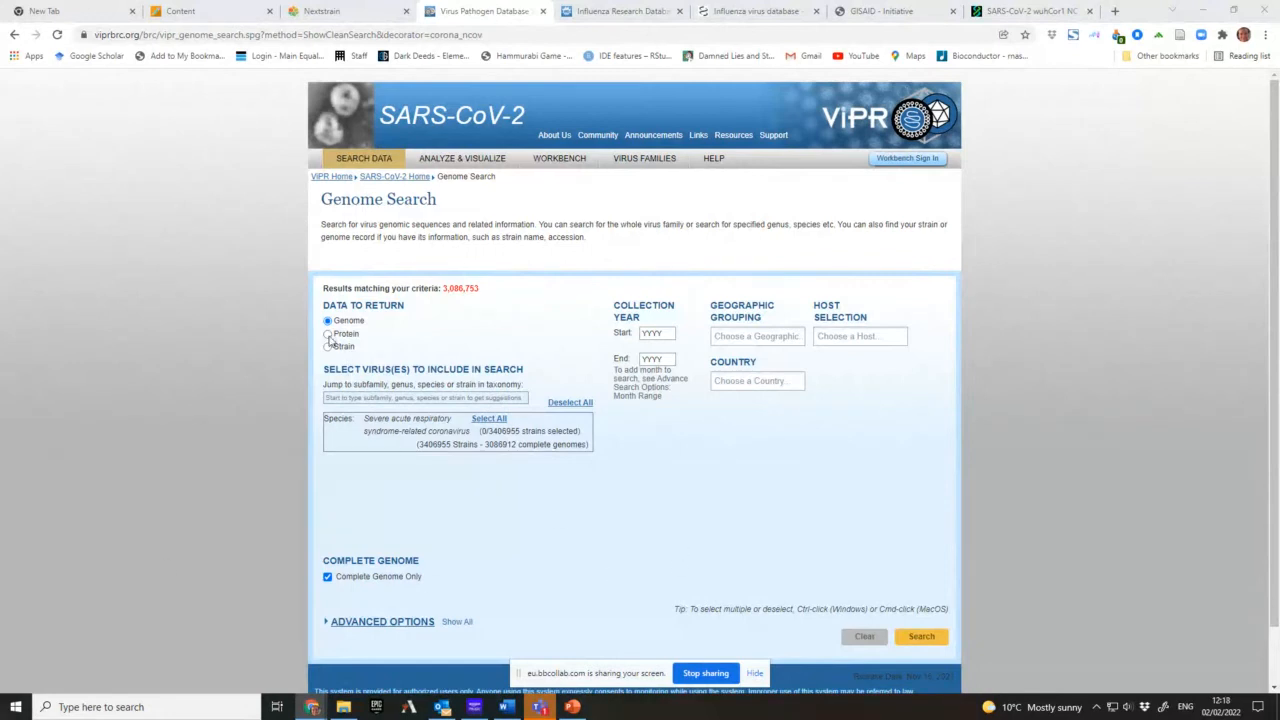
- Switch Data to Return from Genome to Protein and expand the advanced search options
left_click(328, 332)
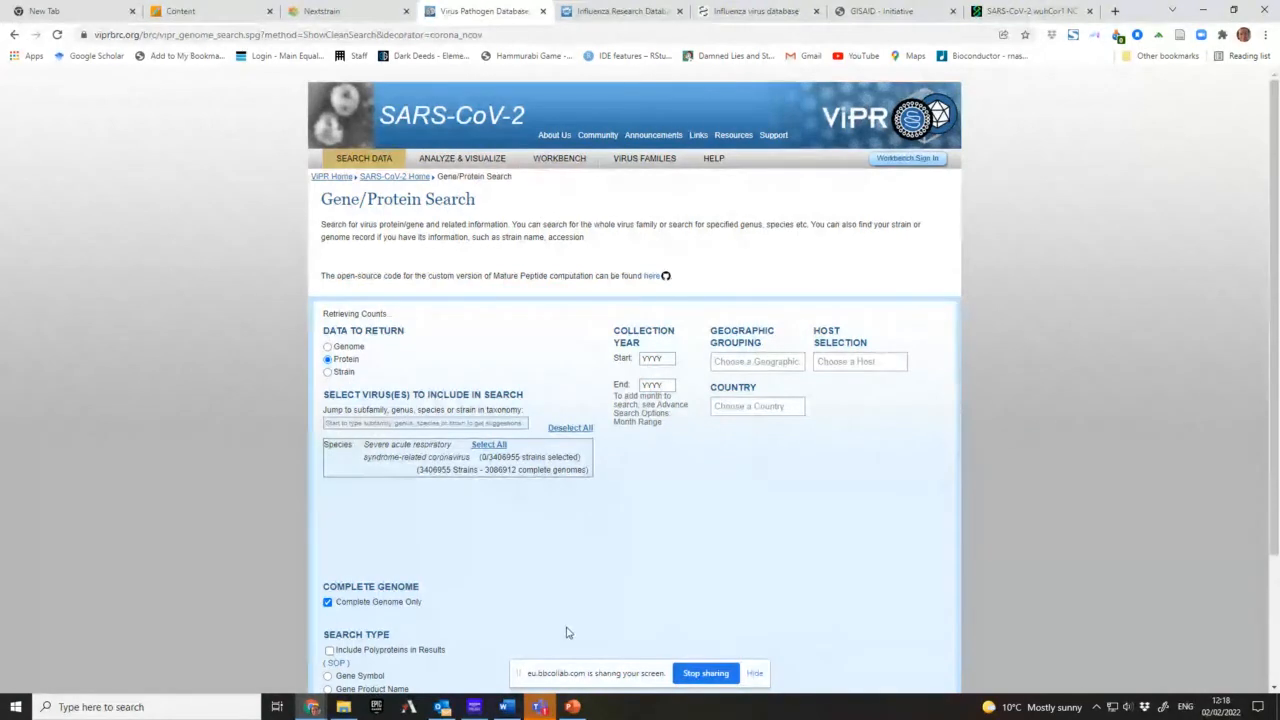
scroll("down", 3)
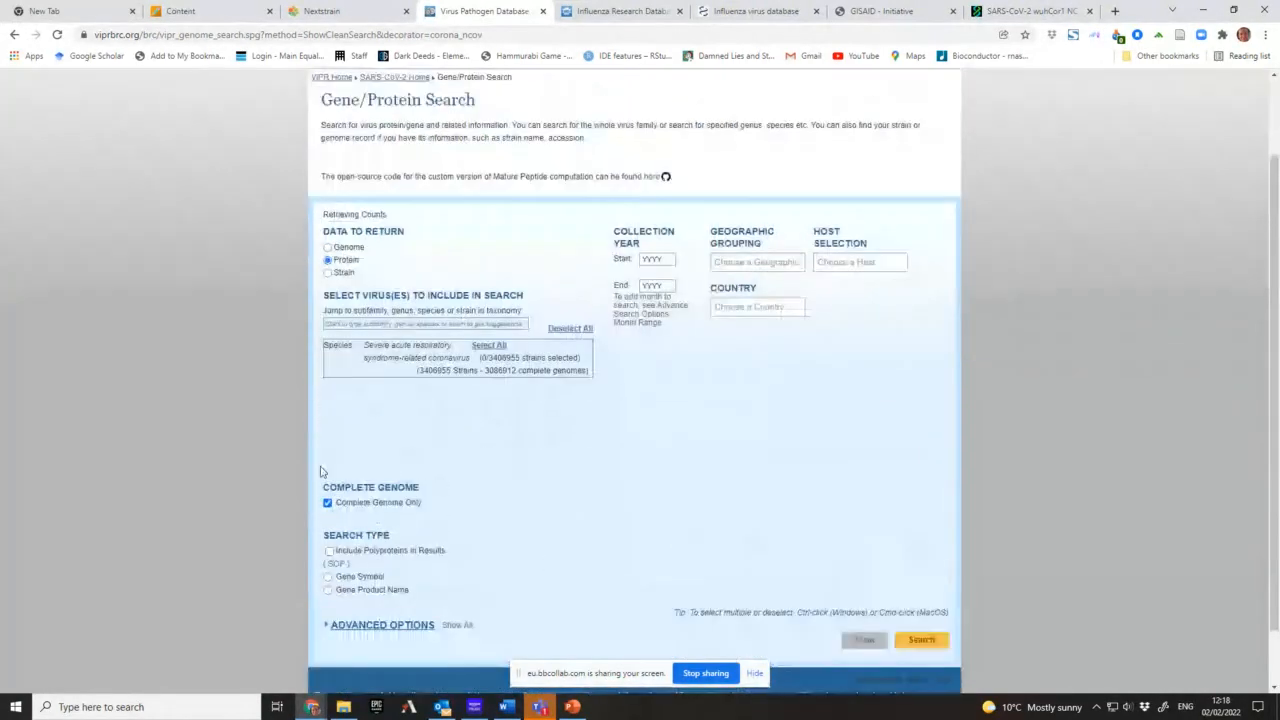
mouse_move(512, 536)
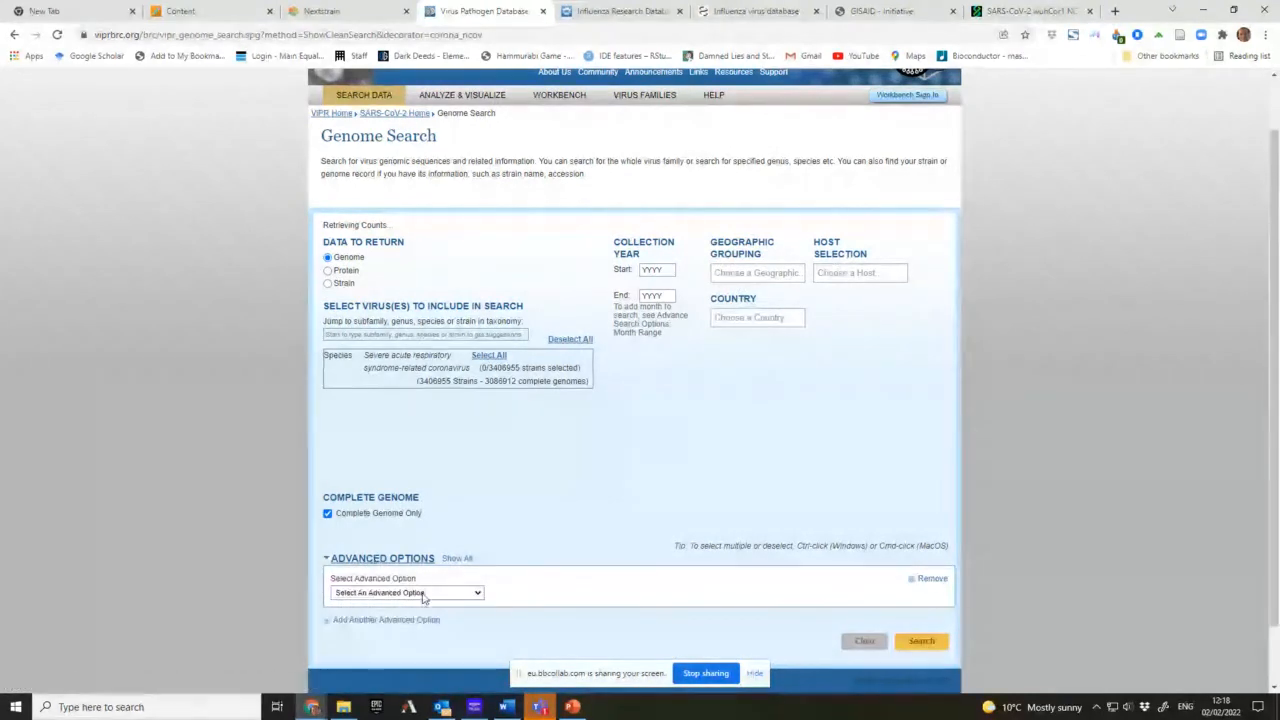
left_click(404, 592)
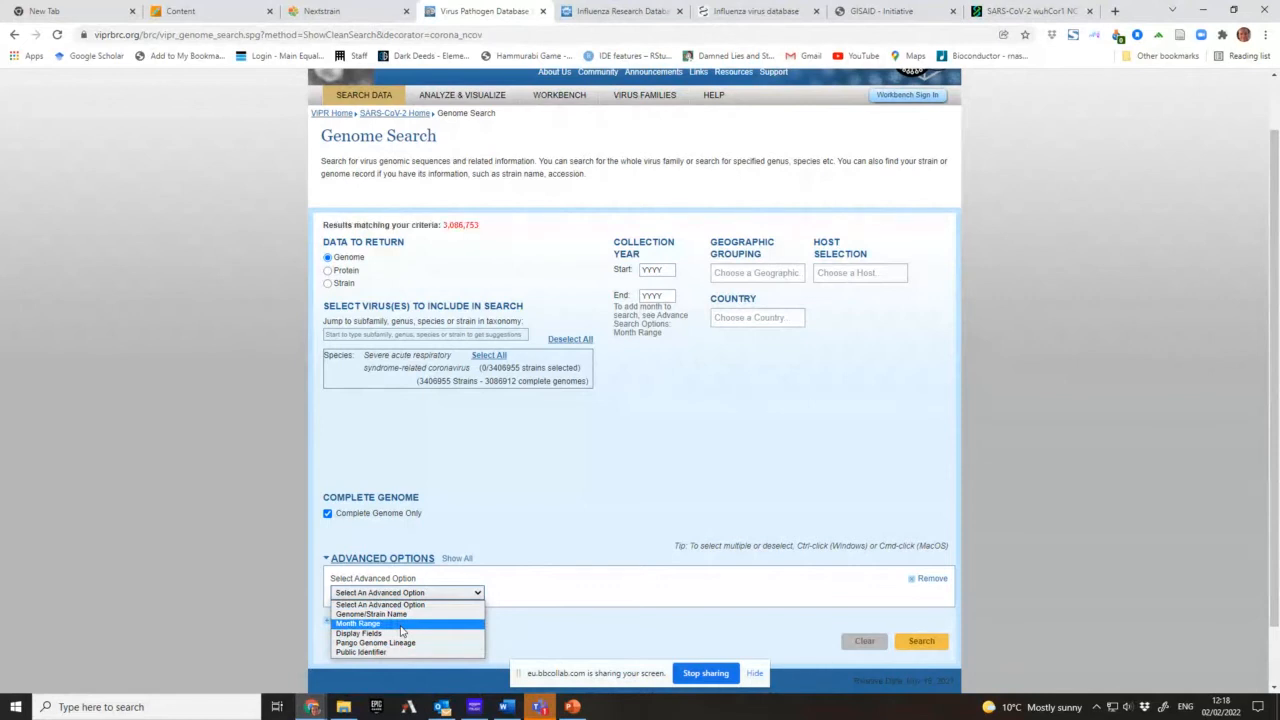
mouse_move(372, 614)
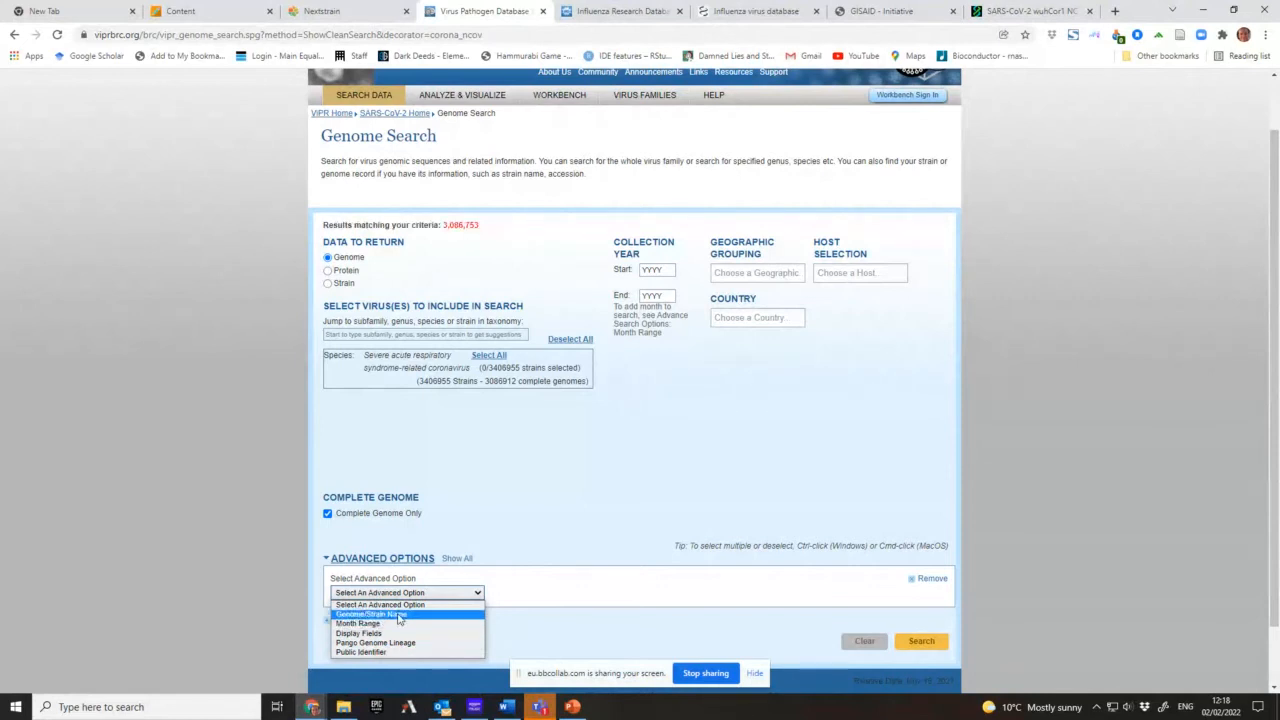
mouse_move(384, 642)
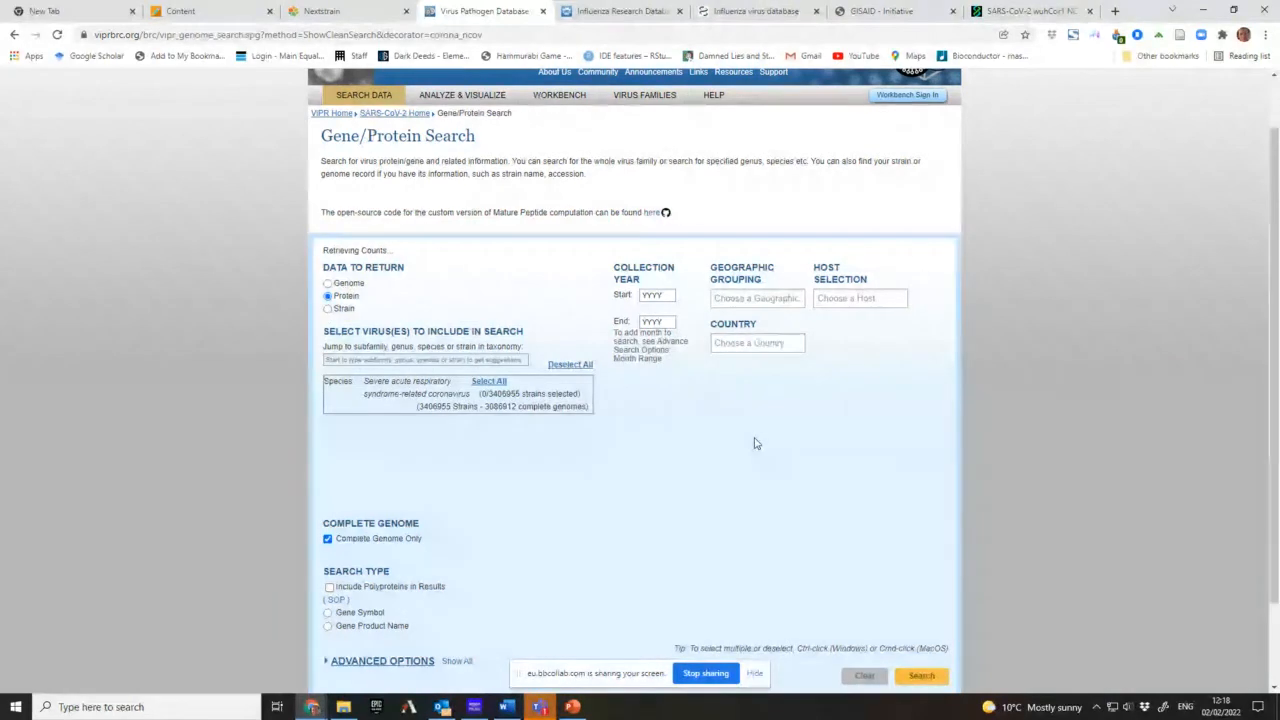
mouse_move(768, 442)
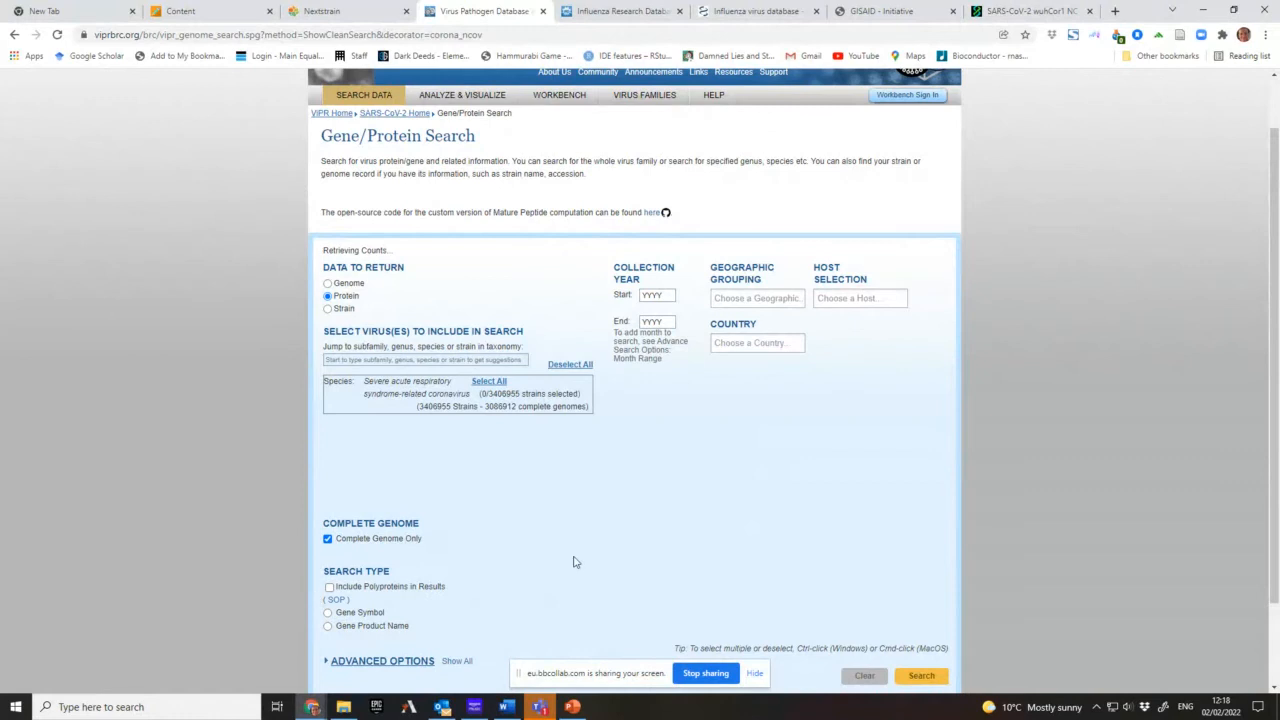
- Choose the Gene Product Name search type and enter 'spike' as the name
scroll("down", 3)
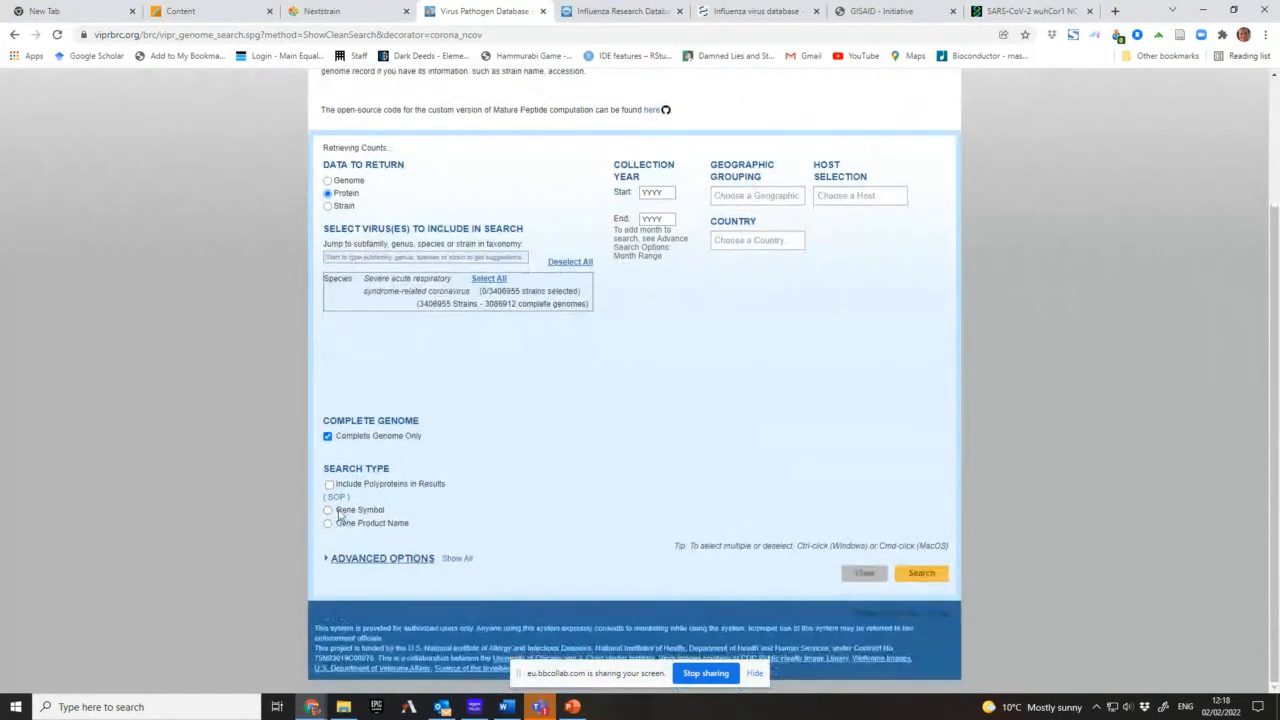
left_click(328, 512)
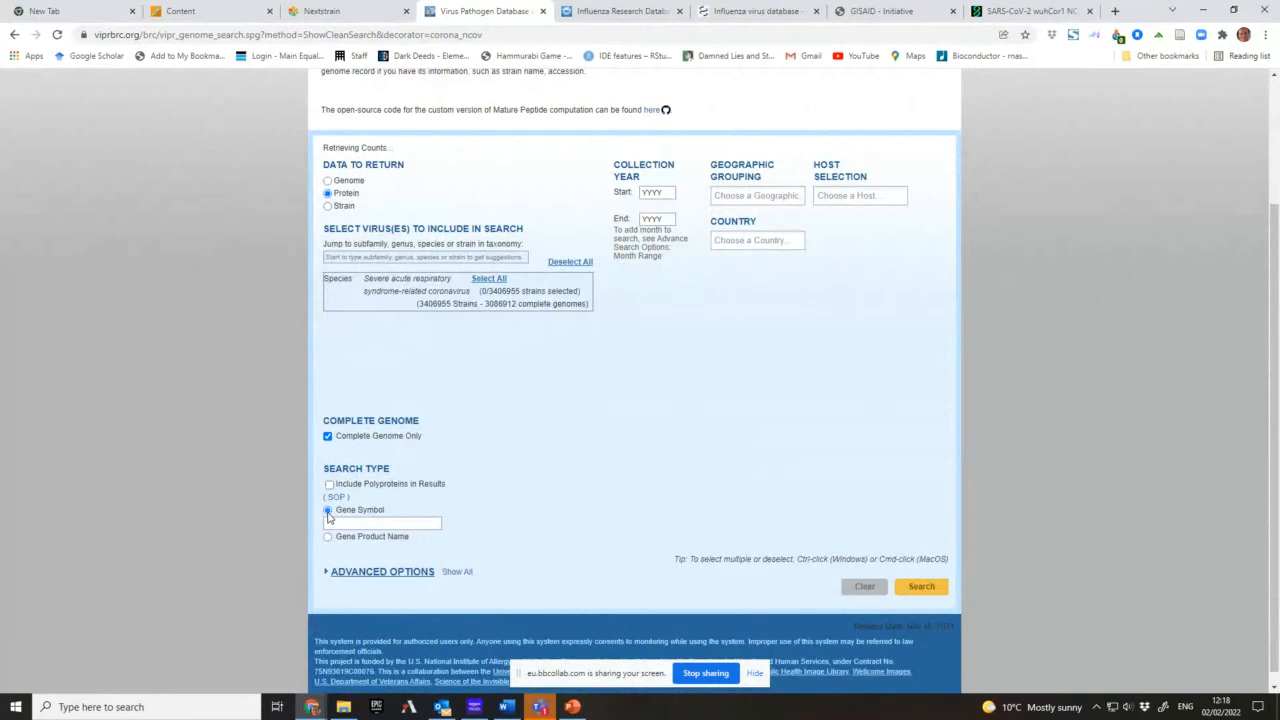
left_click(328, 524)
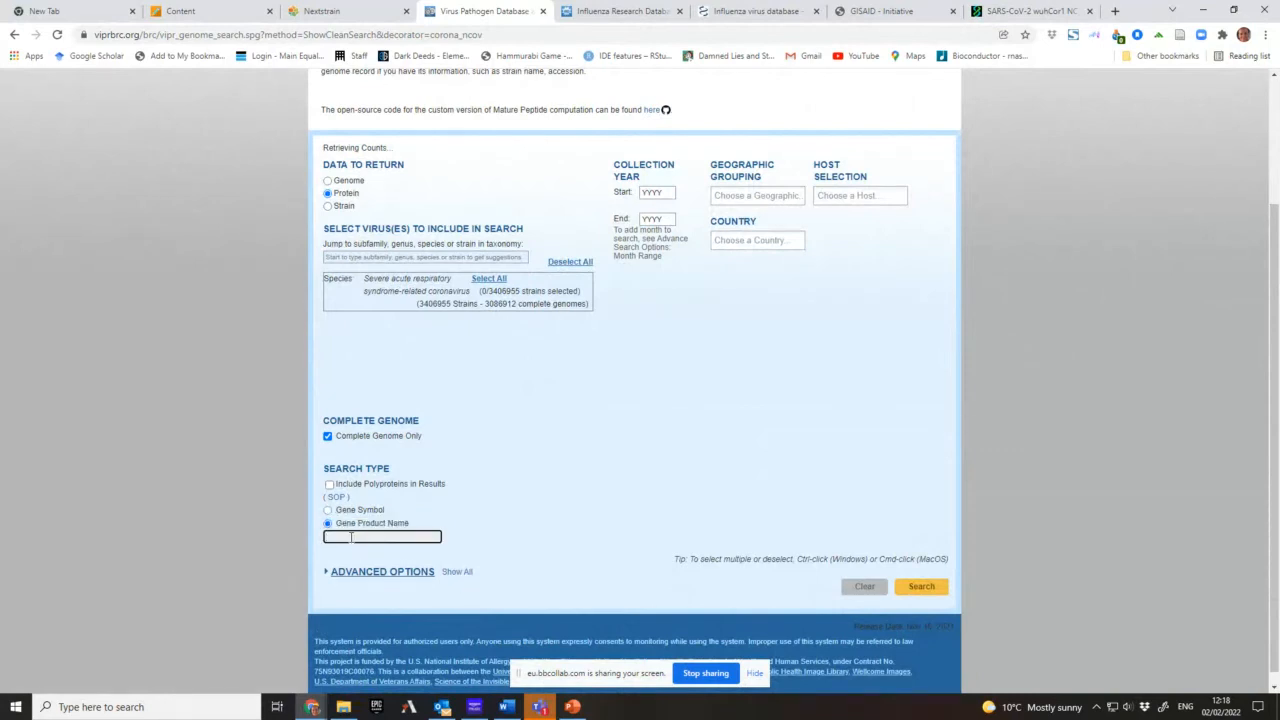
left_click(382, 536)
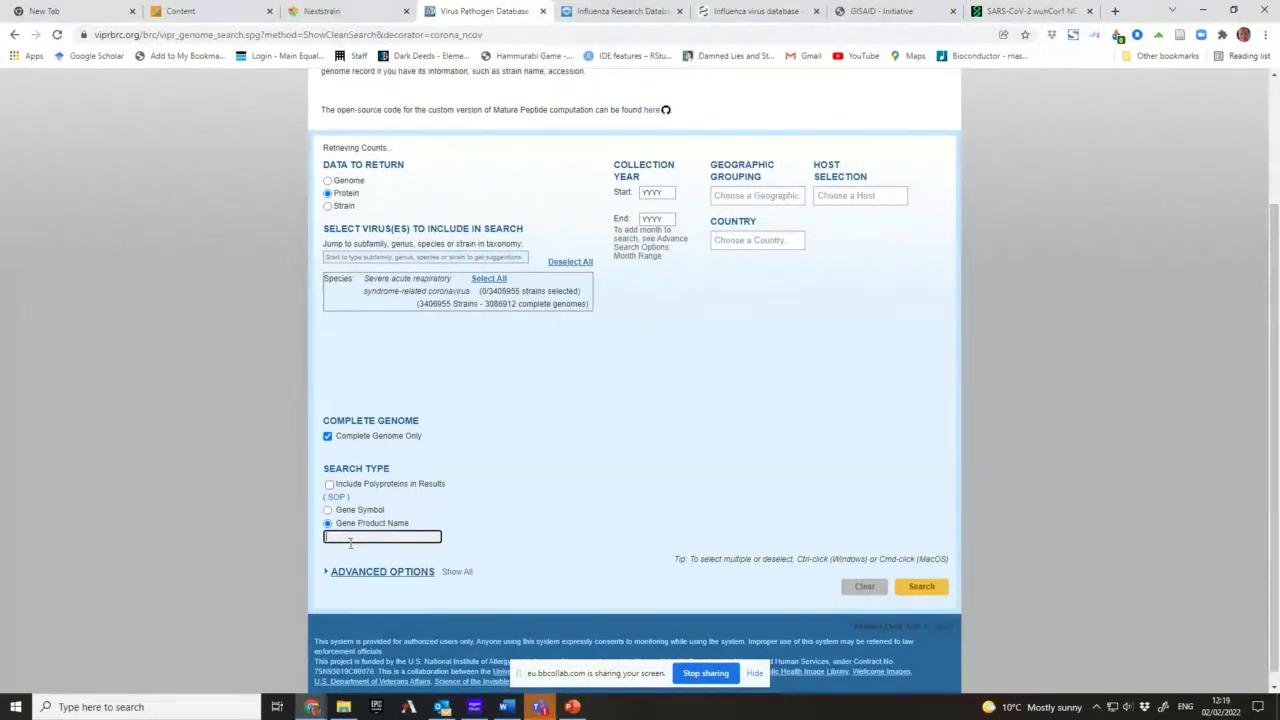
type("spike")
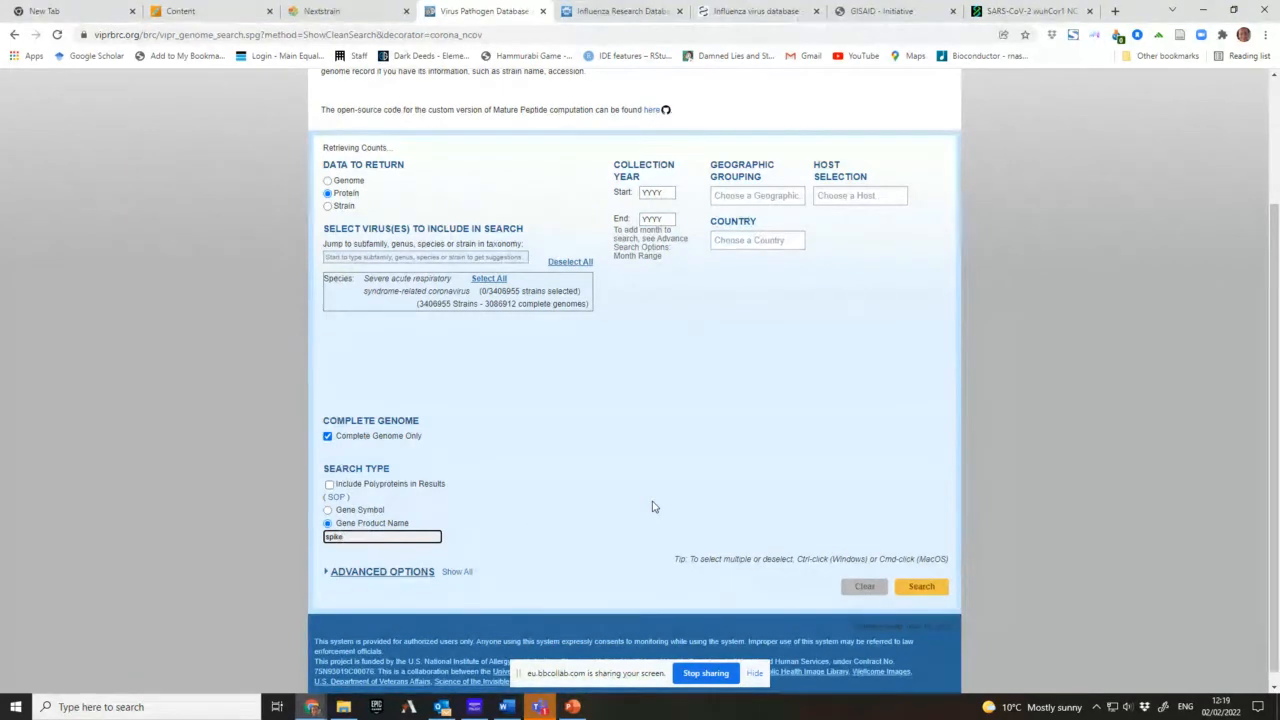
mouse_move(554, 380)
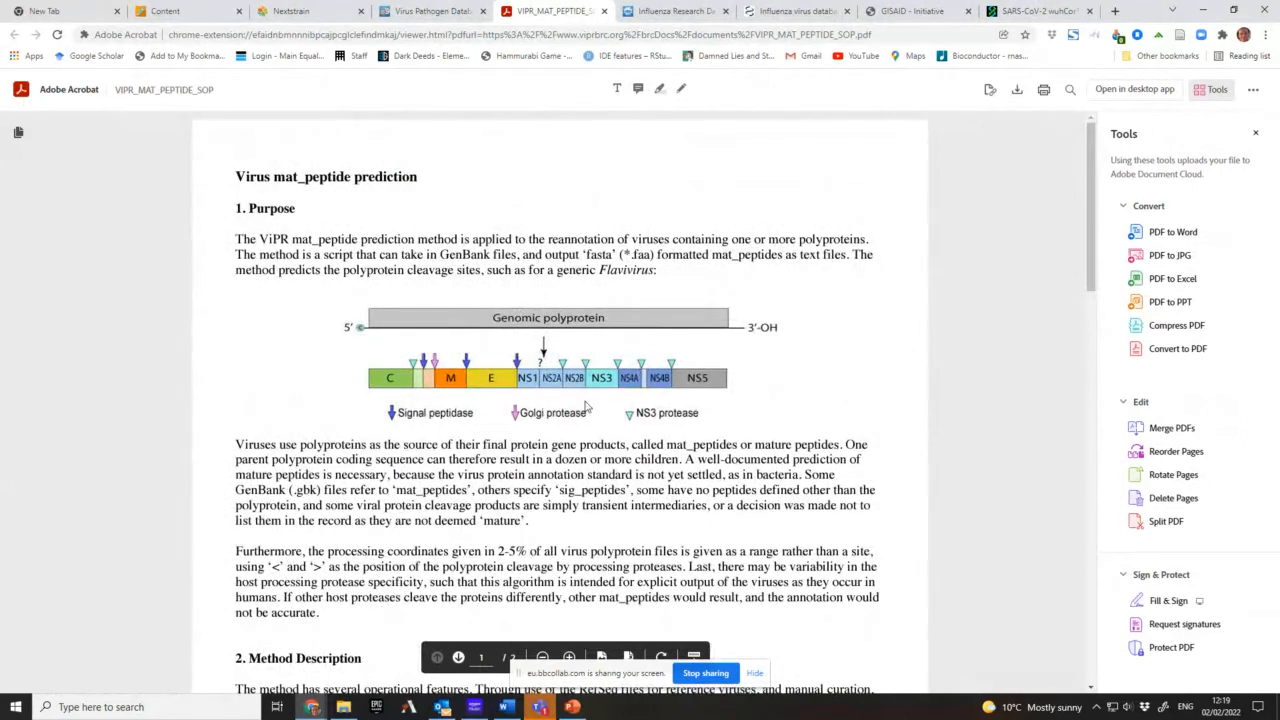
- Scroll through the Purpose and Method Description sections of the mat_peptide SOP PDF
scroll("down", 3)
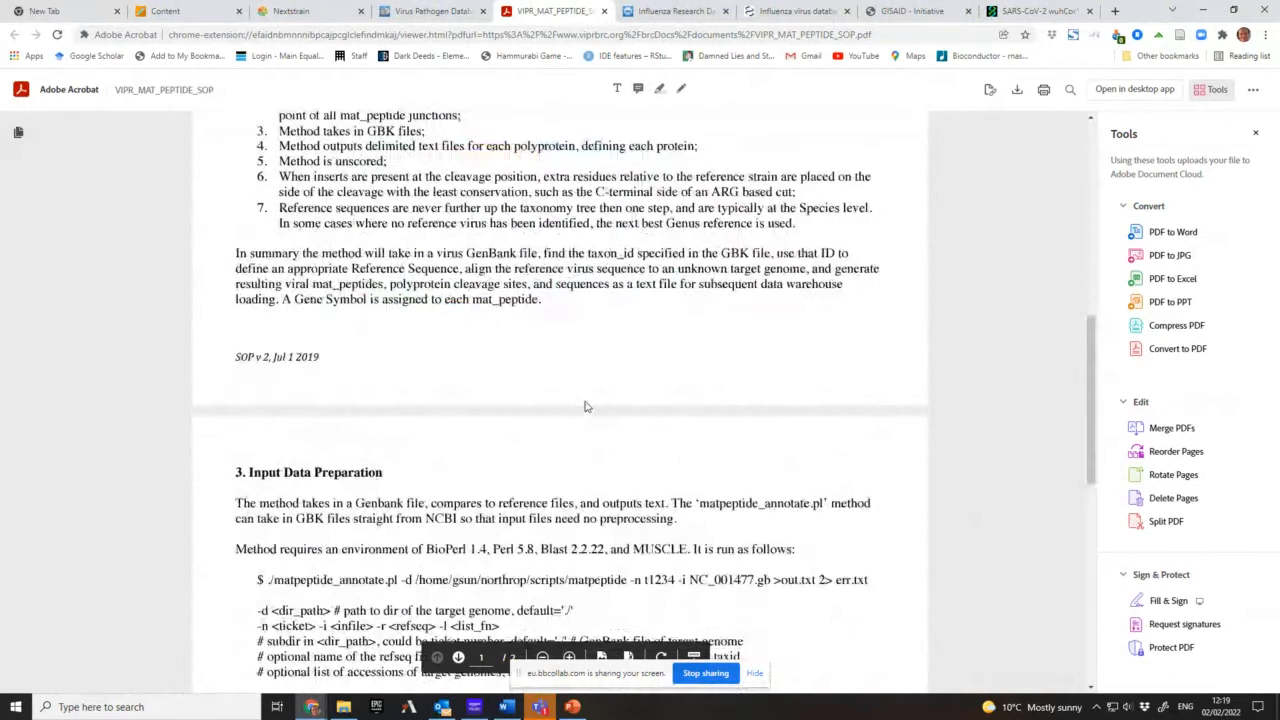
scroll("down", 3)
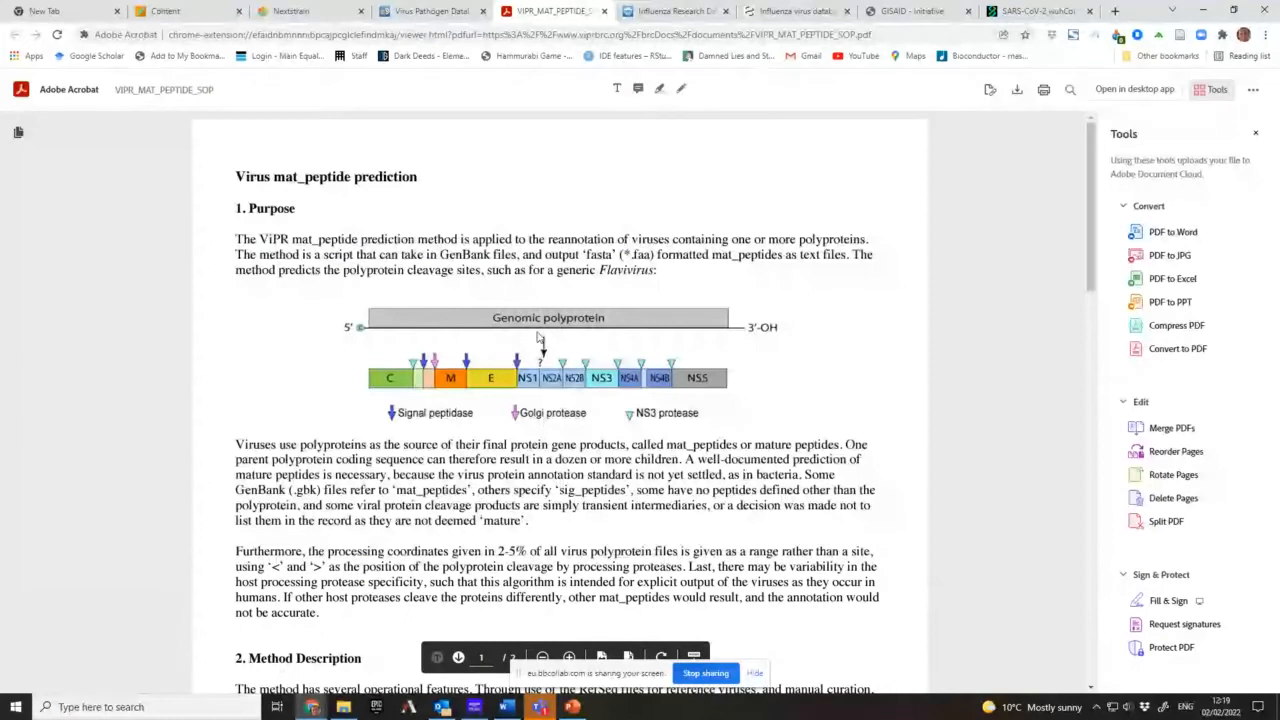
mouse_move(548, 400)
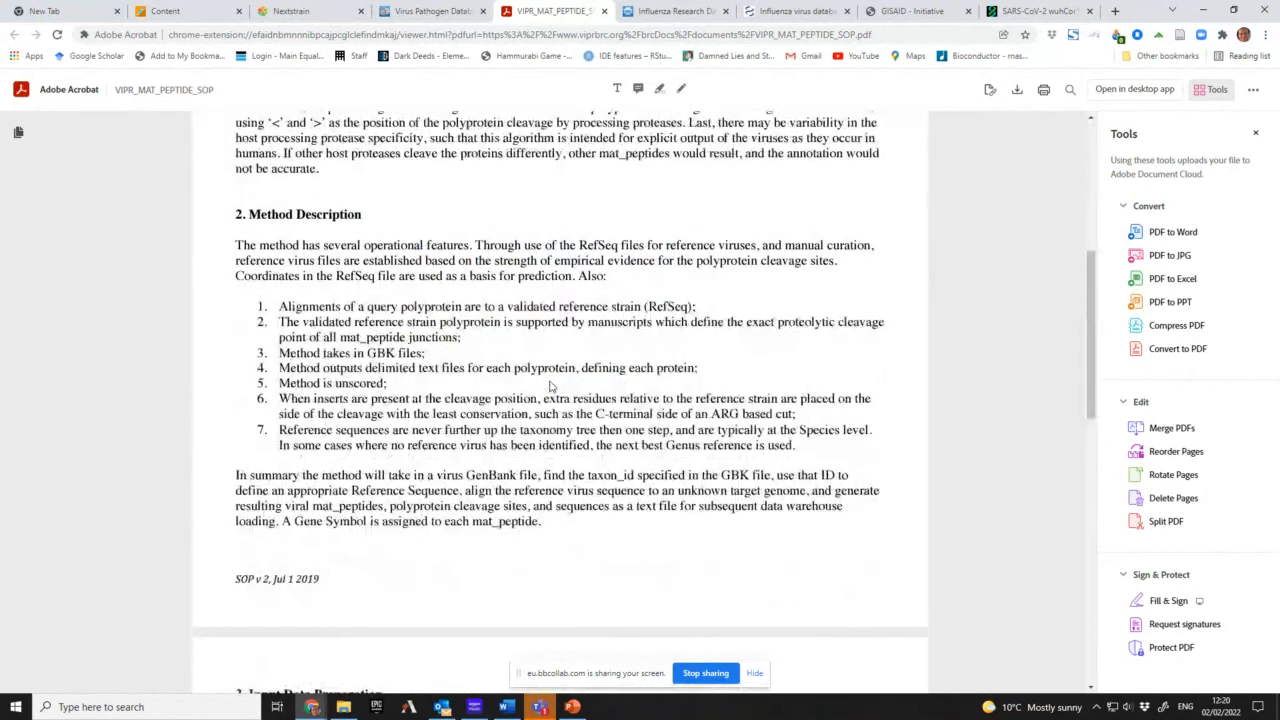
scroll("down", 3)
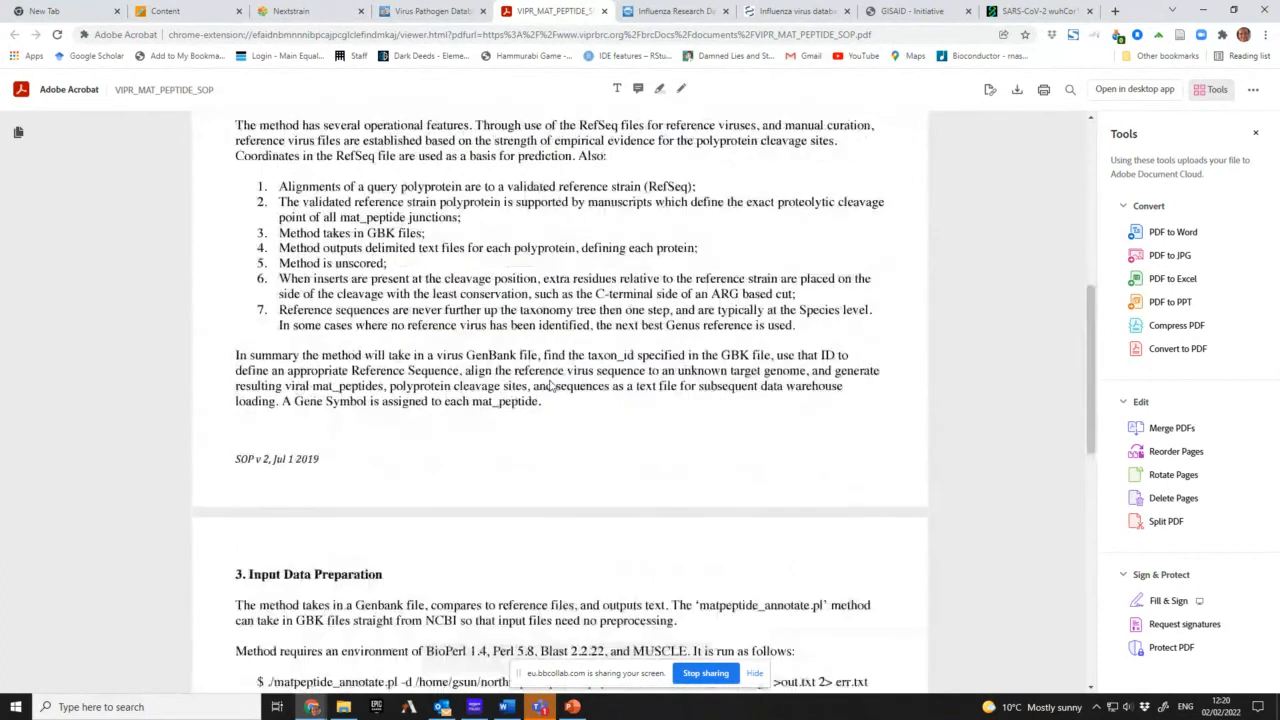
scroll("down", 3)
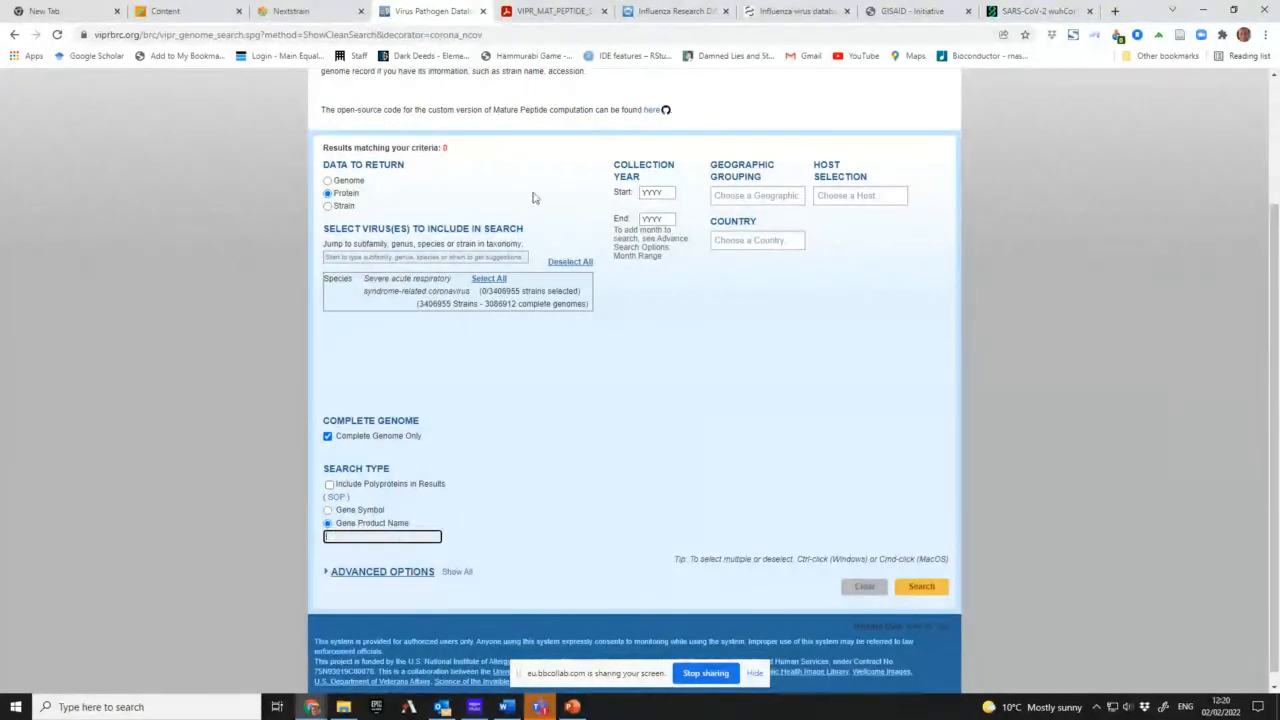
mouse_move(730, 96)
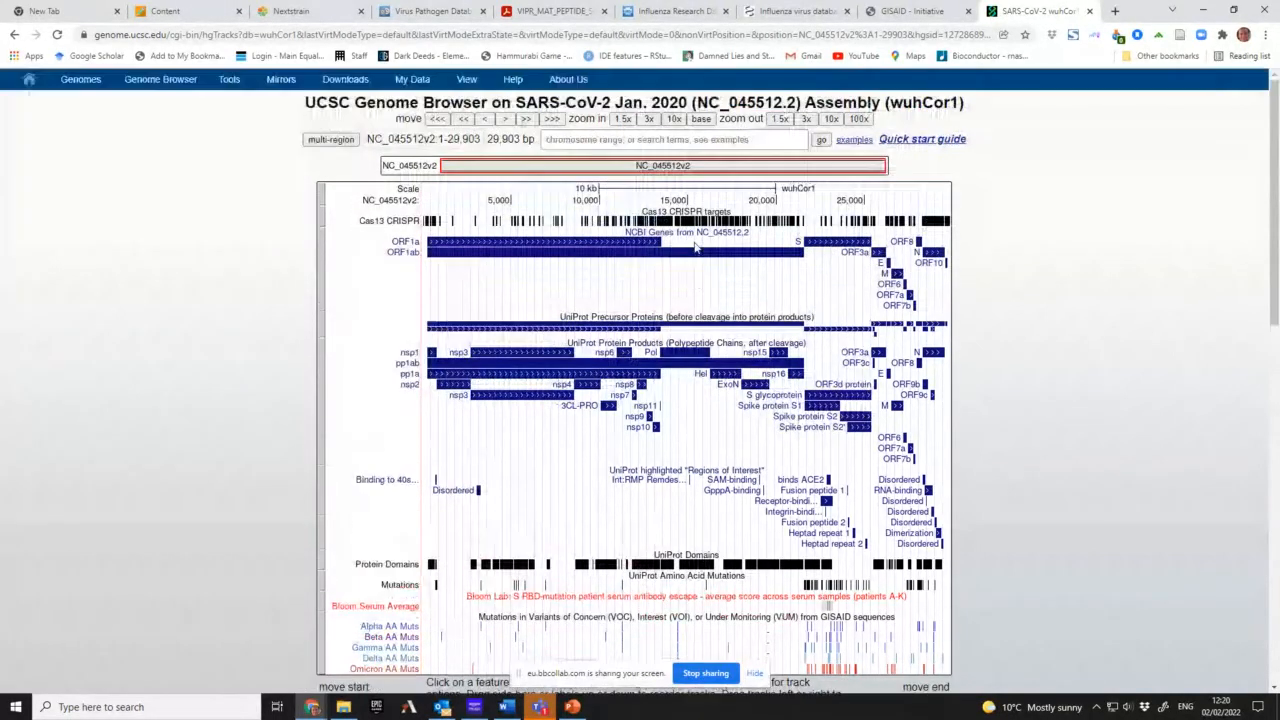
mouse_move(696, 250)
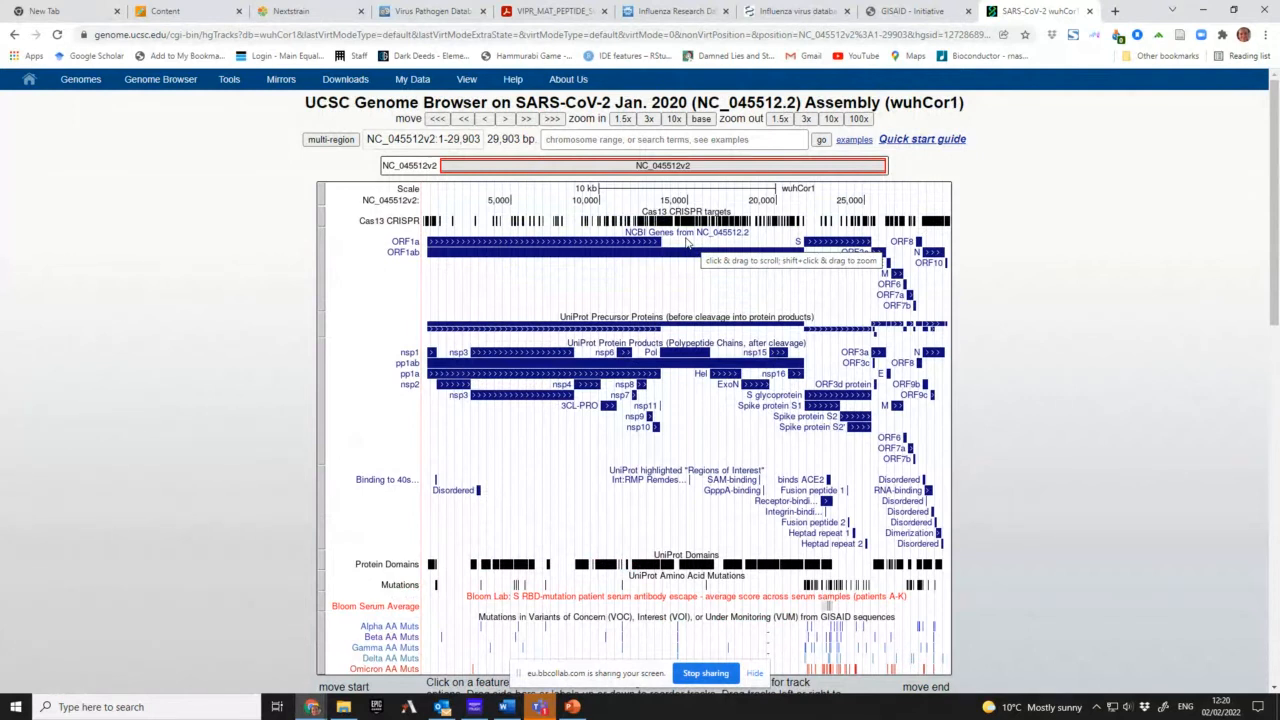
- Scroll the wuhCor1 track display down to the variant mutation tracks
scroll("down", 3)
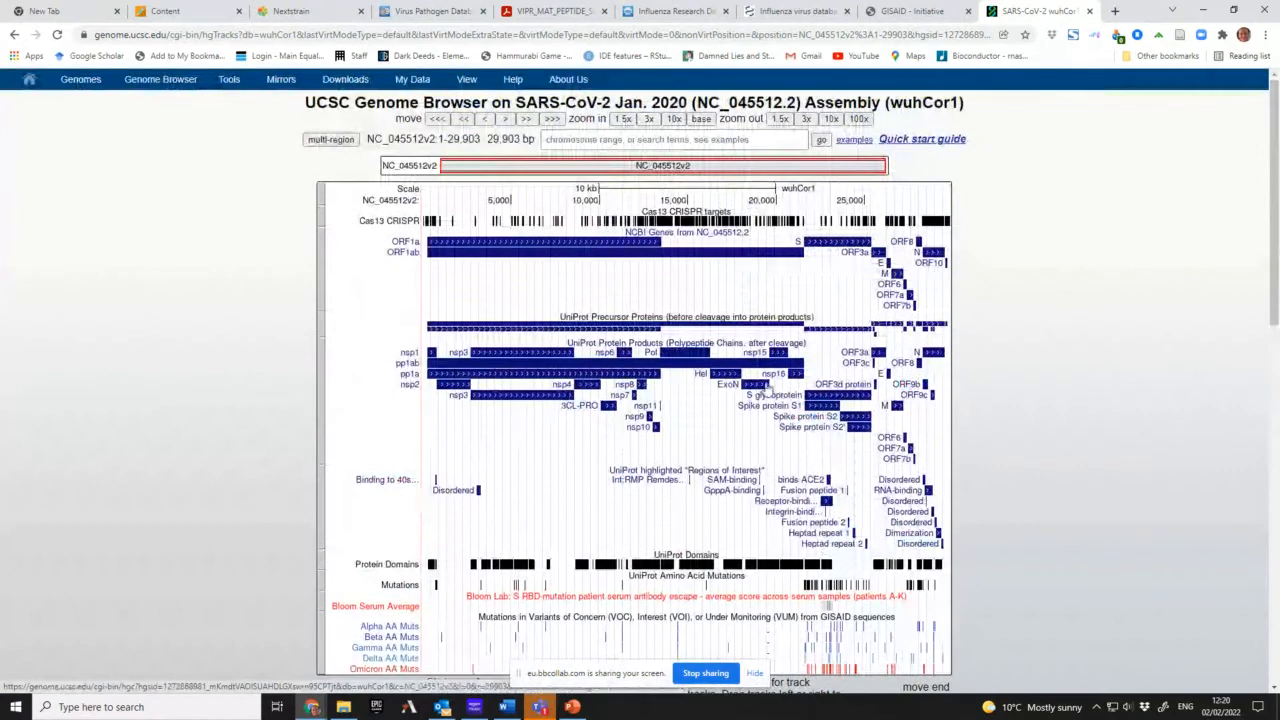
scroll("down", 3)
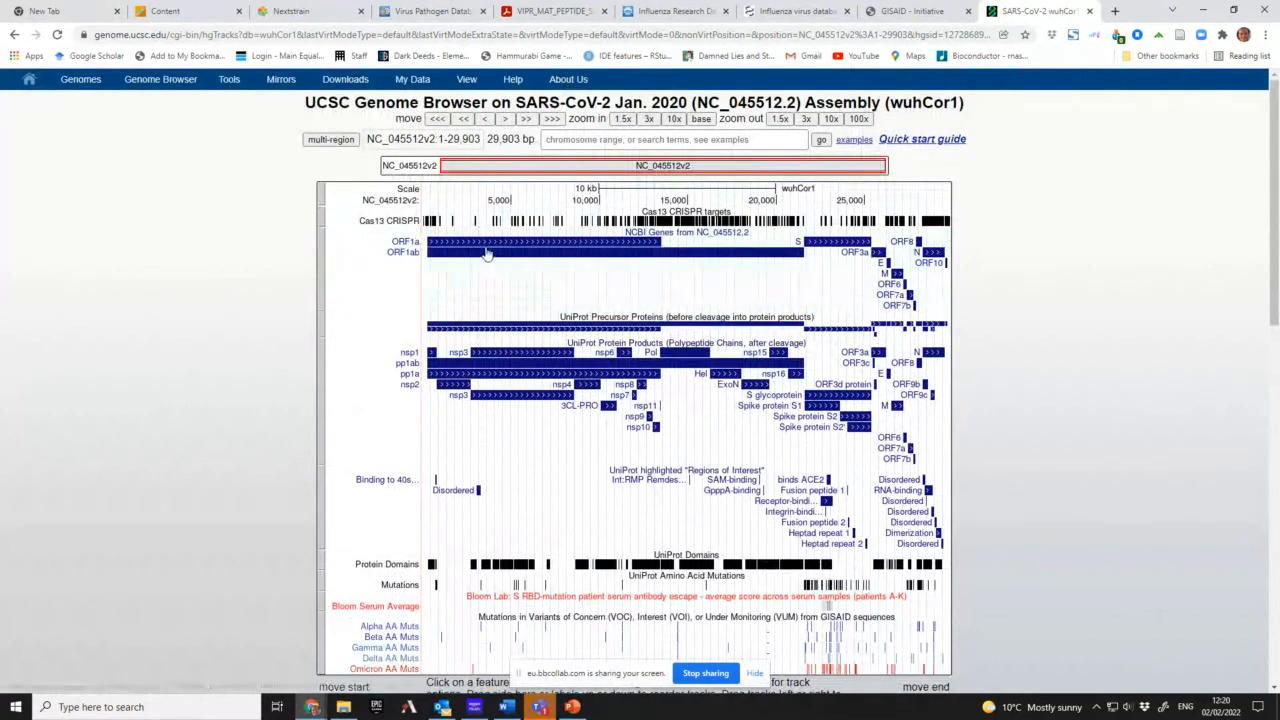
mouse_move(412, 252)
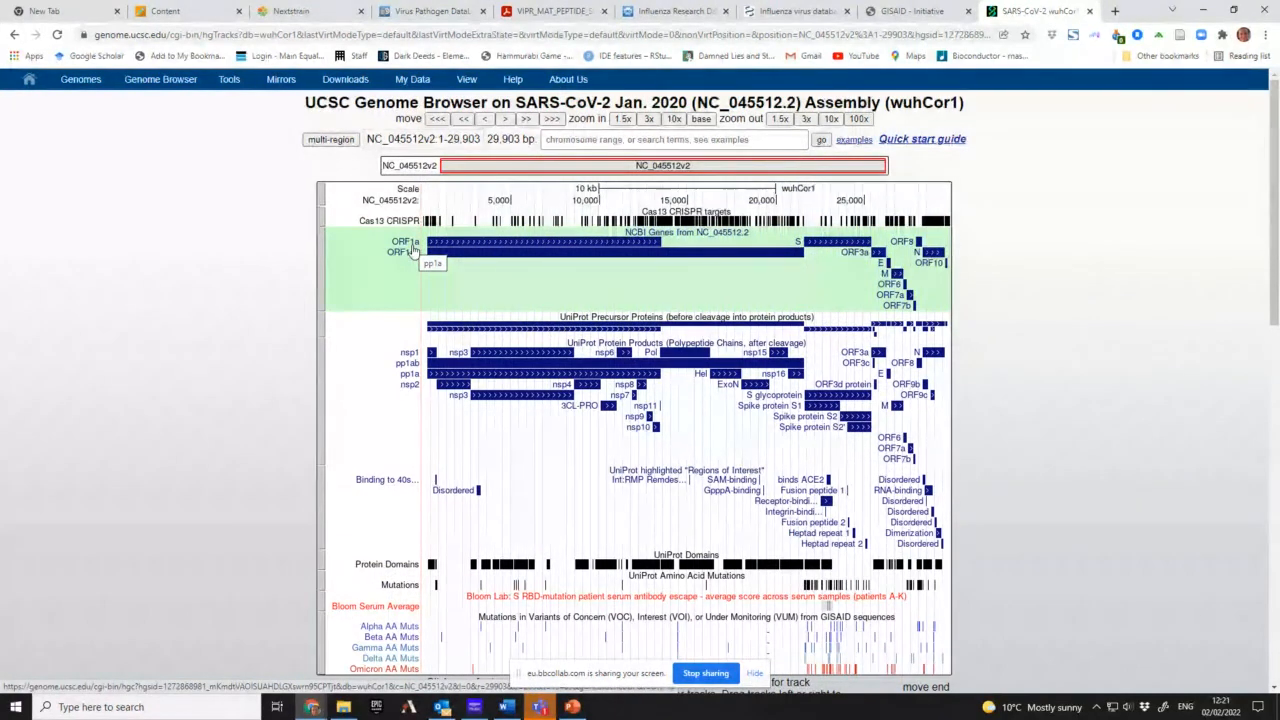
mouse_move(498, 260)
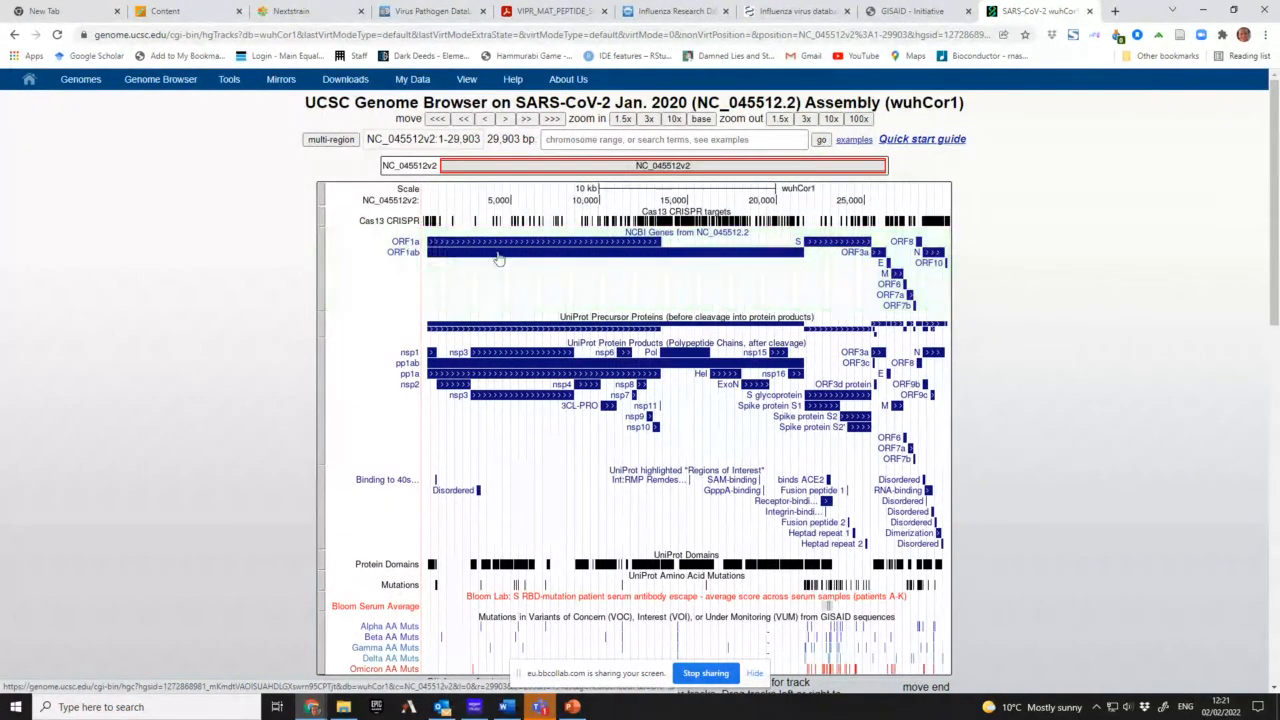
mouse_move(764, 280)
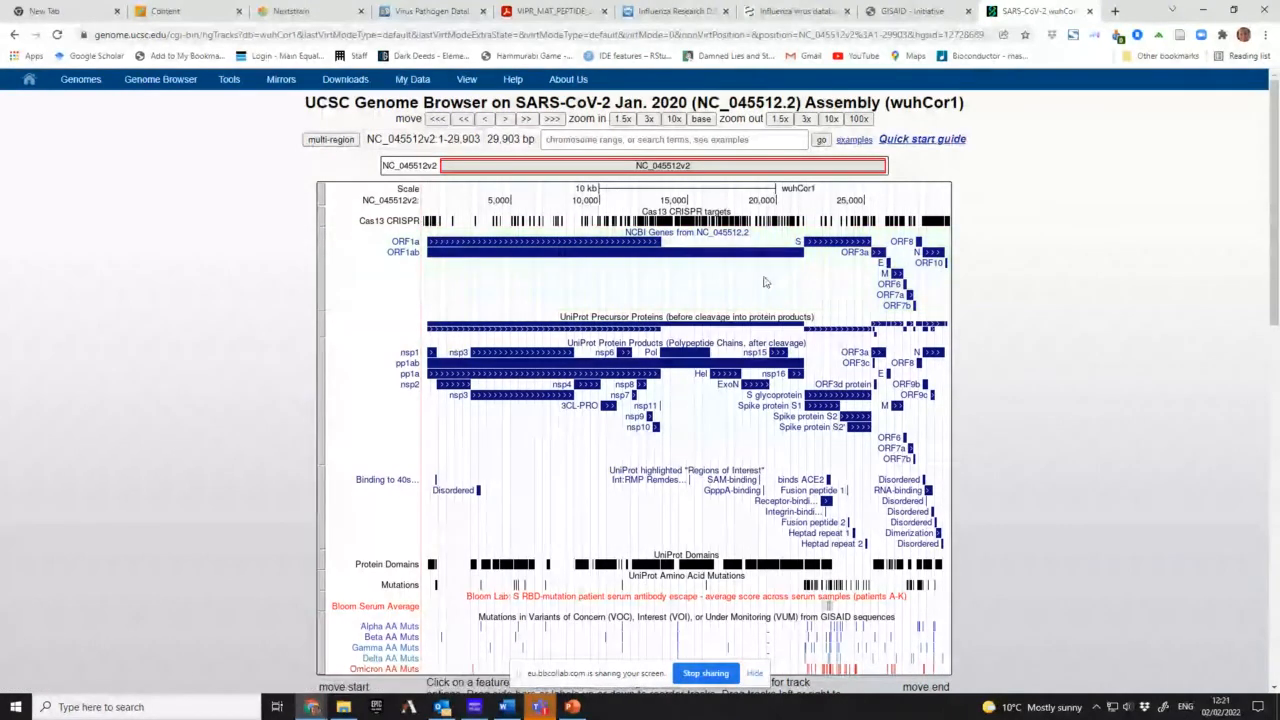
mouse_move(810, 264)
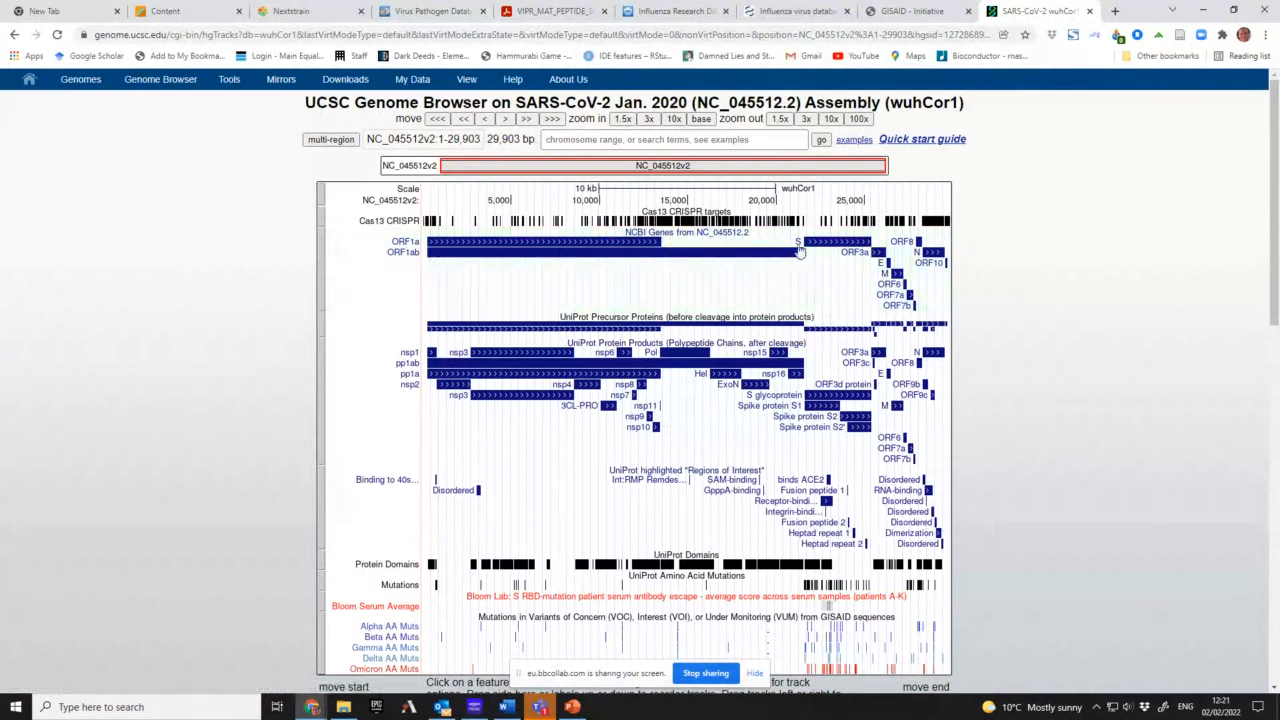
mouse_move(860, 232)
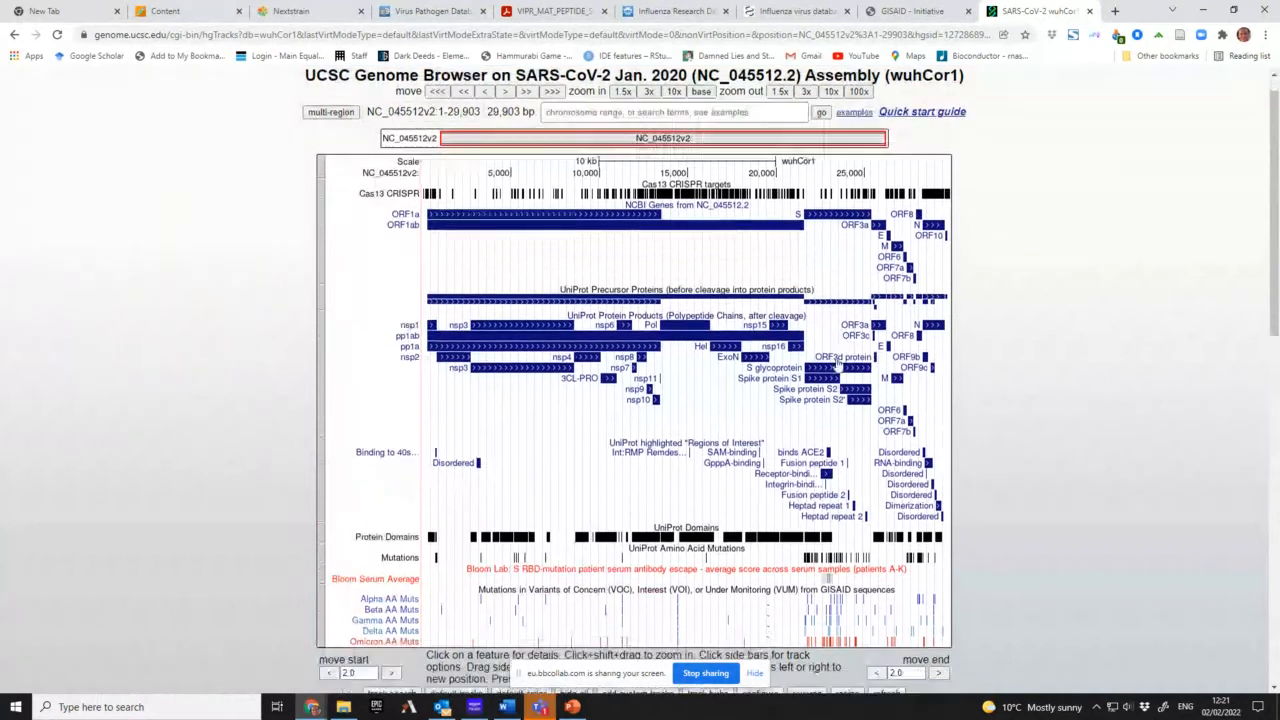
scroll("down", 3)
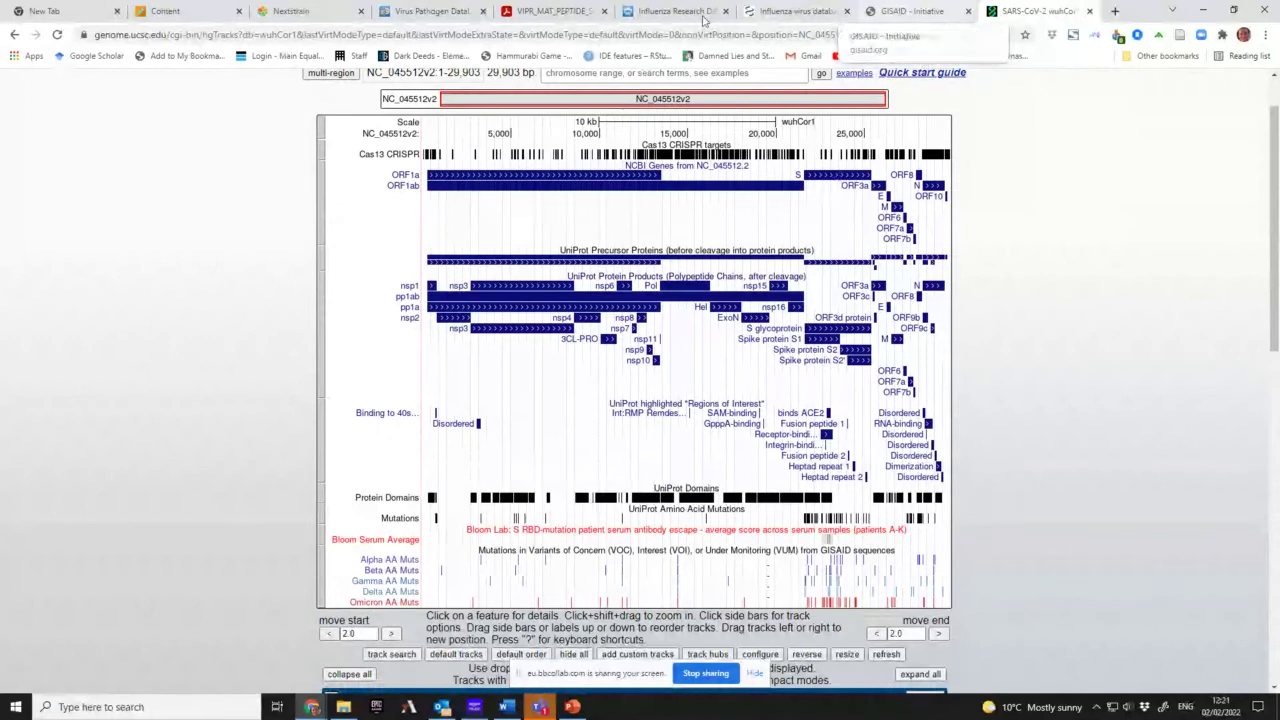
- Back in ViPR, switch the search type to Gene Symbol and enter 'S'
left_click(550, 12)
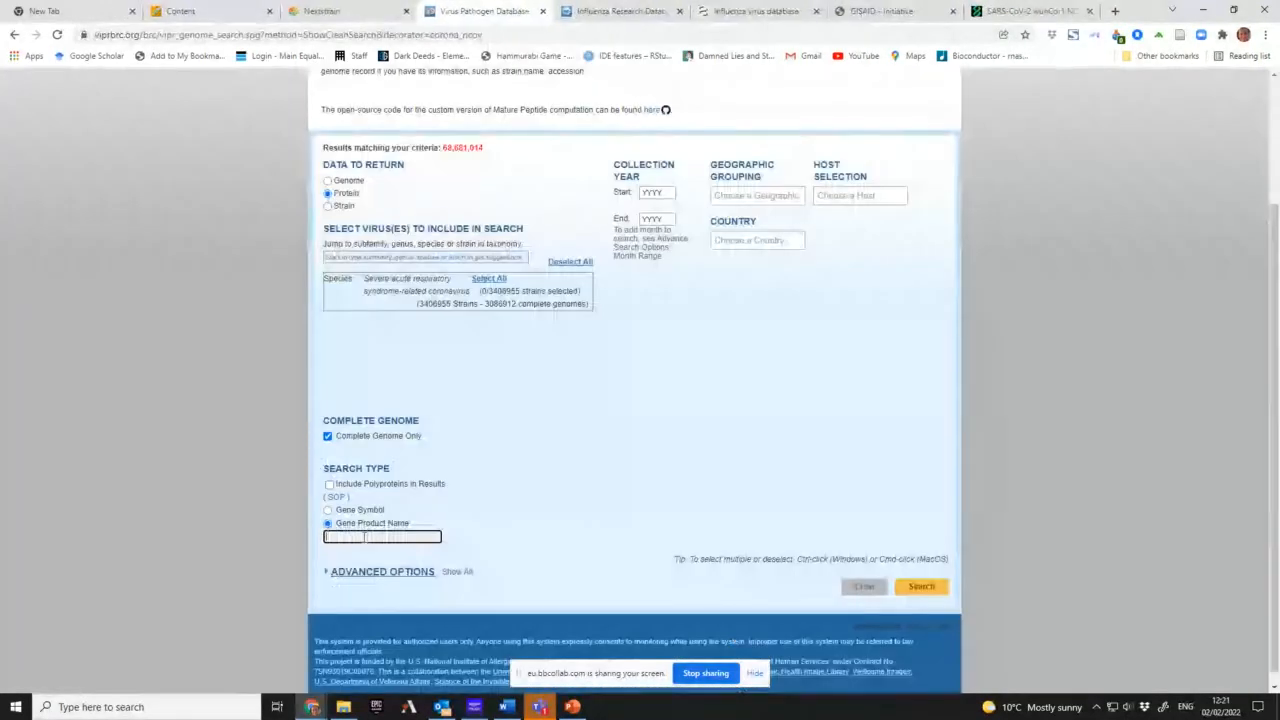
left_click(328, 510)
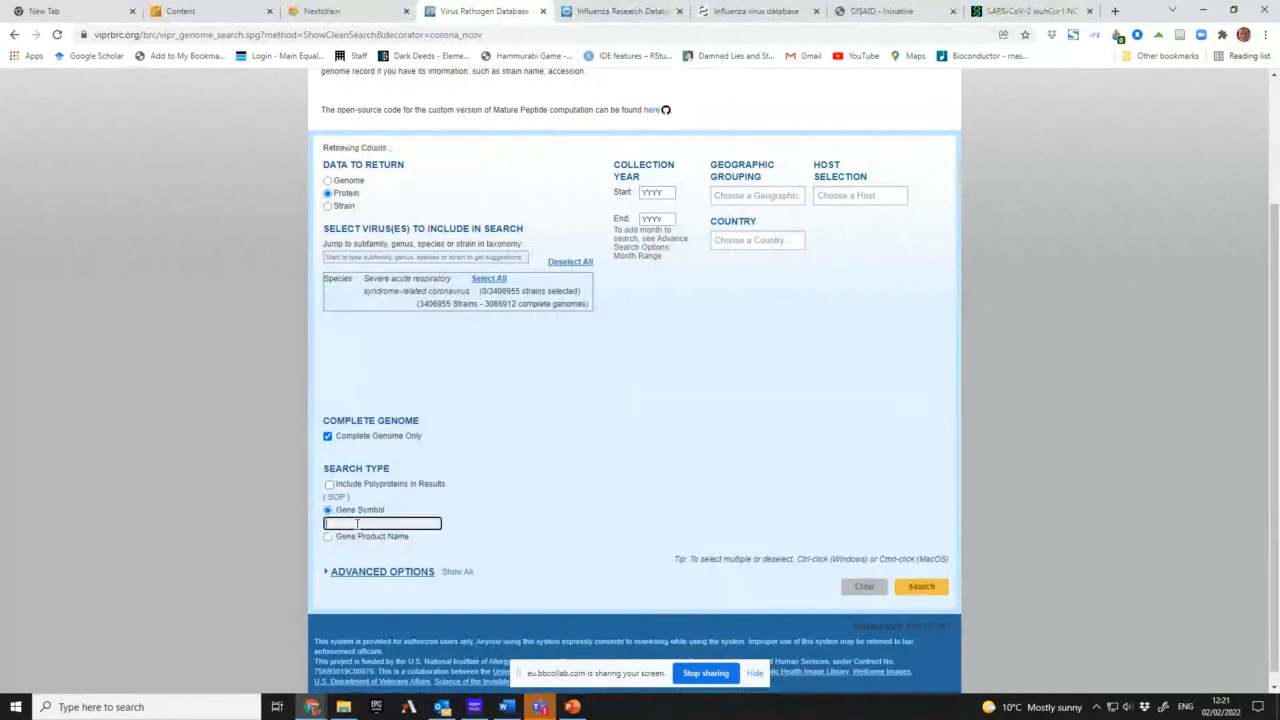
type("S")
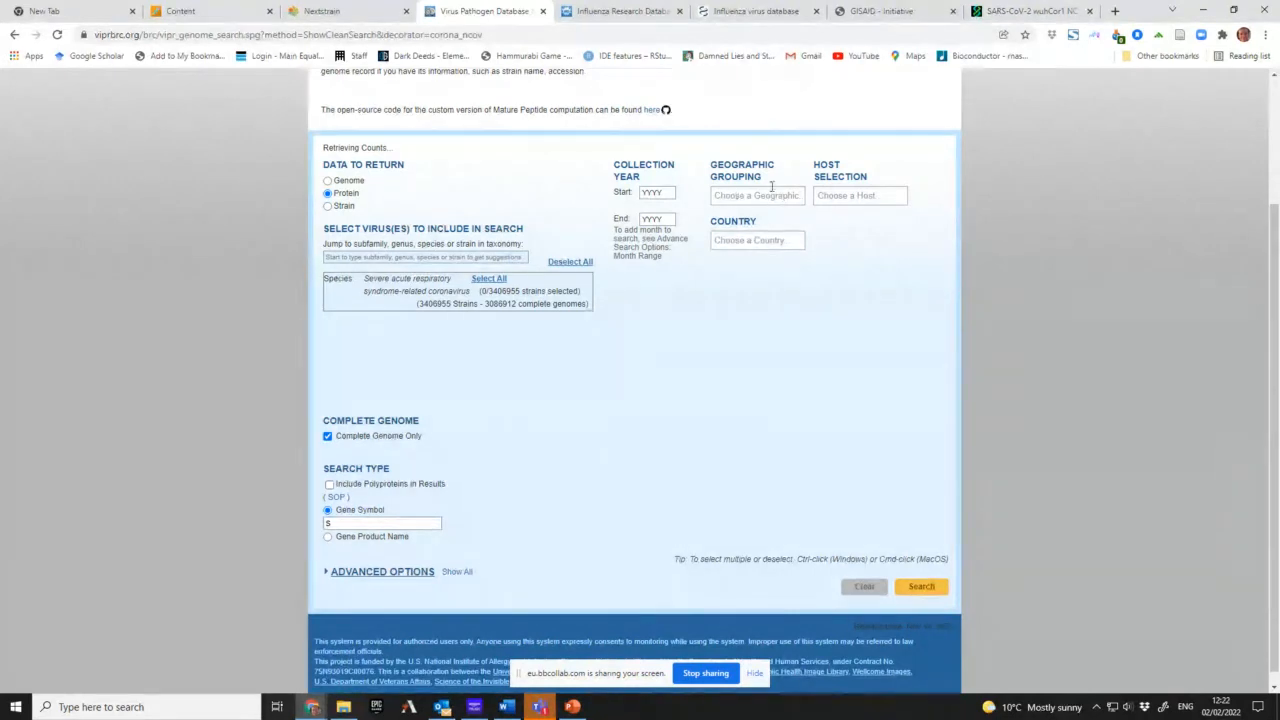
mouse_move(776, 196)
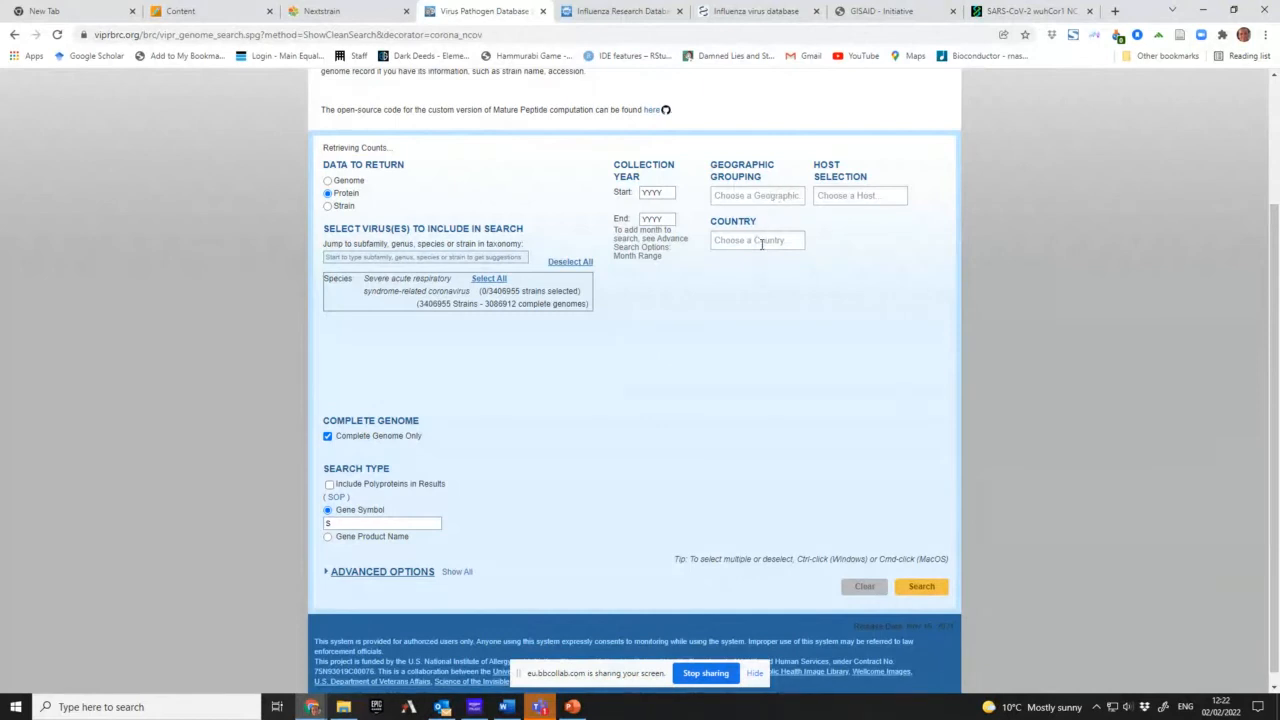
- Filter the gene S protein search by country Austria and submit it
left_click(756, 240)
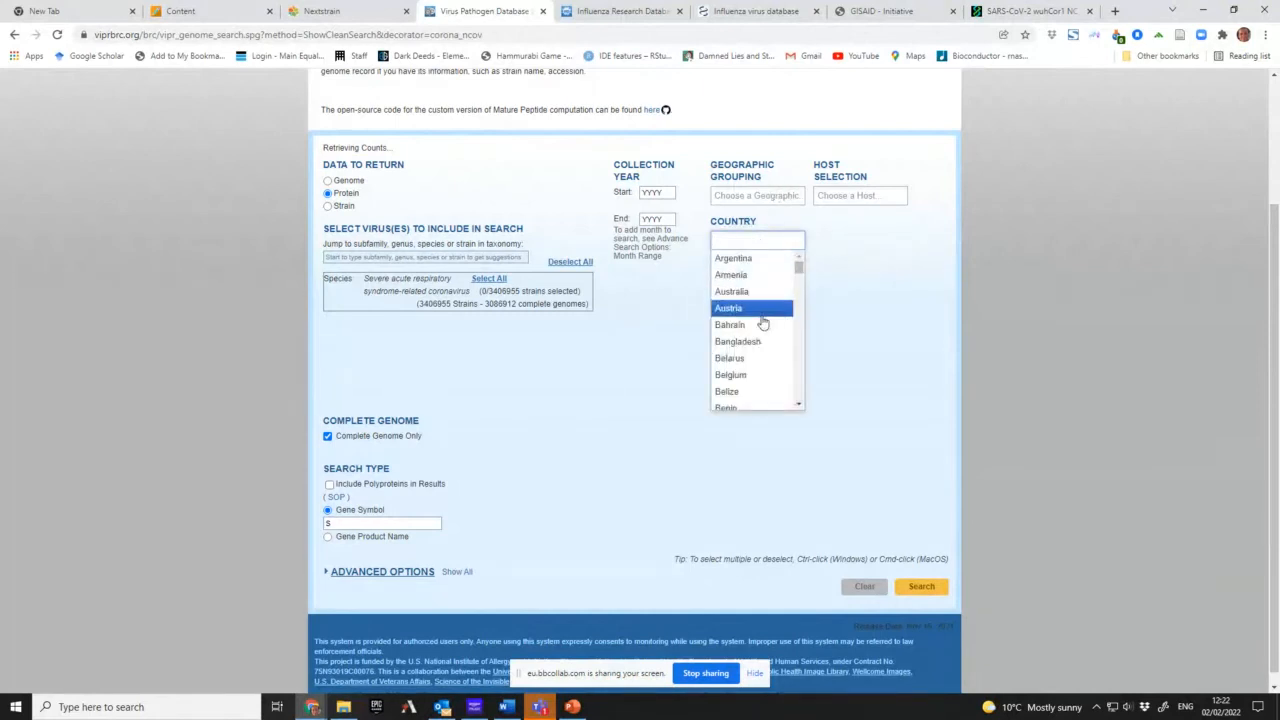
left_click(748, 308)
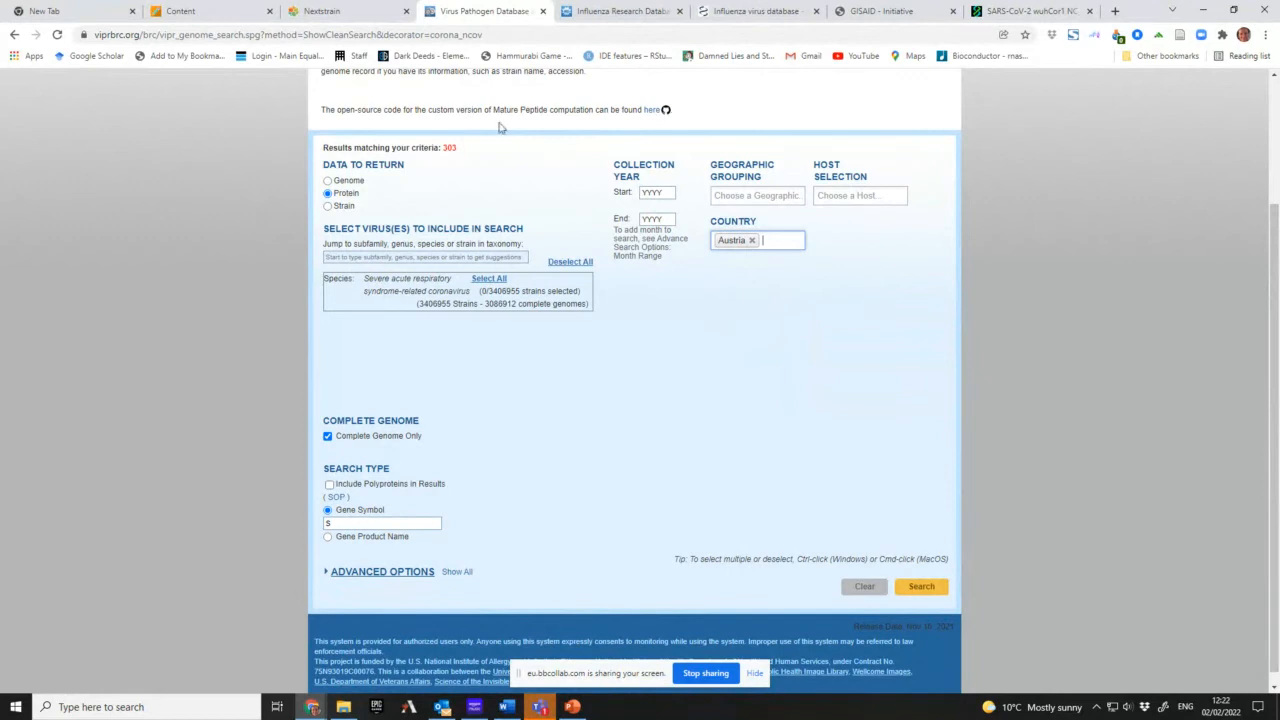
mouse_move(920, 588)
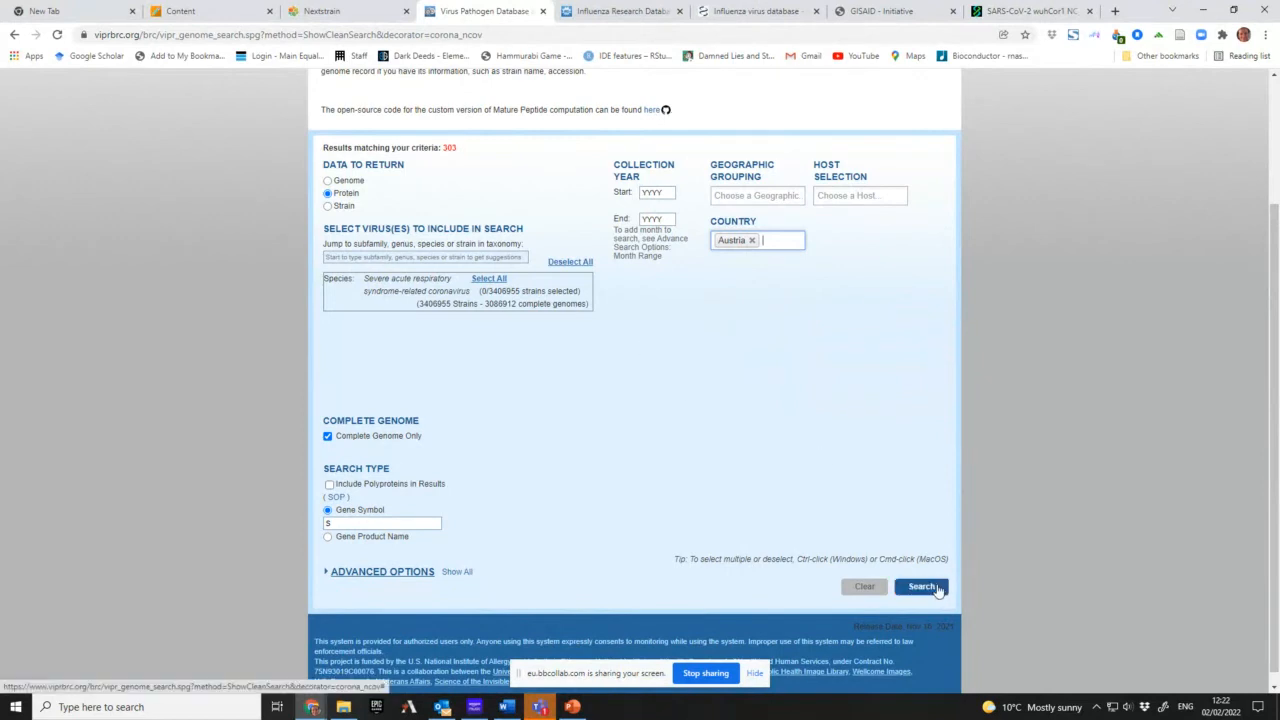
left_click(920, 588)
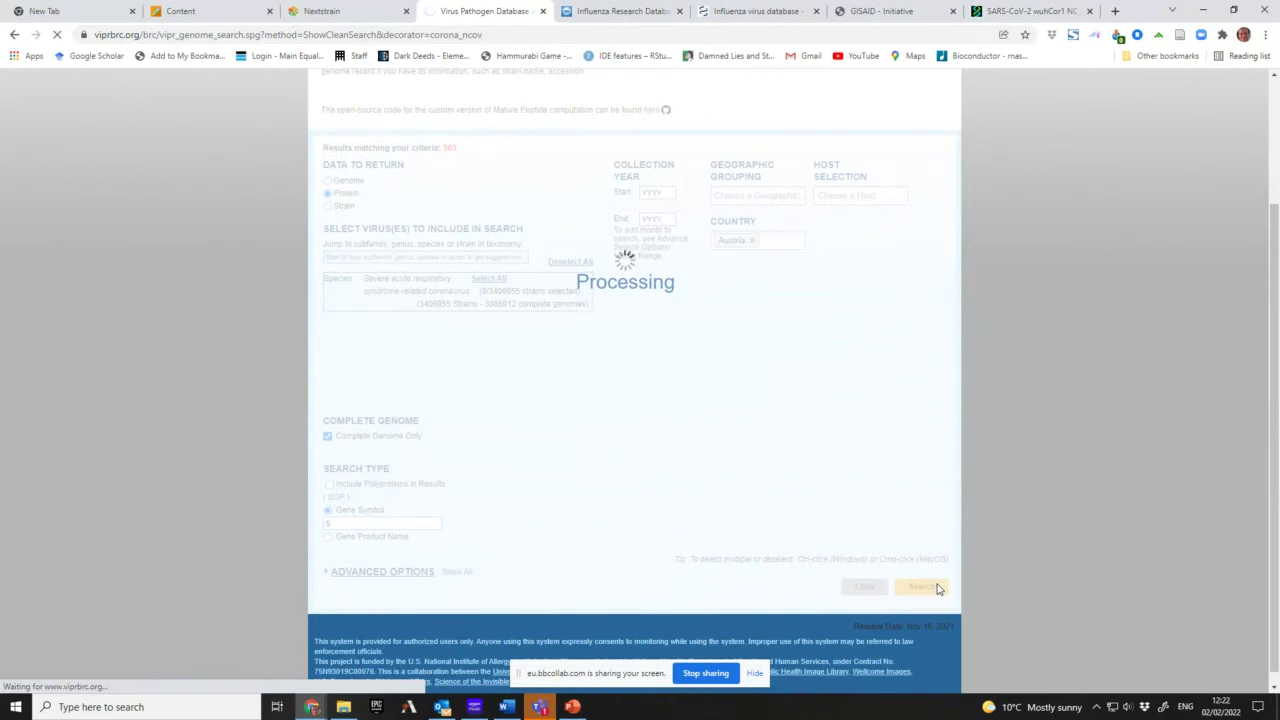
- Review the 383 surface glycoprotein results and select all 383 proteins
left_click(922, 588)
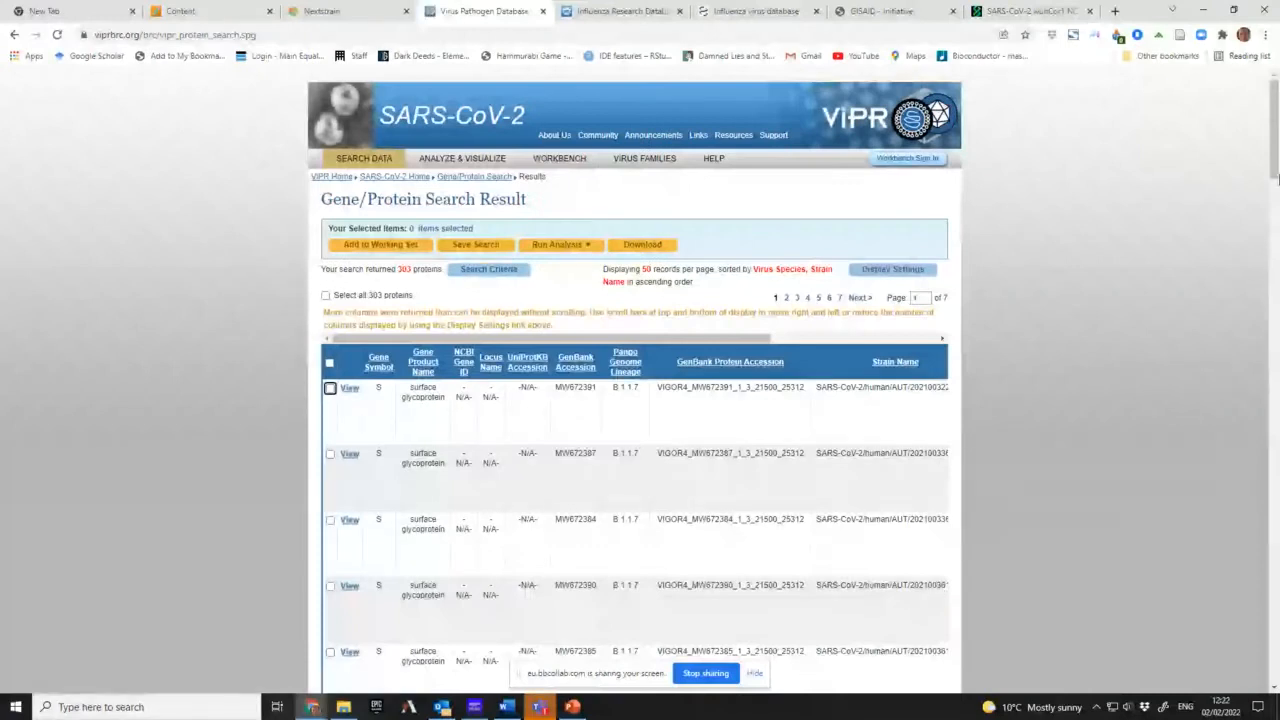
scroll("down", 3)
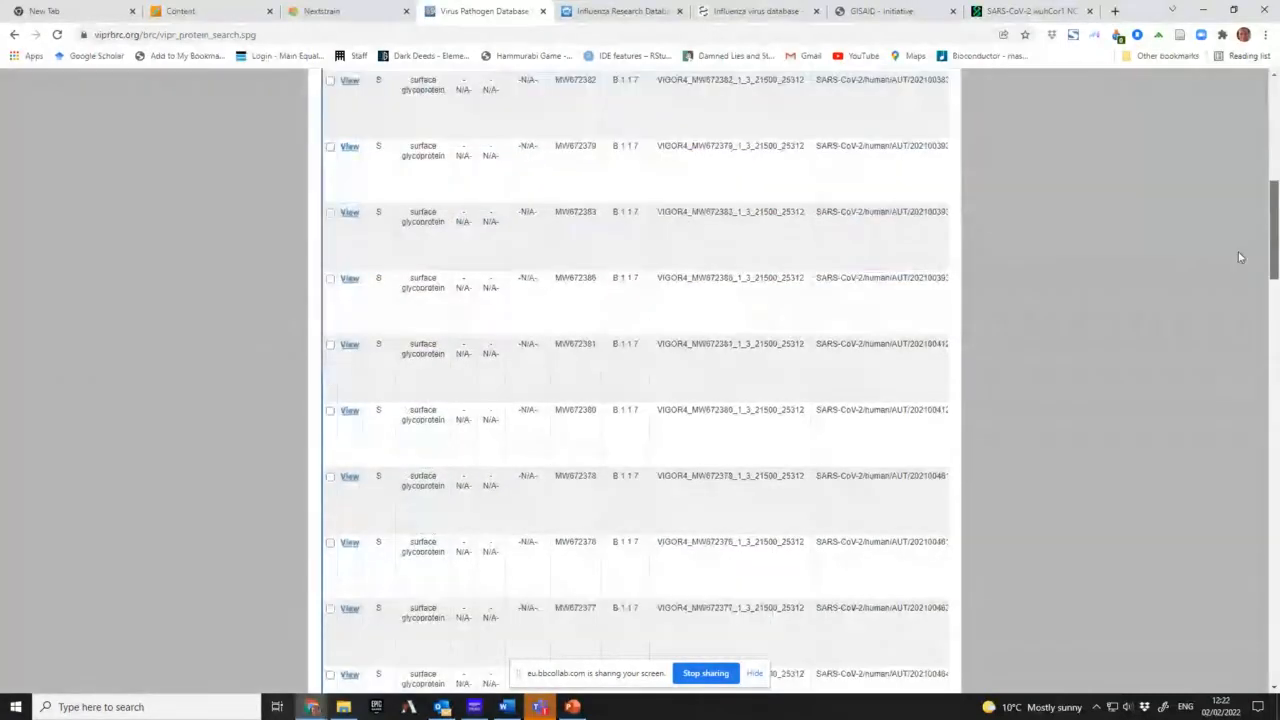
scroll("down", 3)
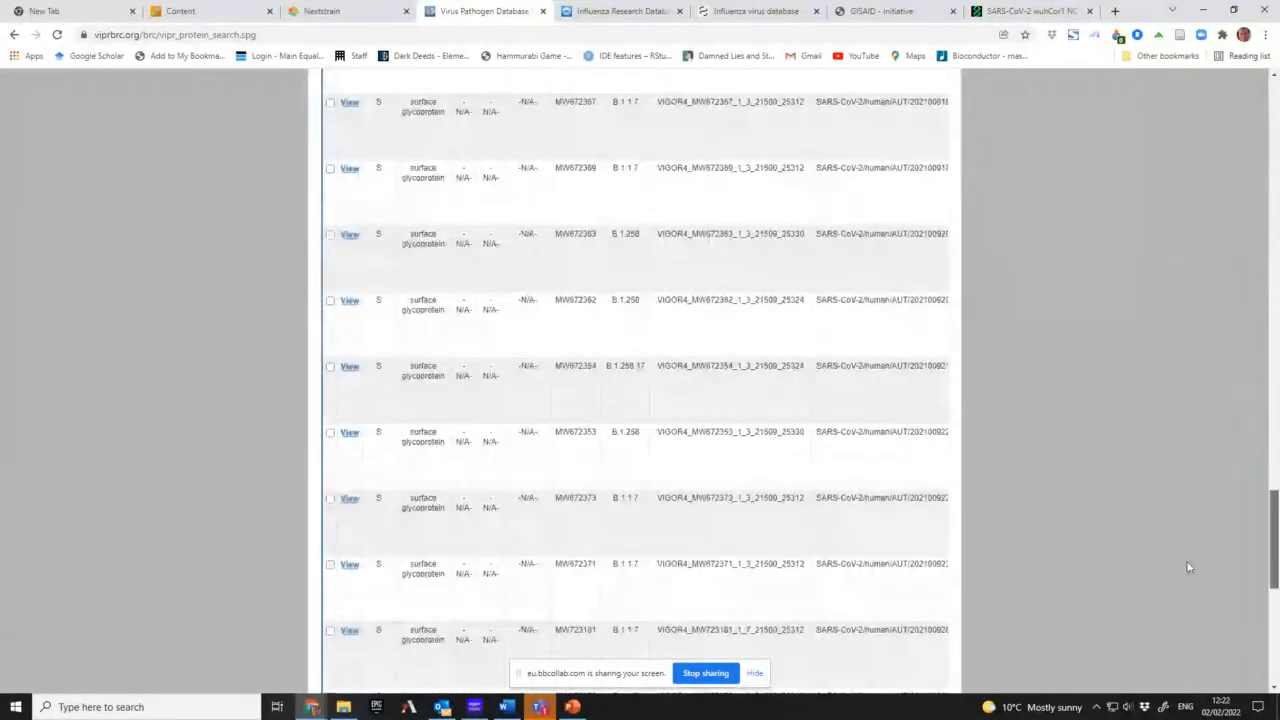
scroll("down", 3)
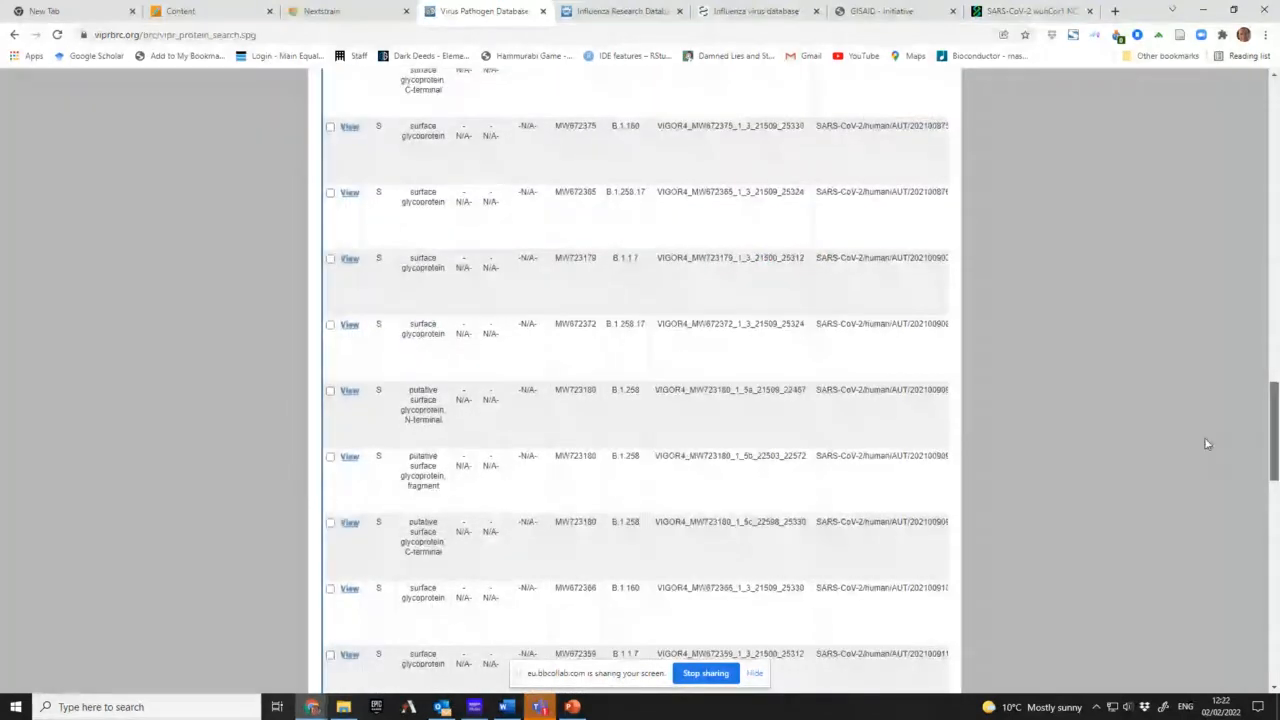
scroll("up", 3)
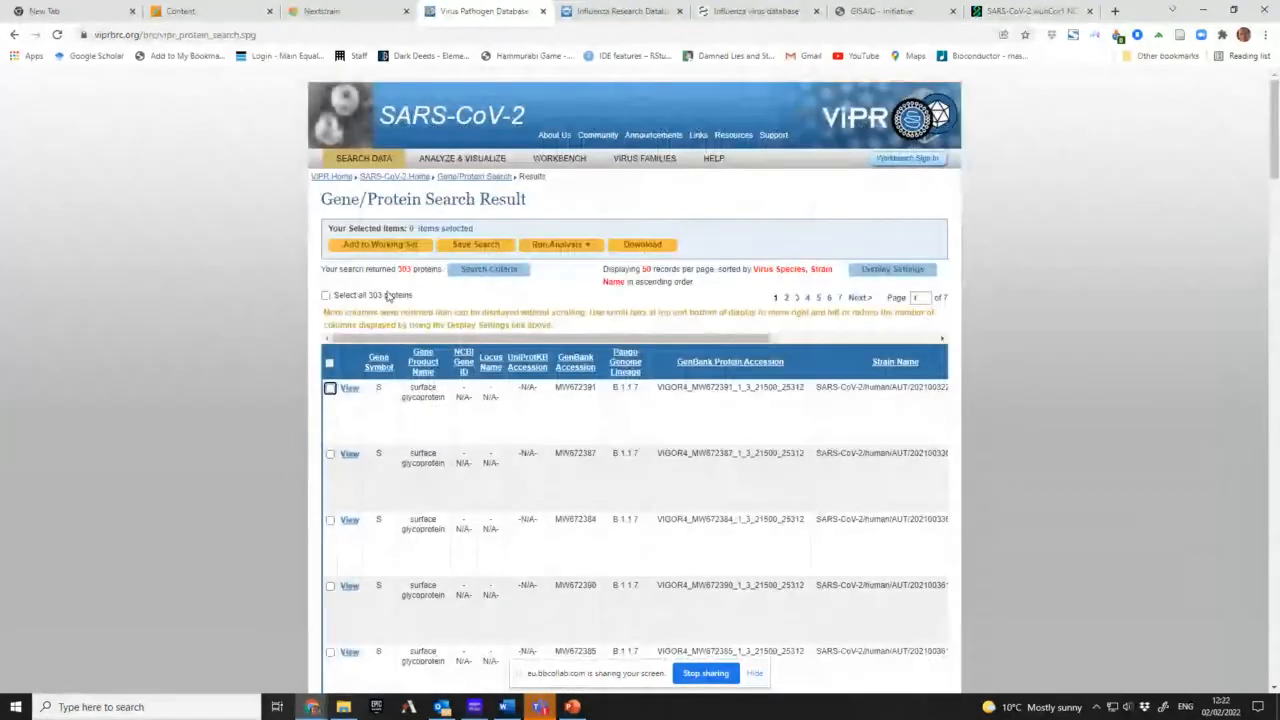
left_click(330, 388)
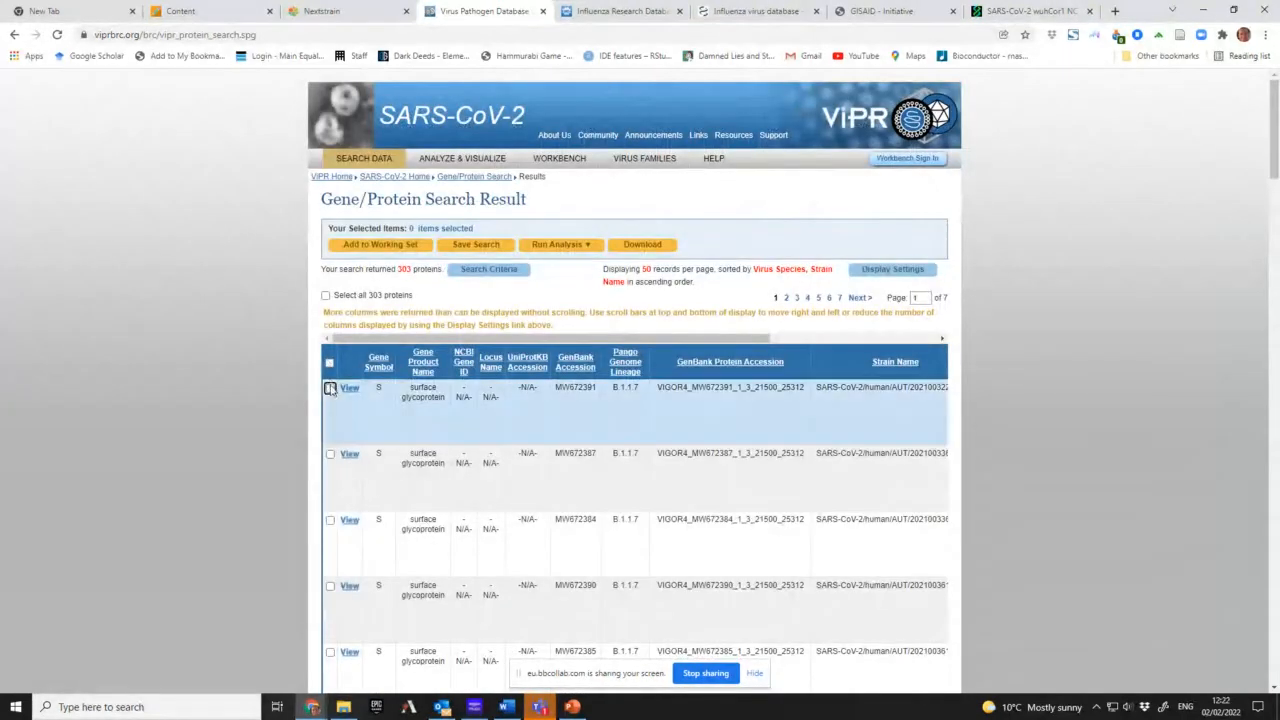
left_click(330, 388)
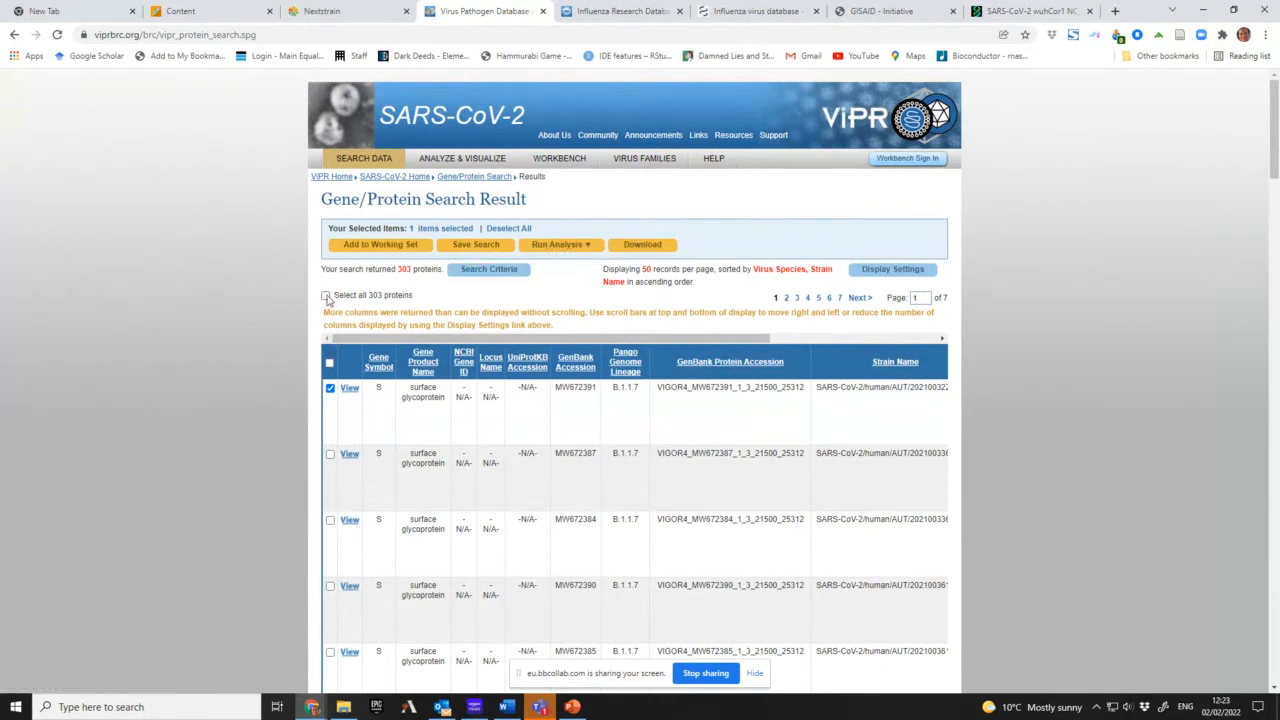
left_click(328, 296)
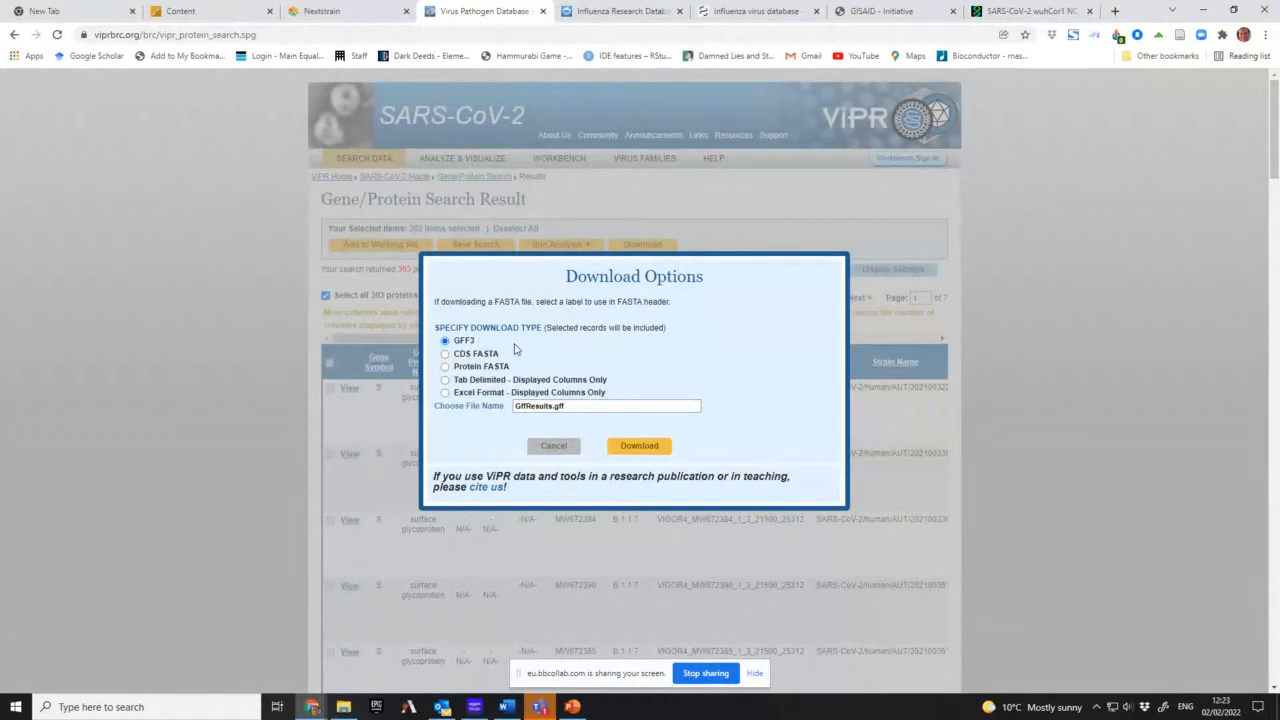
mouse_move(512, 342)
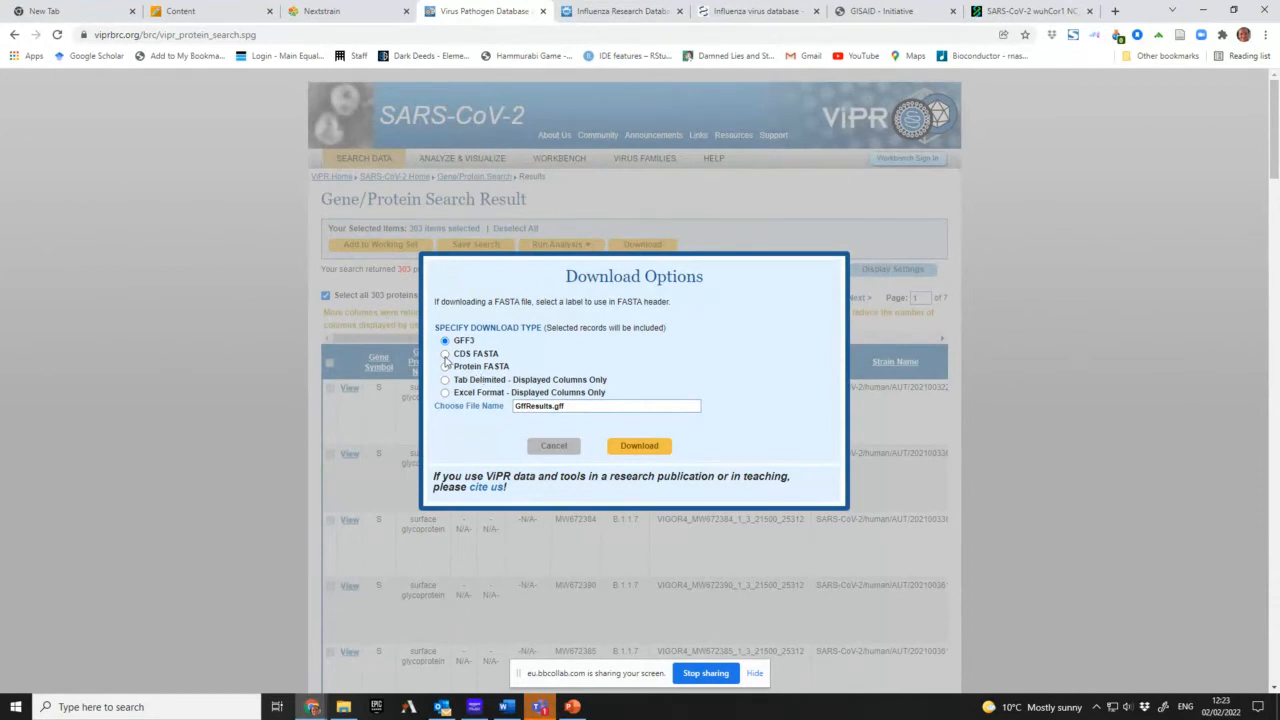
- Choose CDS FASTA as the download format and start the download of the selected proteins
left_click(444, 352)
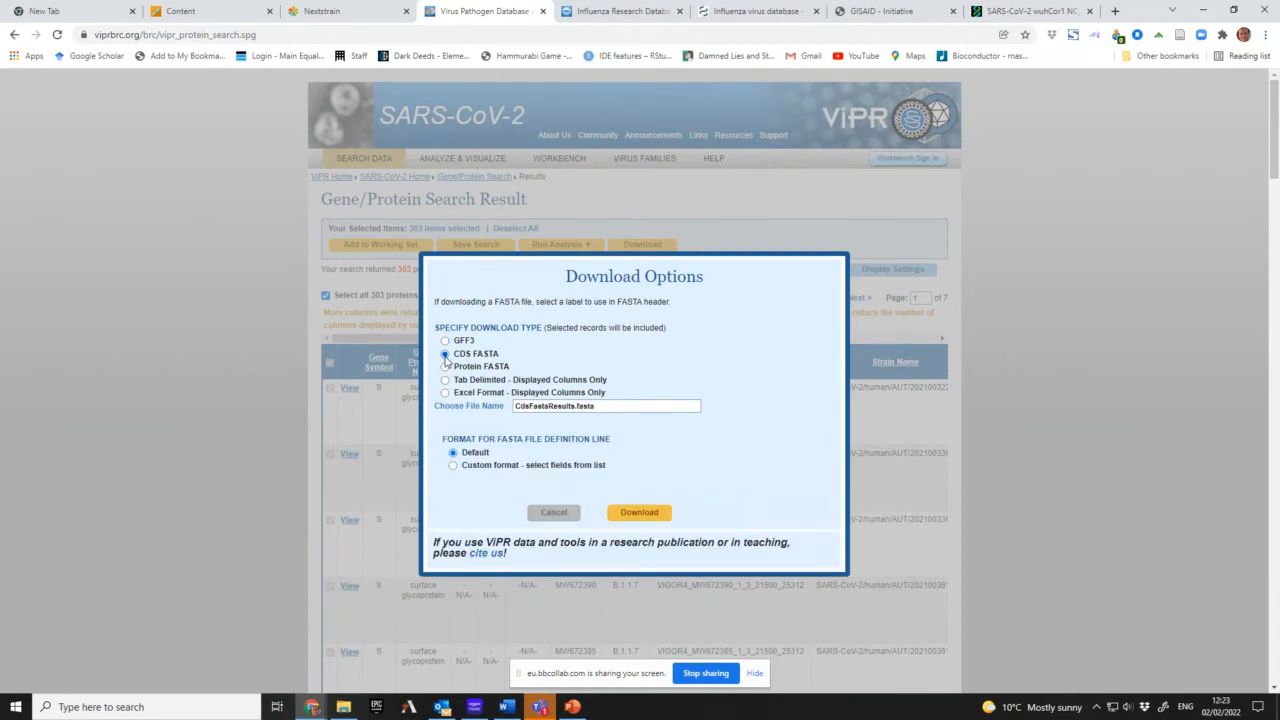
left_click(444, 366)
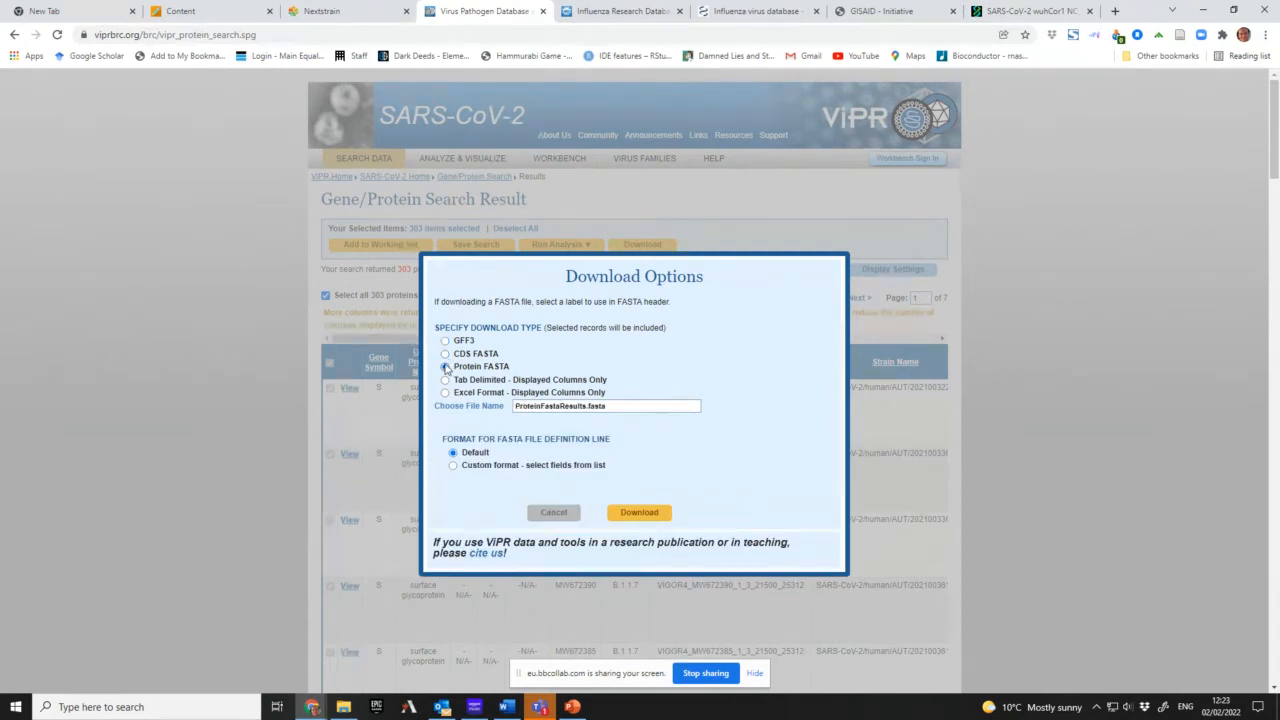
left_click(444, 352)
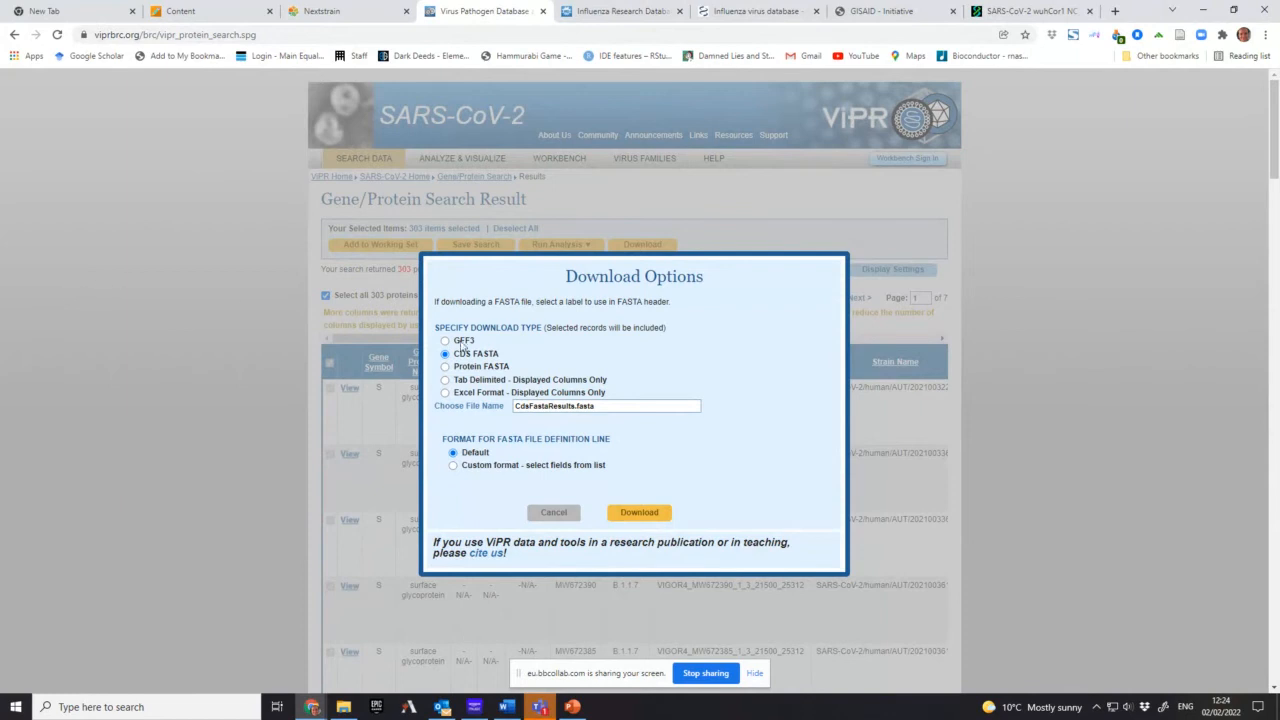
mouse_move(700, 394)
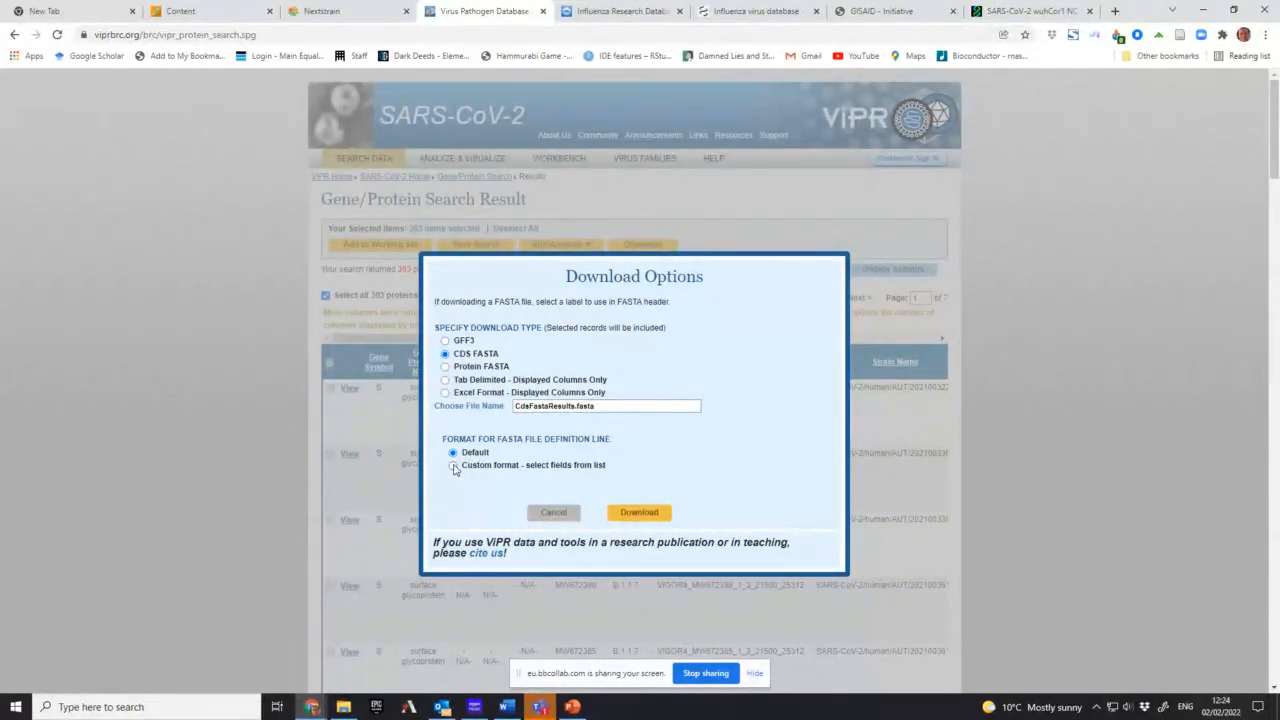
left_click(452, 464)
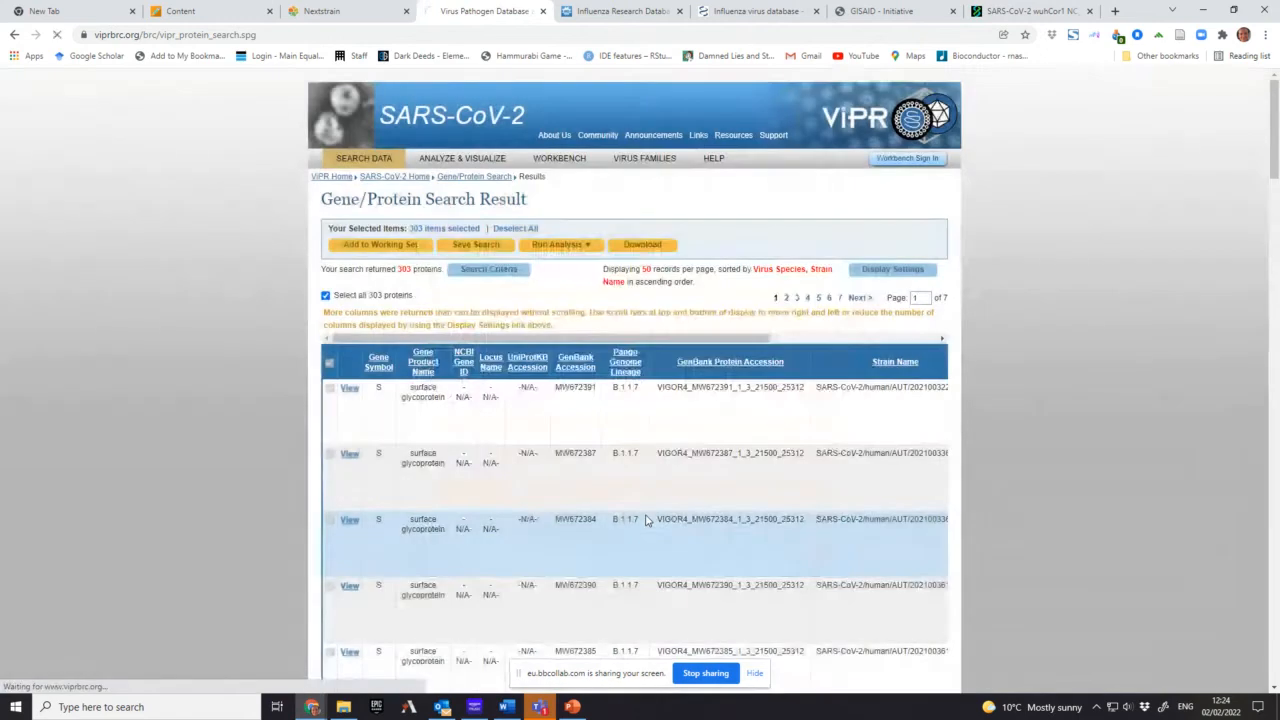
left_click(640, 244)
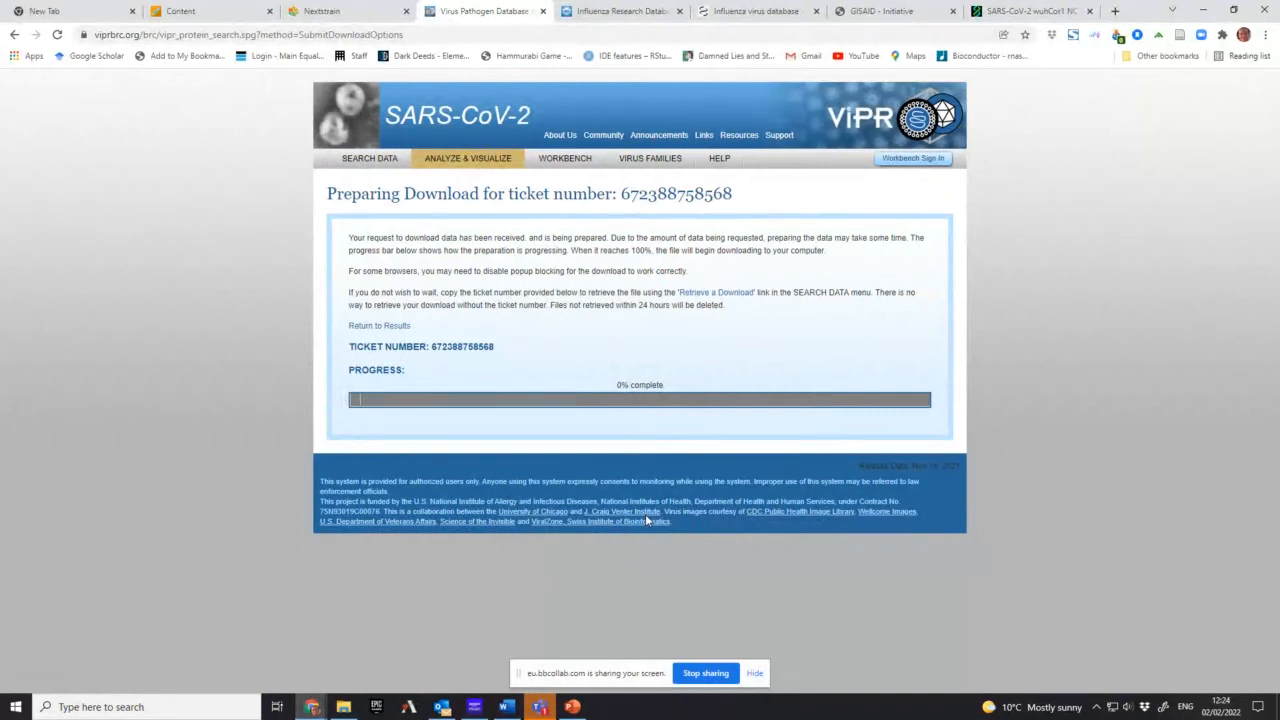
mouse_move(470, 388)
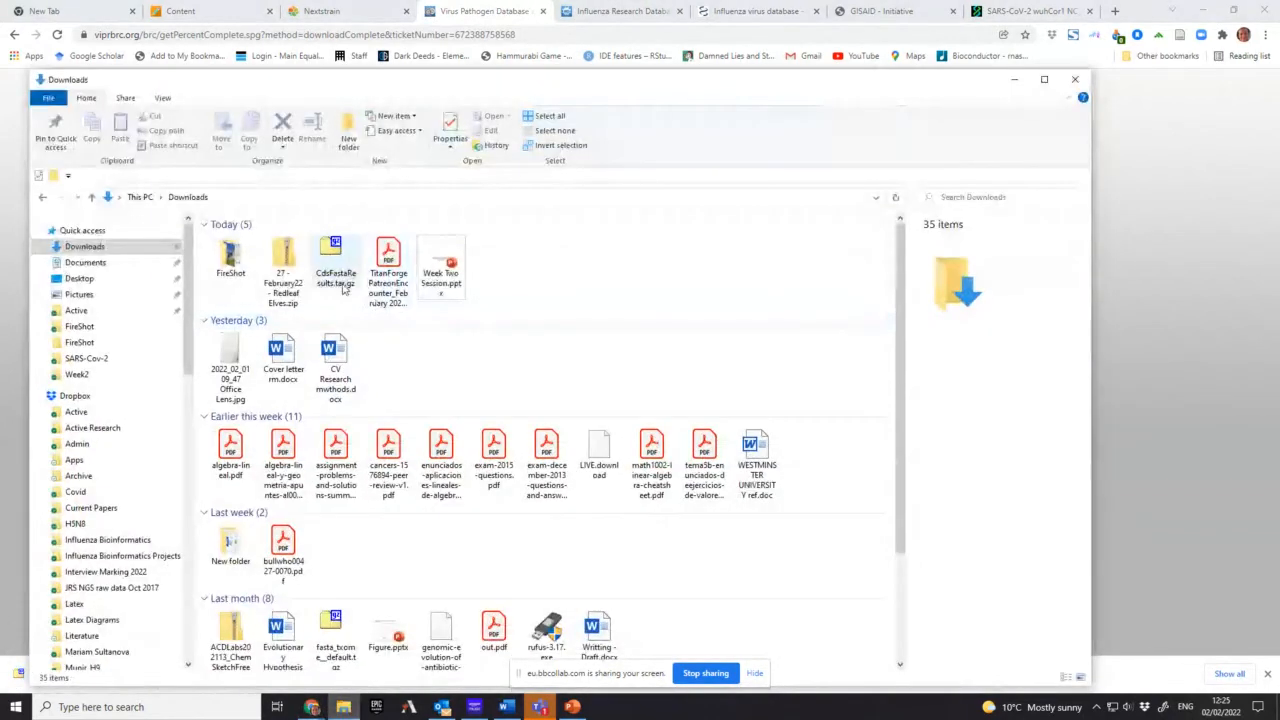
- Extract CdsFastaResults.tar.gz with 7-Zip, then extract the inner .tar
left_click(336, 258)
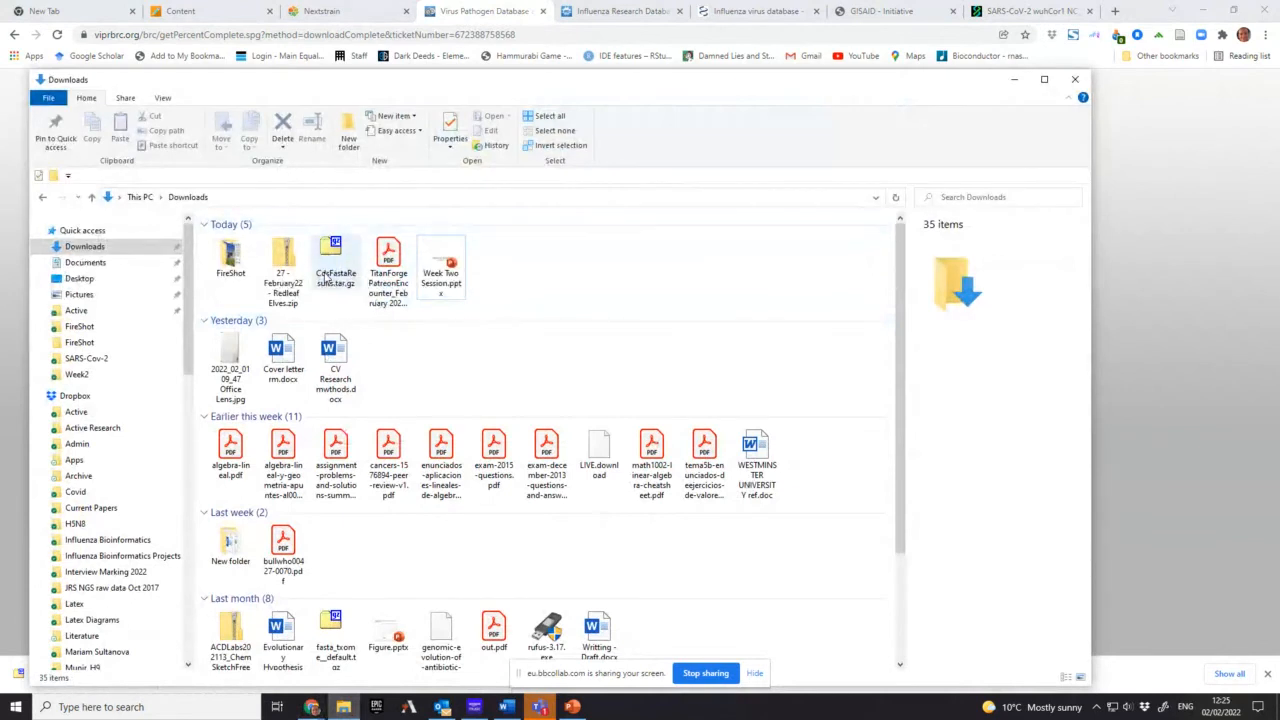
mouse_move(336, 258)
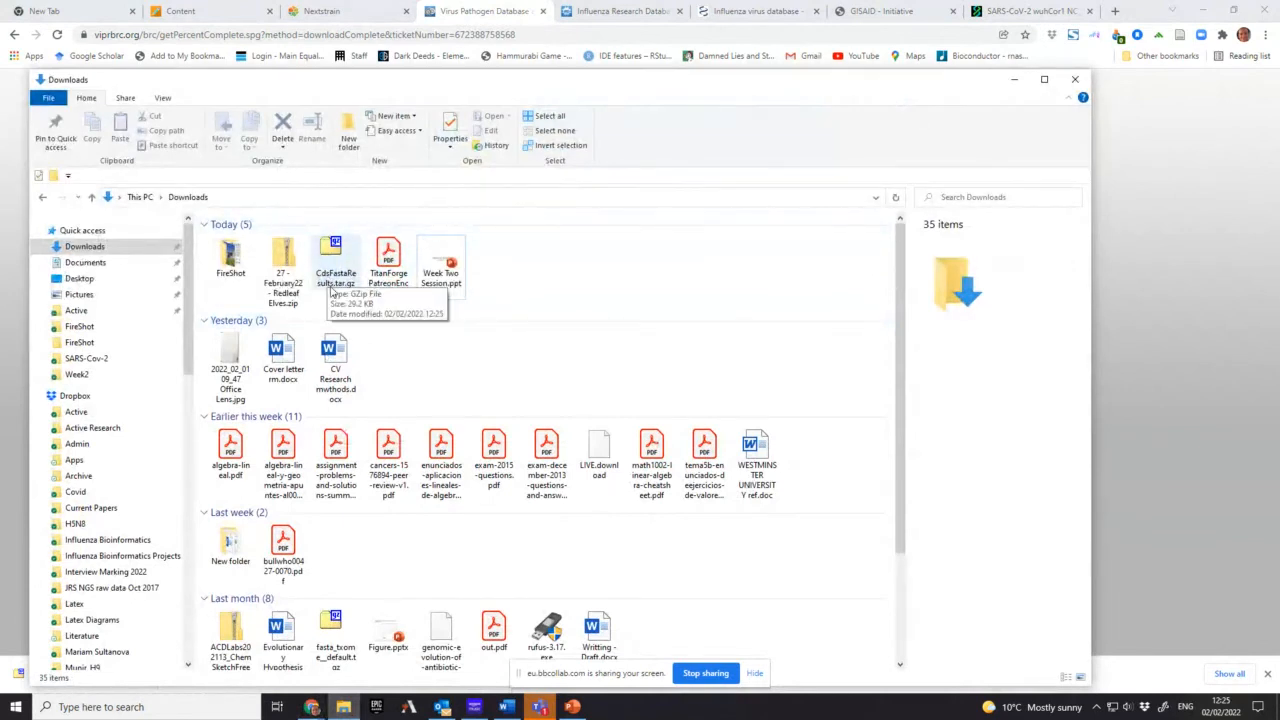
left_click(336, 256)
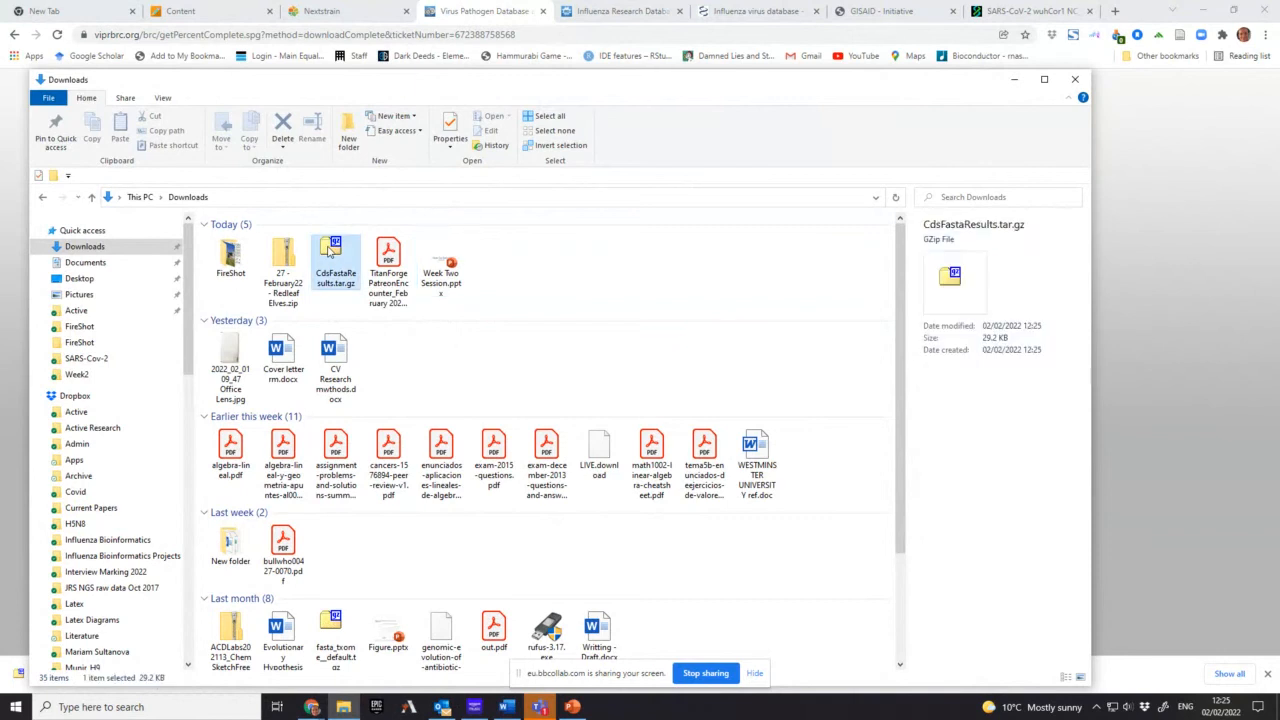
right_click(336, 258)
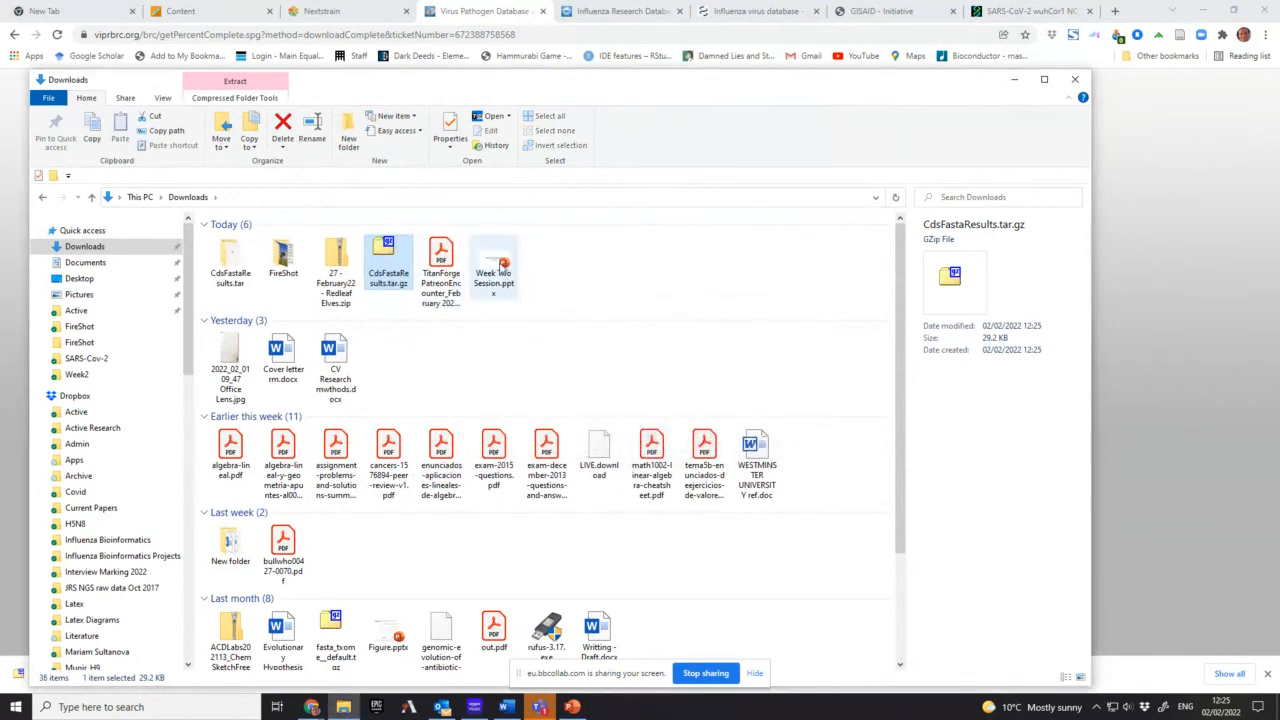
mouse_move(228, 260)
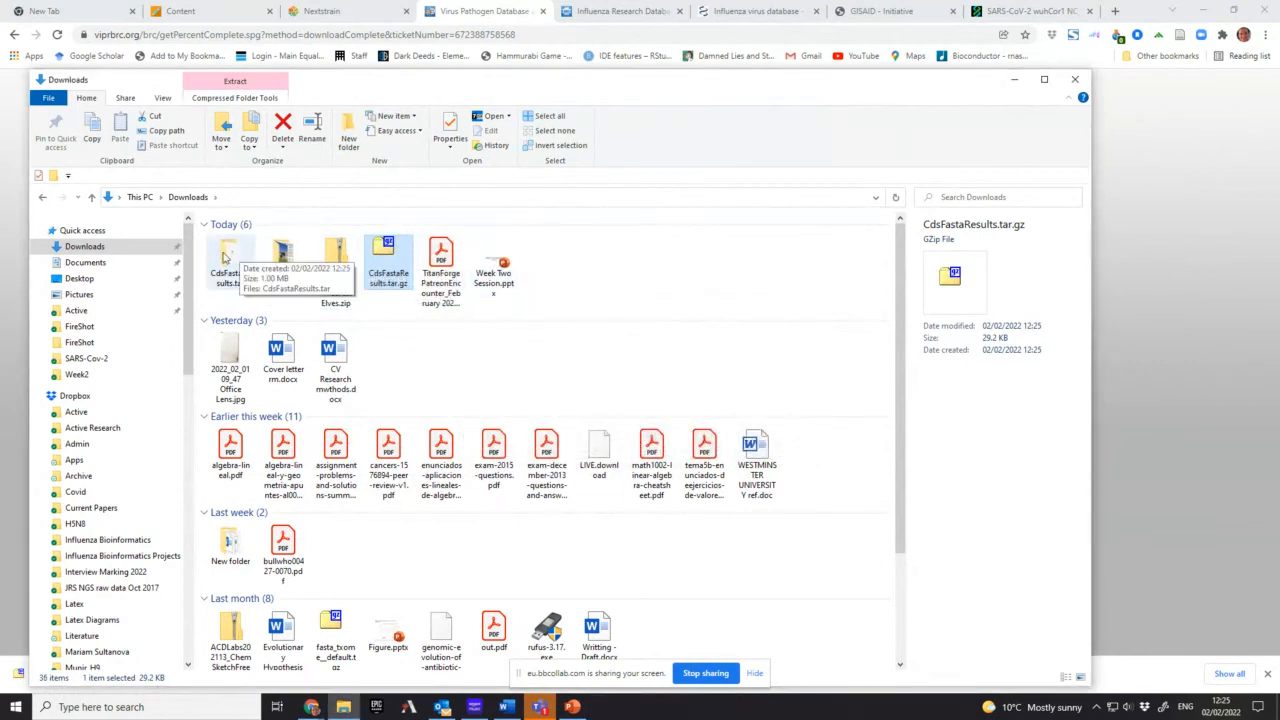
right_click(230, 262)
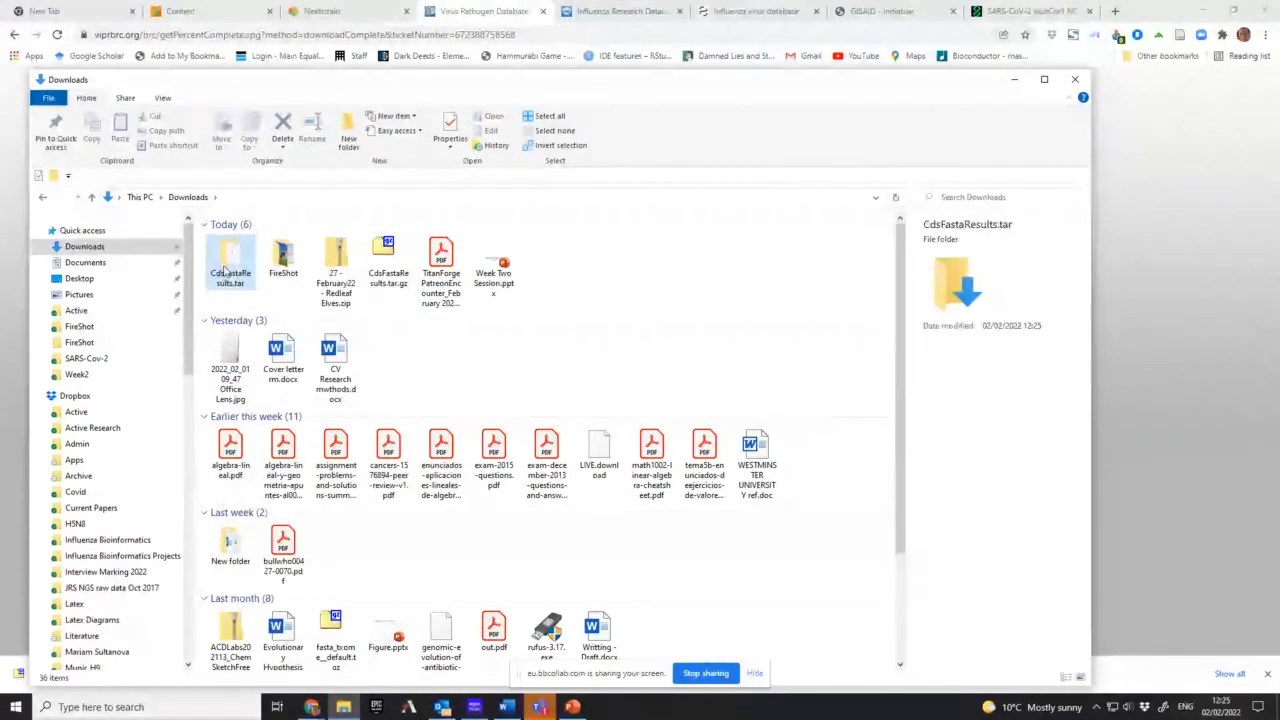
right_click(256, 240)
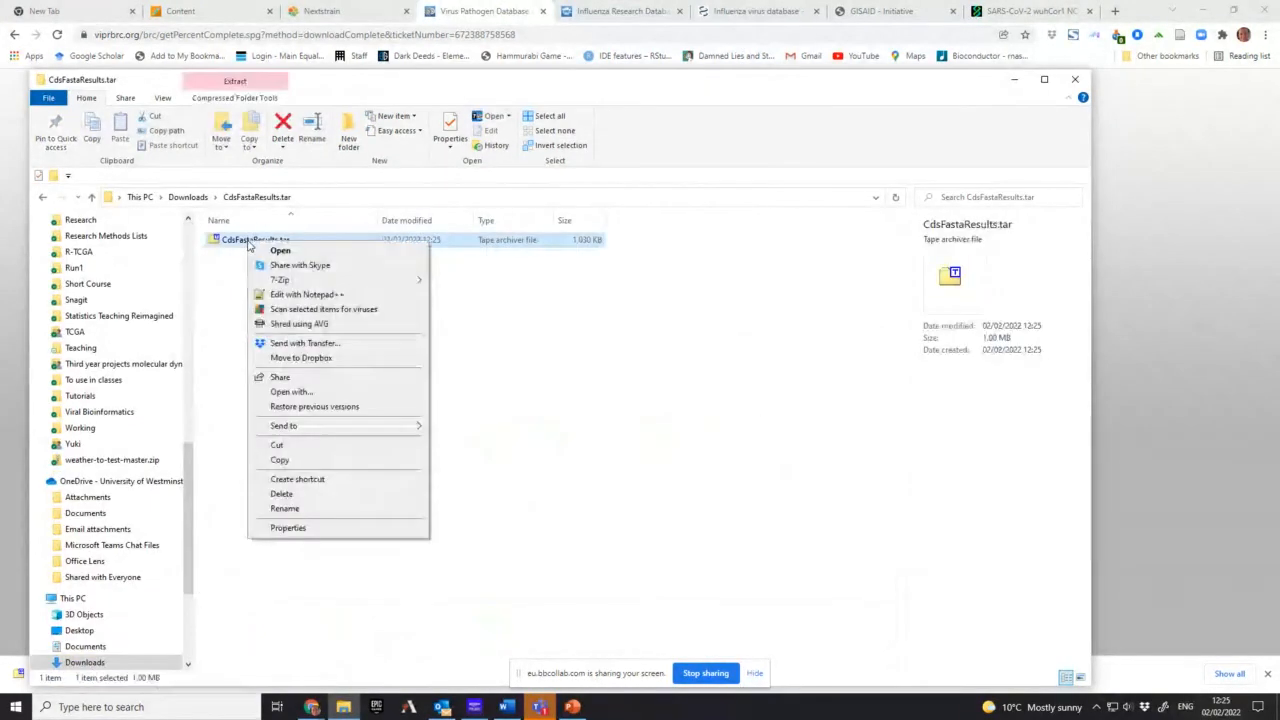
mouse_move(278, 280)
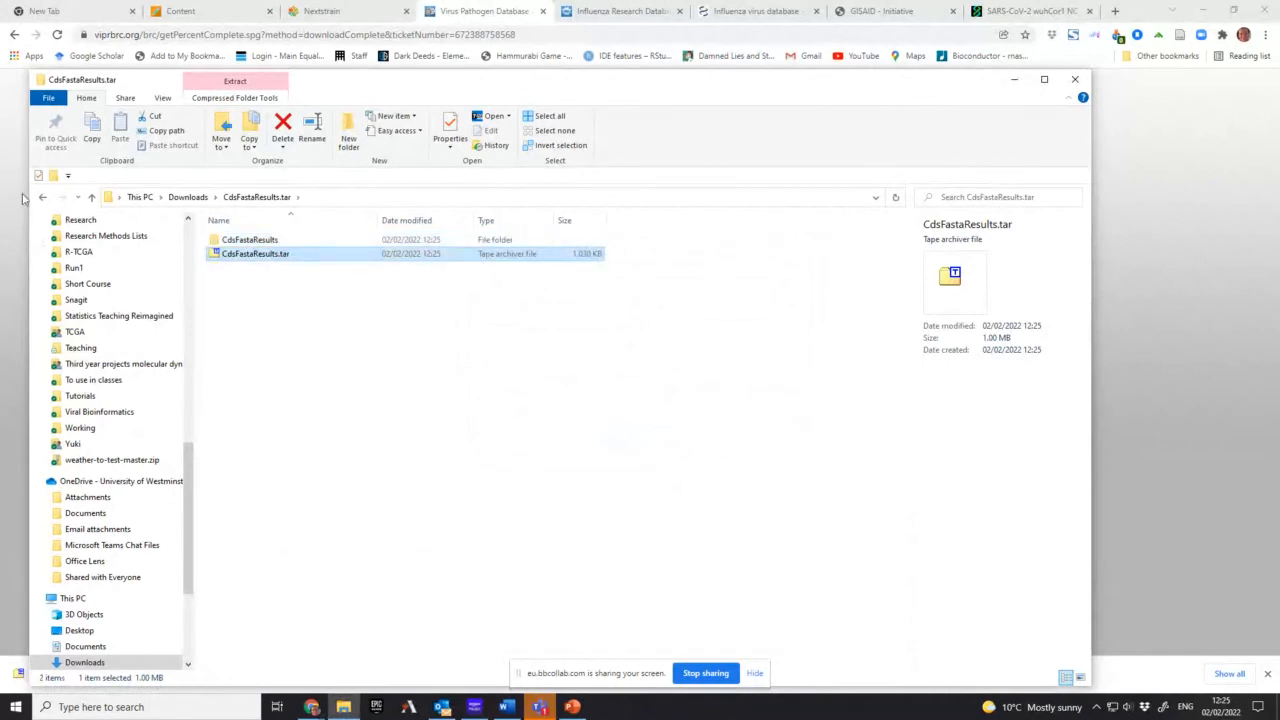
double_click(248, 240)
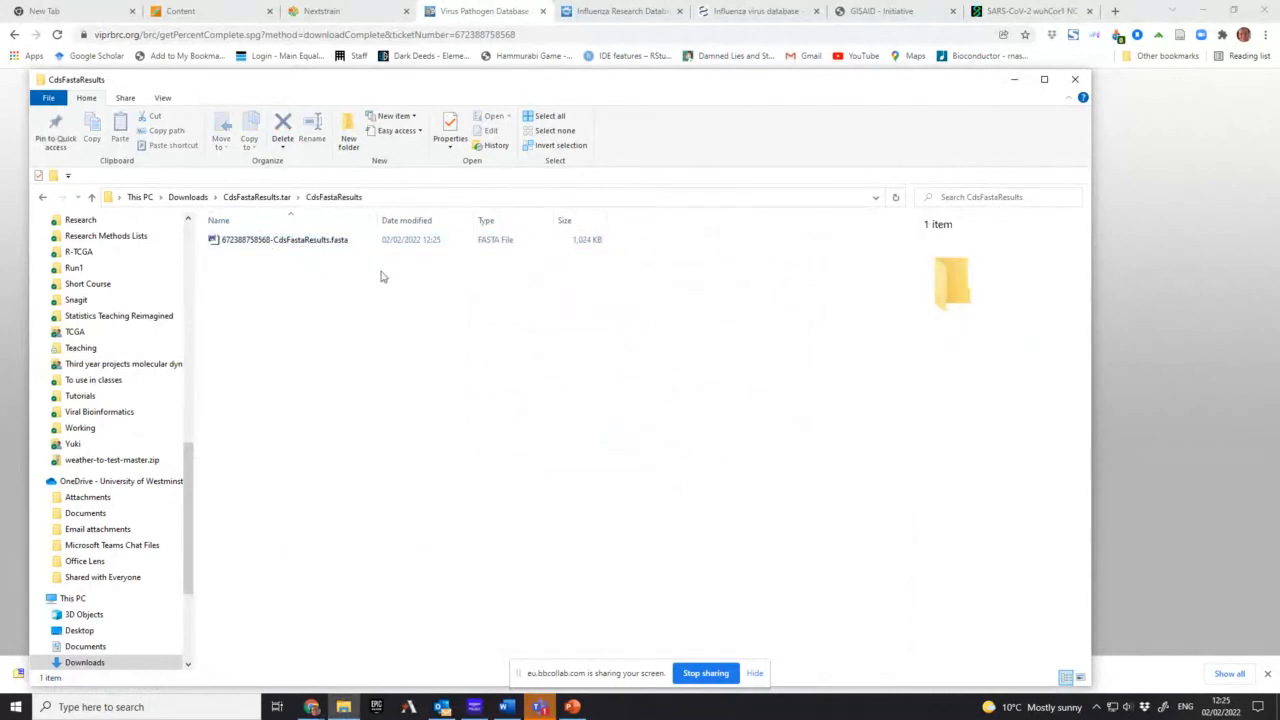
left_click(284, 240)
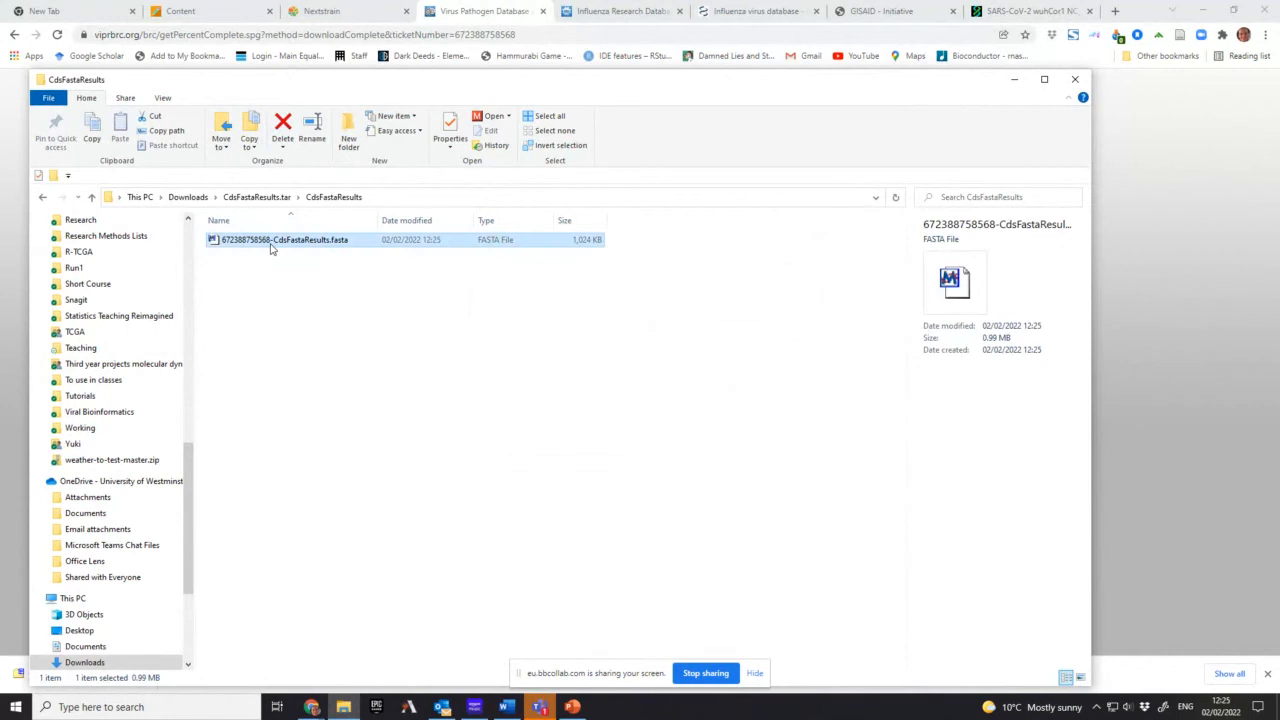
- Start renaming the CDS FASTA file to 2022_2_2_vipr_spike_protein_austria.fasta
right_click(272, 244)
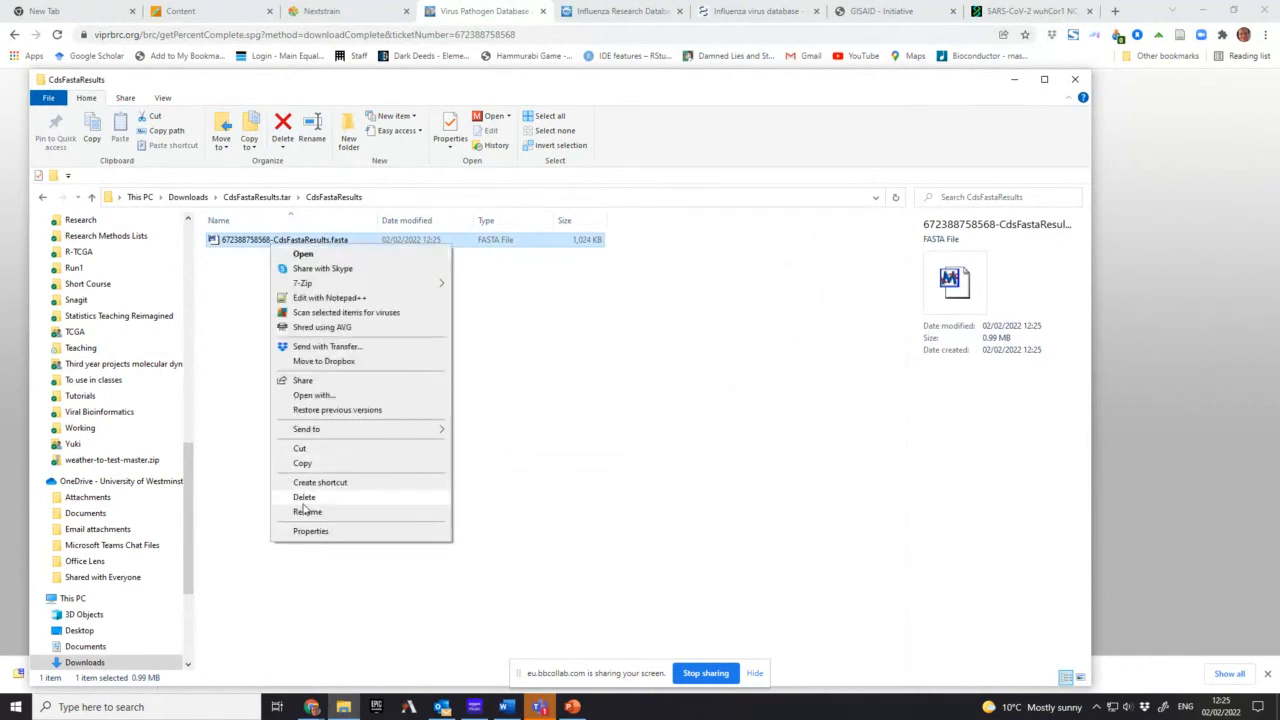
left_click(306, 512)
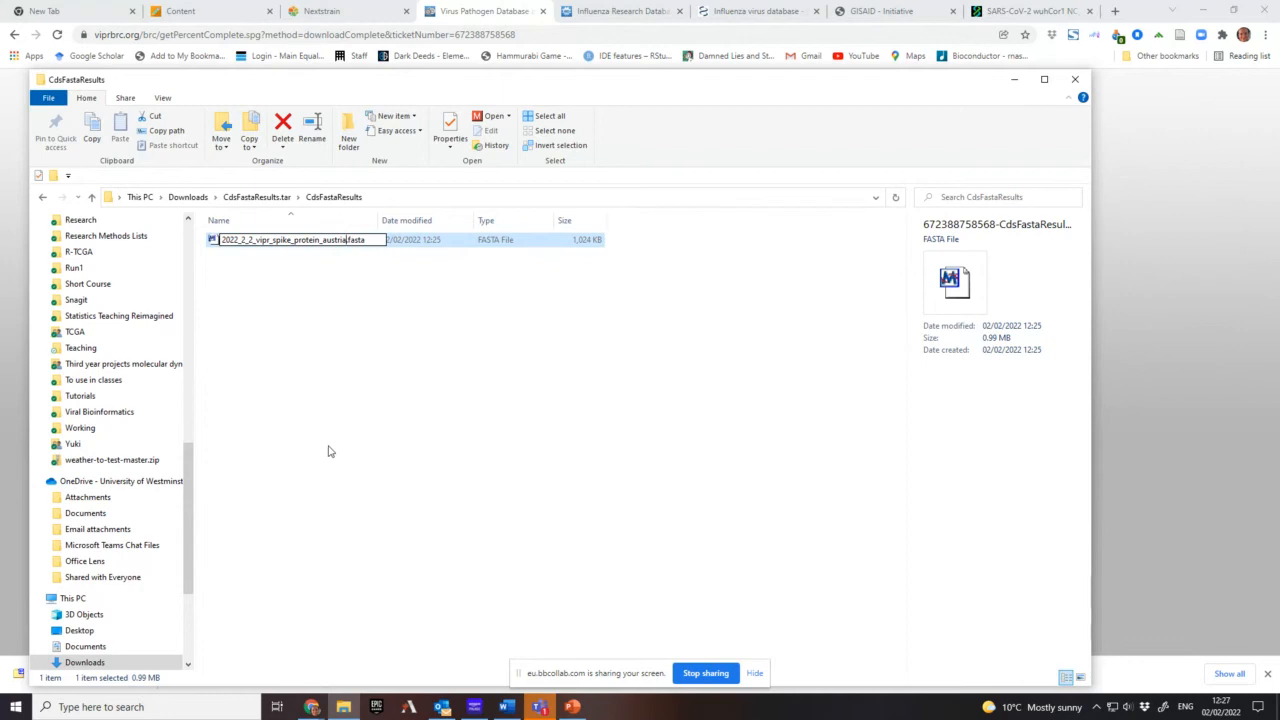
mouse_move(602, 320)
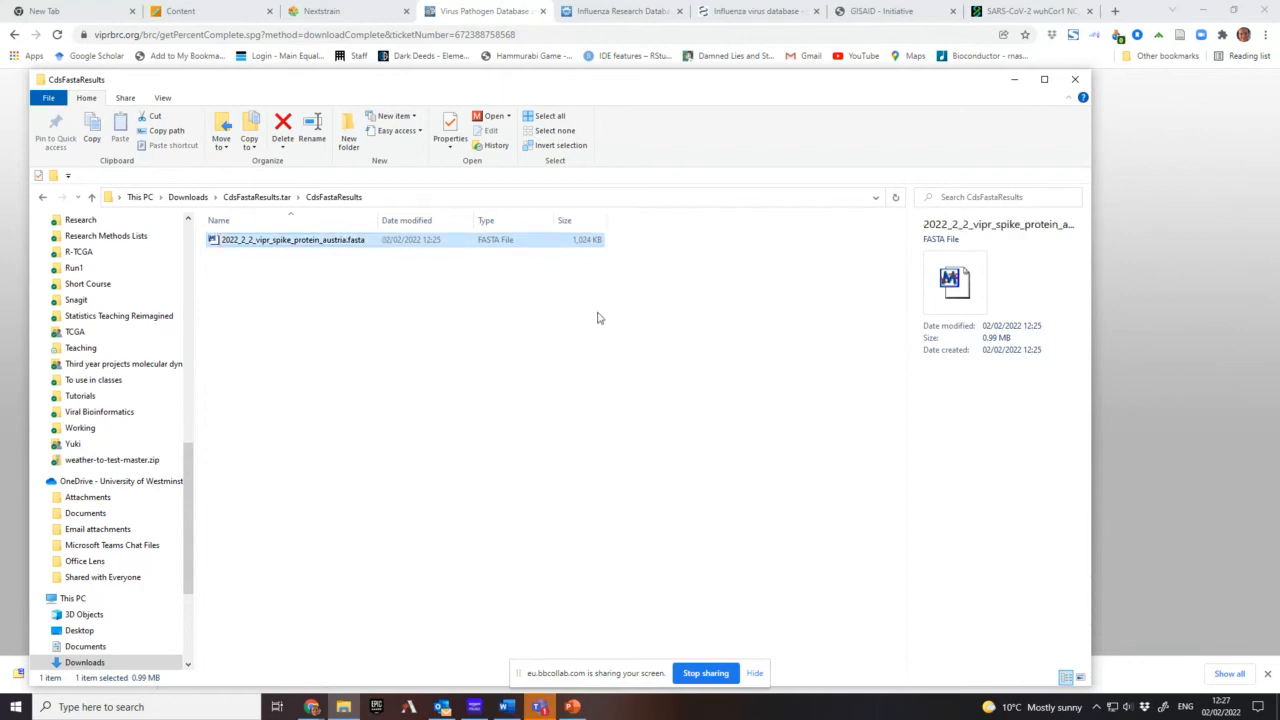
- Open the renamed 2022_2_2_vipr_spike_protein_austria.fasta file in Notepad++ via Edit with Notepad++
right_click(292, 240)
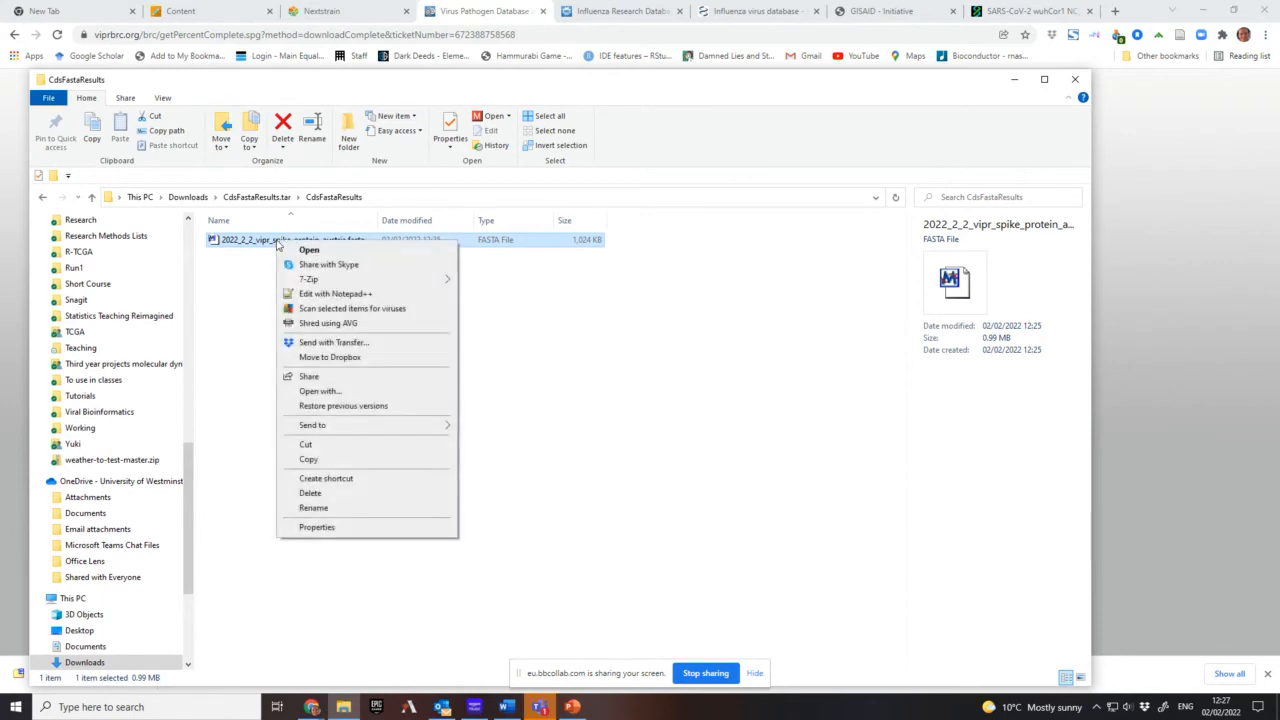
mouse_move(320, 292)
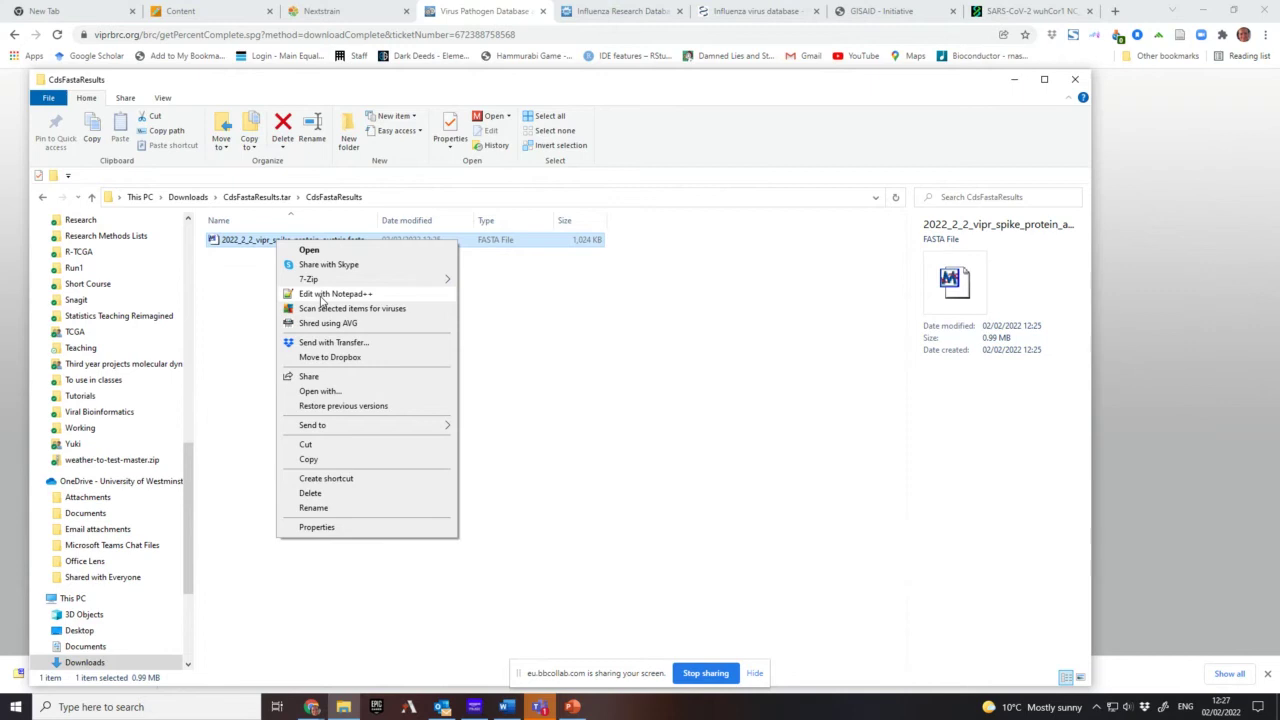
left_click(332, 292)
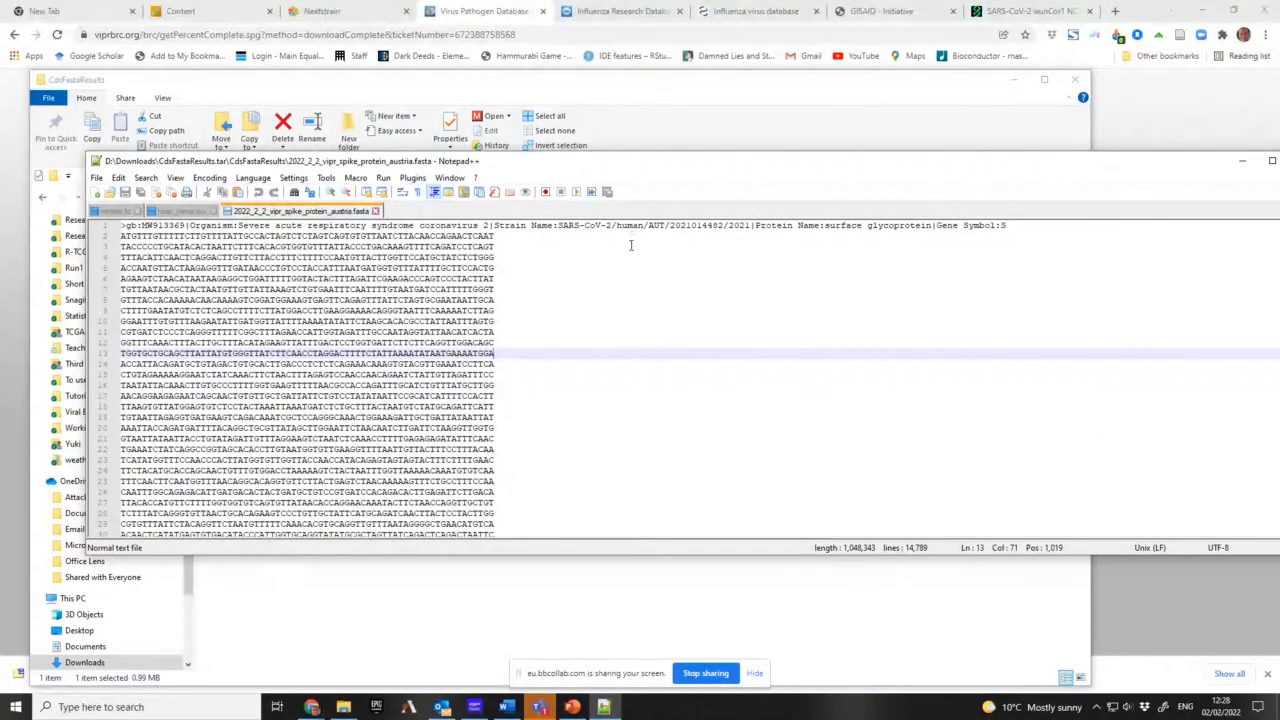
mouse_move(646, 324)
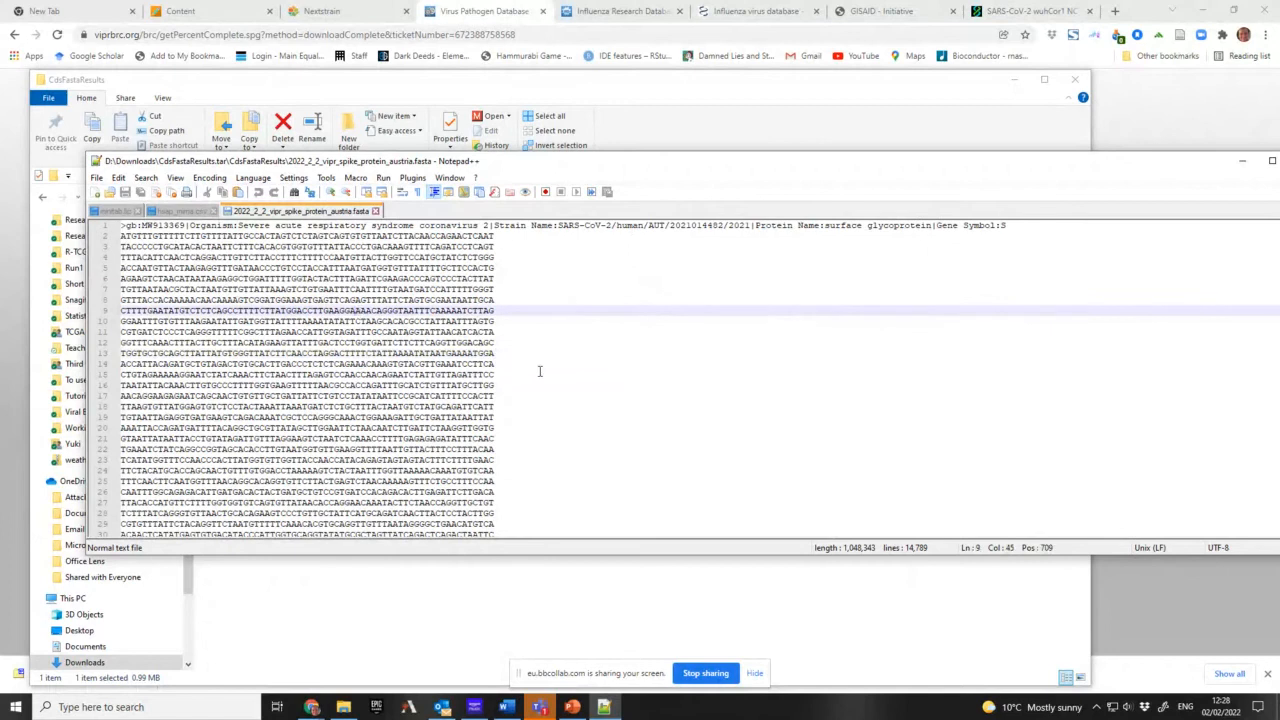
- Review the spike FASTA headers, selecting the gene symbol and strain identifier, then return to the browser
scroll("down", 3)
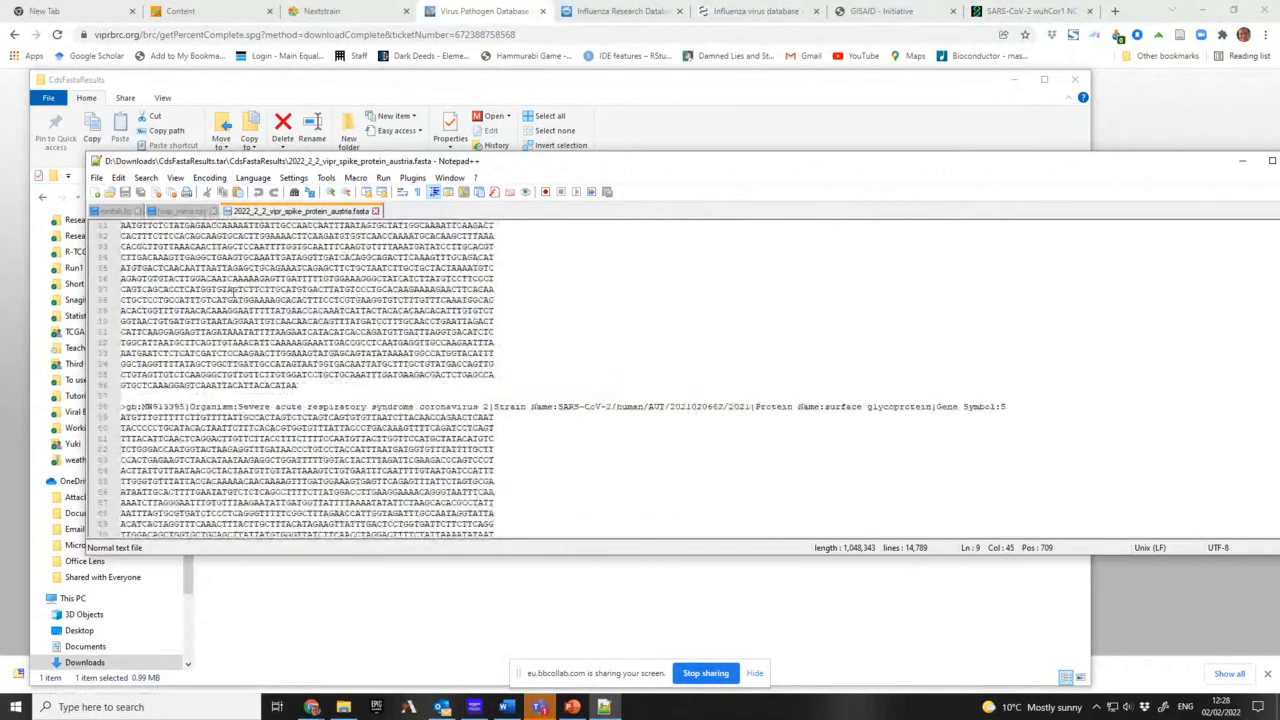
scroll("down", 3)
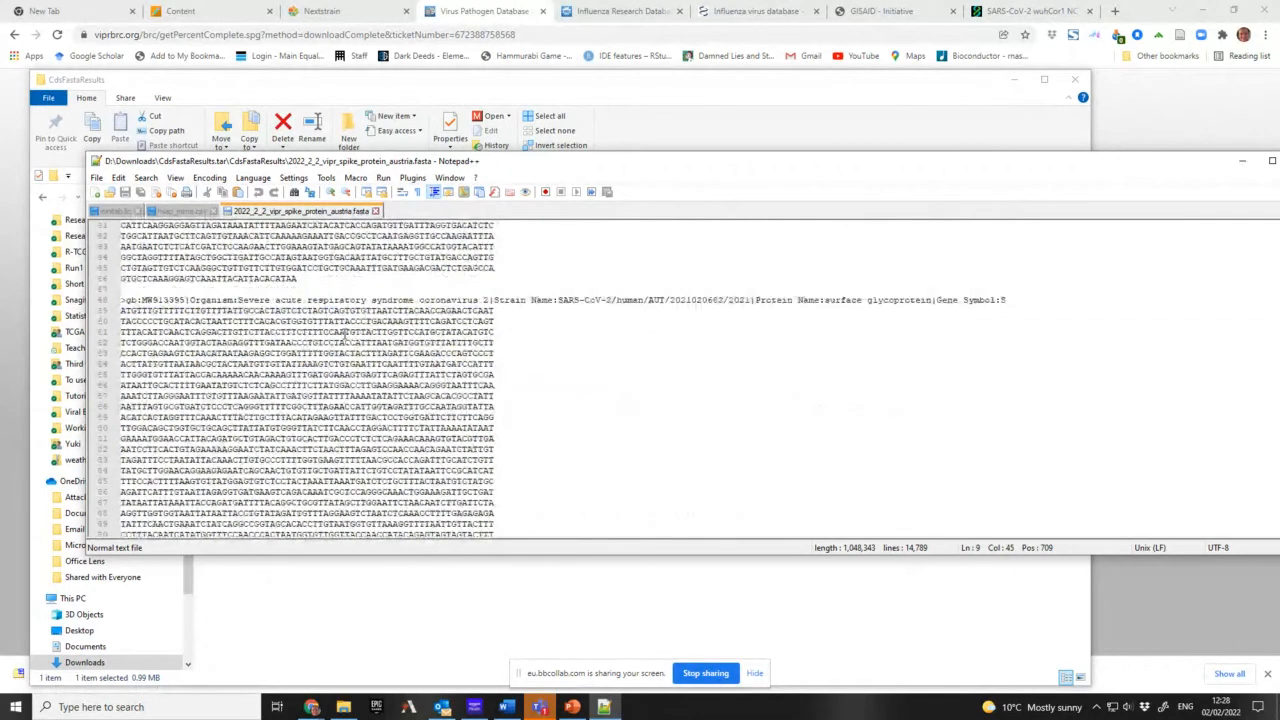
scroll("down", 3)
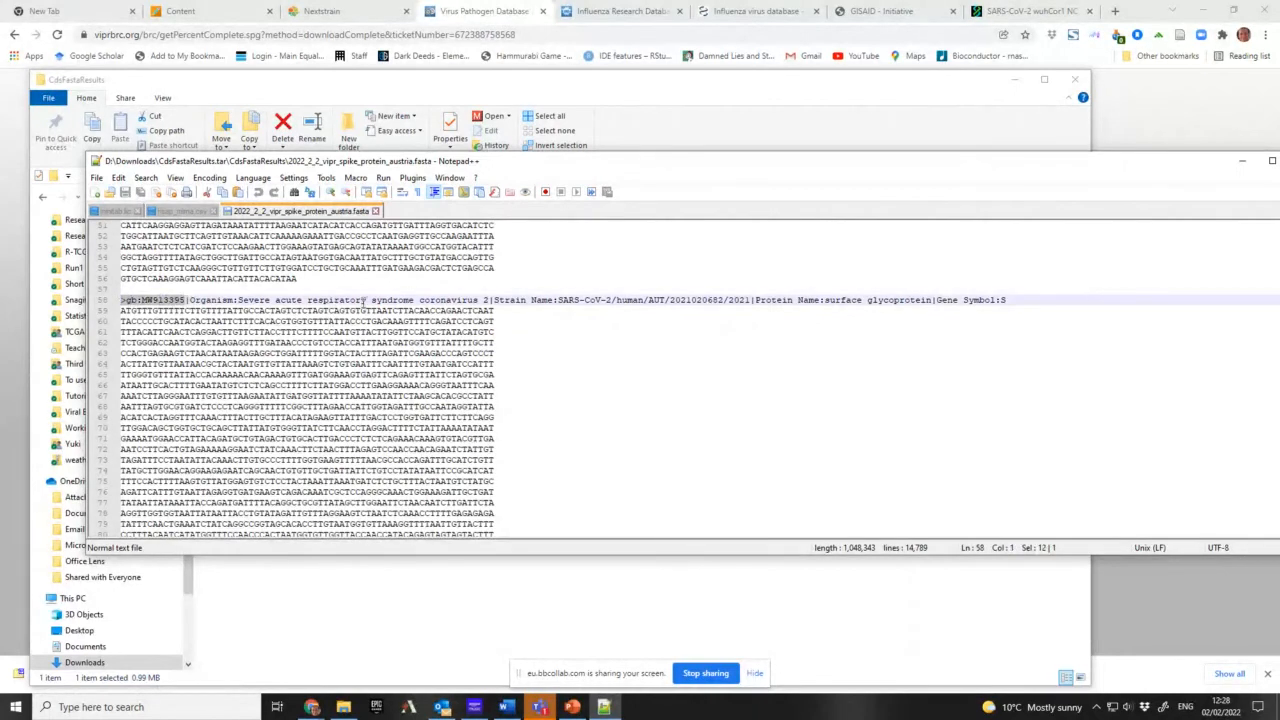
mouse_move(648, 312)
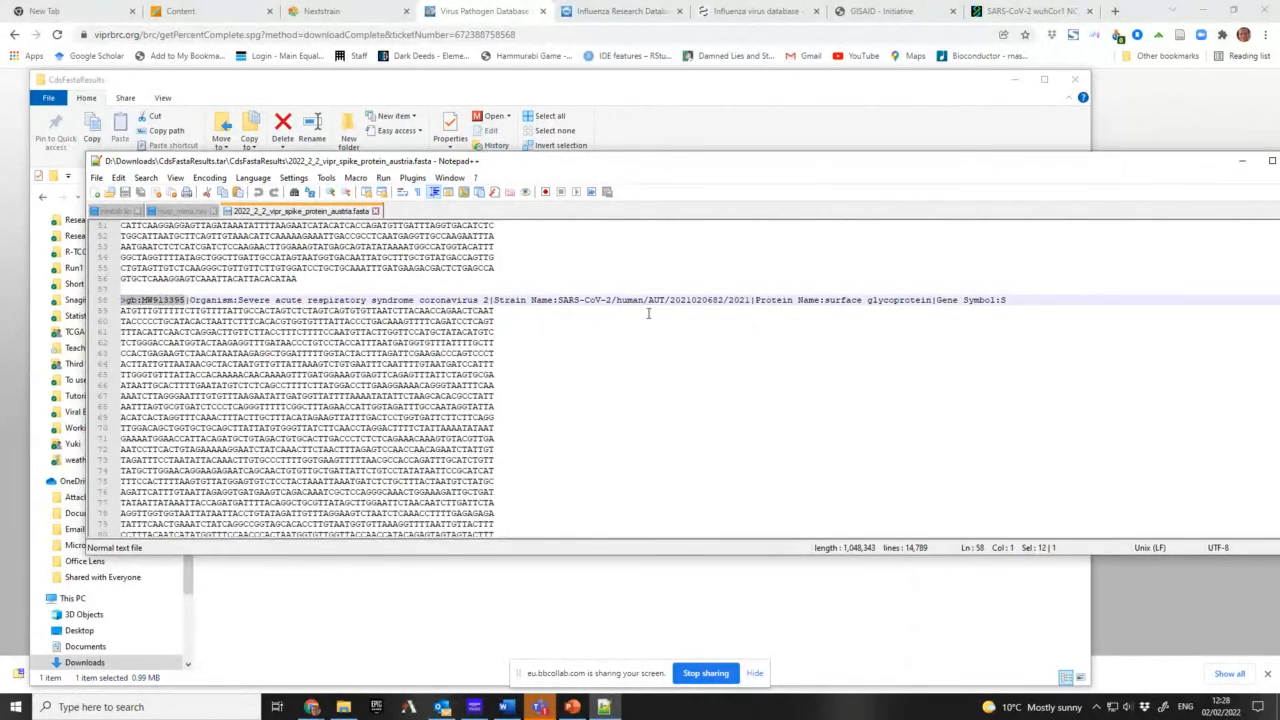
mouse_move(664, 280)
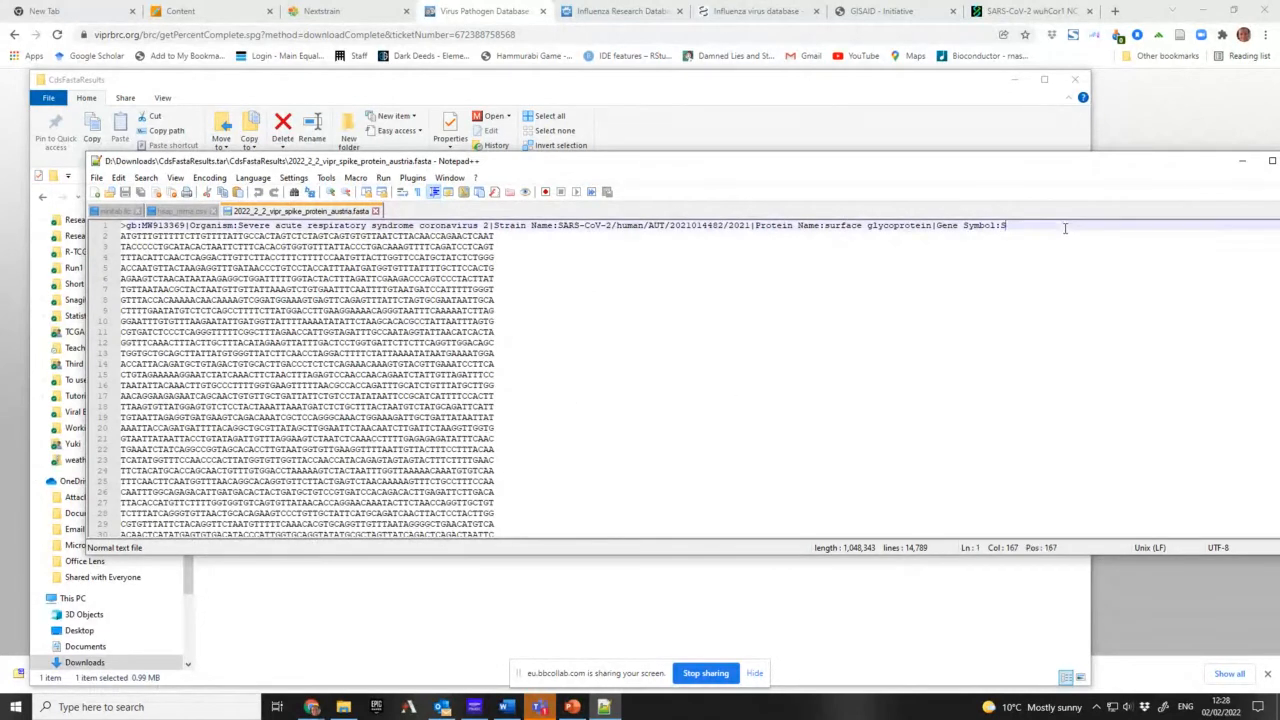
left_click(120, 224)
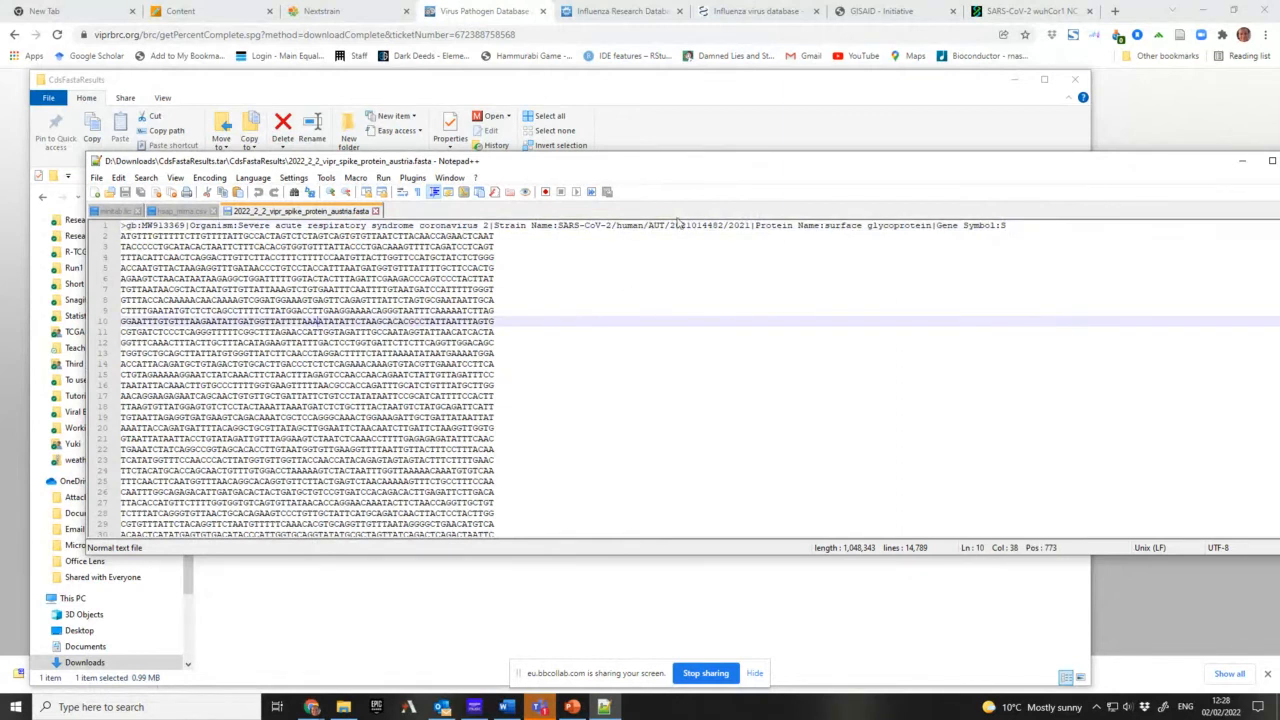
double_click(740, 224)
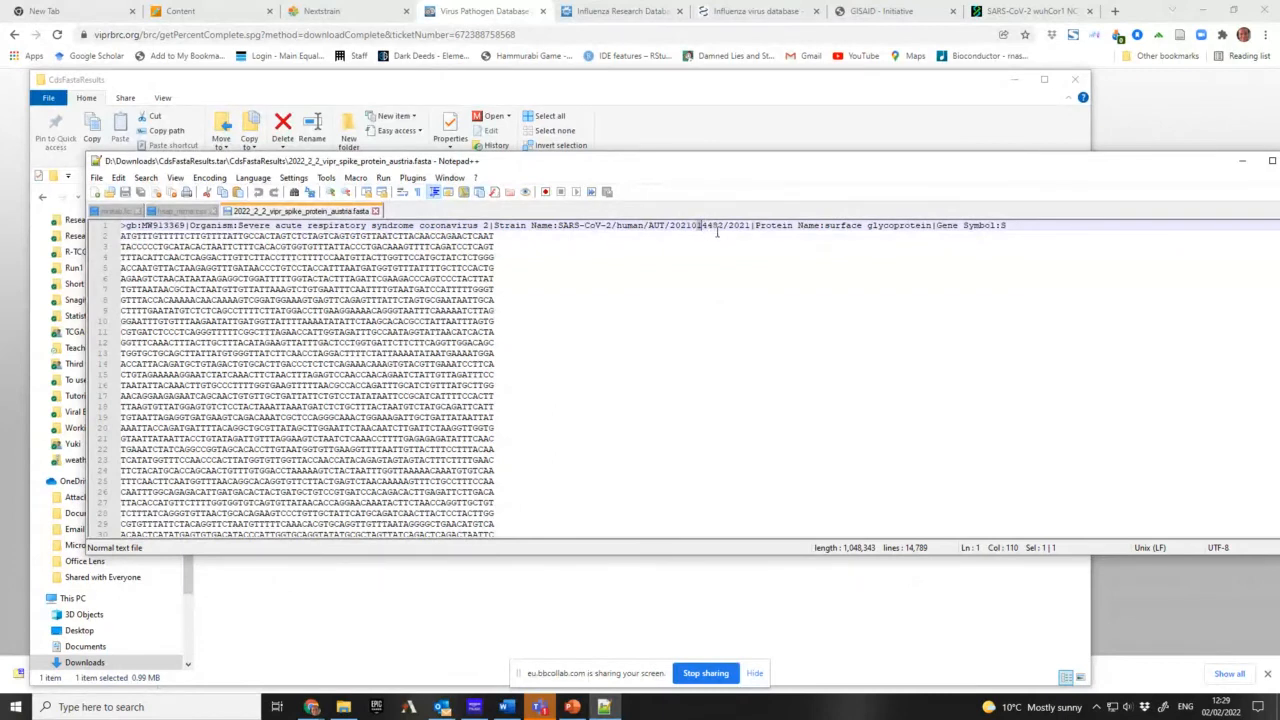
left_click(704, 318)
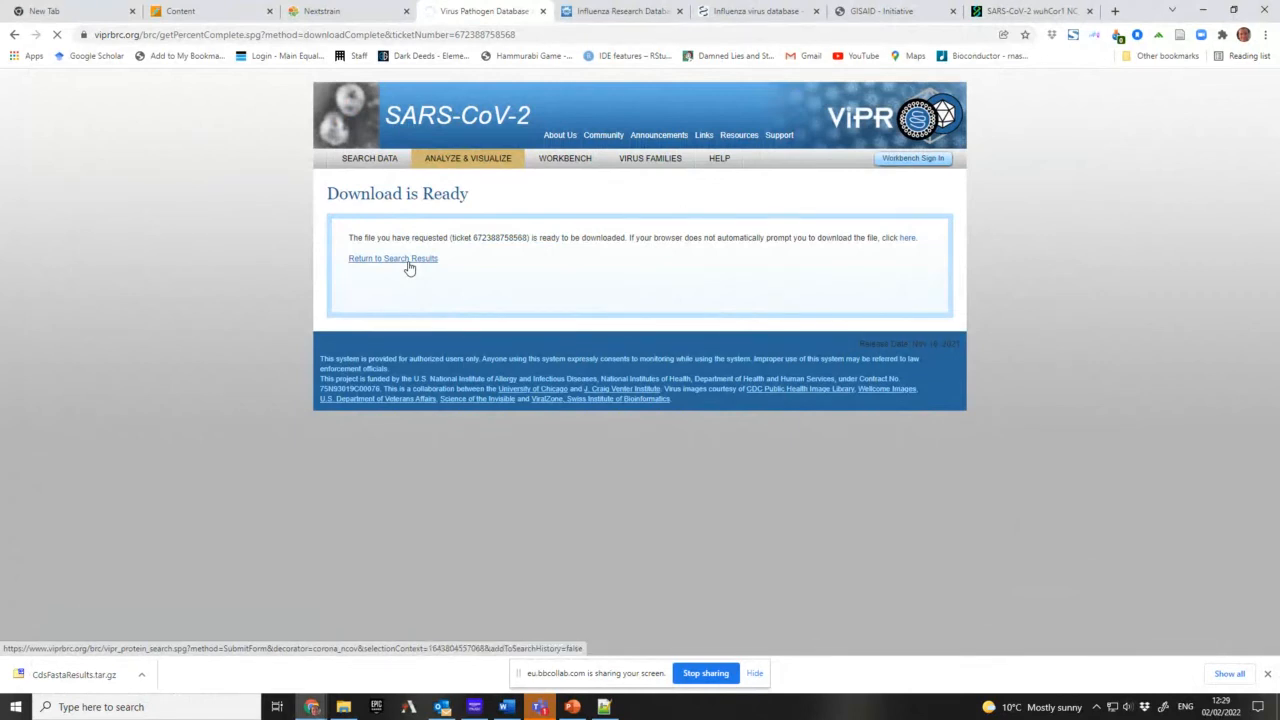
- Select all 303 proteins and choose a CDS FASTA download with a custom header format
left_click(392, 258)
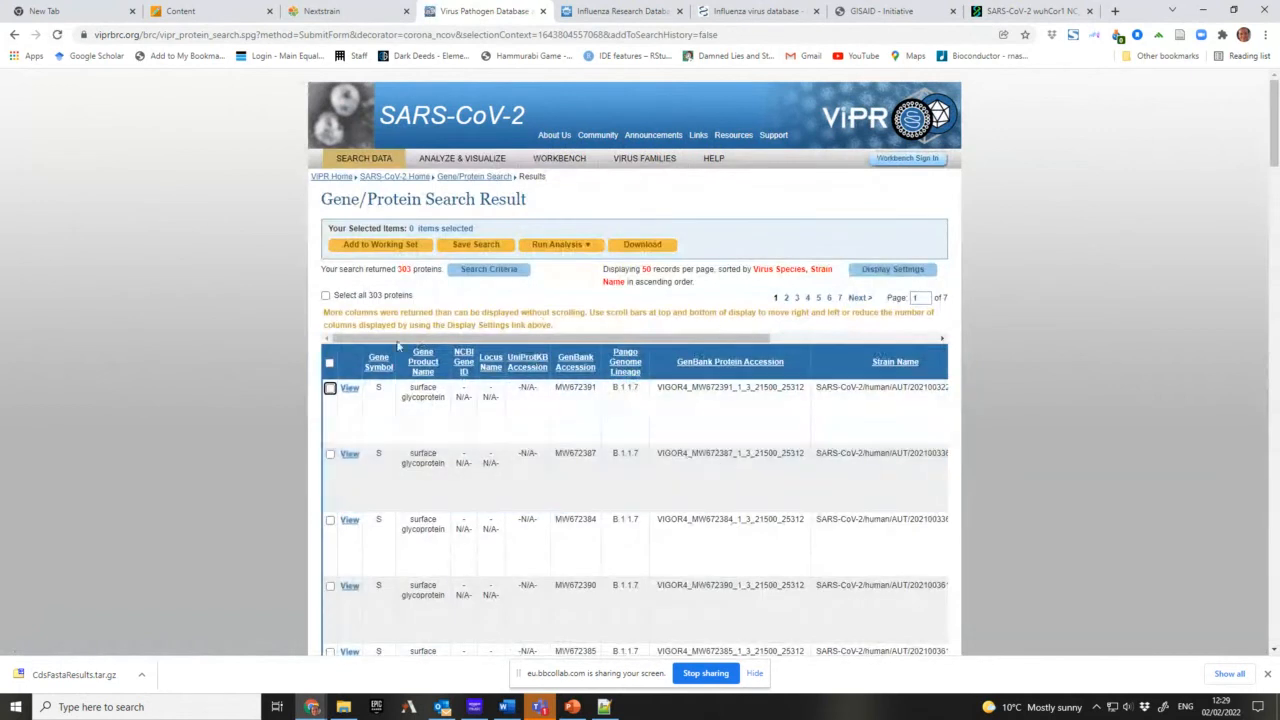
left_click(324, 294)
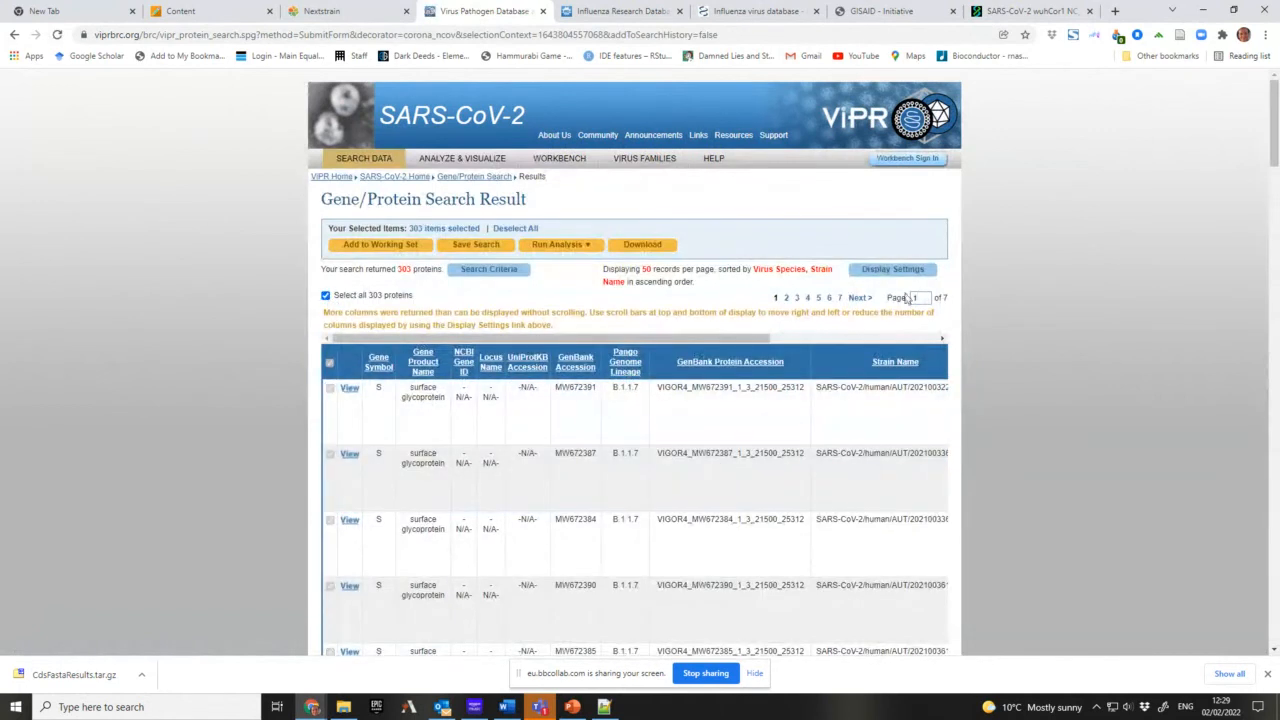
left_click(640, 244)
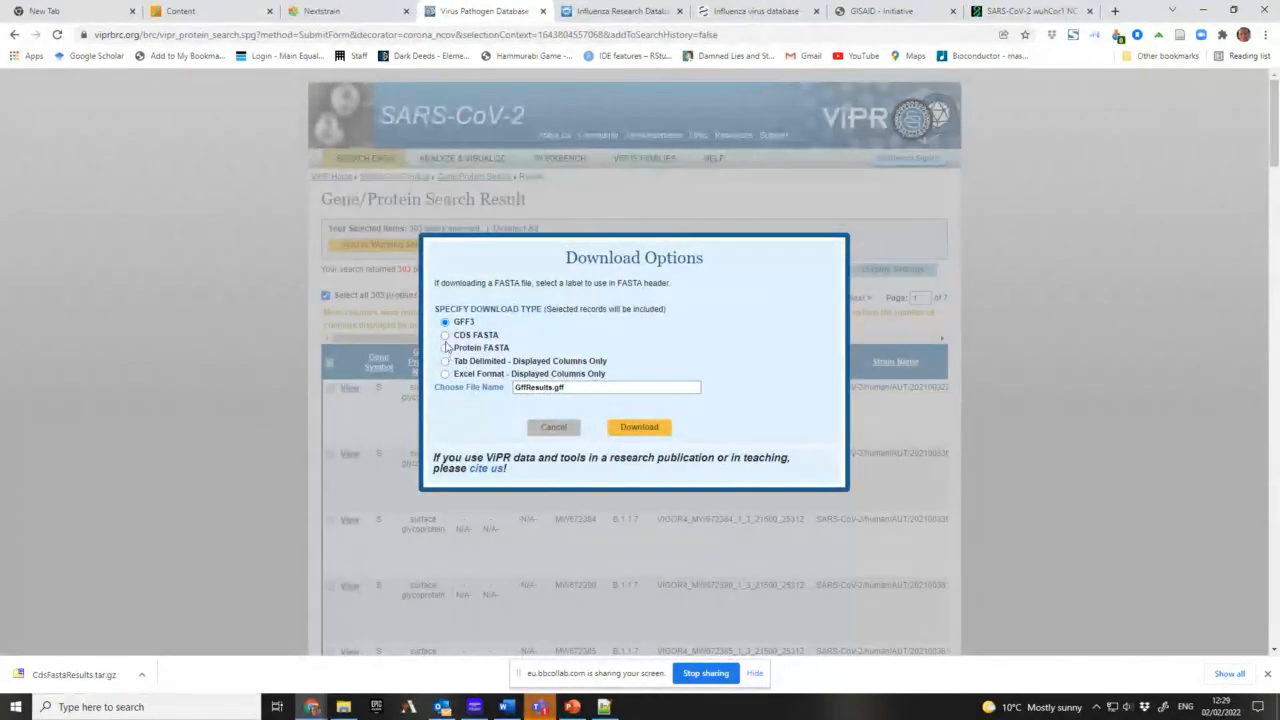
left_click(446, 336)
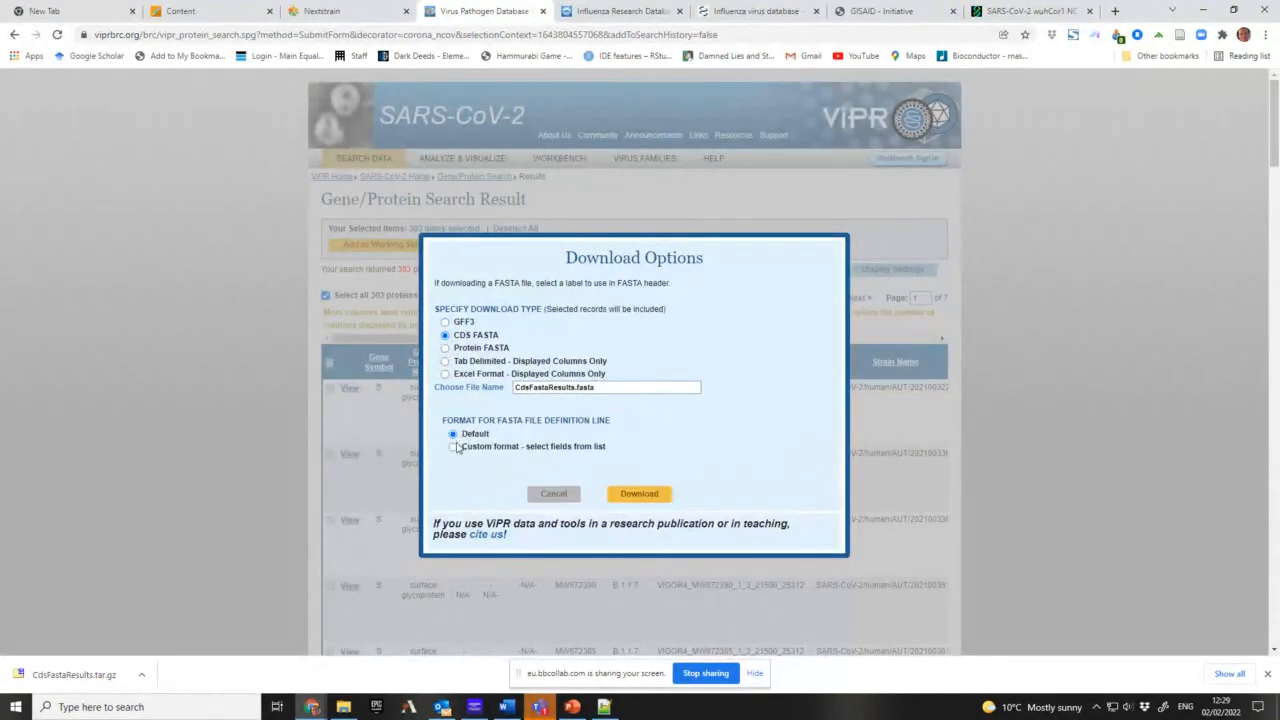
left_click(452, 448)
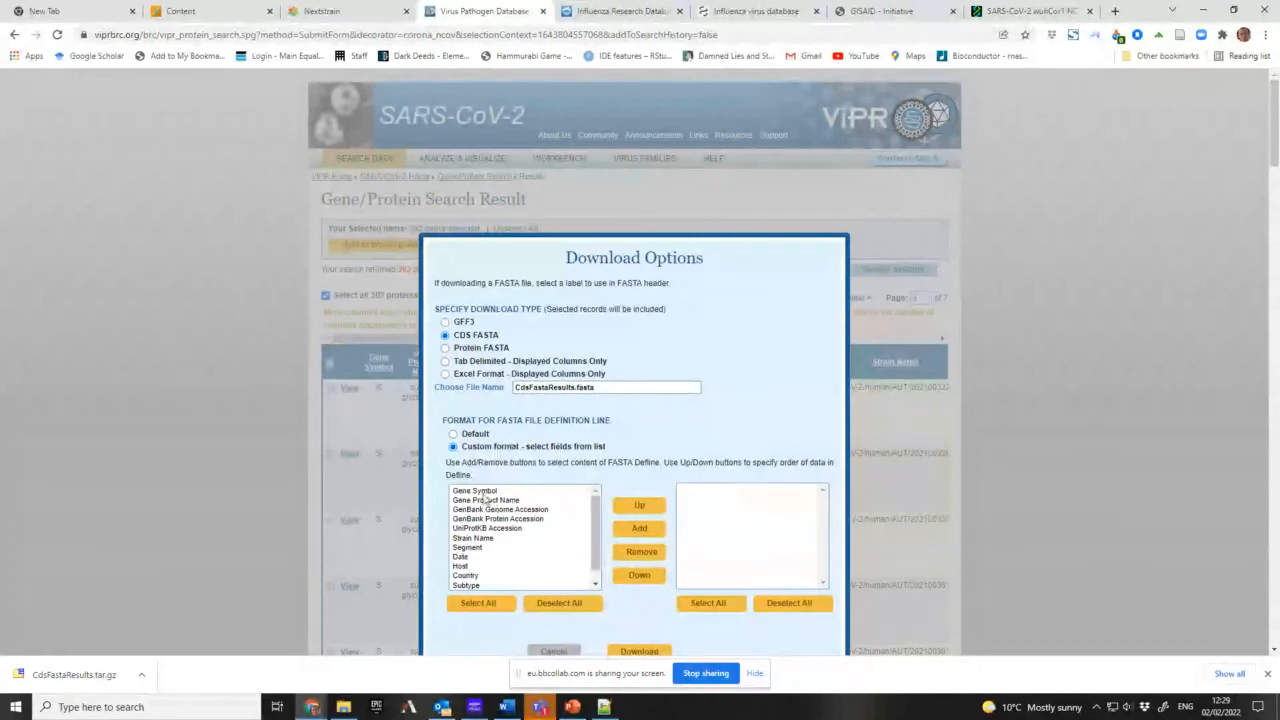
- Add GenBank Protein Accession, Host and Date as header fields, dropping Gene Symbol
left_click(470, 490)
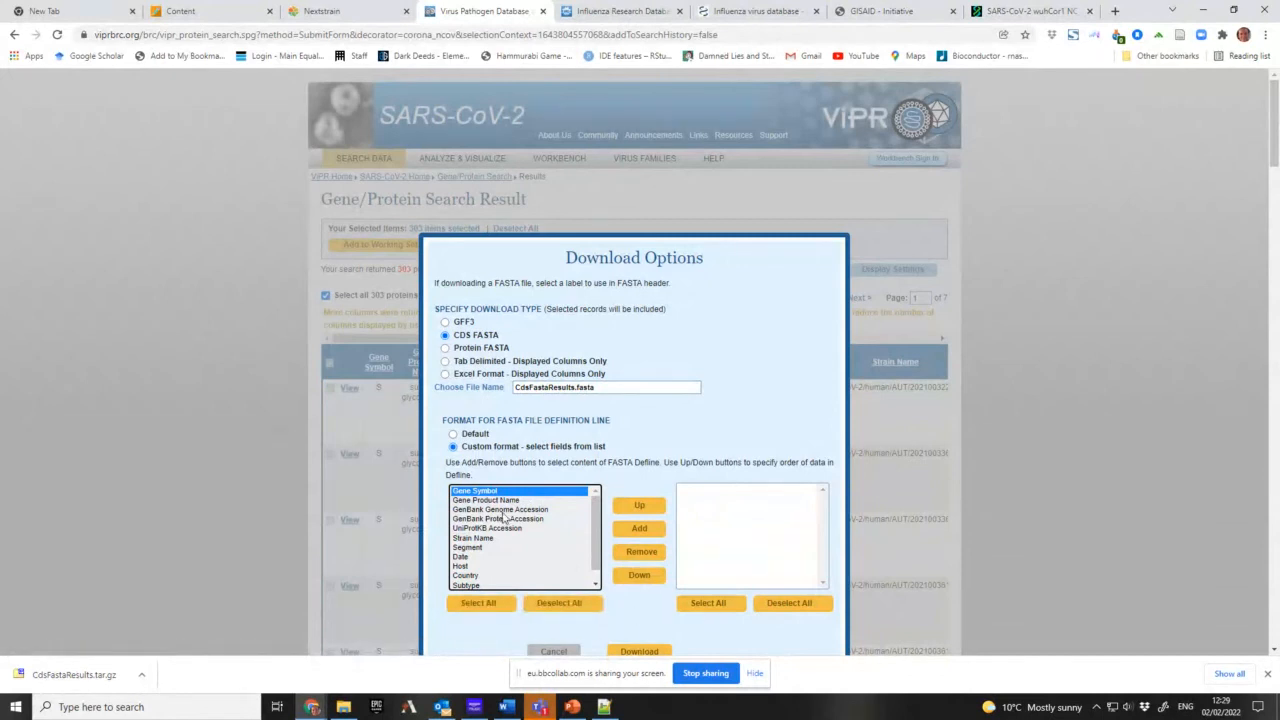
left_click(638, 528)
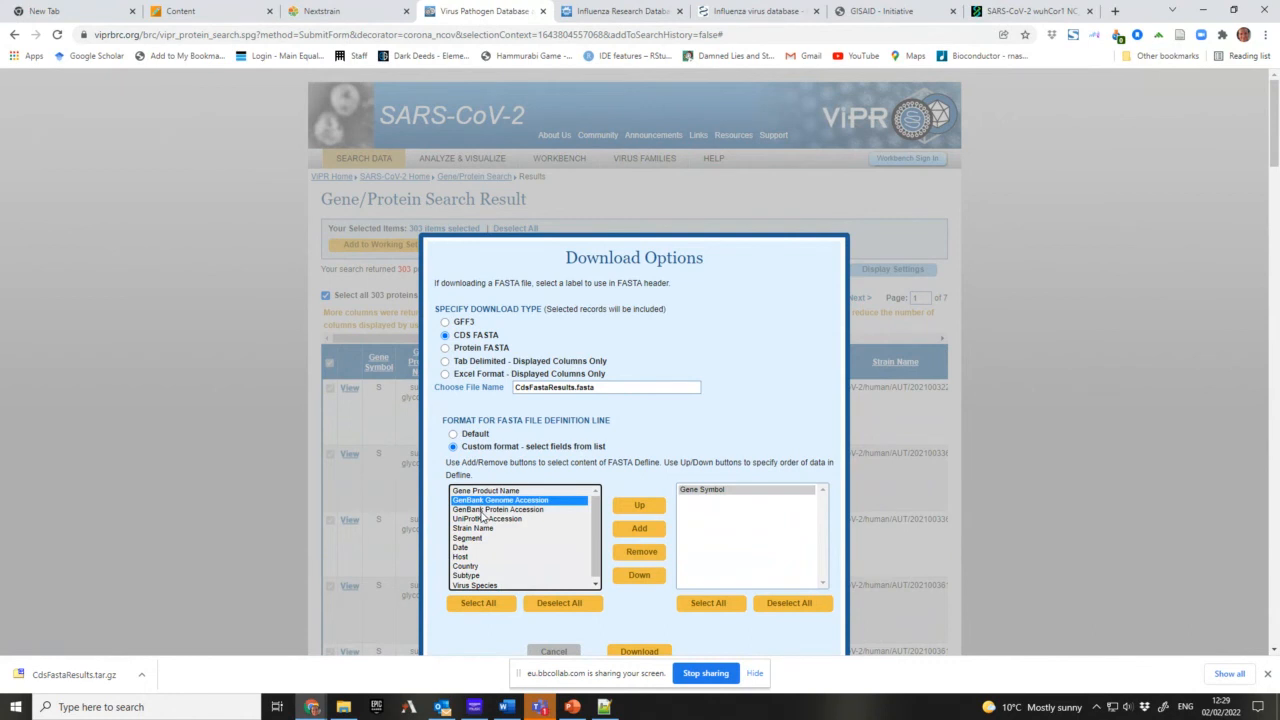
left_click(638, 528)
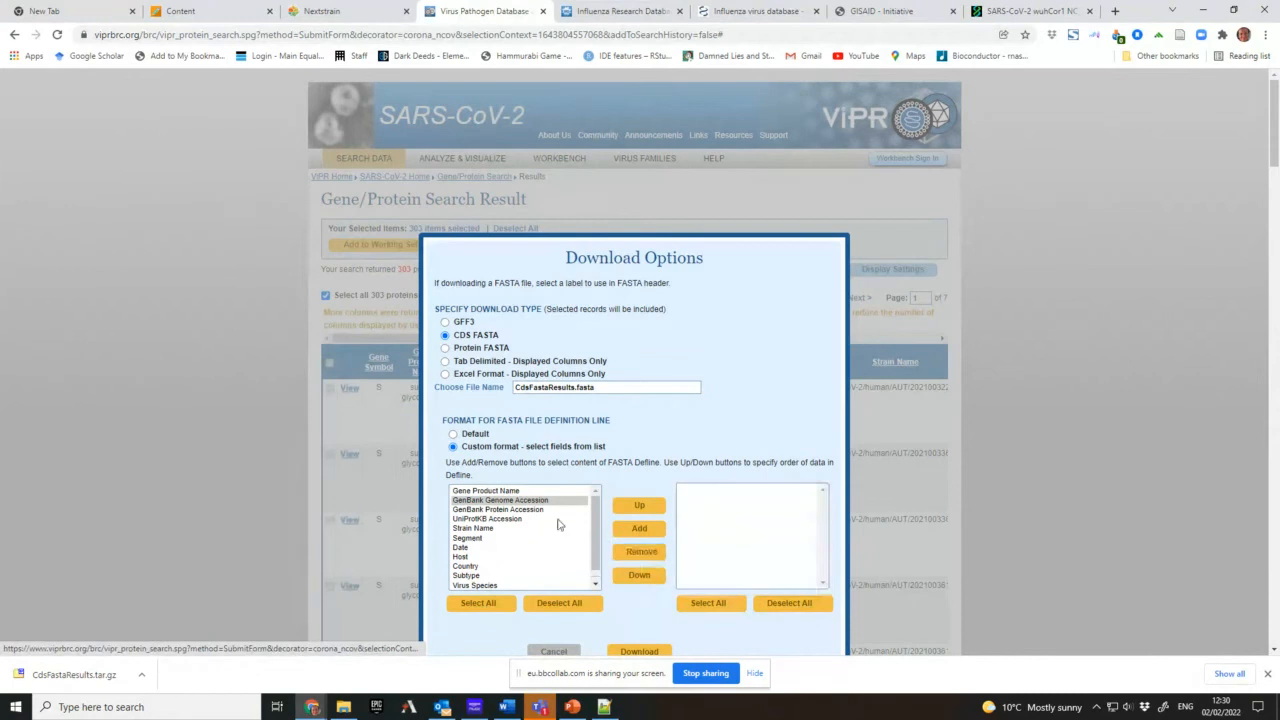
left_click(496, 510)
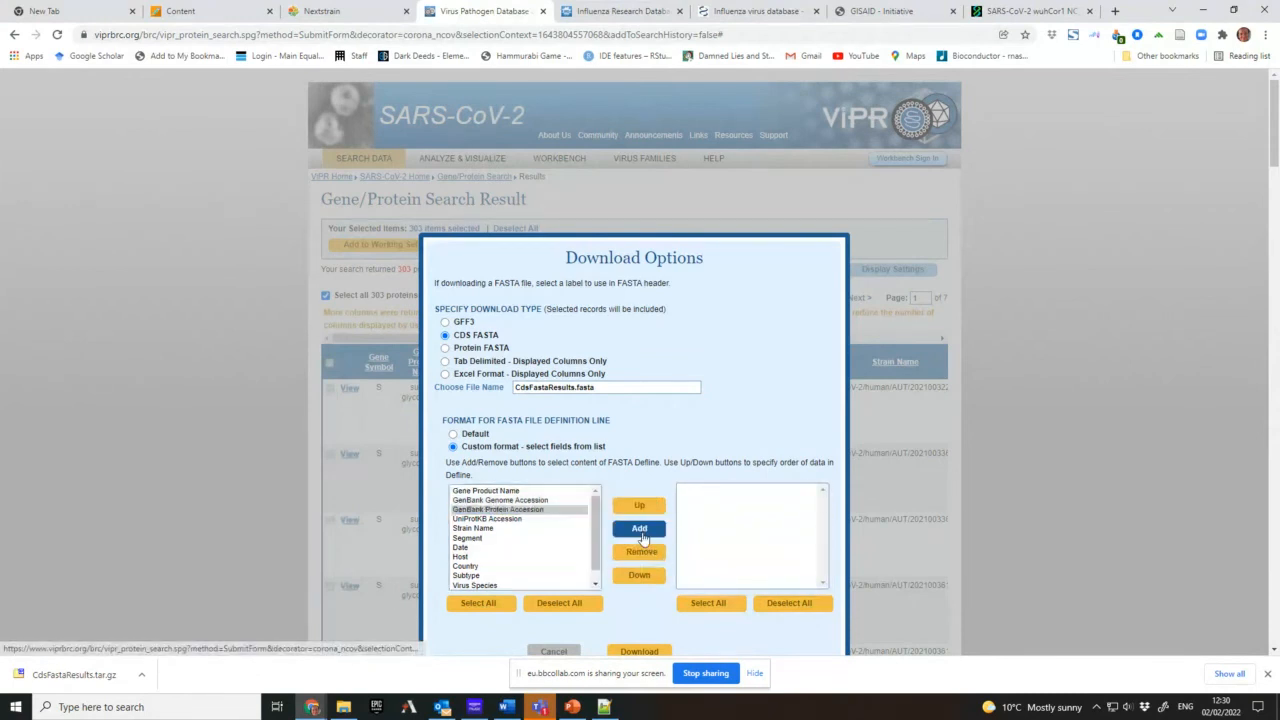
left_click(638, 528)
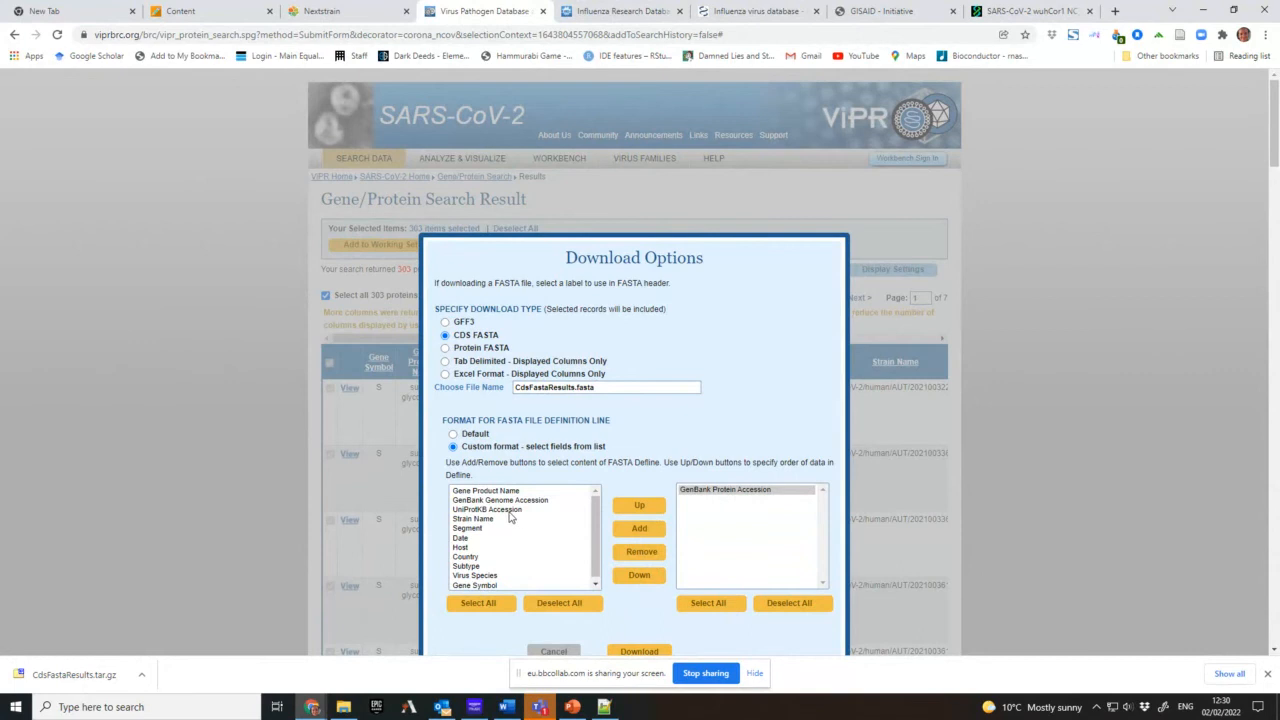
mouse_move(474, 520)
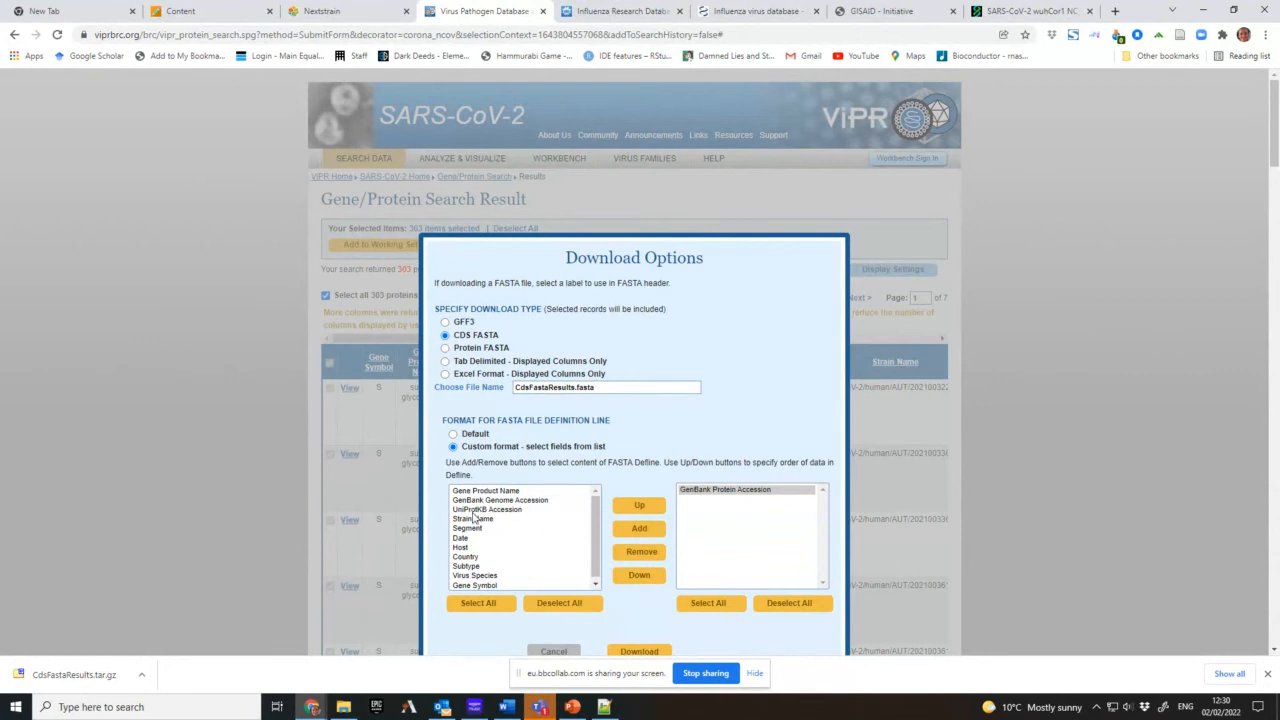
left_click(488, 510)
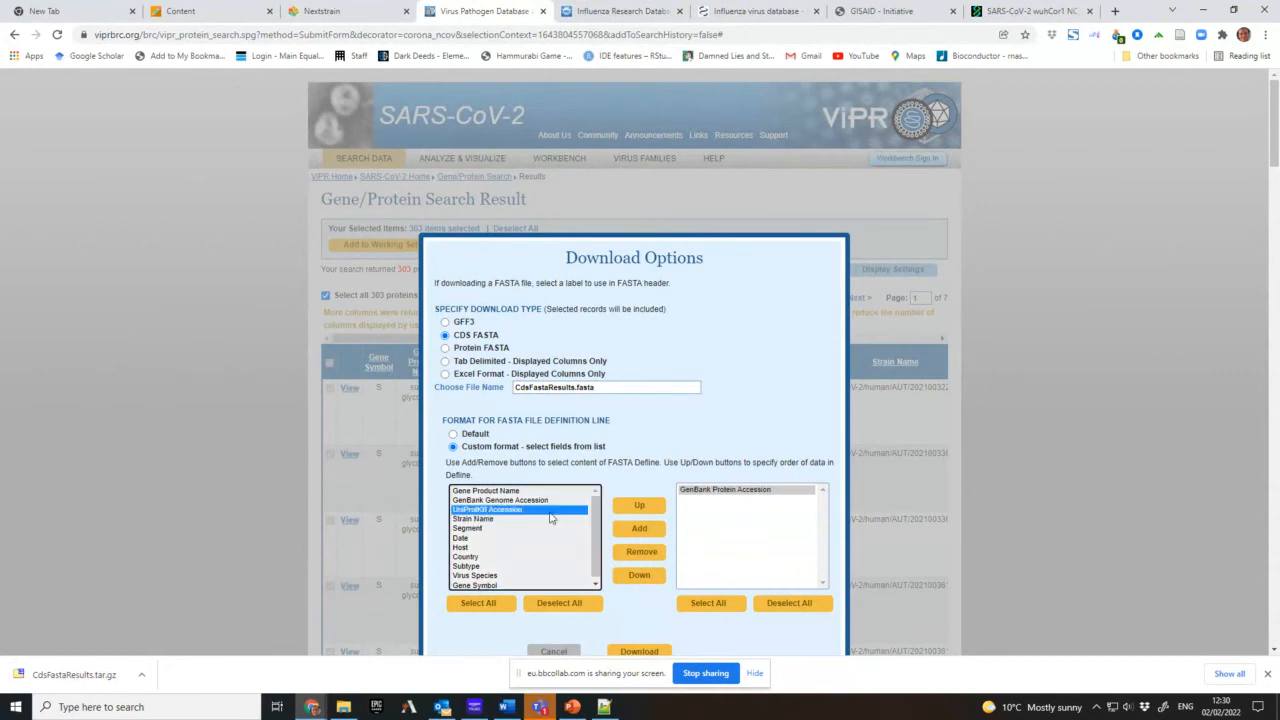
left_click(472, 520)
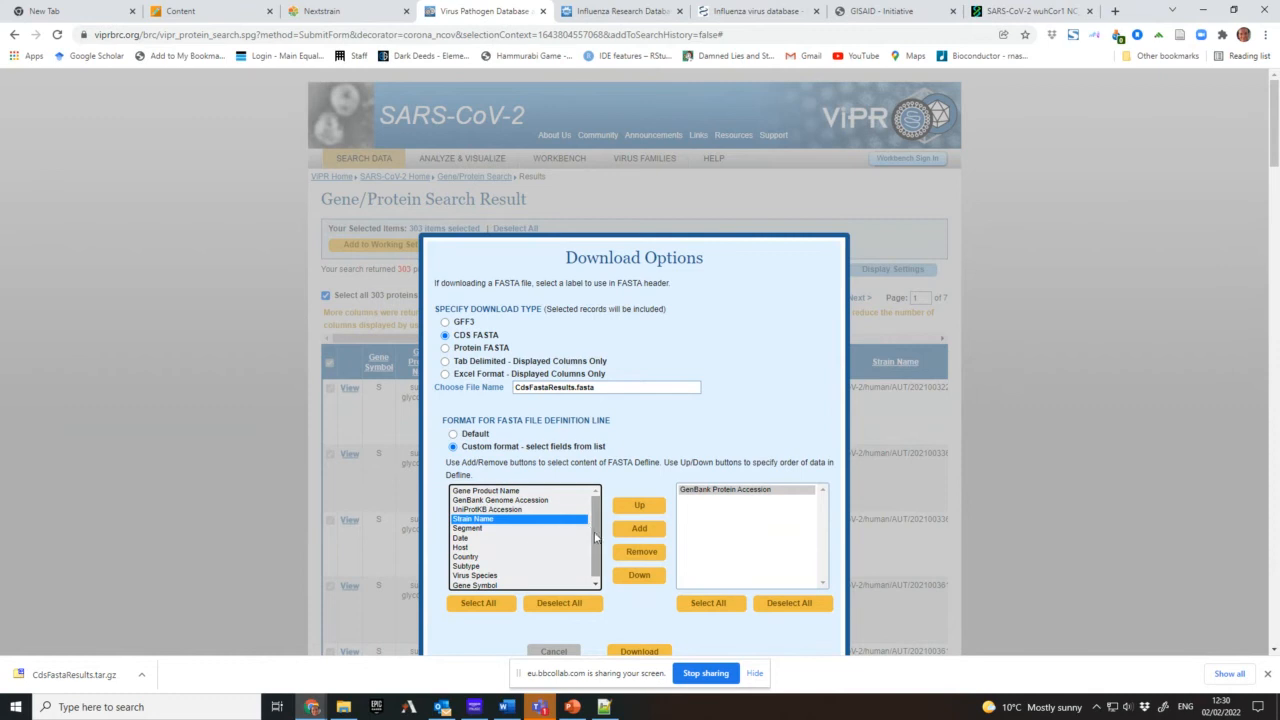
left_click(470, 544)
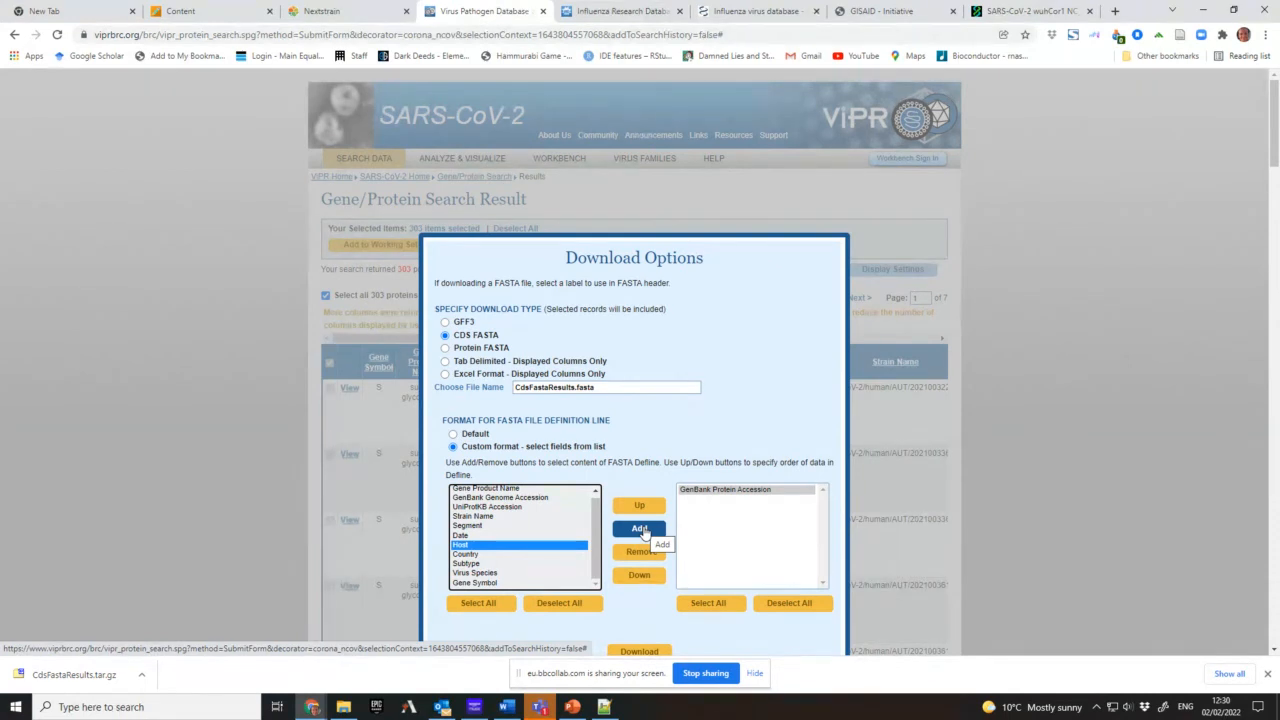
left_click(638, 528)
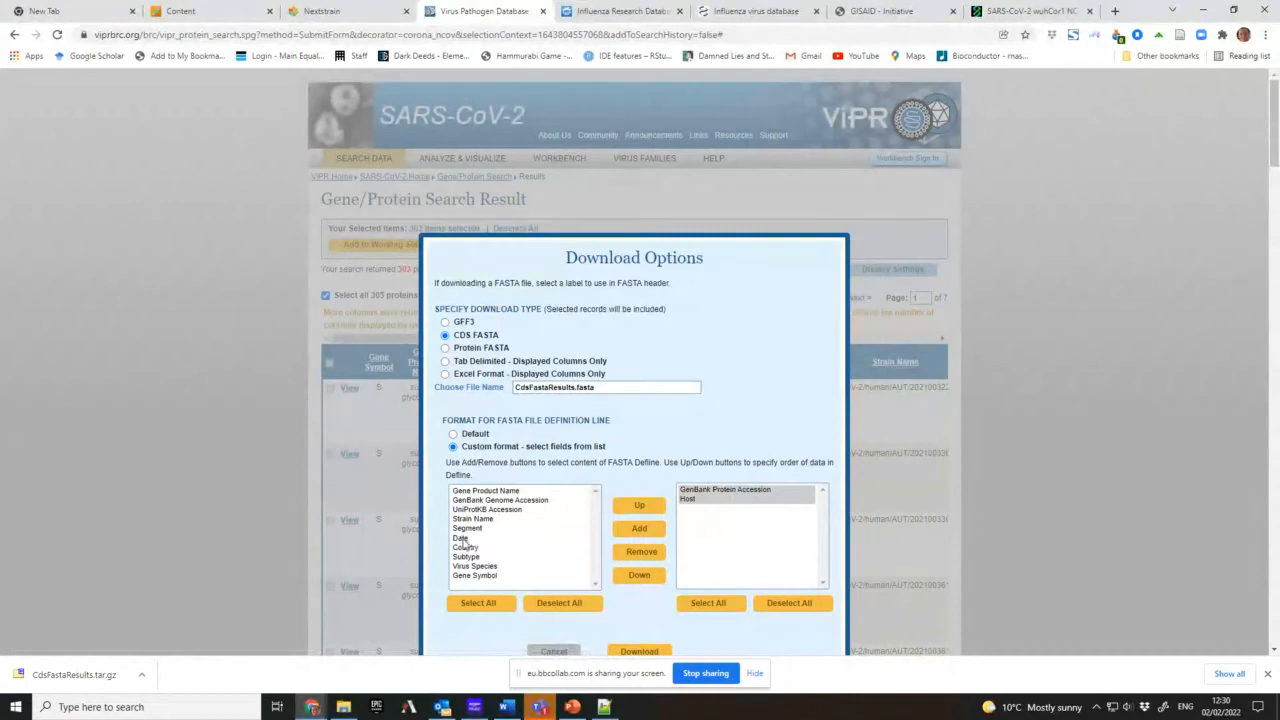
left_click(462, 536)
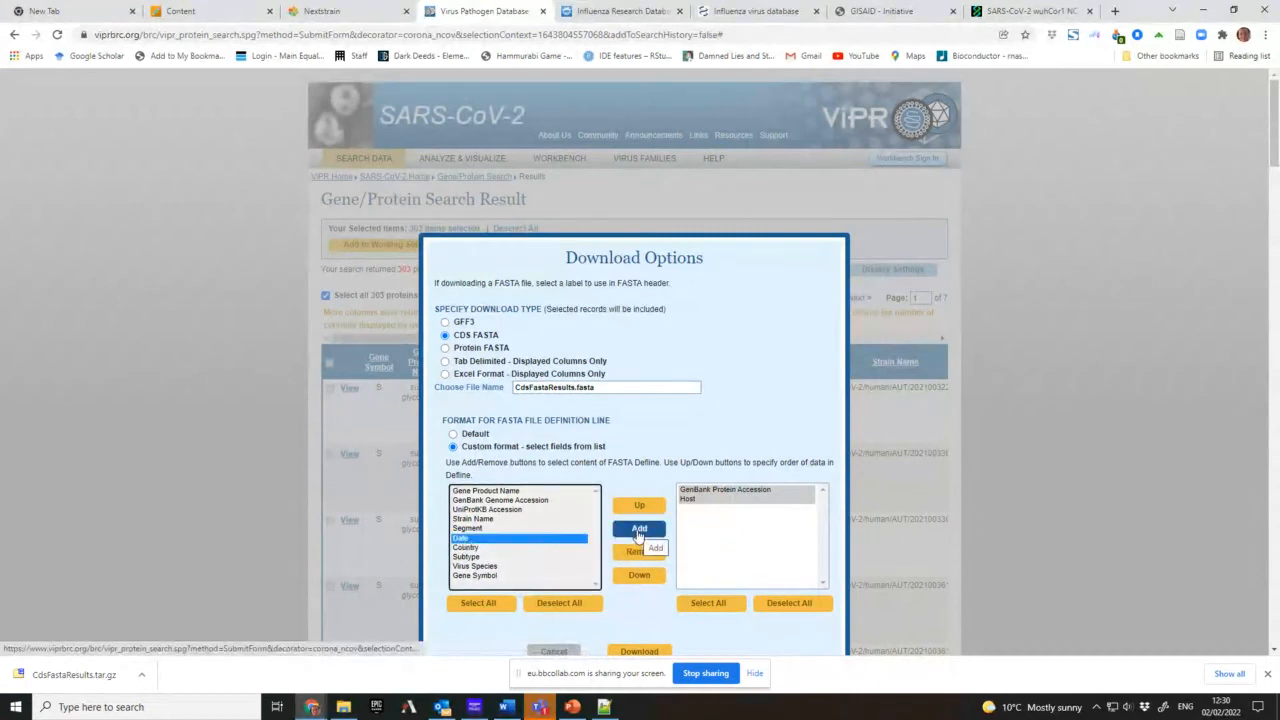
left_click(638, 528)
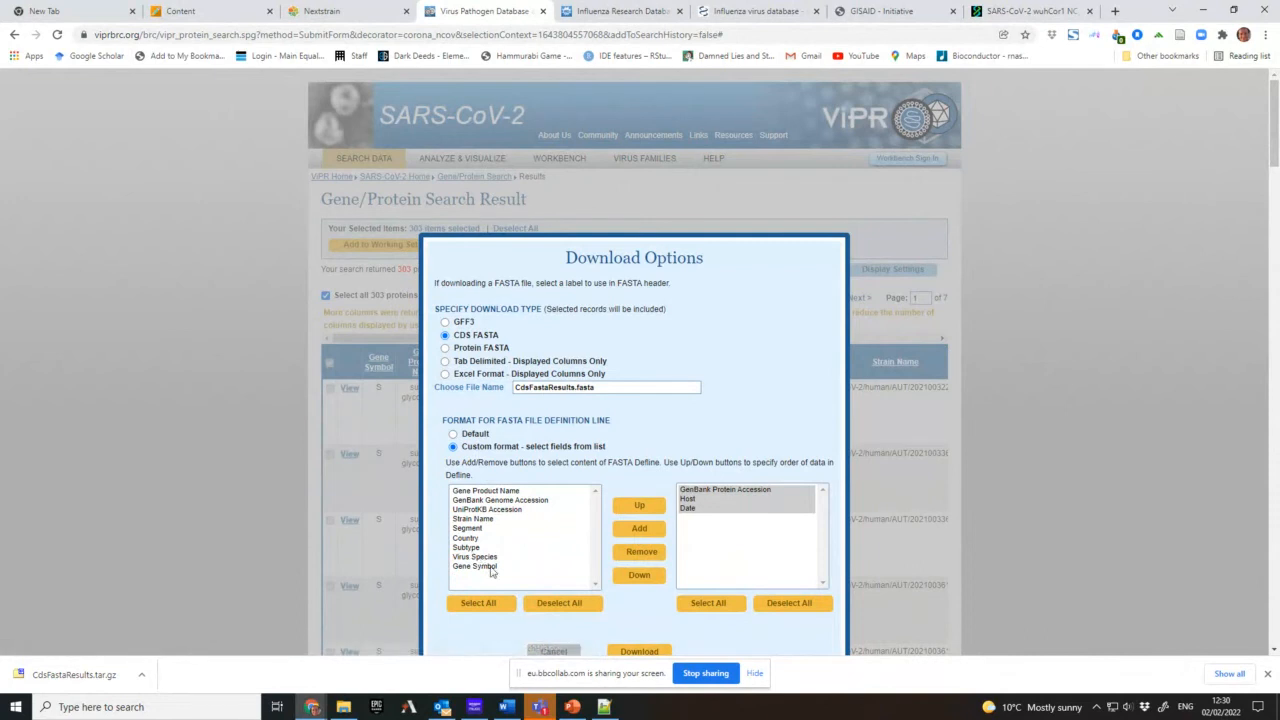
mouse_move(540, 510)
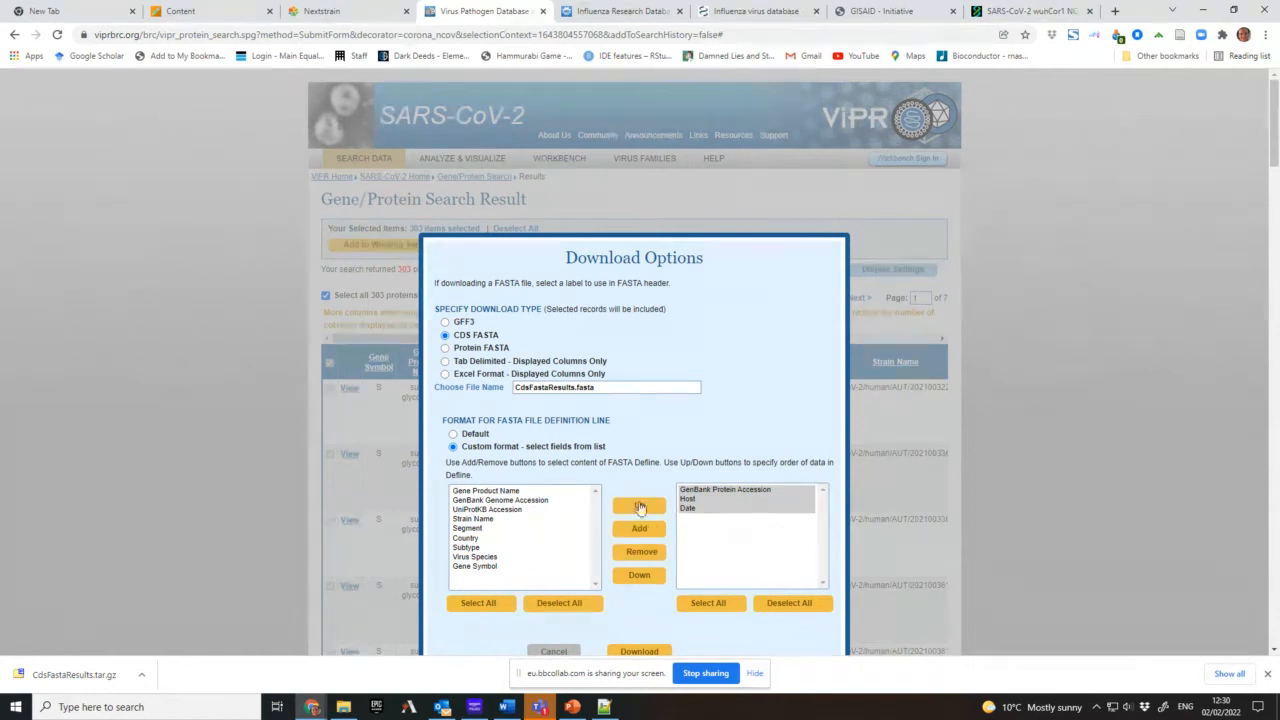
- Add Strain Name and Country to the header, moving Country ahead of Strain Name
left_click(472, 518)
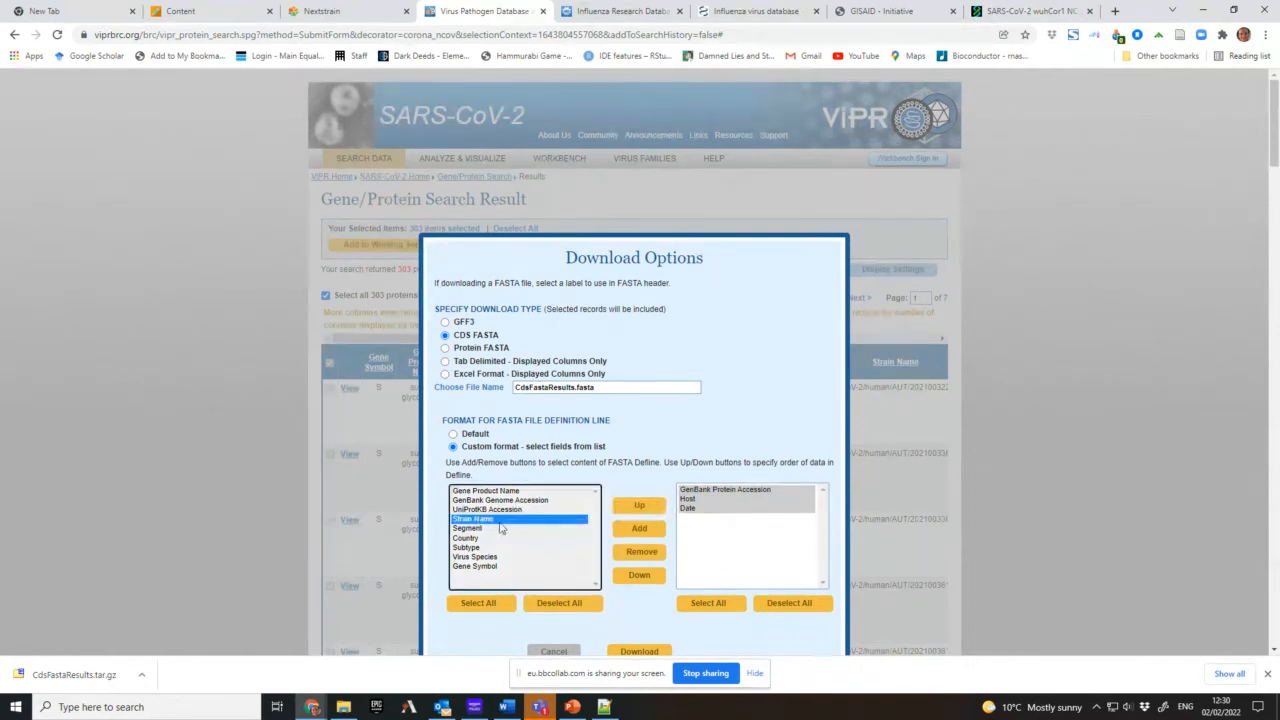
left_click(638, 528)
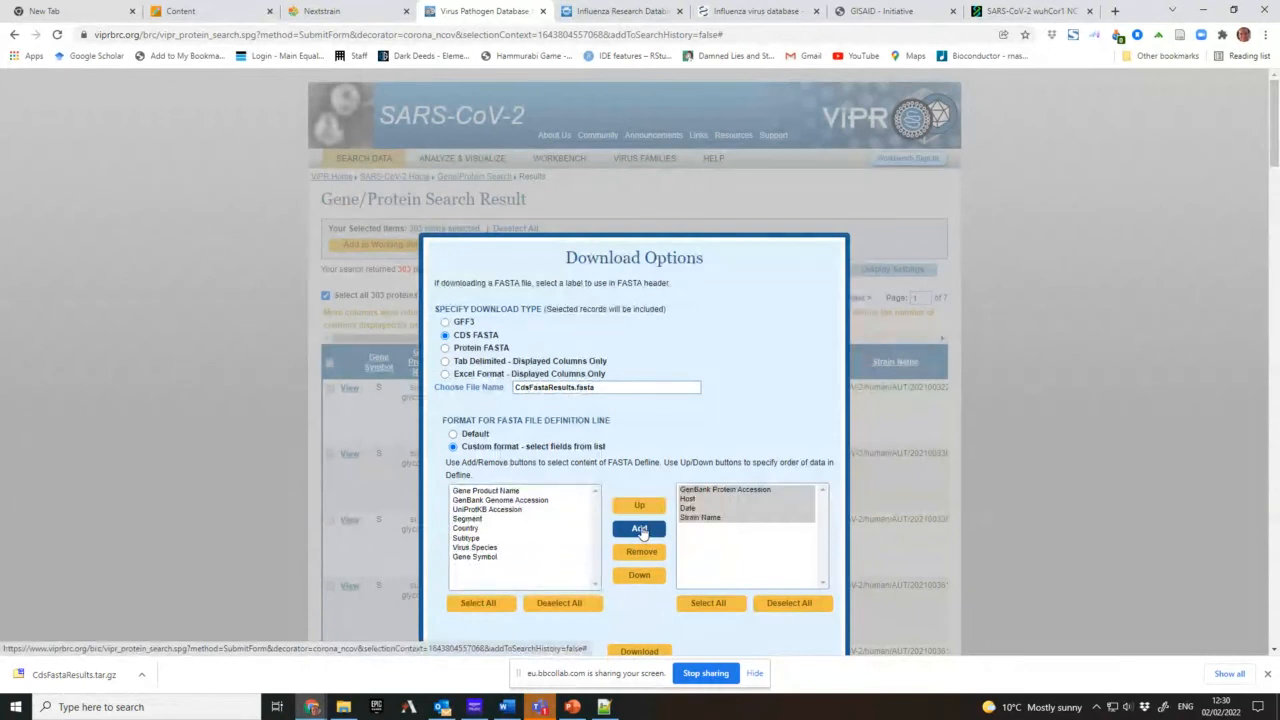
left_click(466, 528)
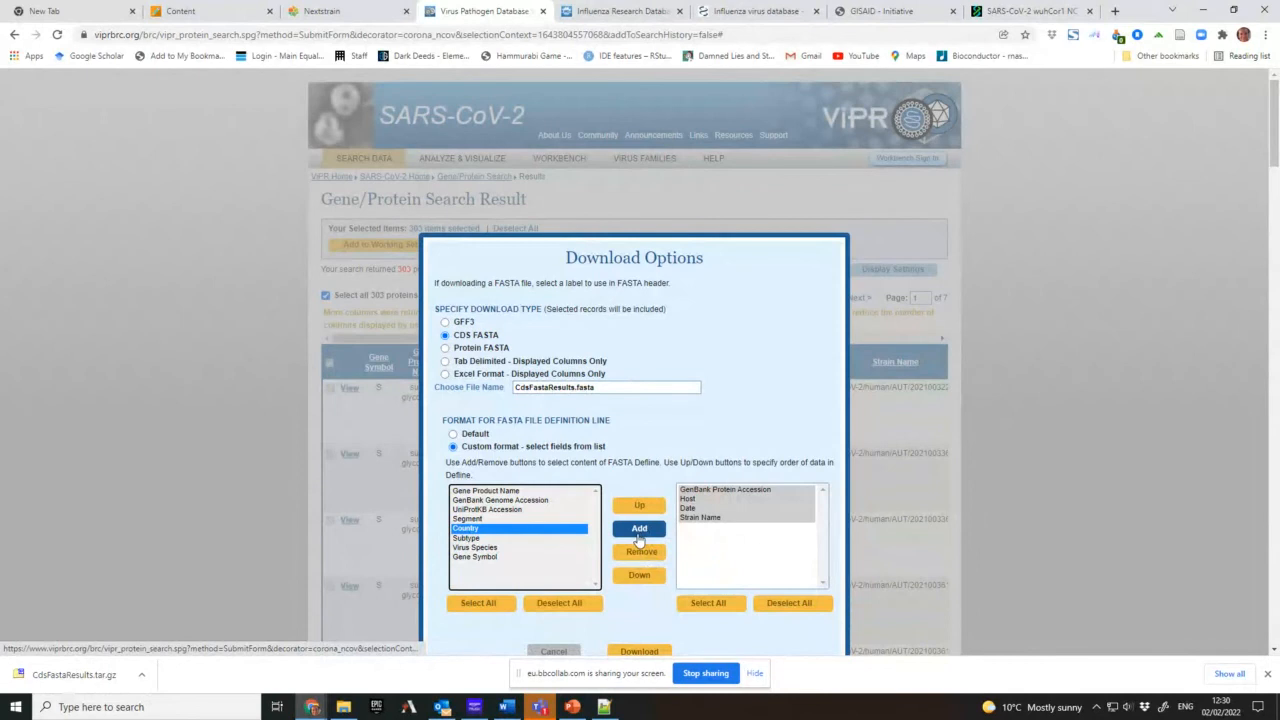
left_click(638, 528)
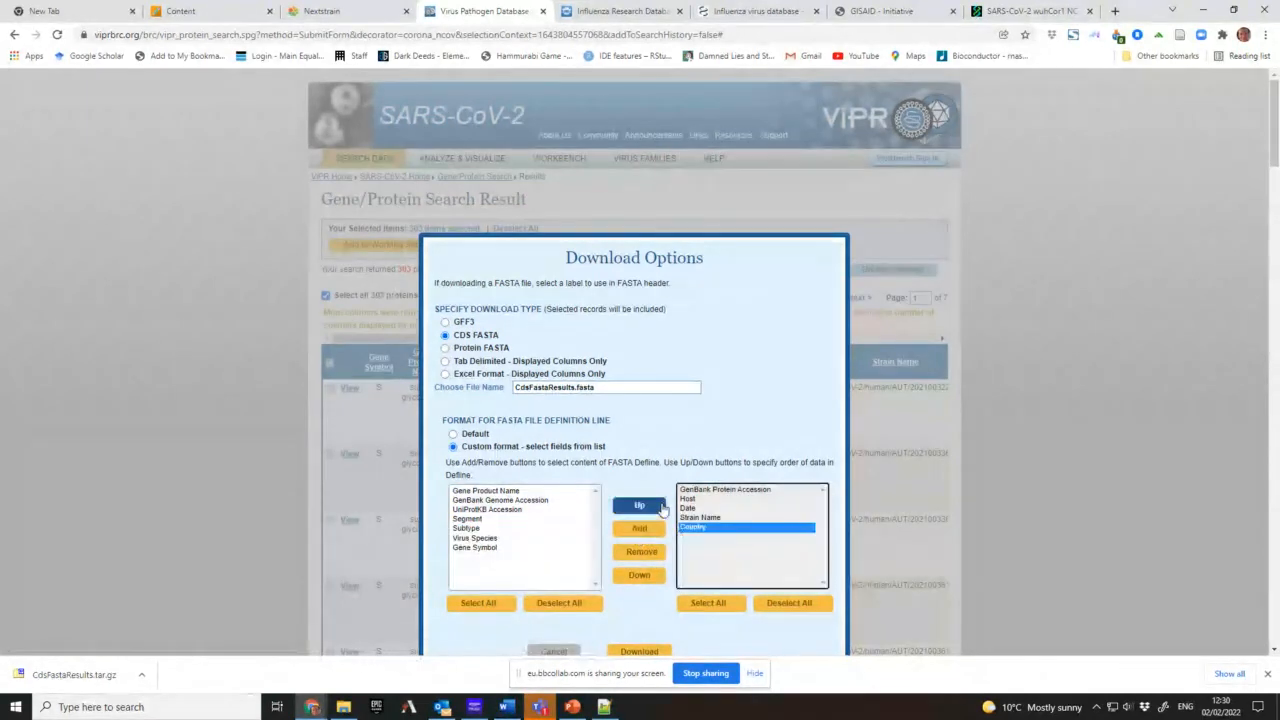
left_click(638, 504)
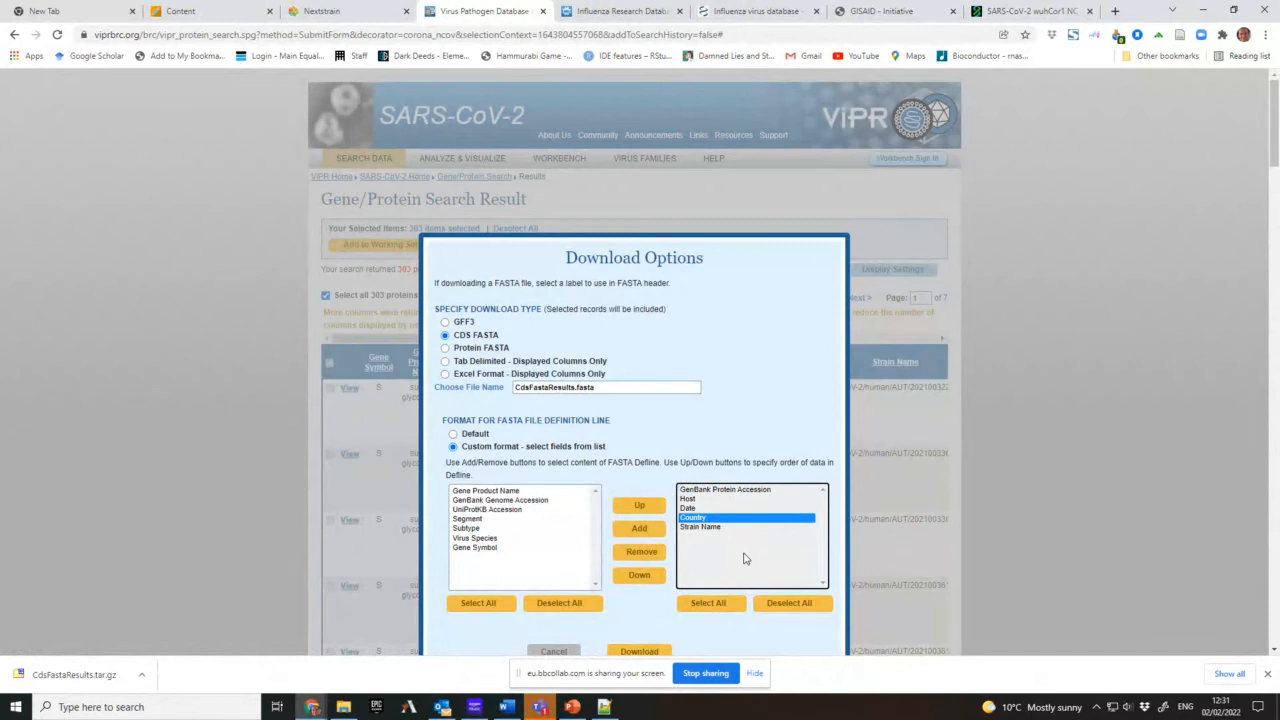
mouse_move(716, 492)
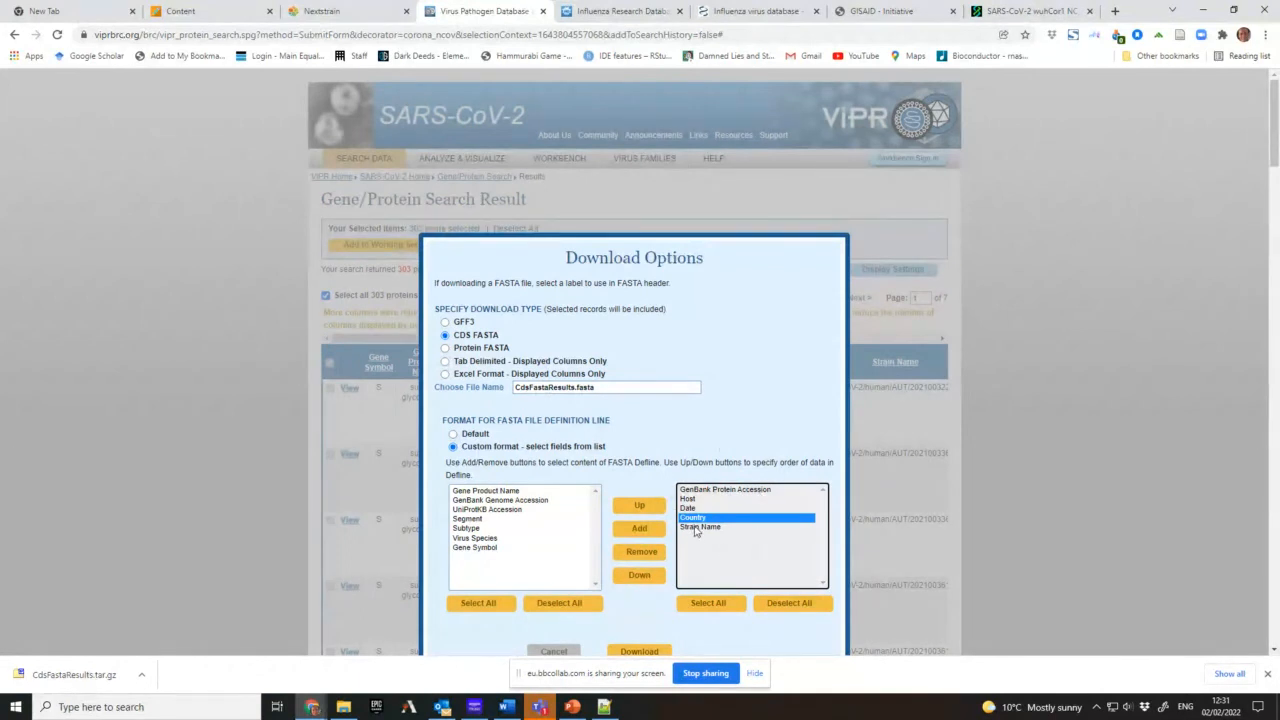
mouse_move(730, 500)
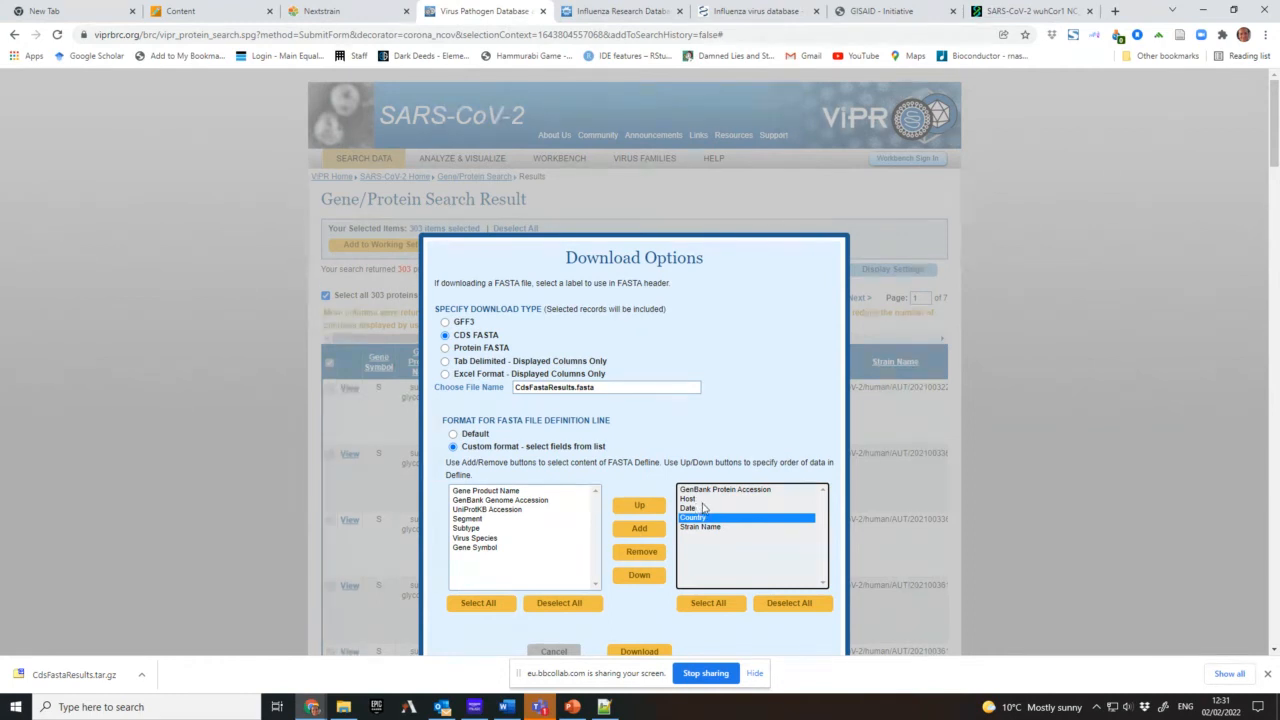
mouse_move(714, 506)
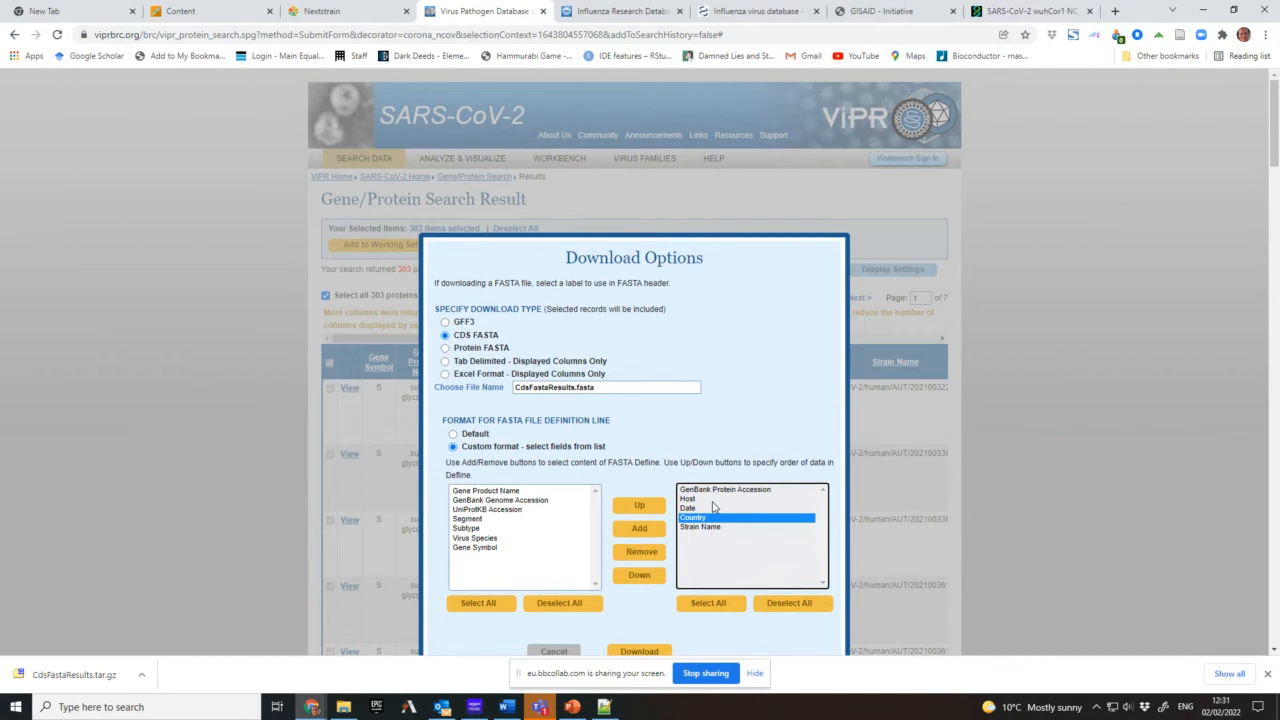
mouse_move(712, 504)
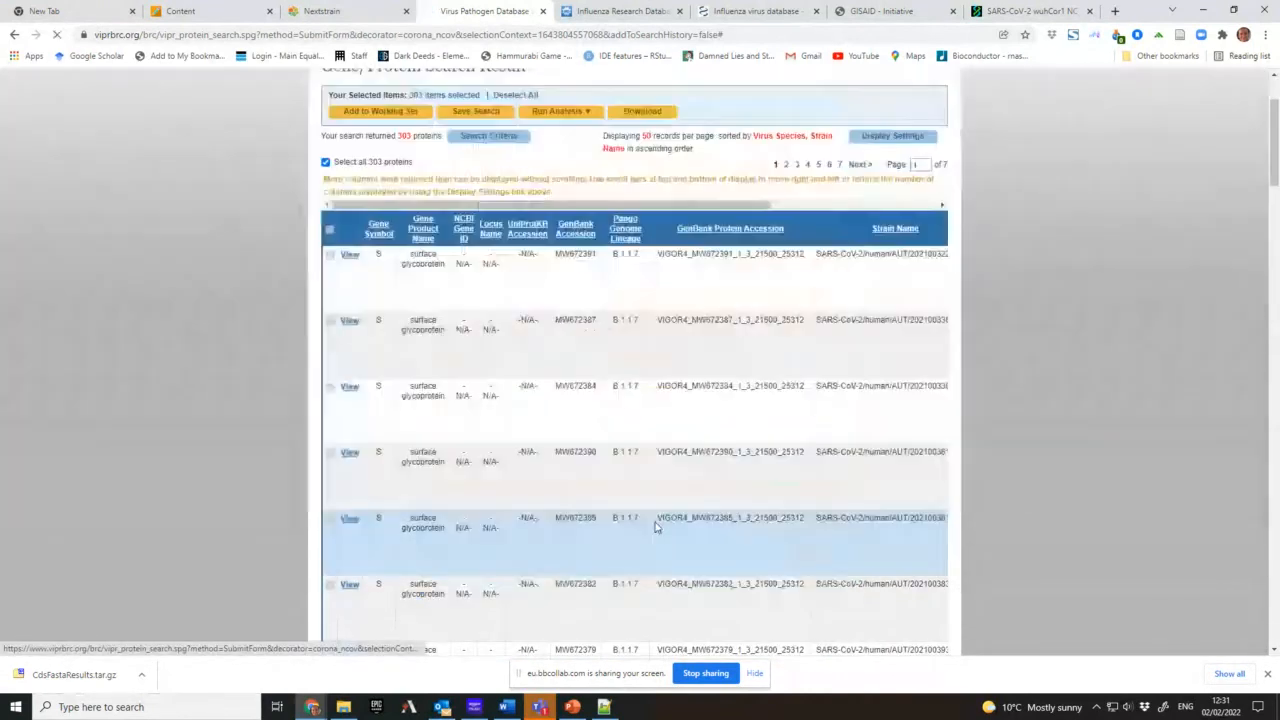
left_click(642, 112)
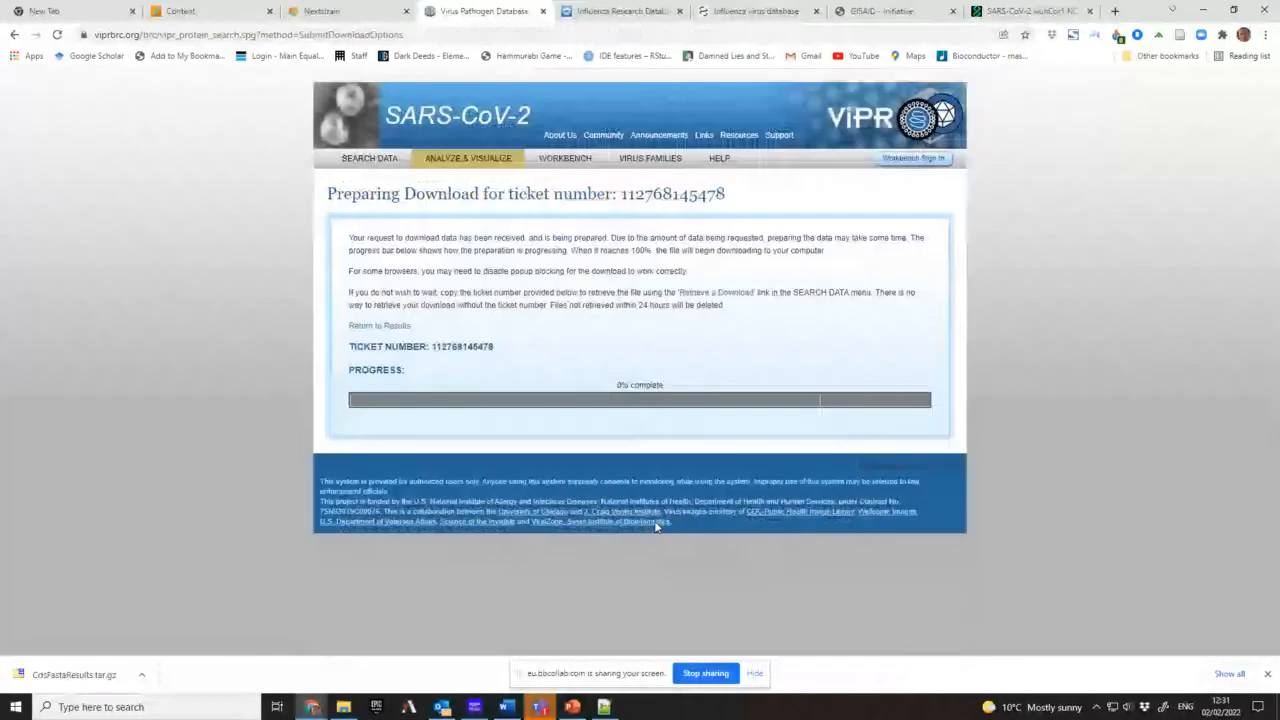
mouse_move(144, 676)
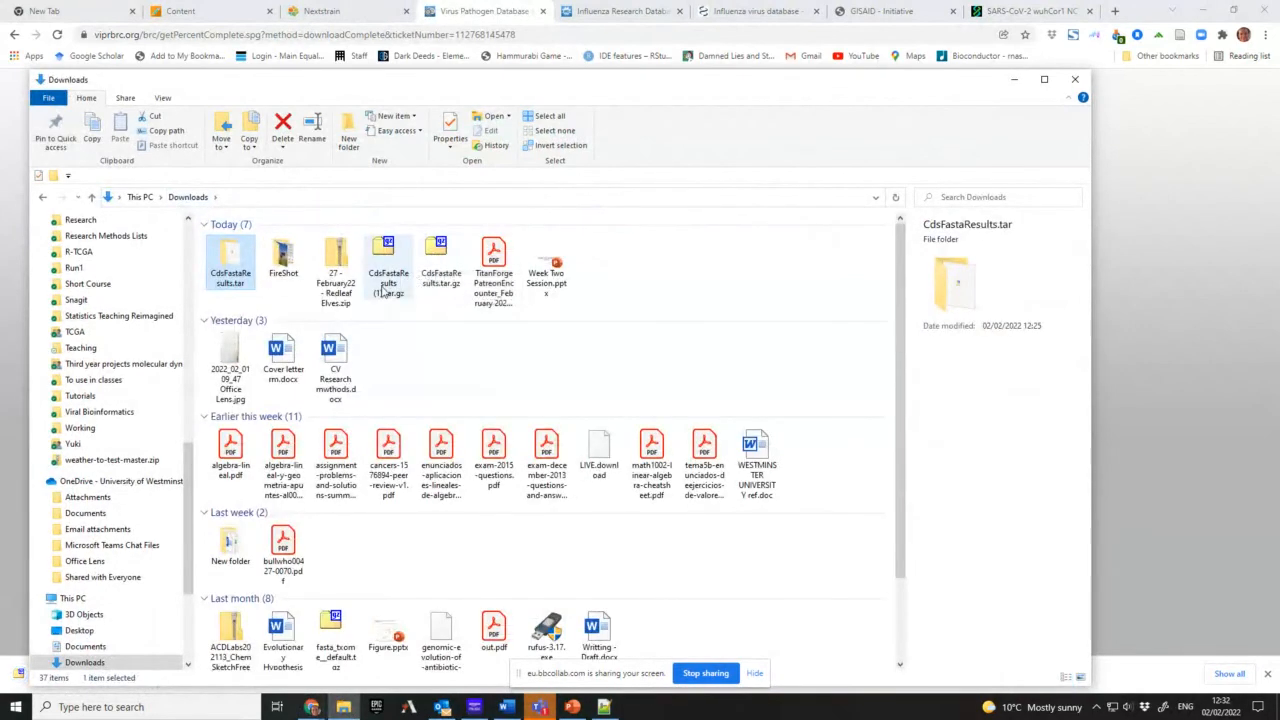
- Extract the downloaded .tar.gz and its inner .tar with 7-Zip, then enter the results folder
right_click(388, 260)
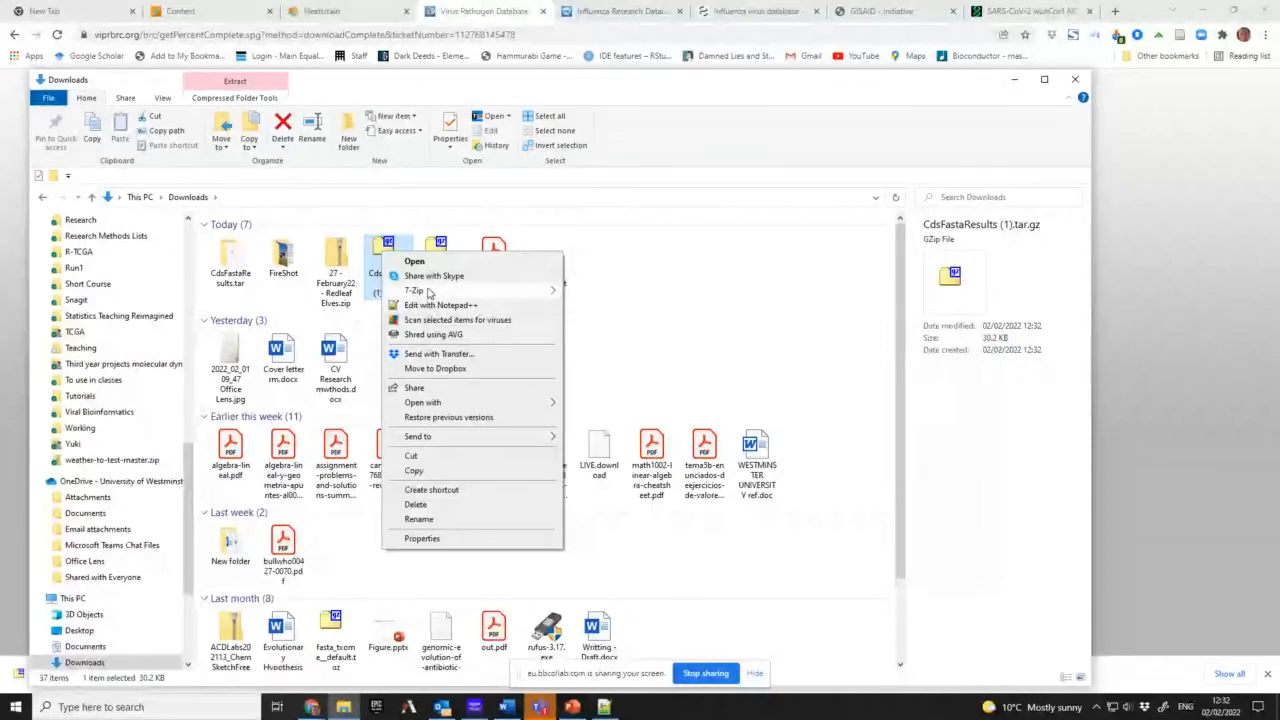
mouse_move(416, 292)
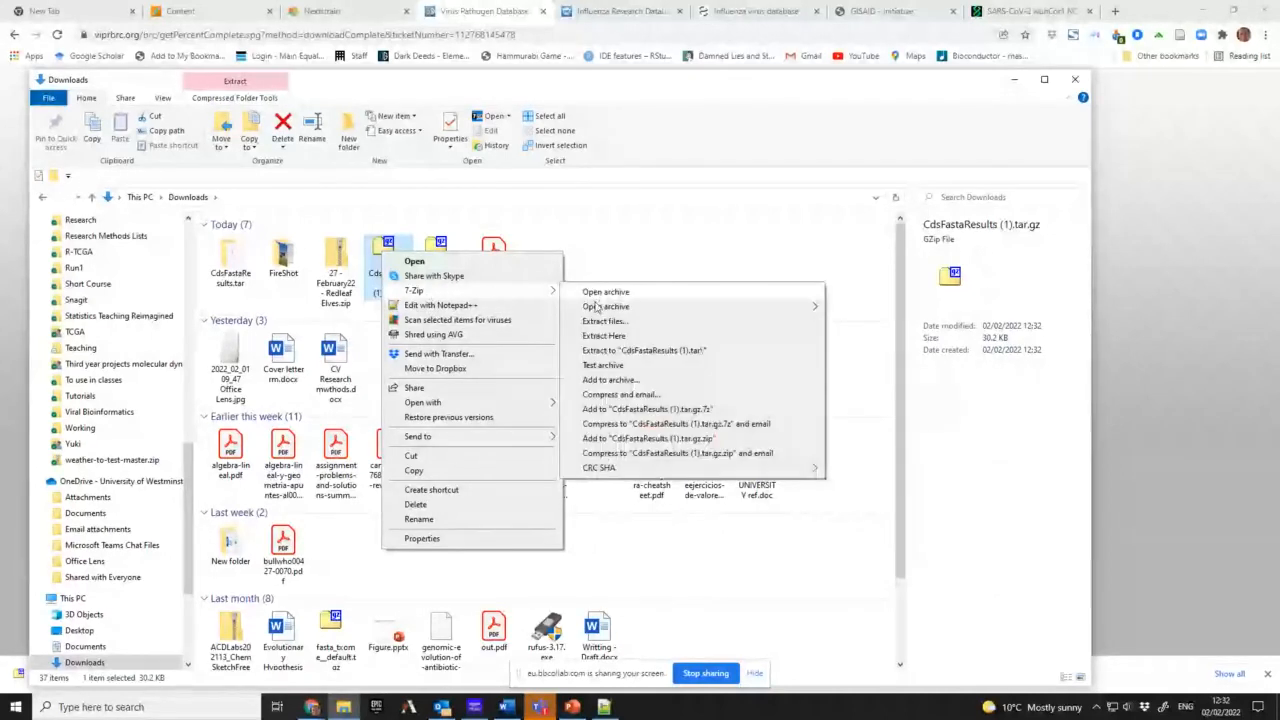
left_click(604, 320)
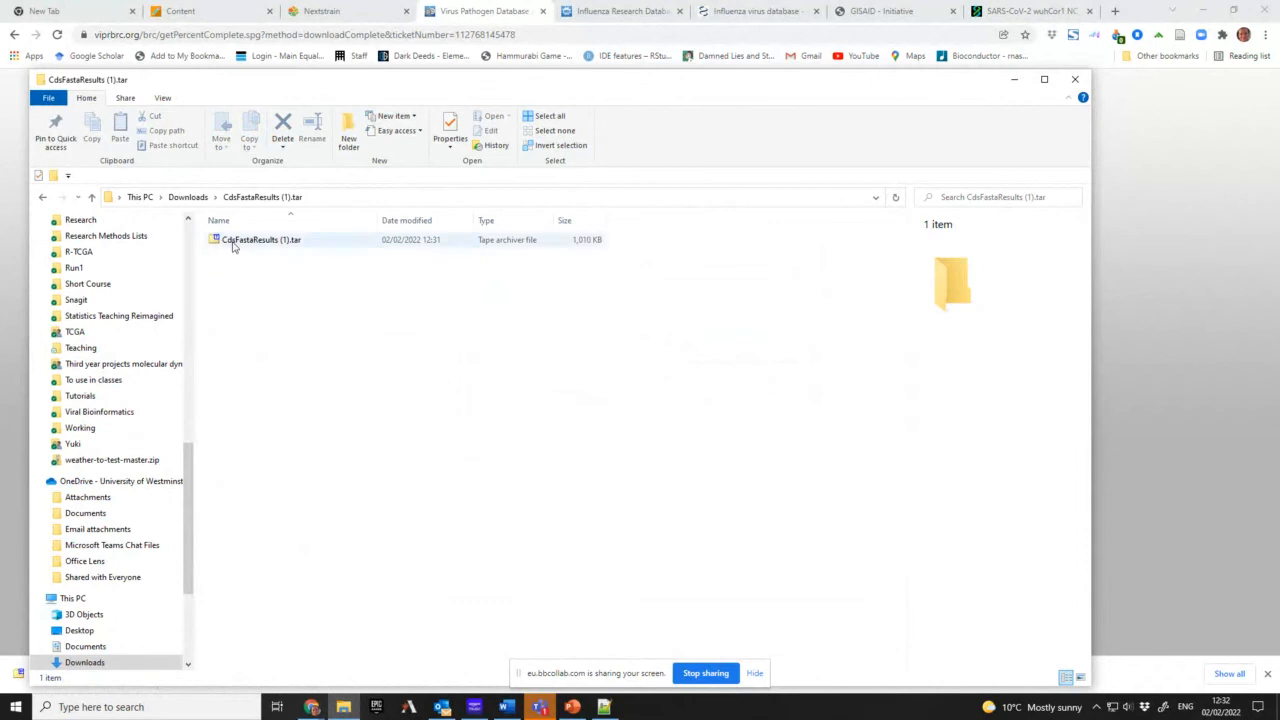
right_click(260, 240)
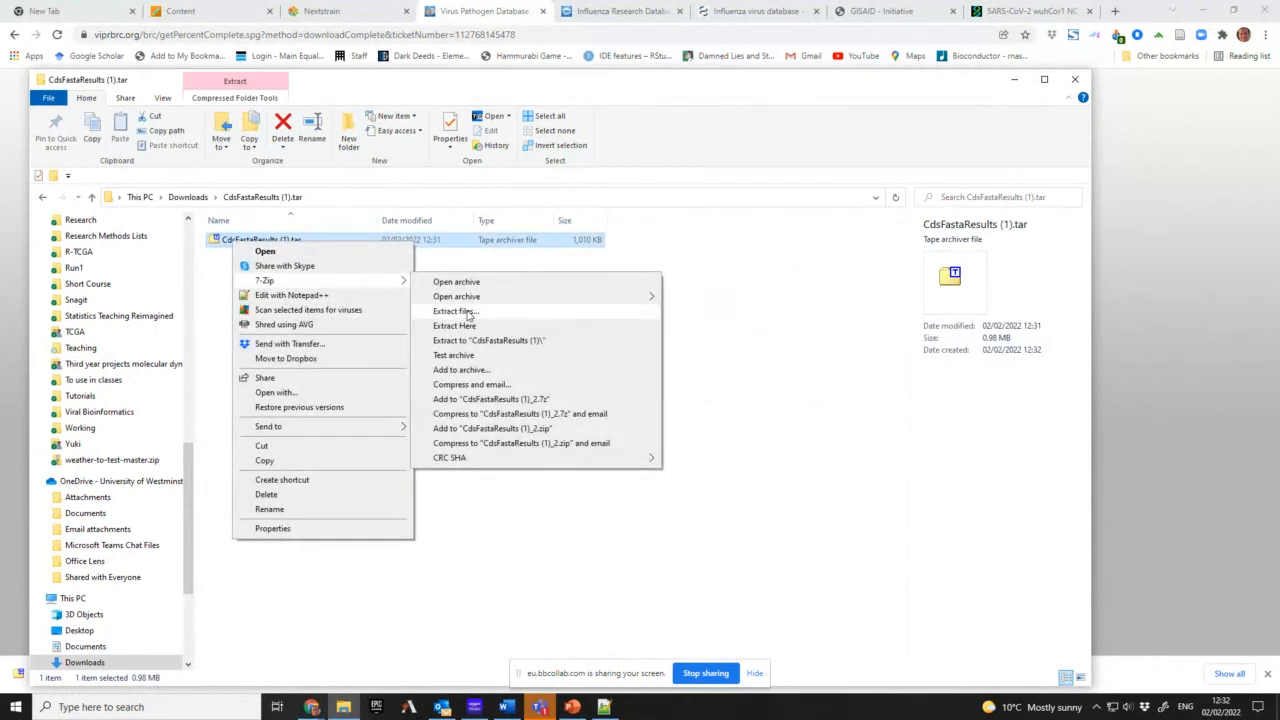
left_click(452, 312)
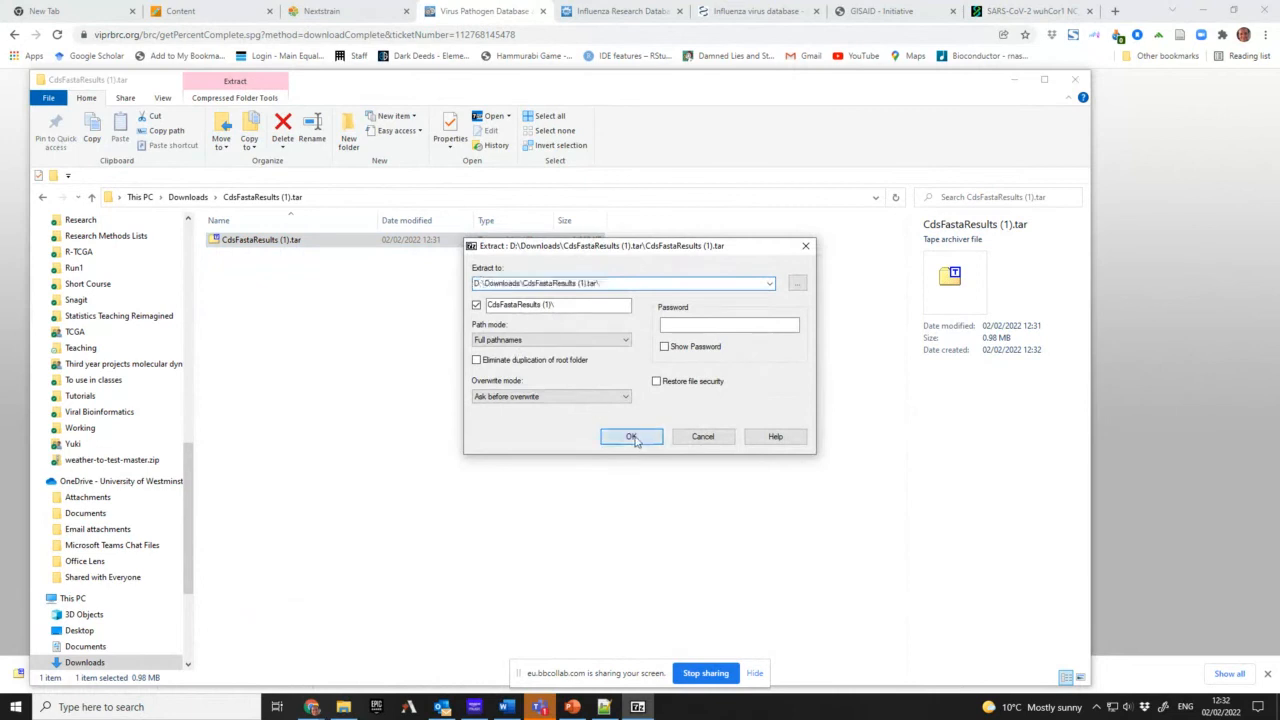
left_click(632, 436)
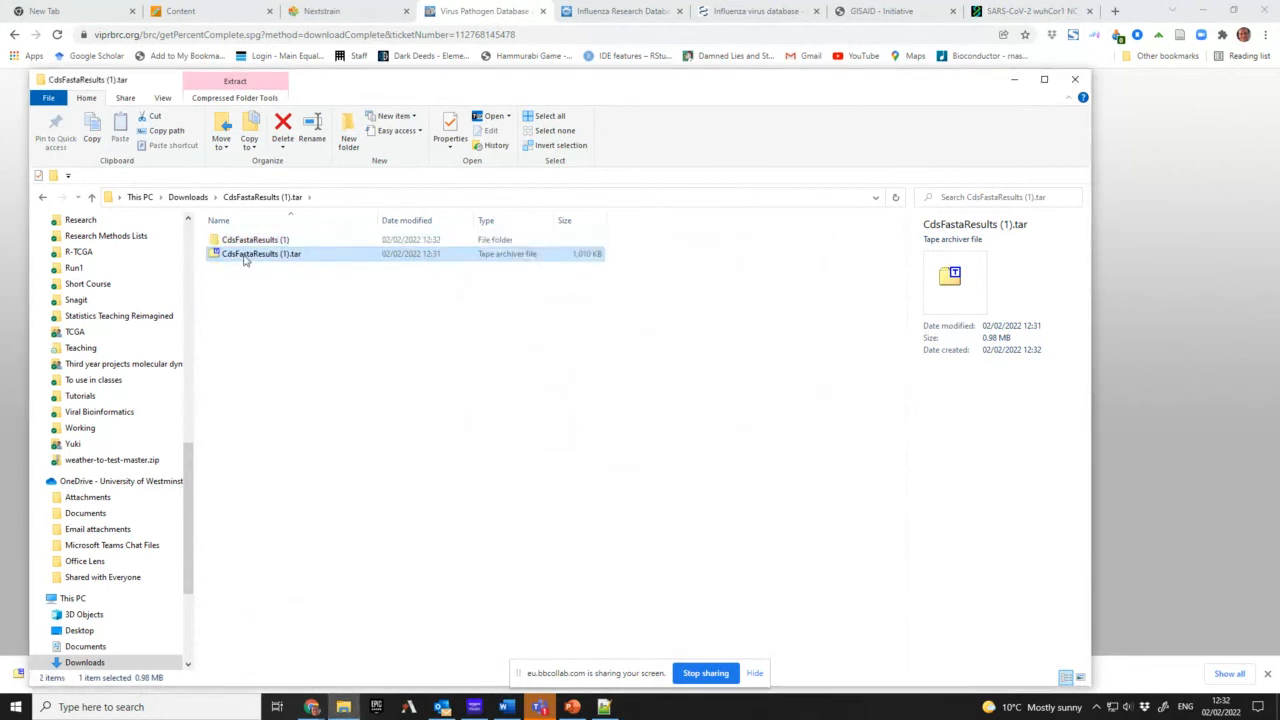
double_click(264, 252)
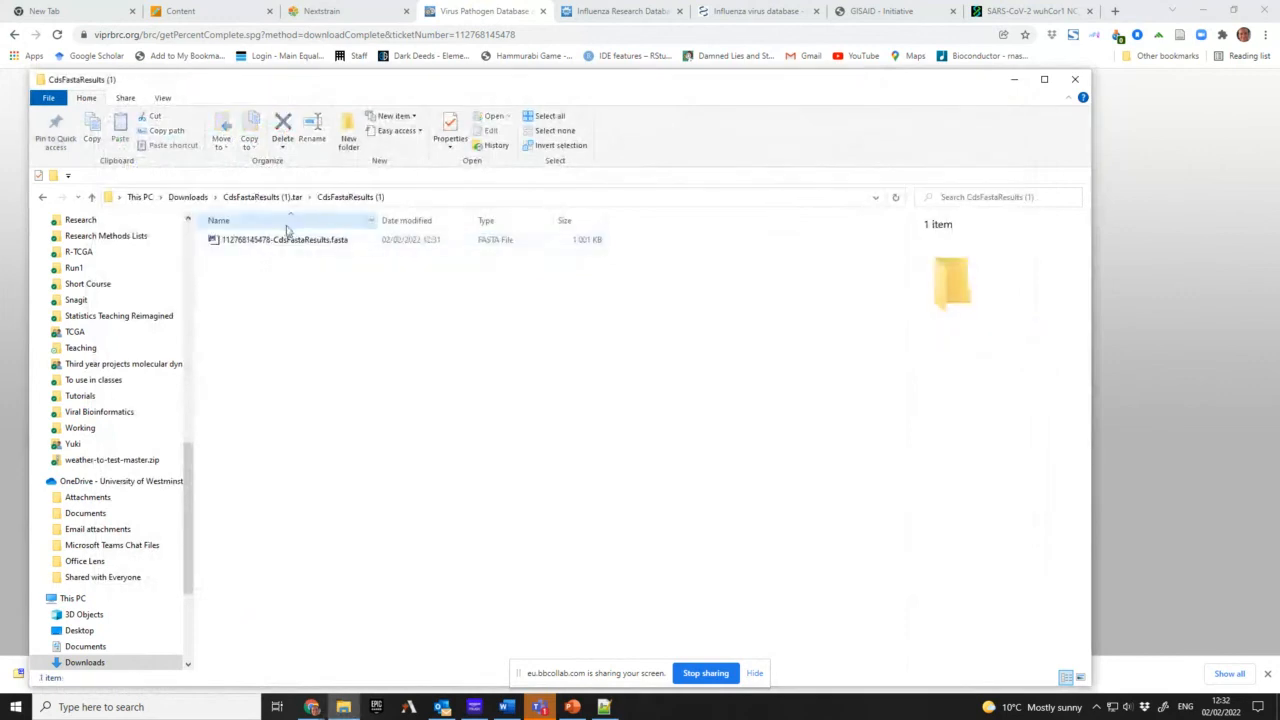
right_click(284, 240)
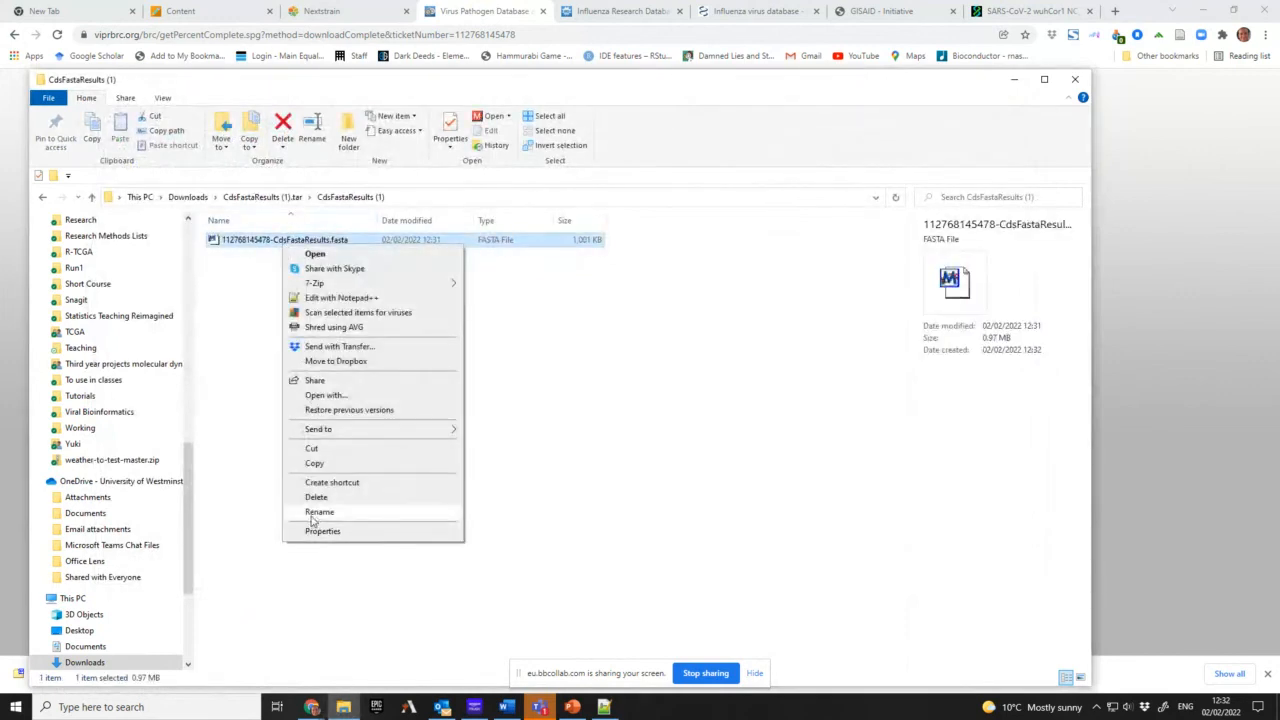
left_click(320, 512)
type("2022_2_2_vipr_Spike_protein_austria")
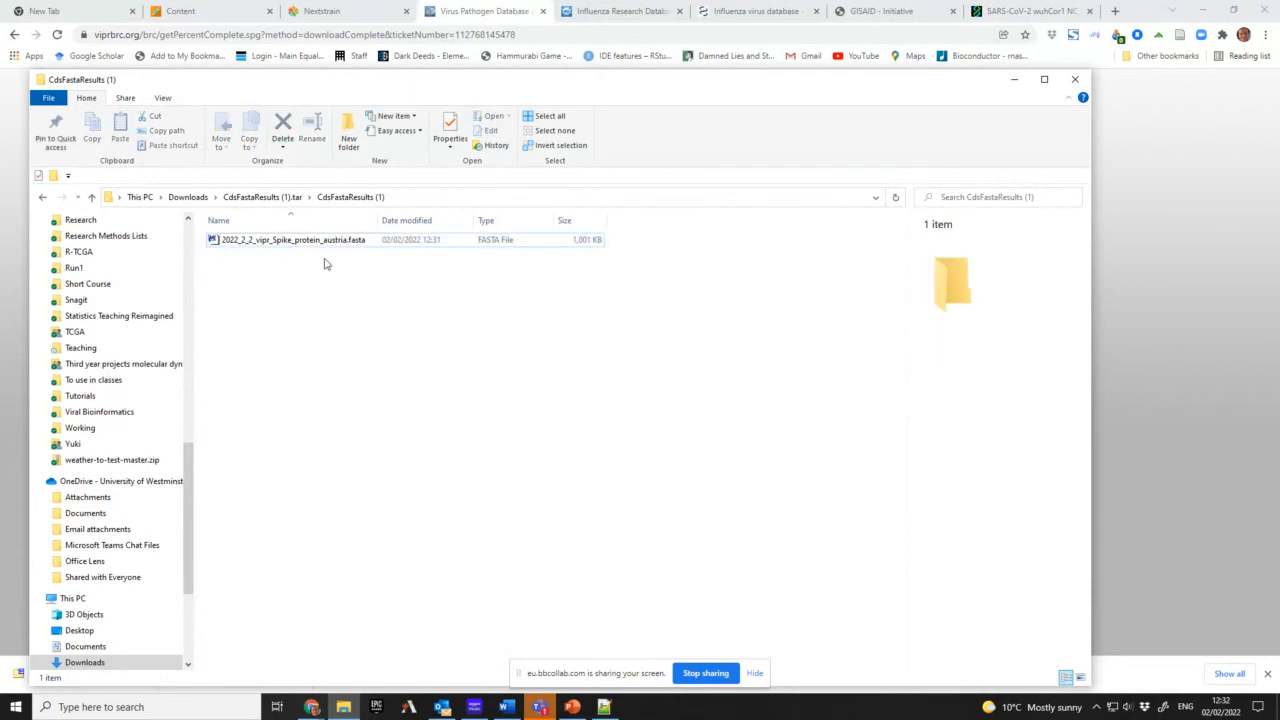
- Open the renamed FASTA in Notepad++ and review records with accession, host, date, country and strain headers
left_click(292, 240)
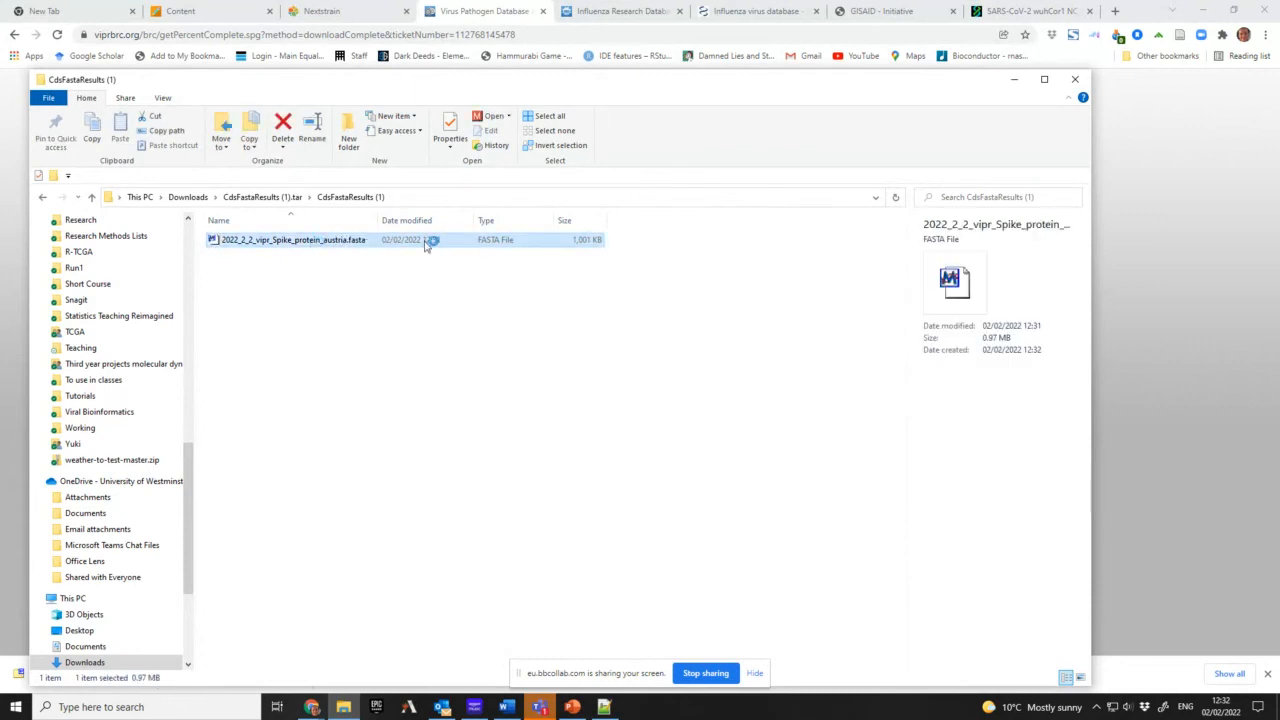
right_click(288, 240)
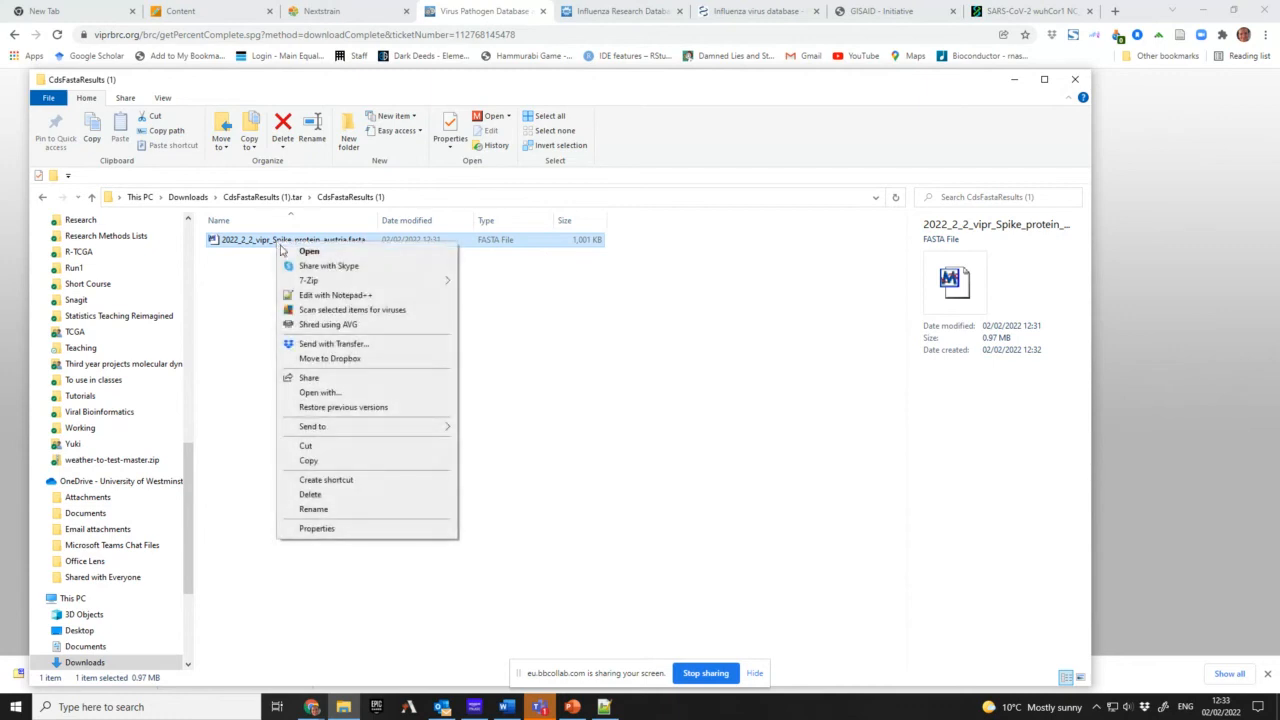
left_click(336, 296)
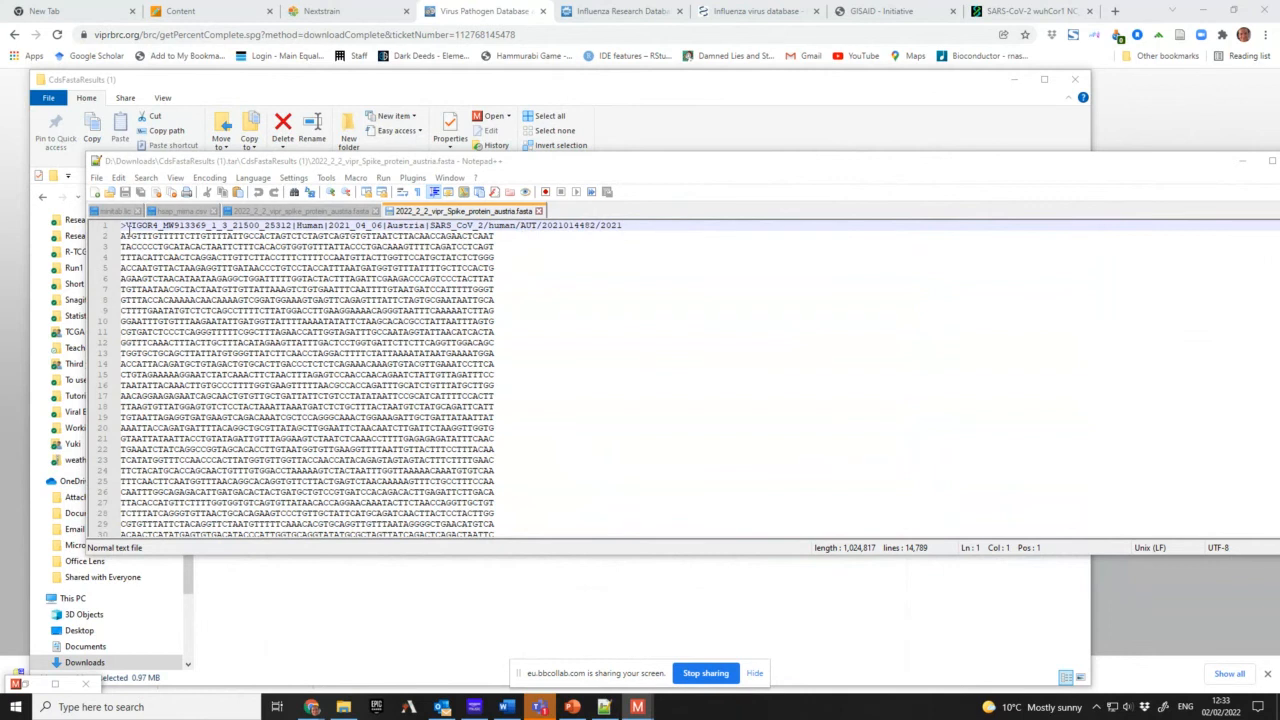
left_click_drag(122, 224, 210, 224)
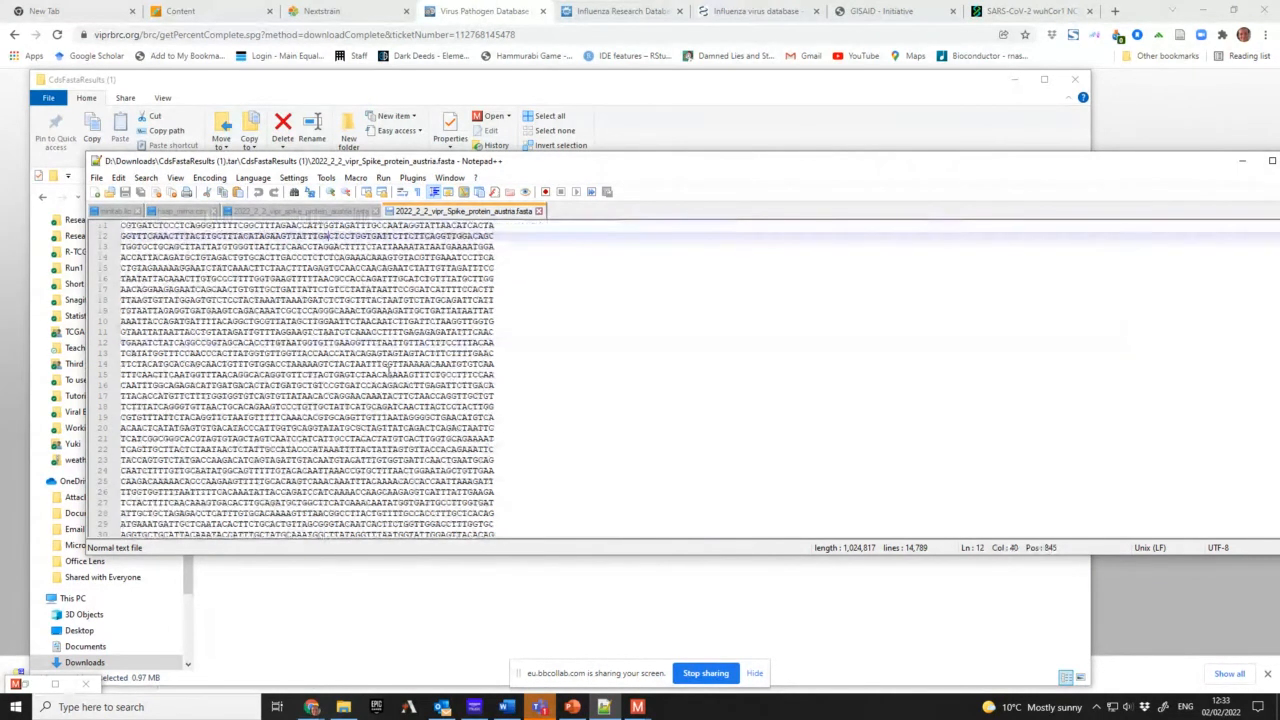
scroll("down", 3)
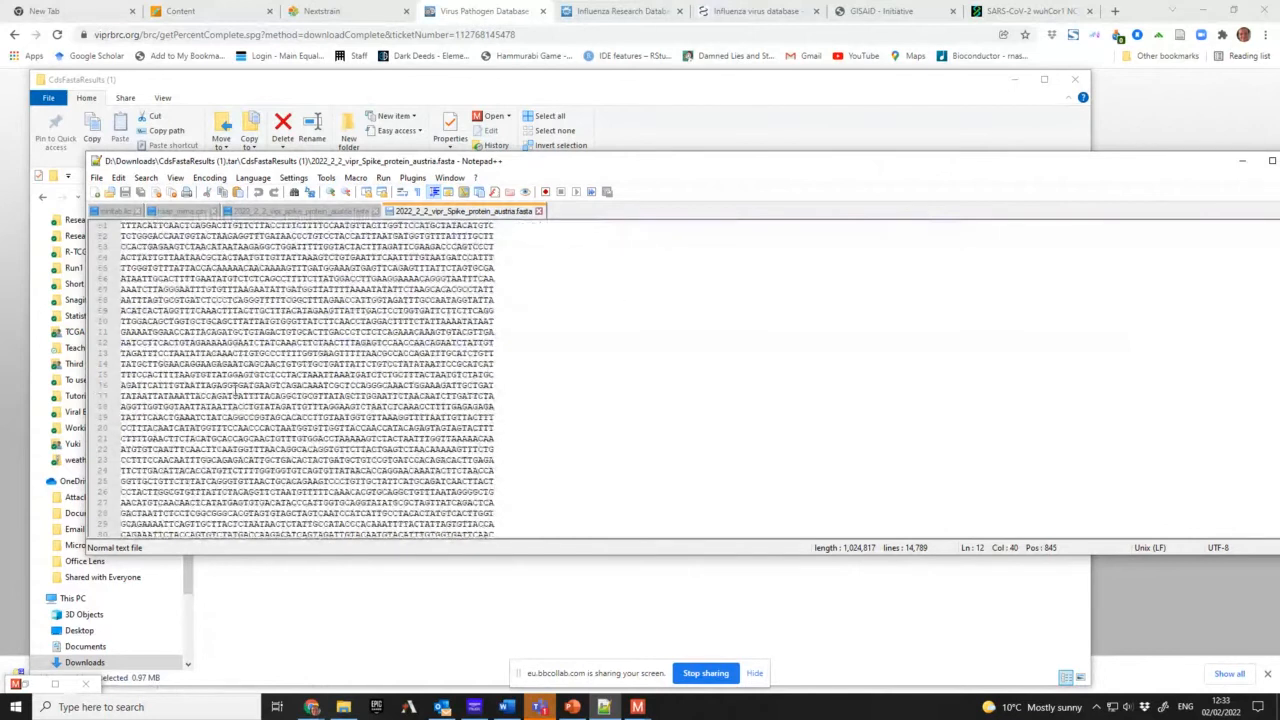
scroll("down", 3)
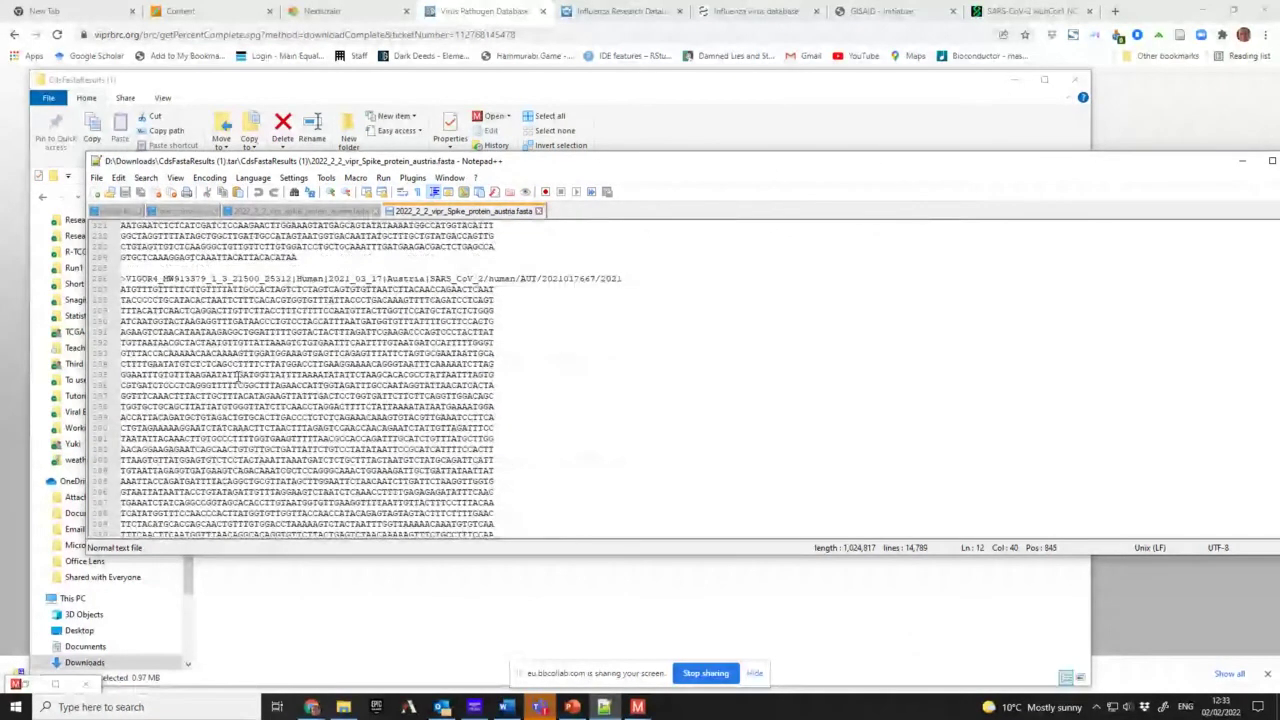
scroll("down", 3)
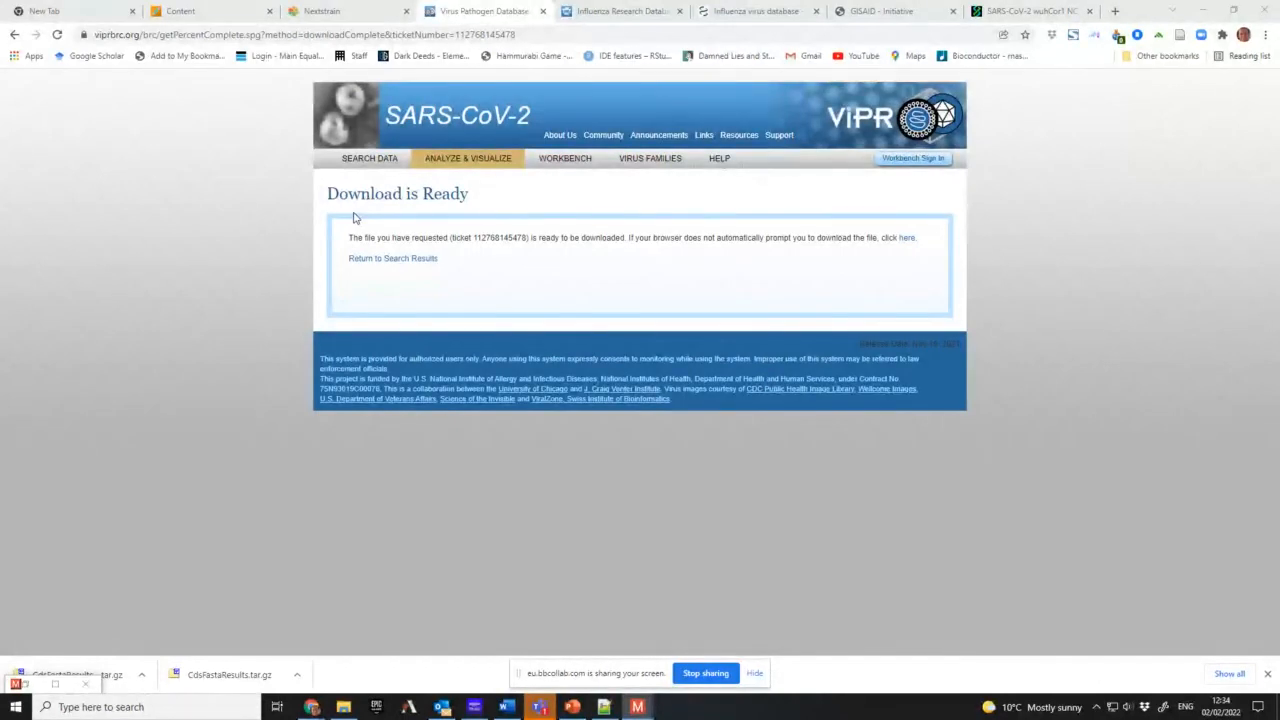
mouse_move(418, 216)
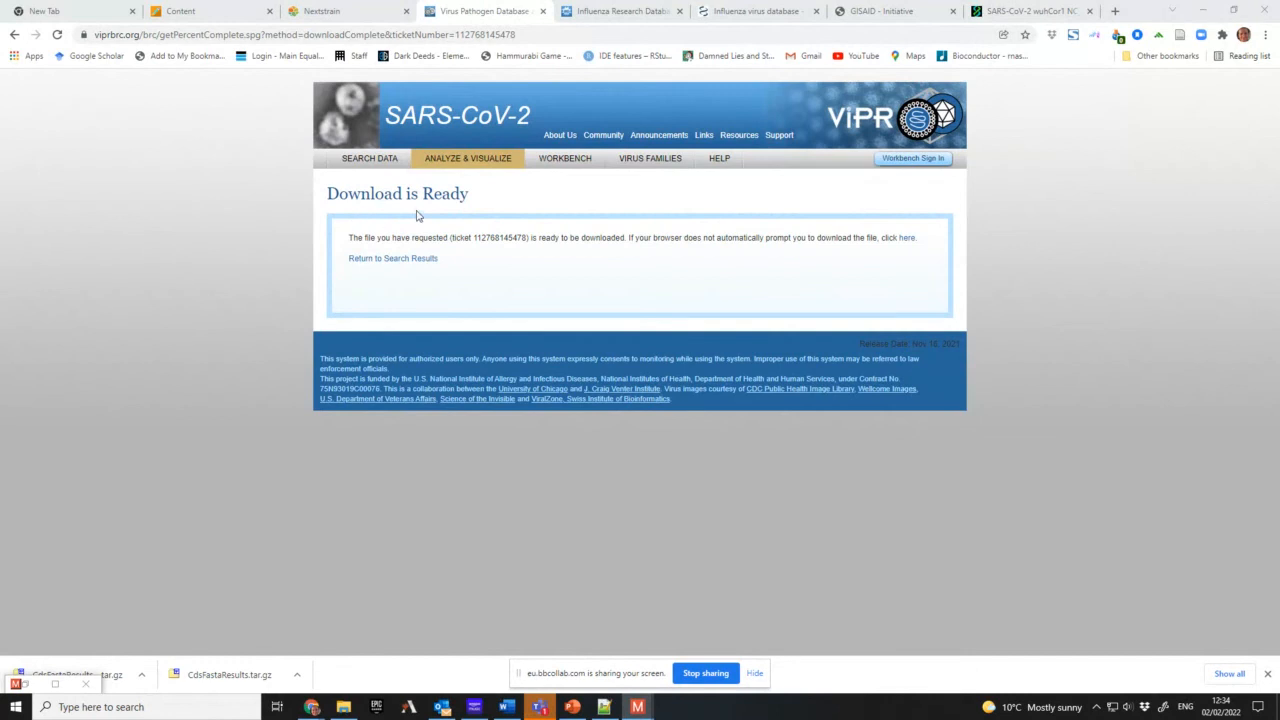
- Switch to the browser tab with the Influenza Research Database home page
left_click(610, 12)
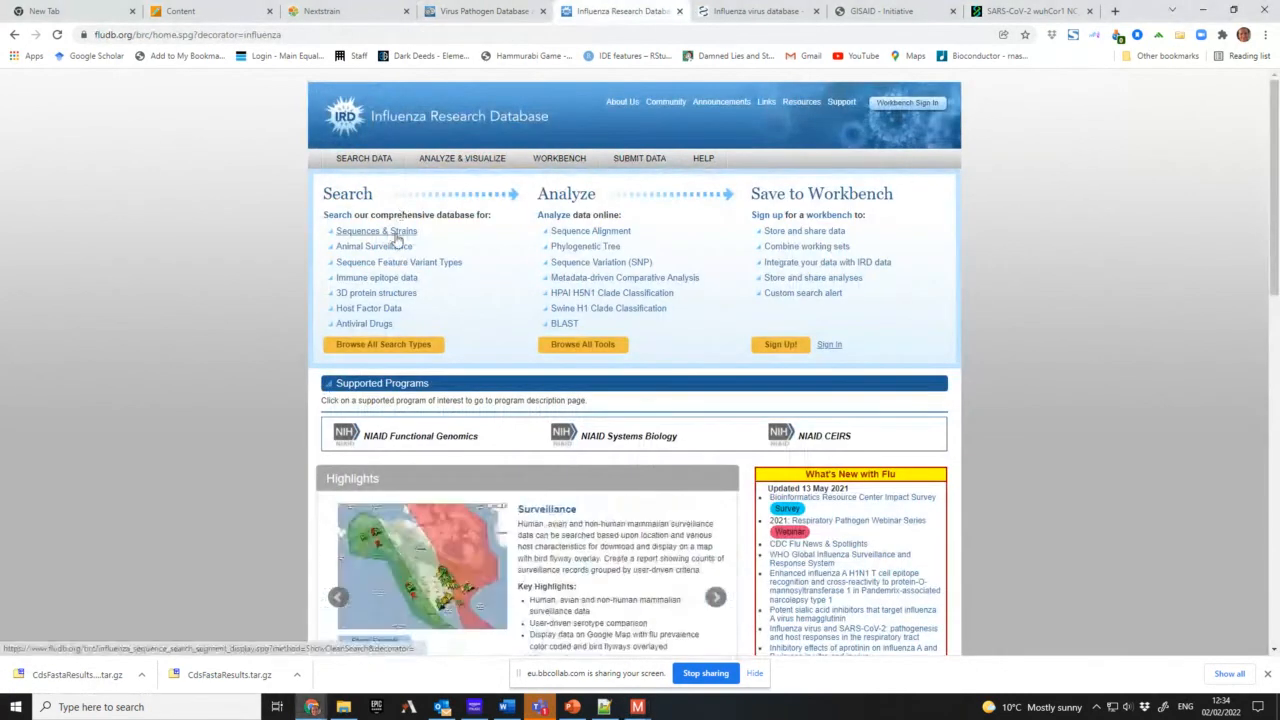
- Open IRD's Nucleotide Sequence Search via Sequences & Strains, showing about 796,000 records
left_click(376, 232)
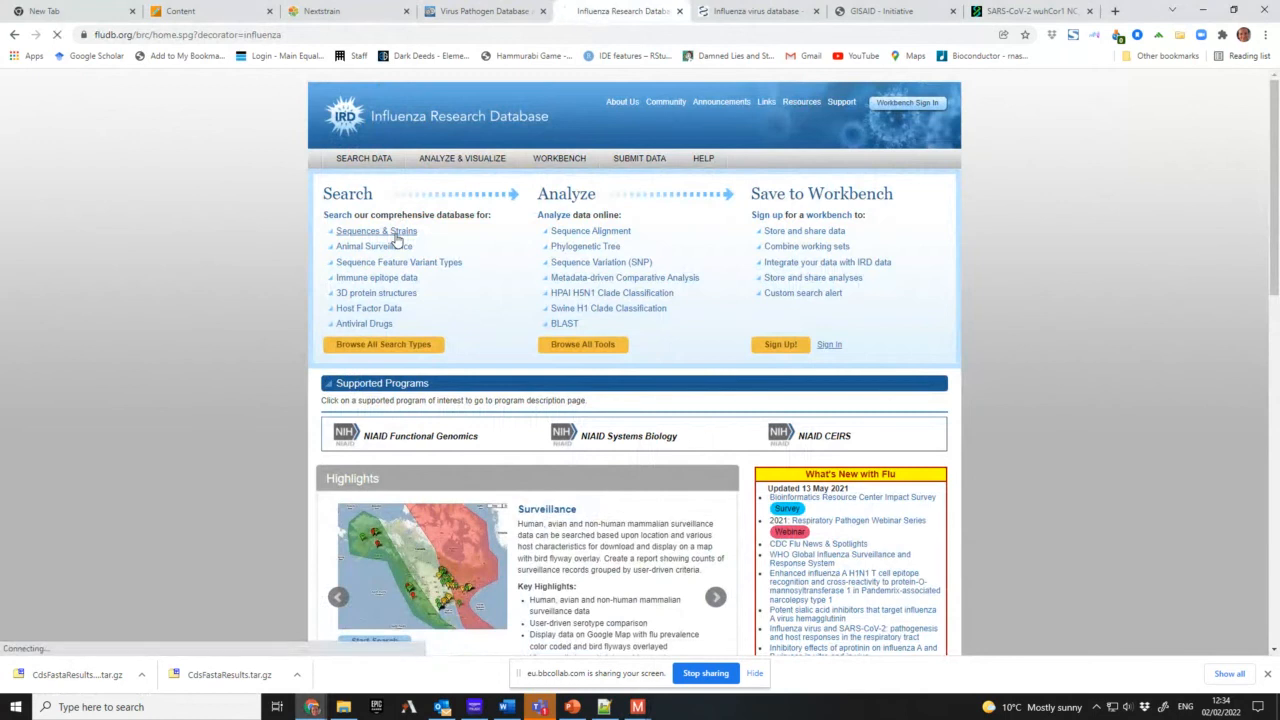
left_click(378, 232)
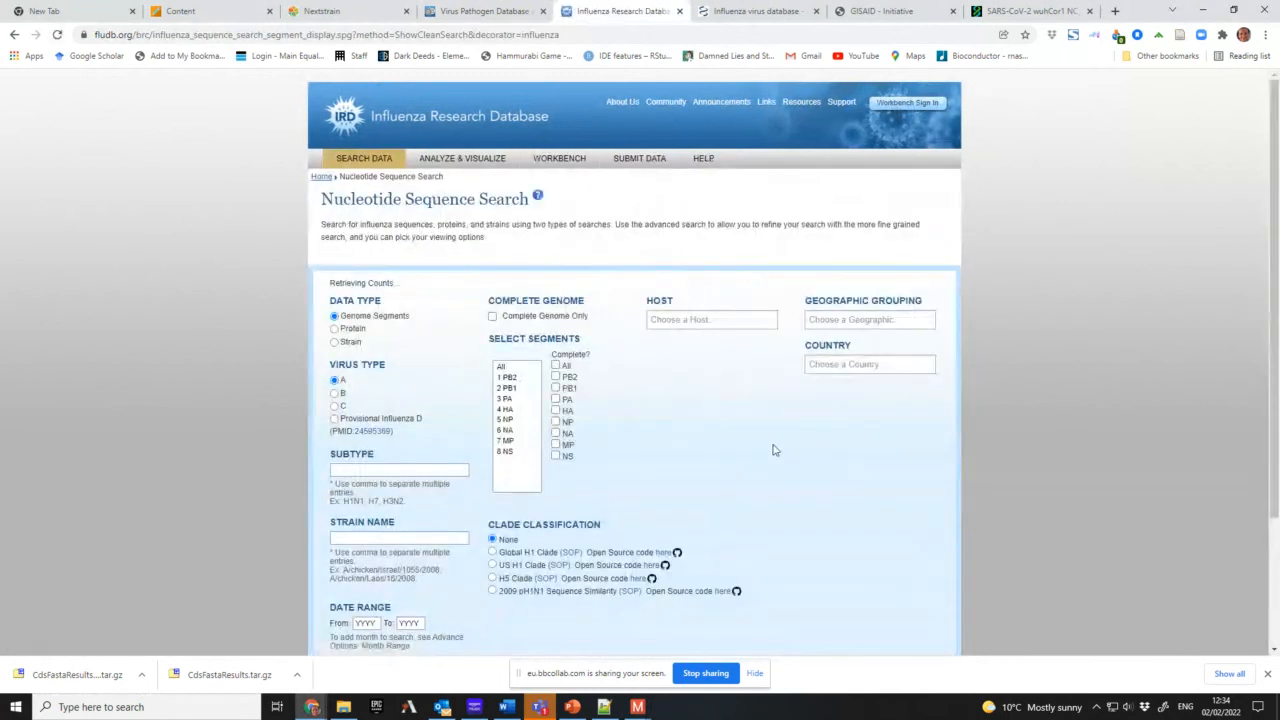
scroll("down", 3)
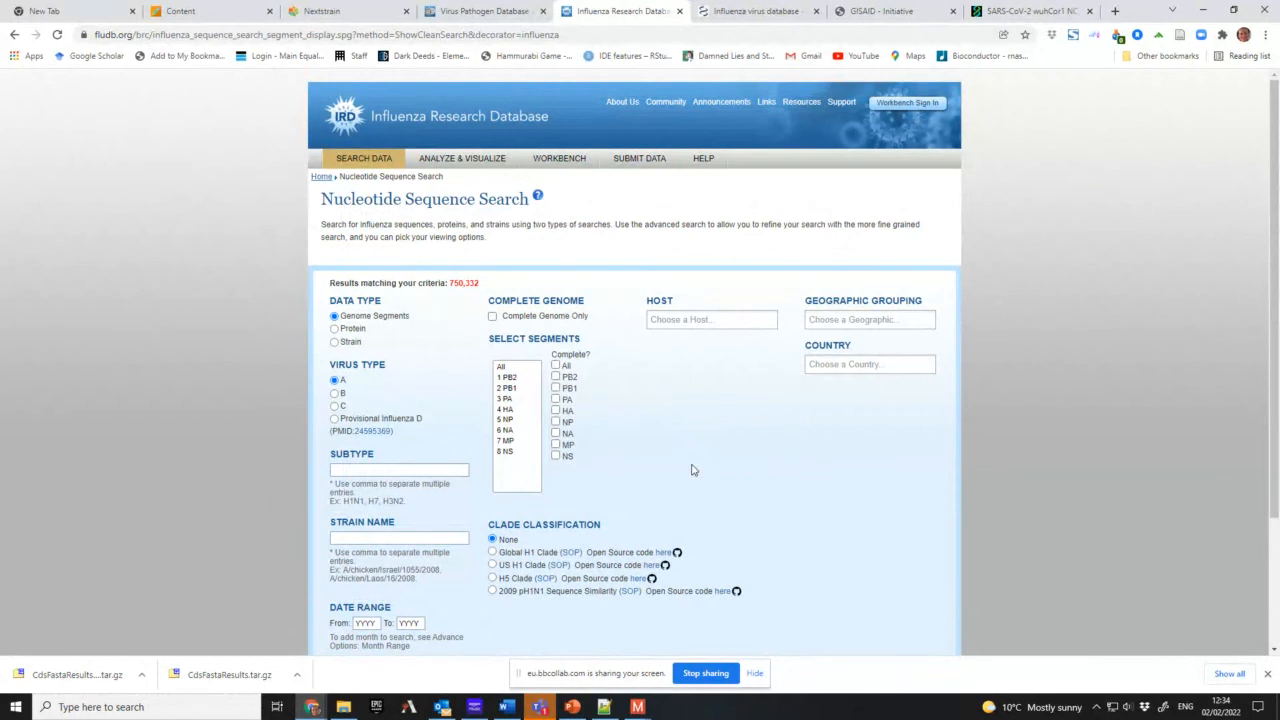
mouse_move(674, 458)
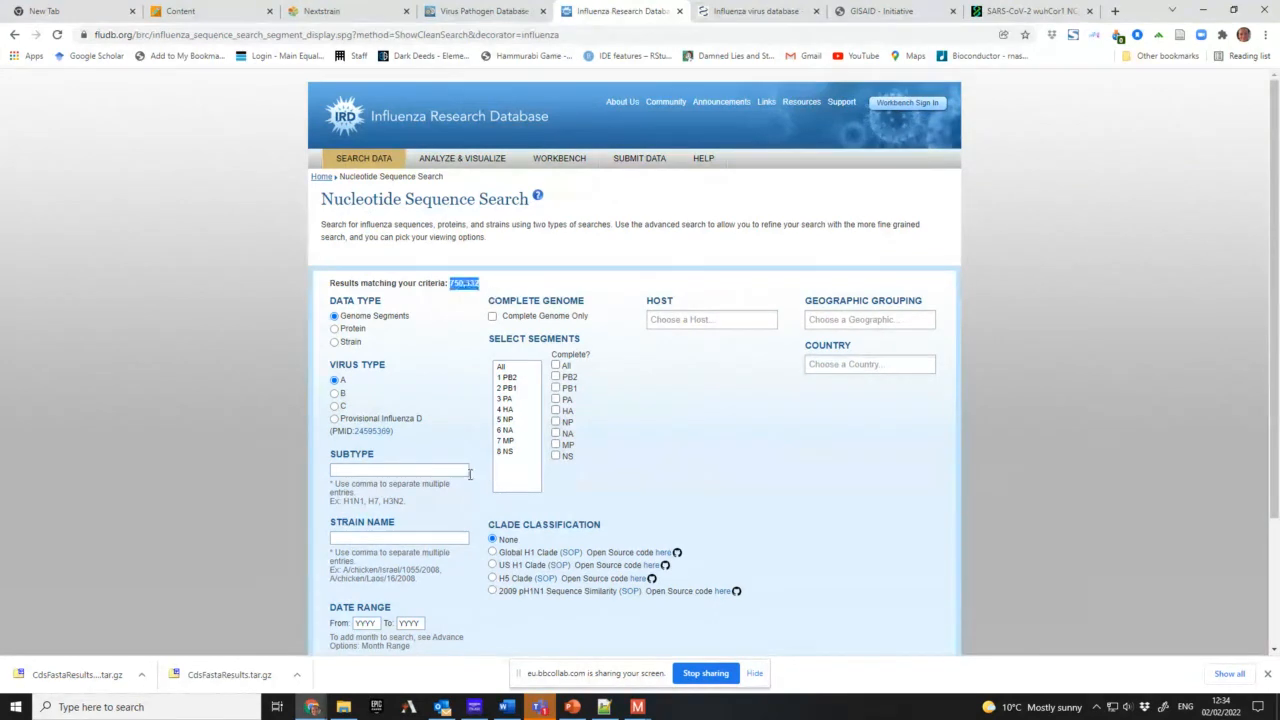
scroll("down", 3)
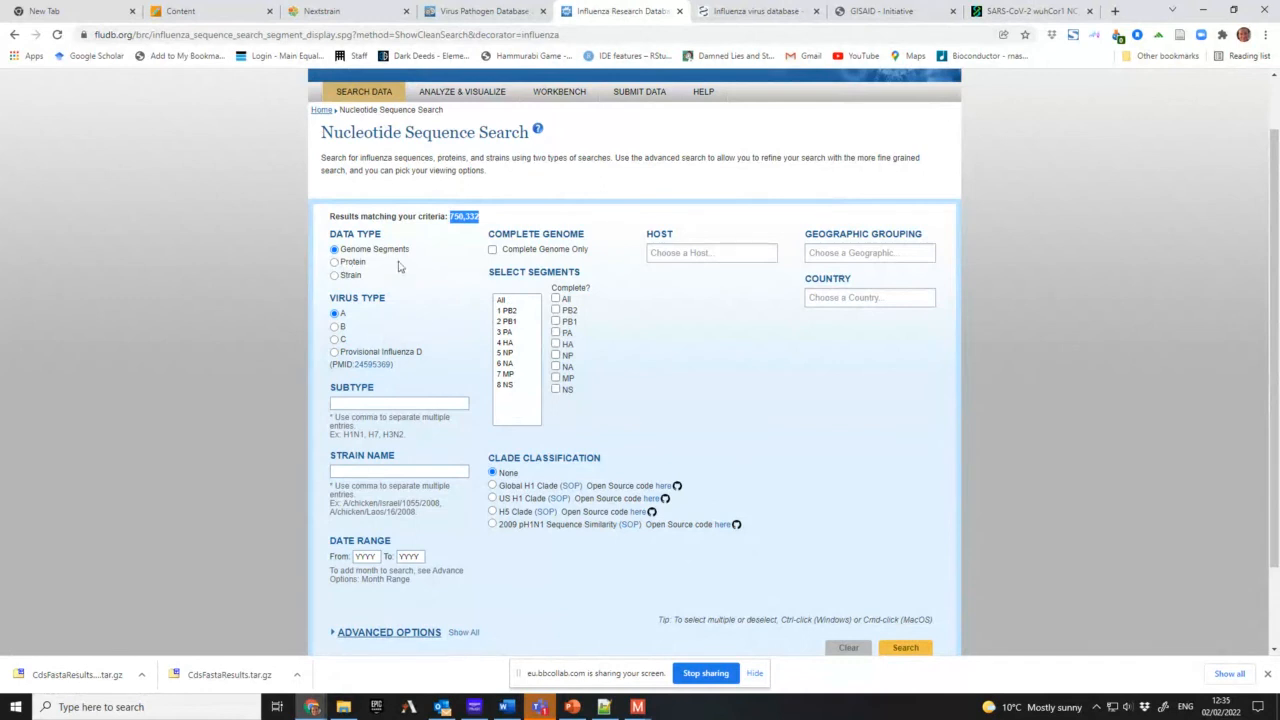
mouse_move(508, 228)
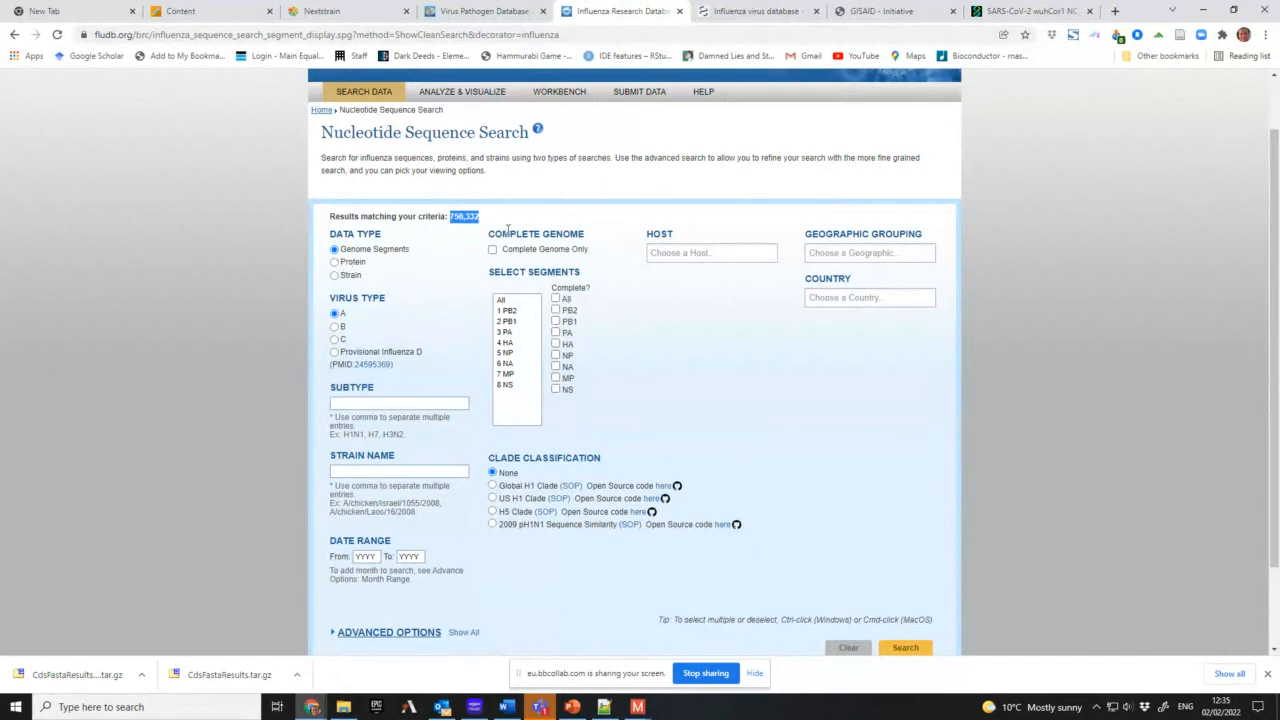
mouse_move(564, 248)
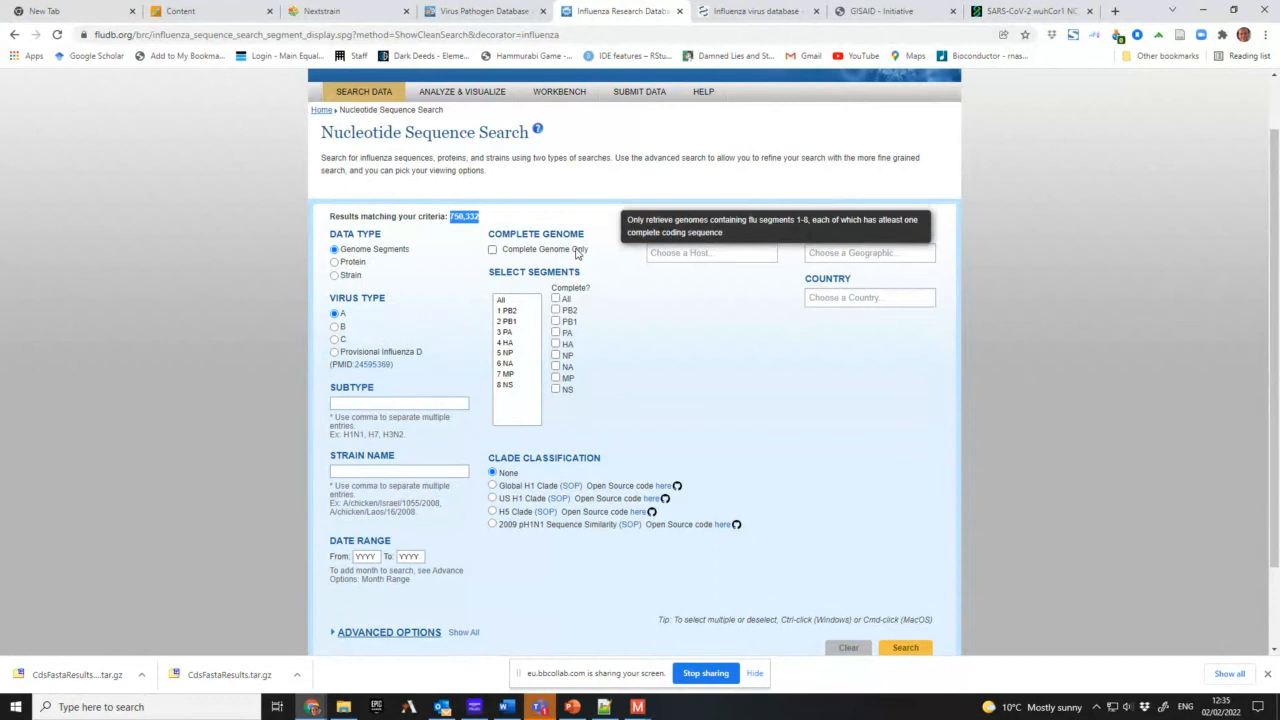
mouse_move(360, 186)
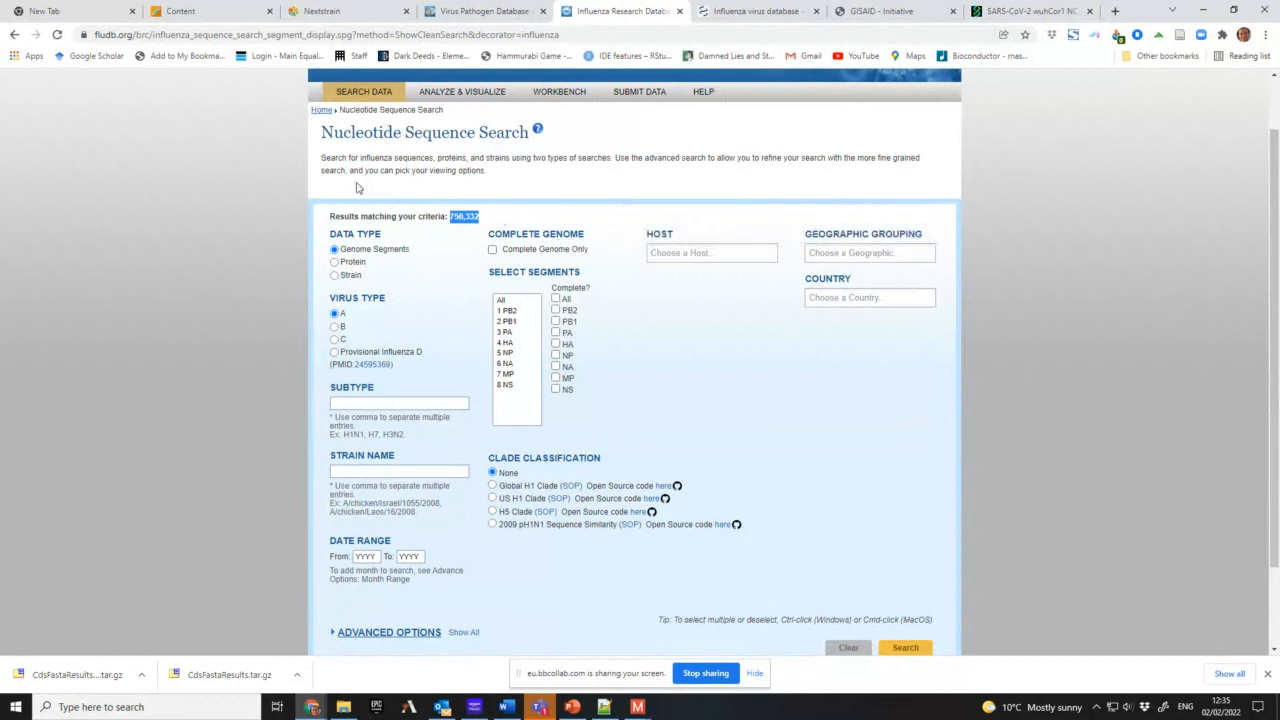
mouse_move(518, 290)
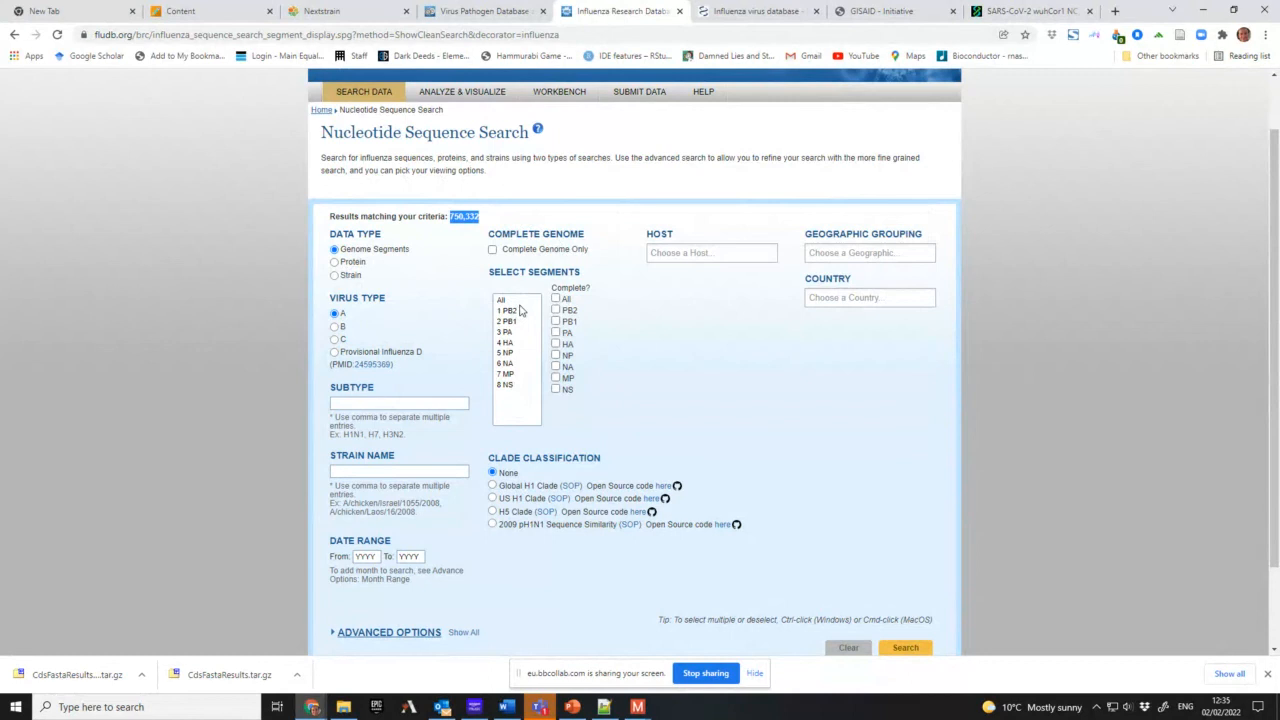
mouse_move(512, 320)
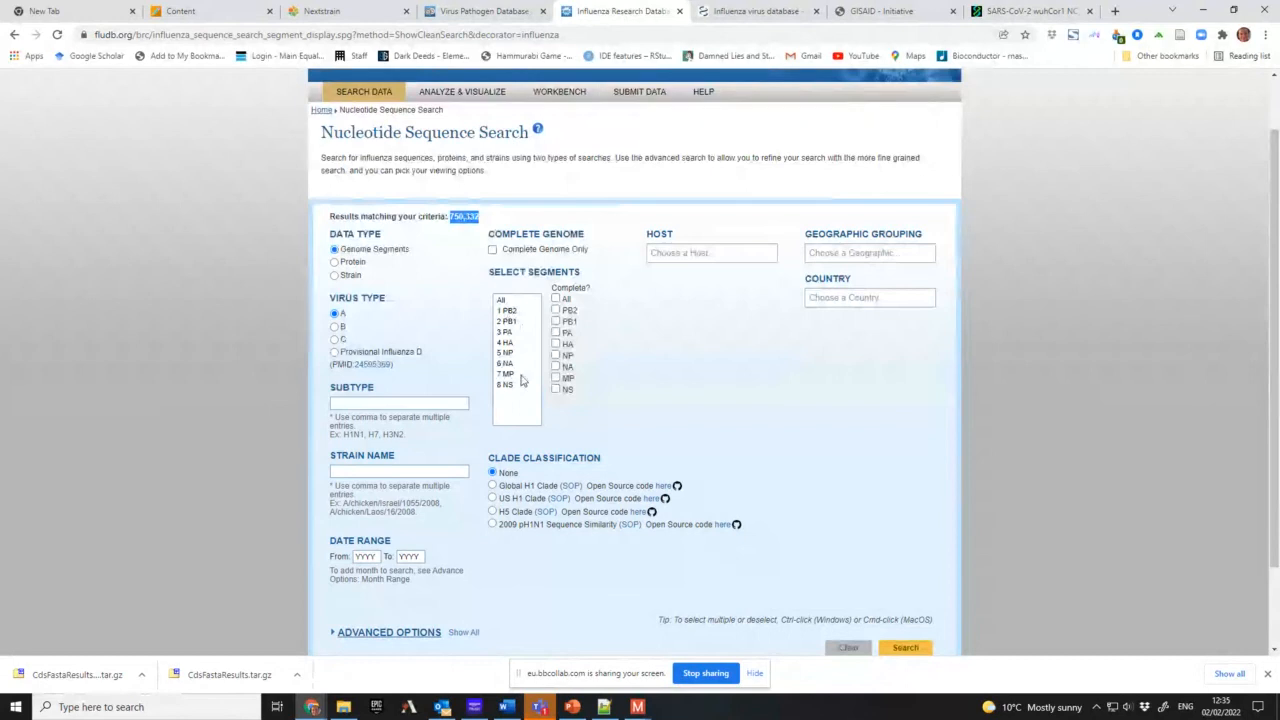
mouse_move(512, 370)
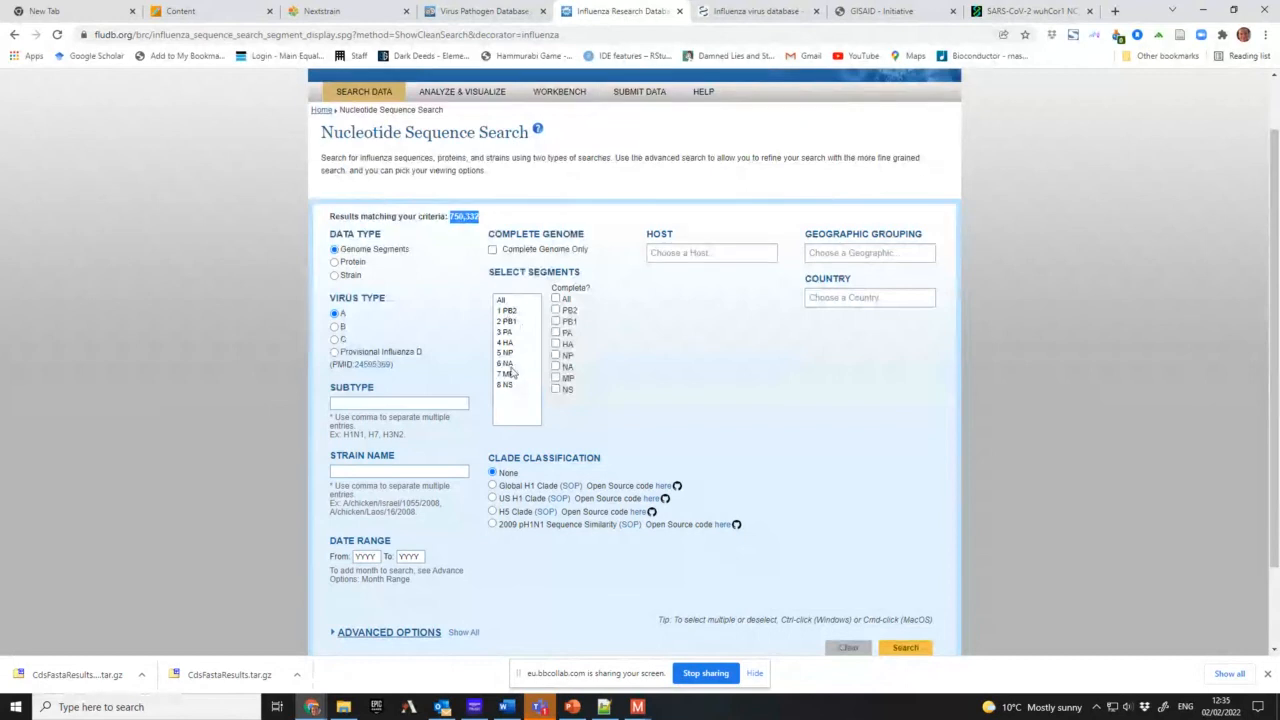
left_click(508, 344)
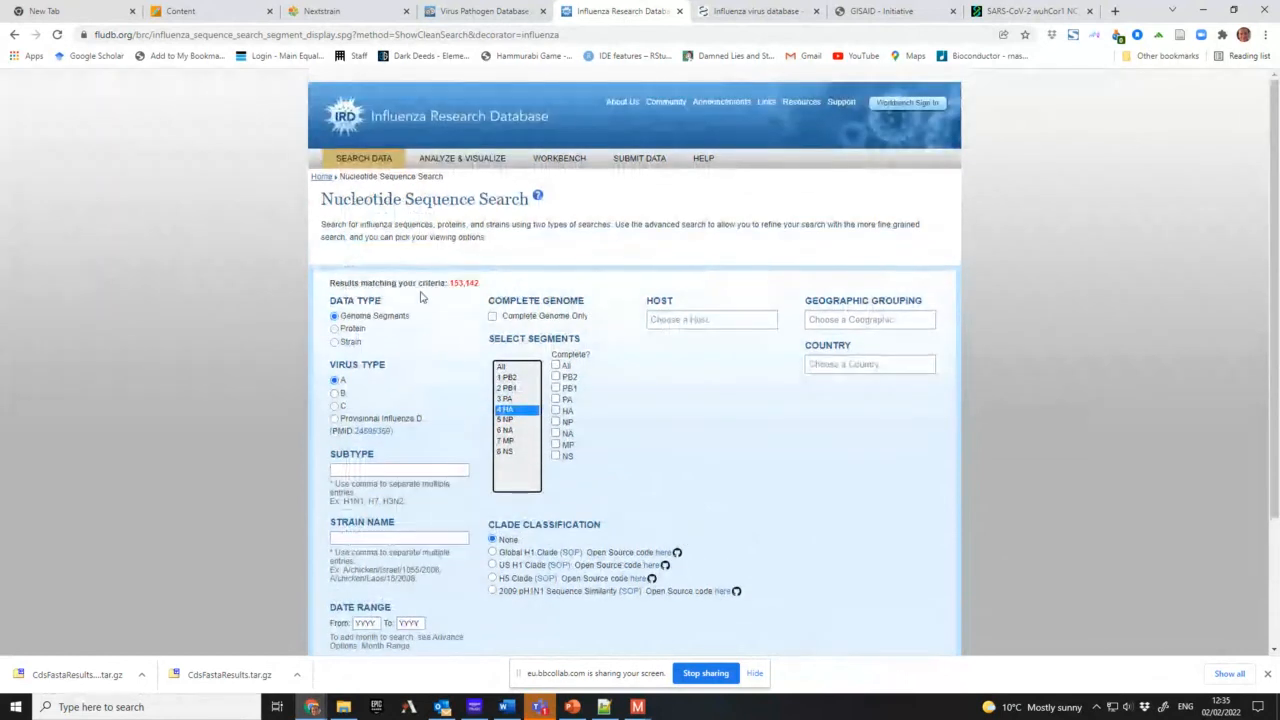
mouse_move(470, 300)
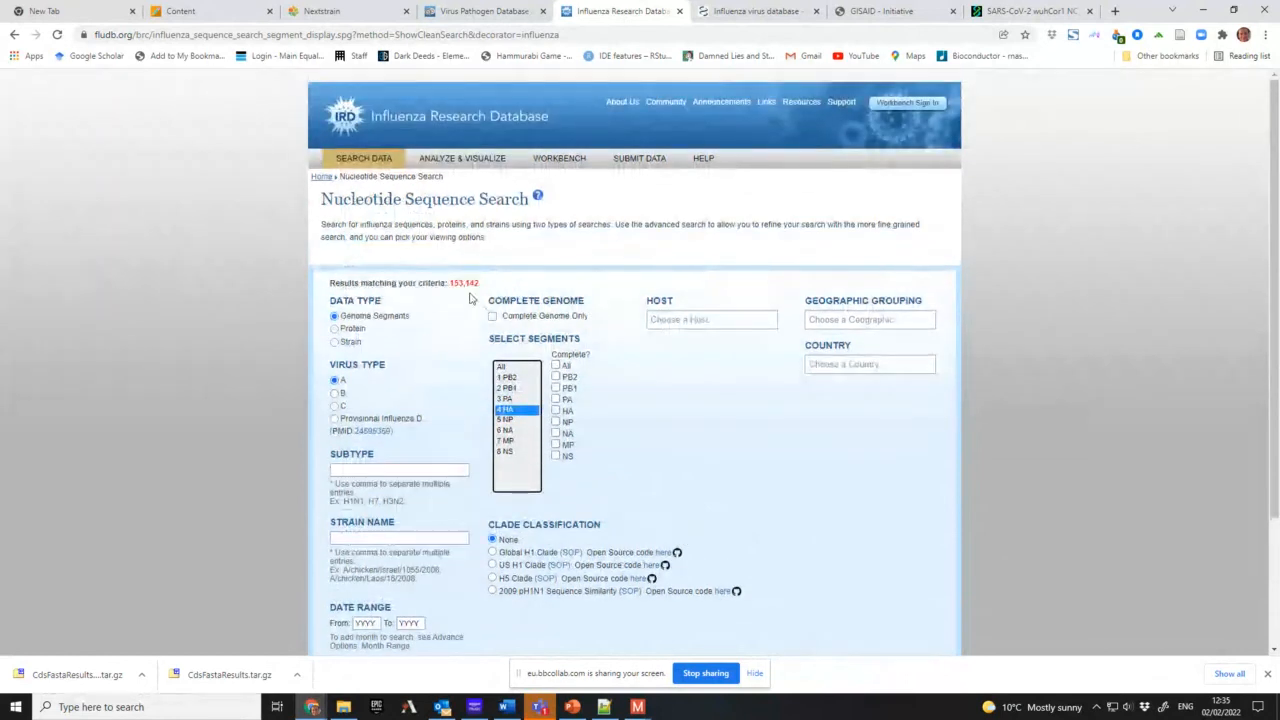
- Search for HA segment sequences of subtype H5, returning about 11,425 results
scroll("down", 3)
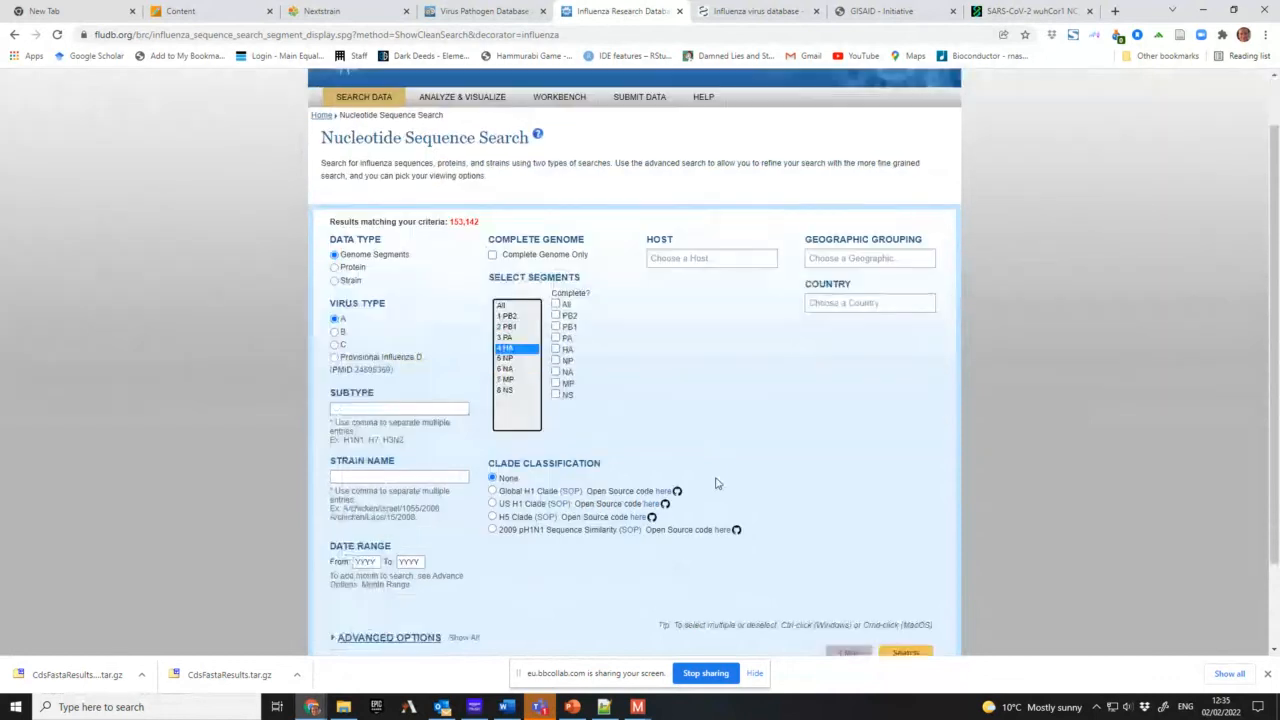
scroll("down", 3)
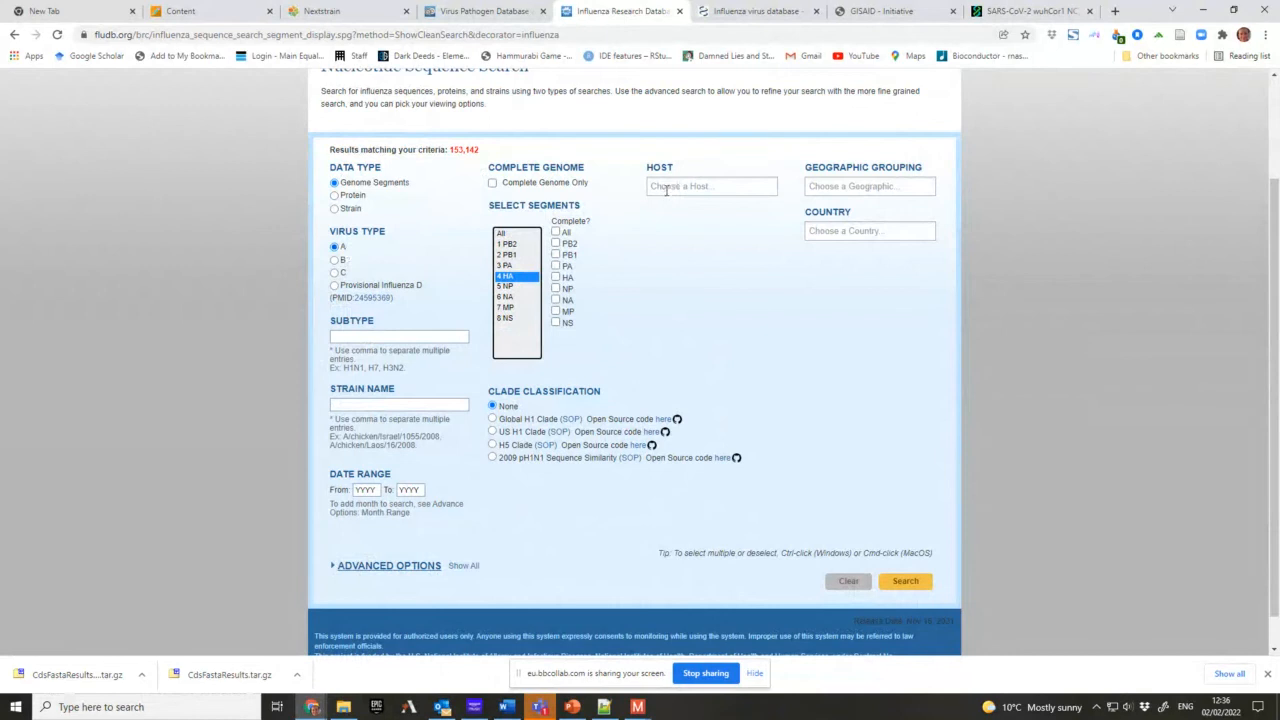
left_click(710, 186)
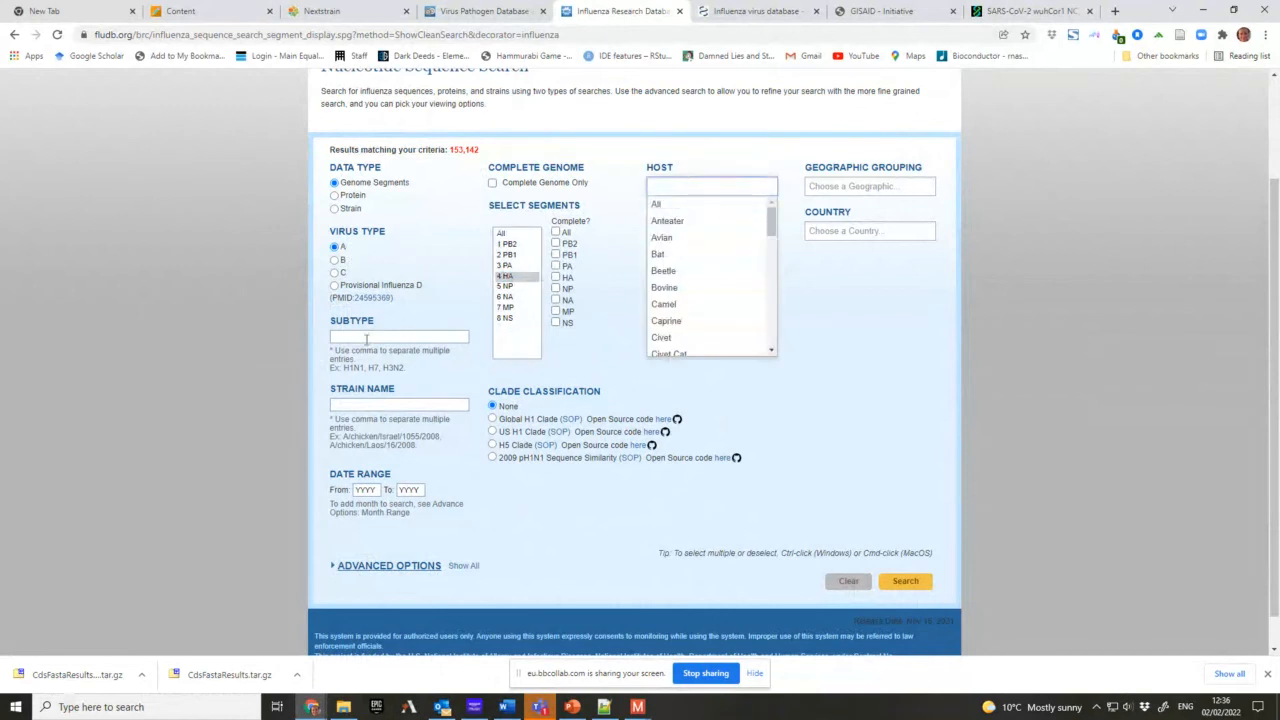
left_click(398, 336)
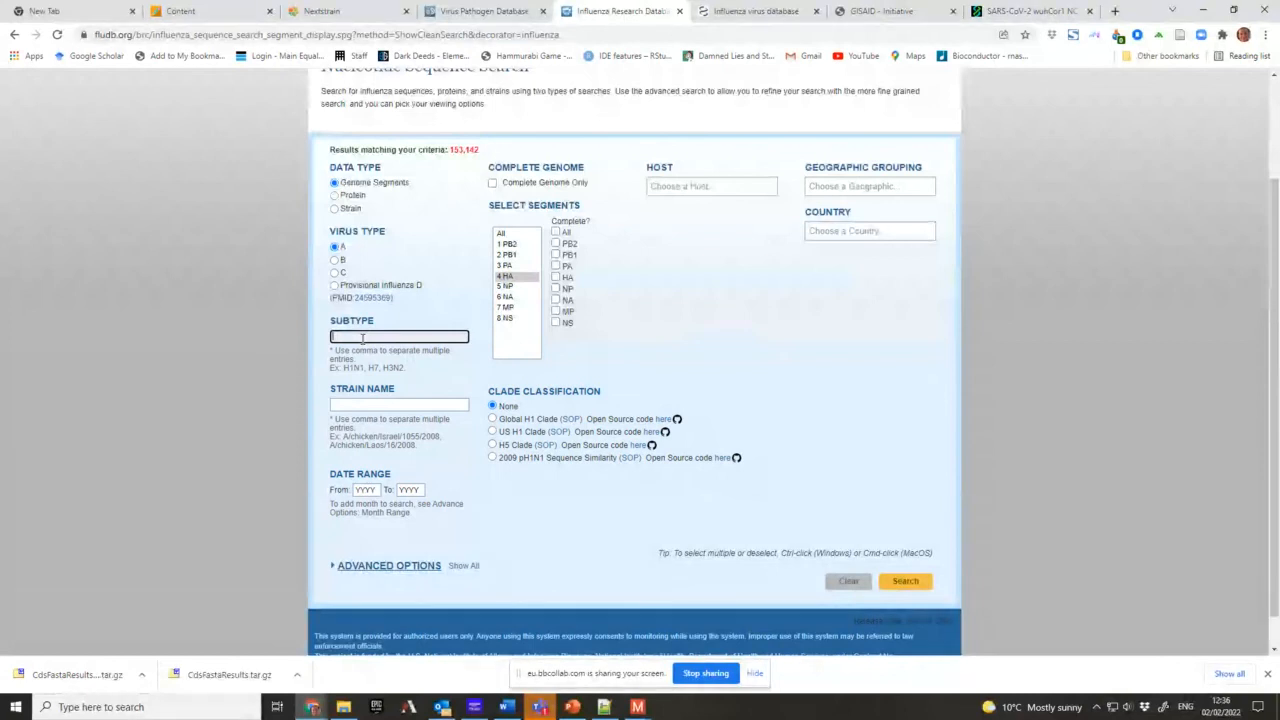
type("H3")
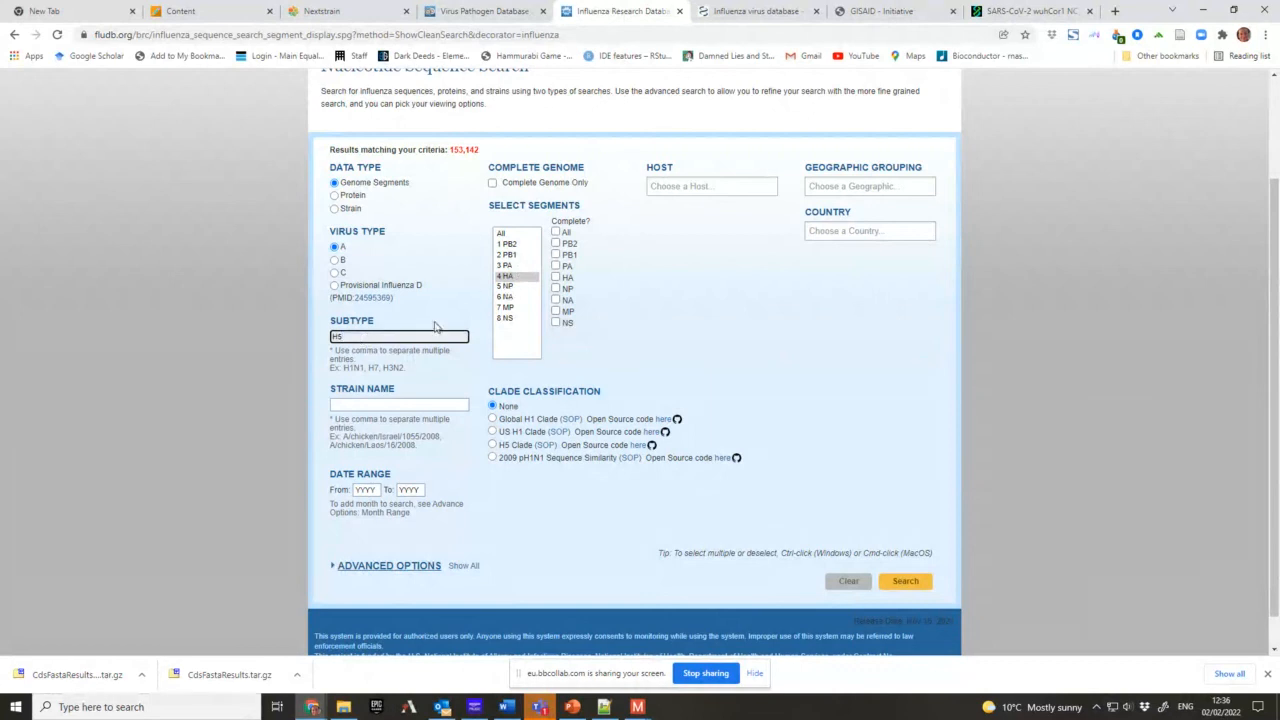
mouse_move(904, 580)
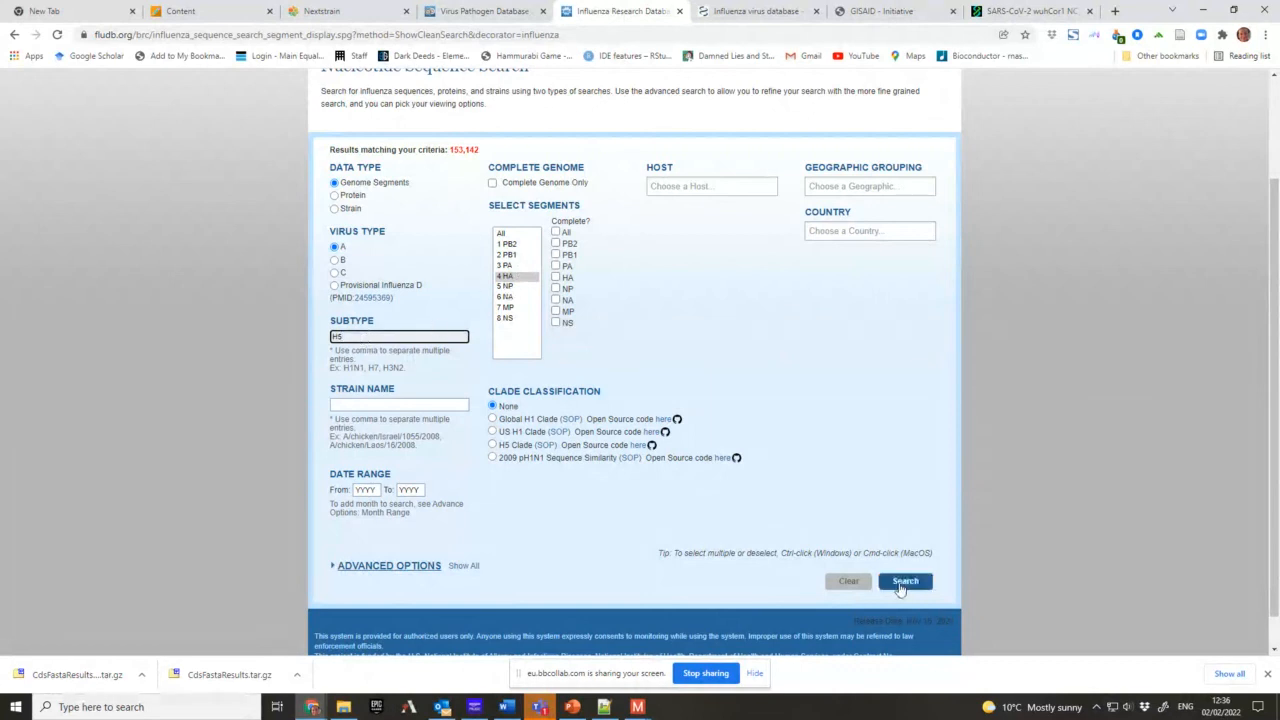
left_click(906, 580)
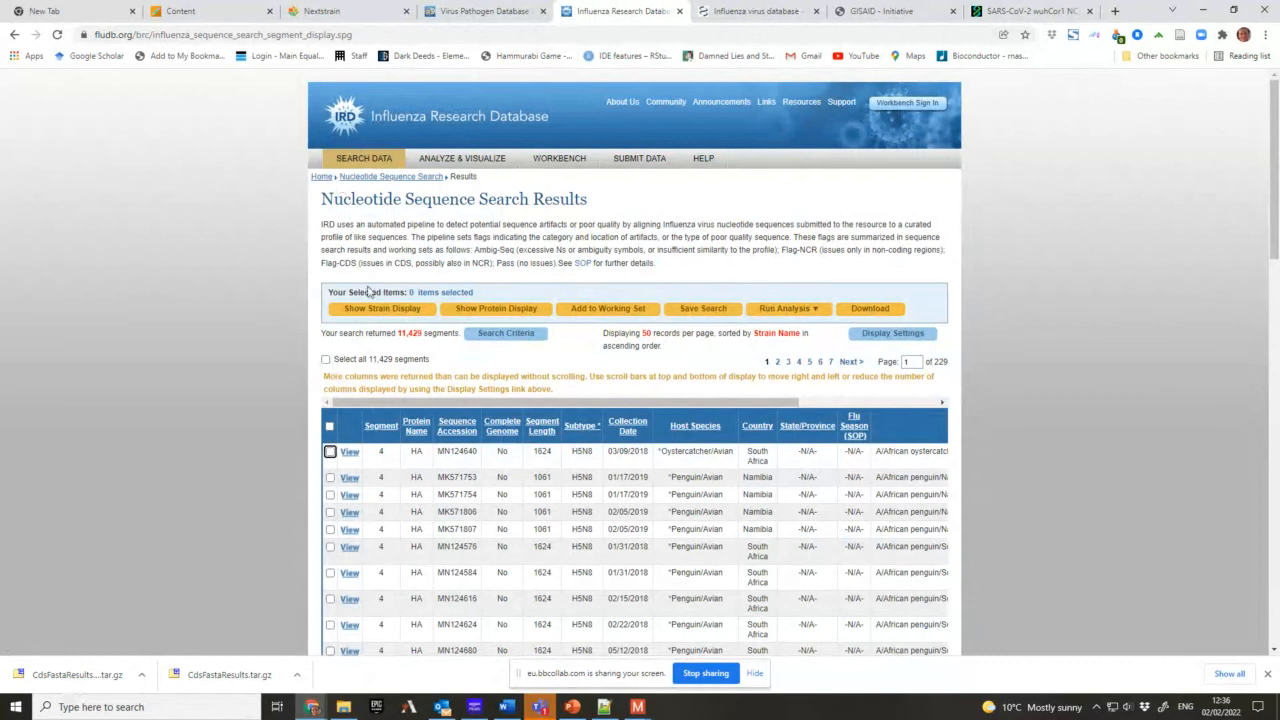
scroll("down", 3)
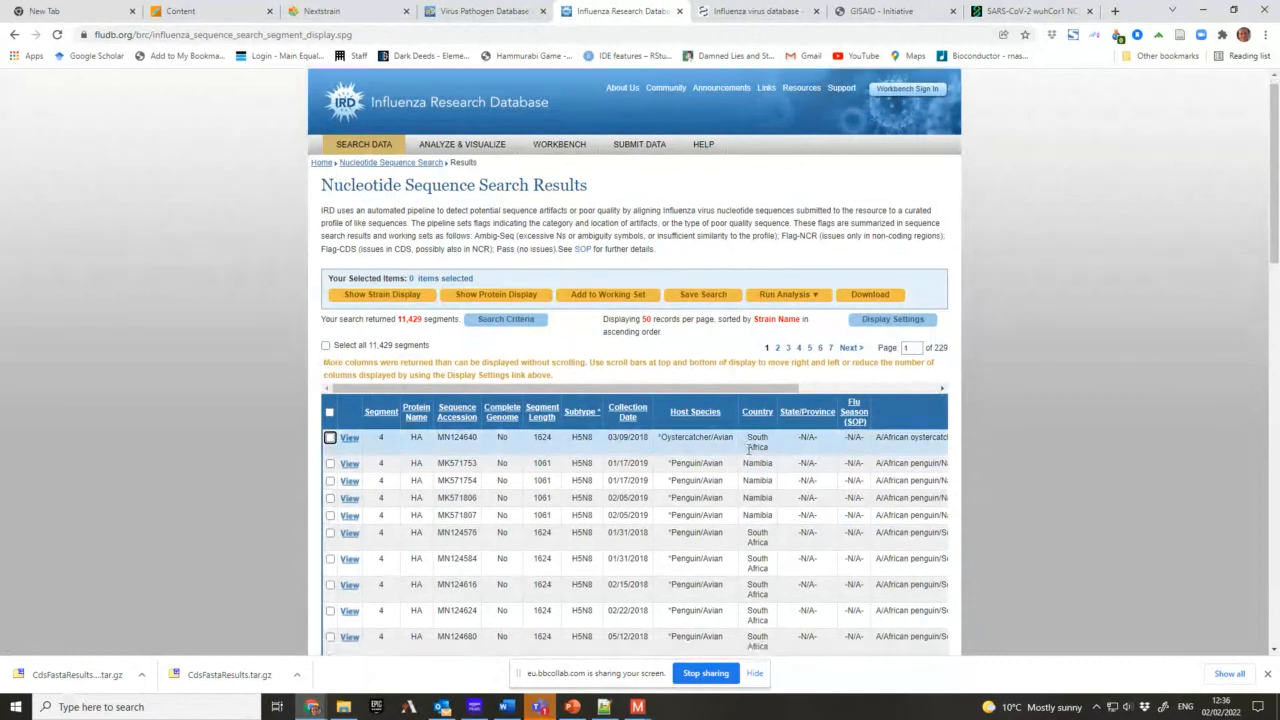
- Reopen the search criteria and limit the host to Human, narrowing to about 450 H5 HA results
scroll("down", 3)
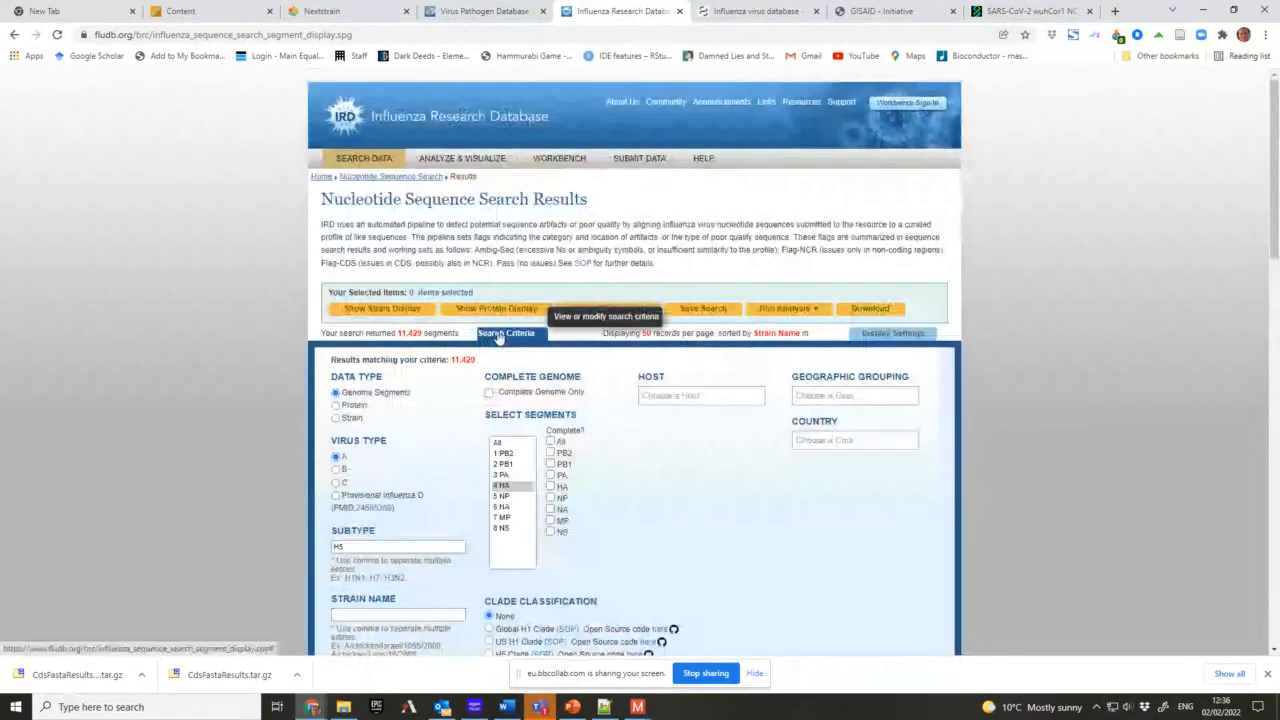
left_click(700, 396)
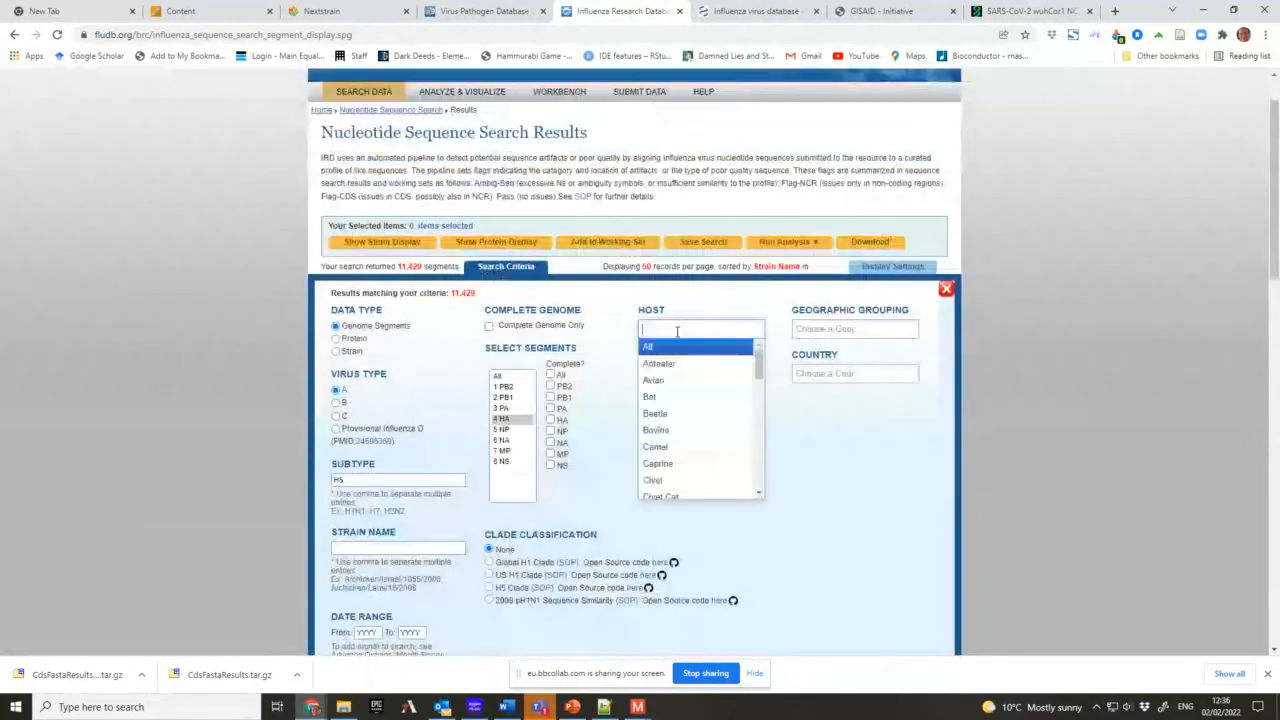
scroll("down", 3)
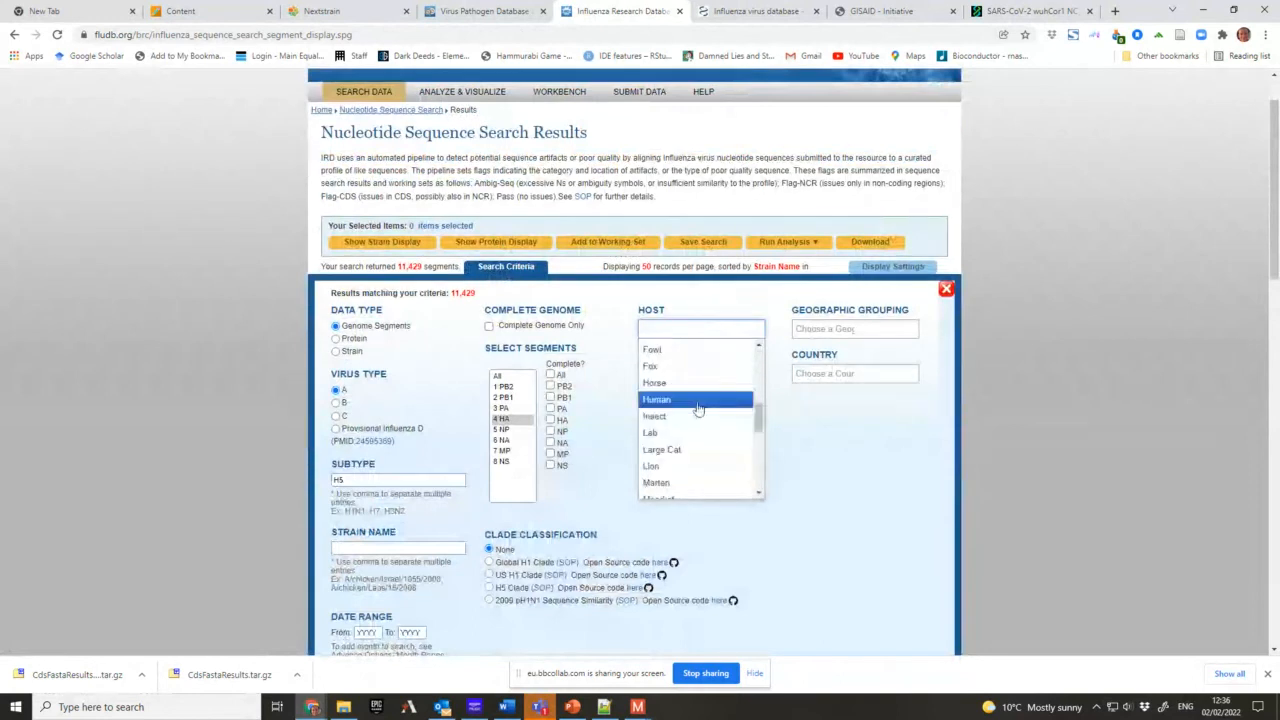
left_click(656, 400)
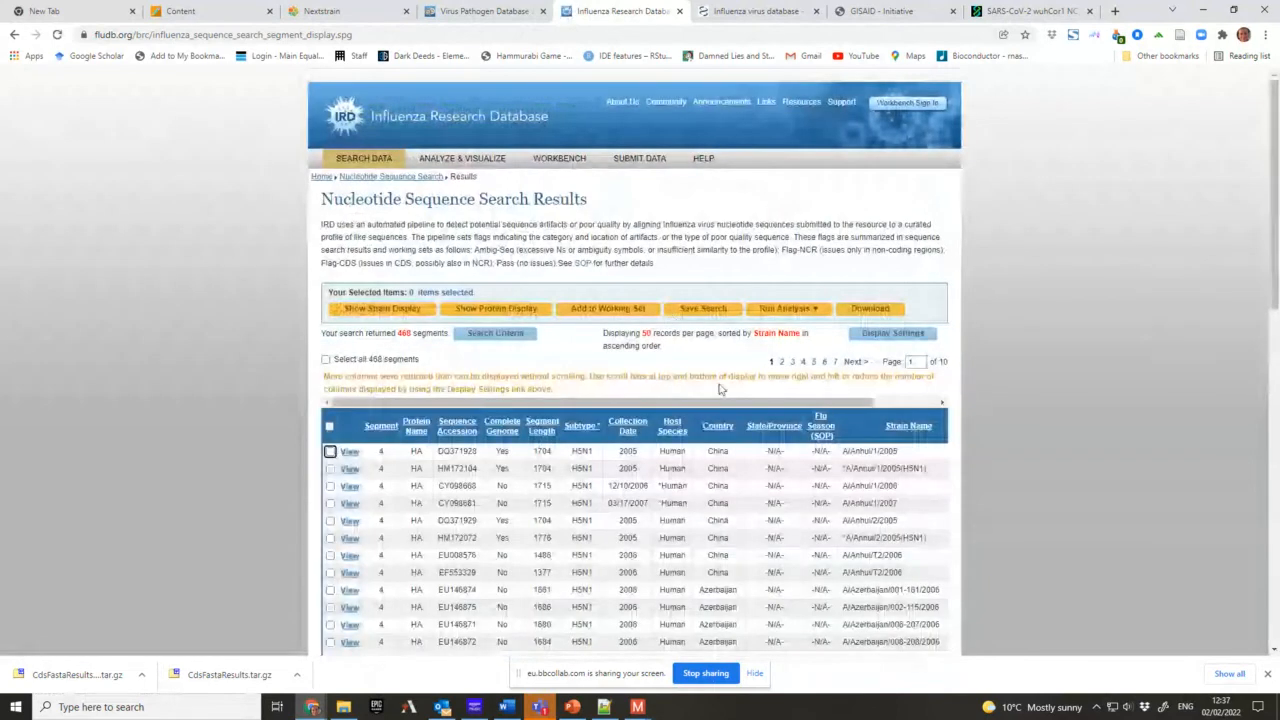
- Scroll down through the 466 human H5 HA sequence results
scroll("down", 3)
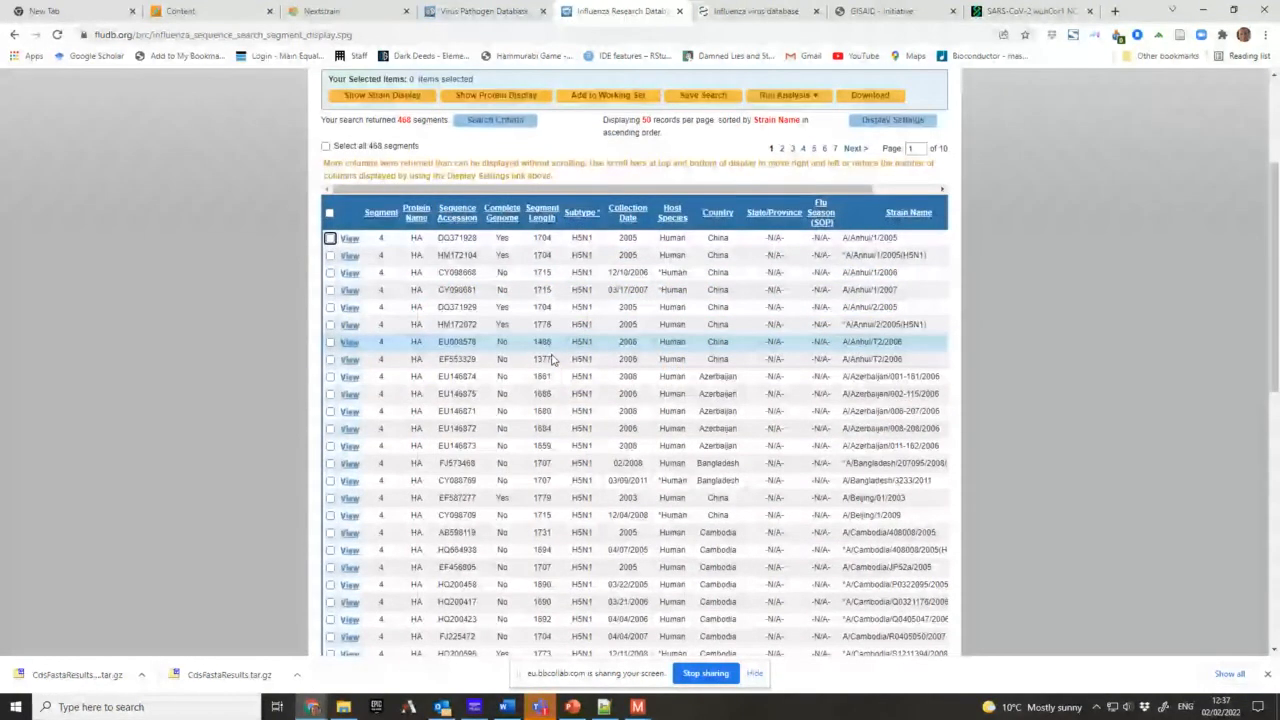
scroll("down", 3)
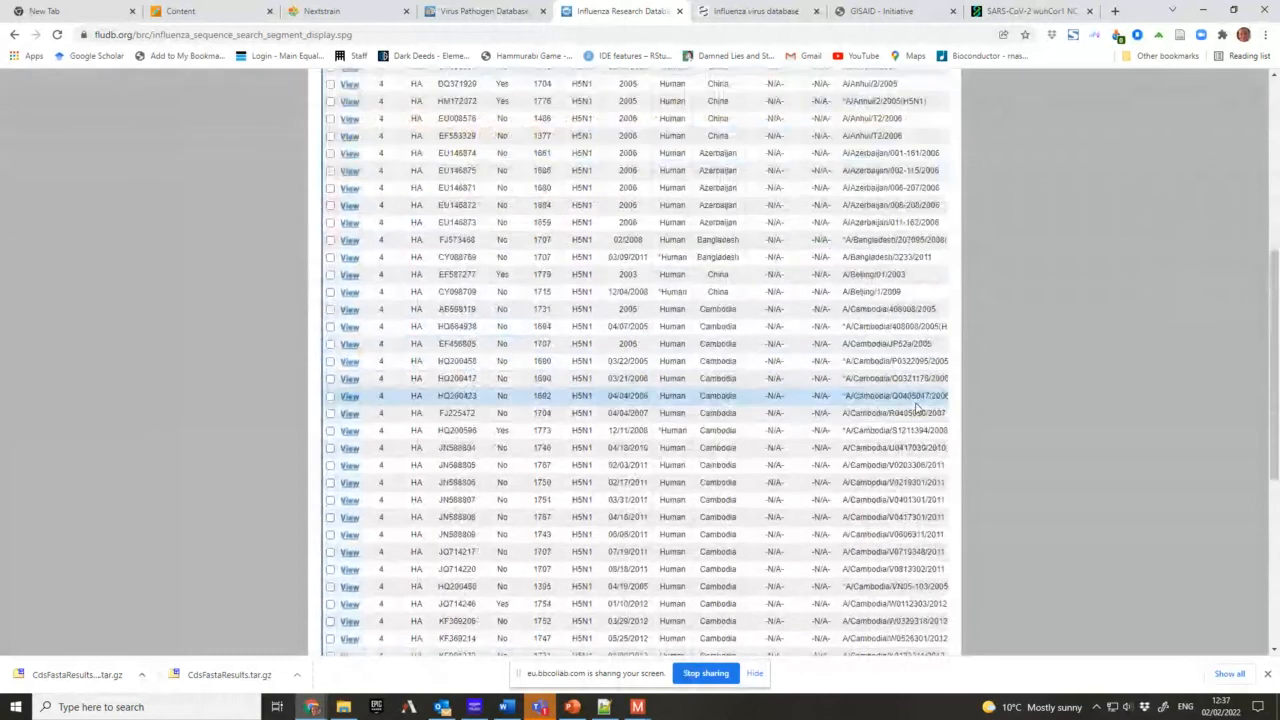
scroll("down", 3)
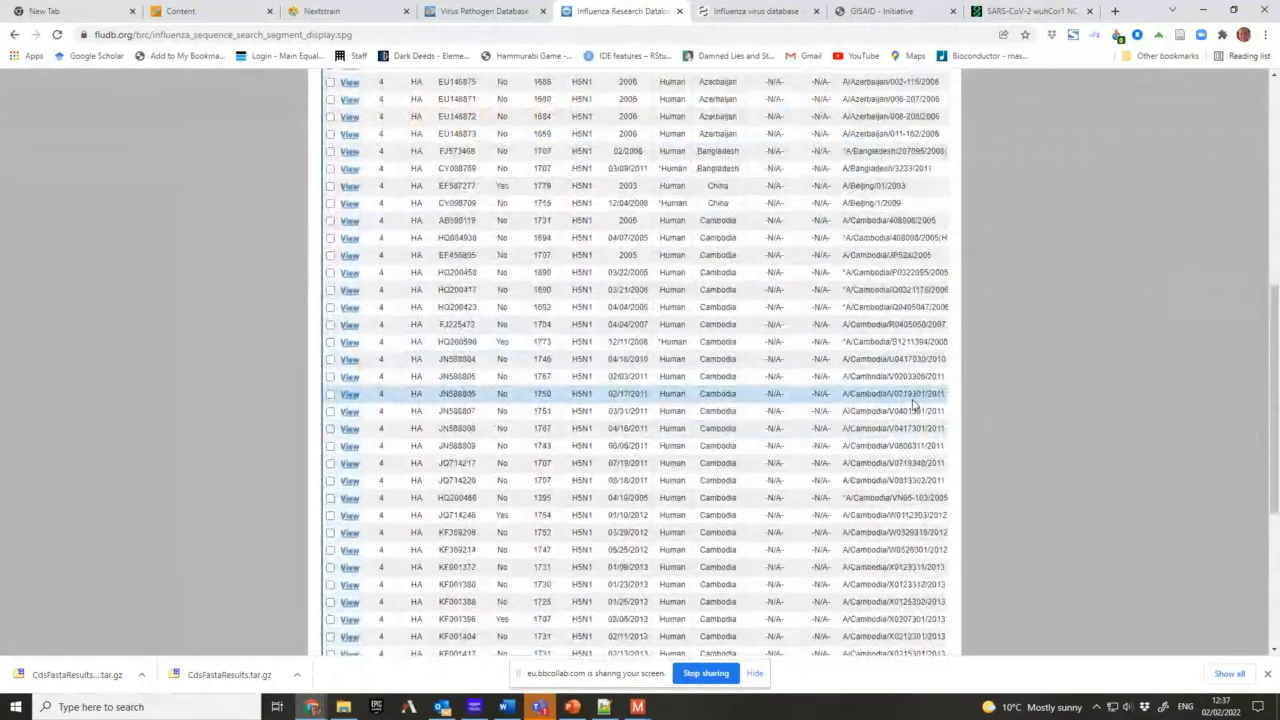
scroll("down", 3)
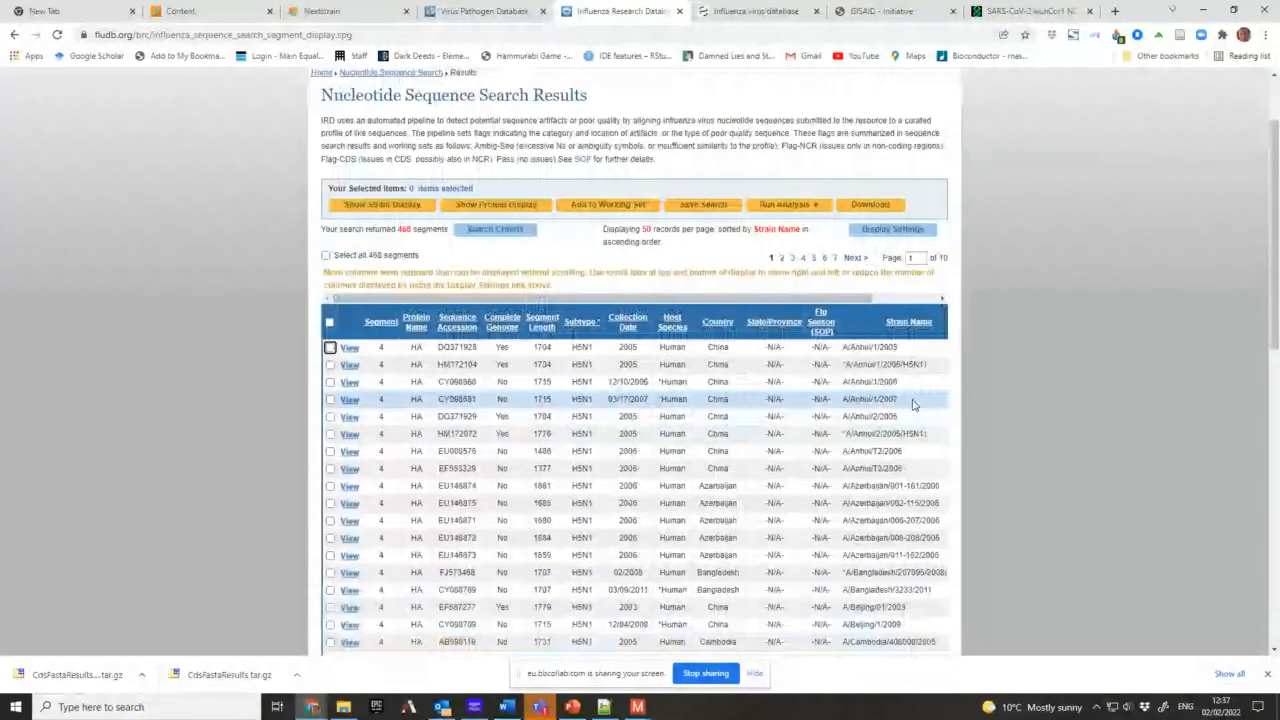
scroll("down", 3)
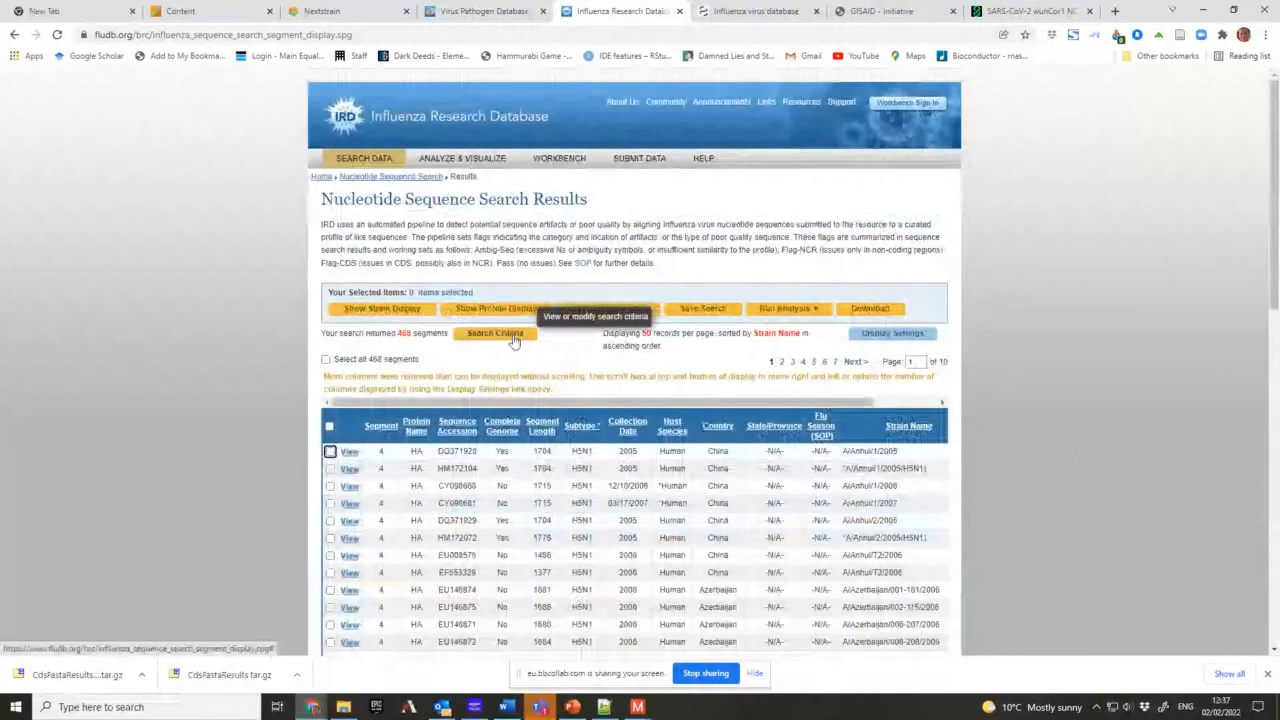
- Show the search criteria (Human host, H5, segment 4 HA) and scroll the results further
left_click(494, 332)
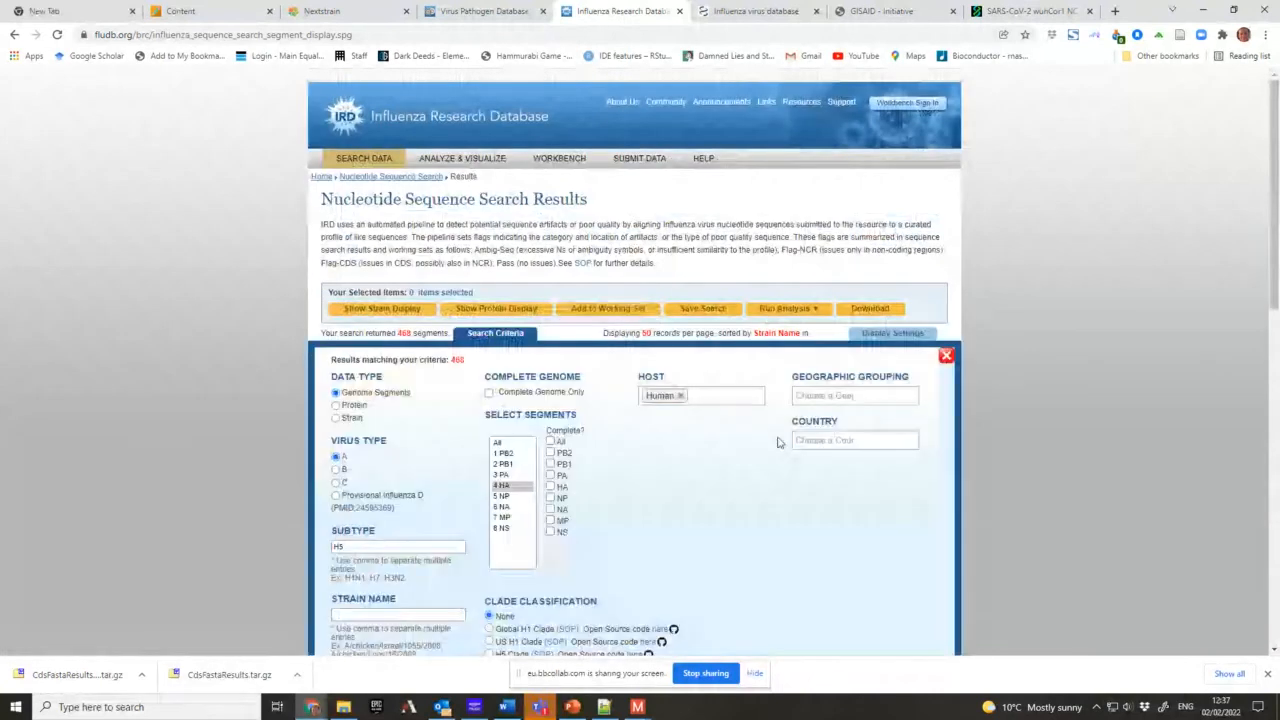
mouse_move(580, 516)
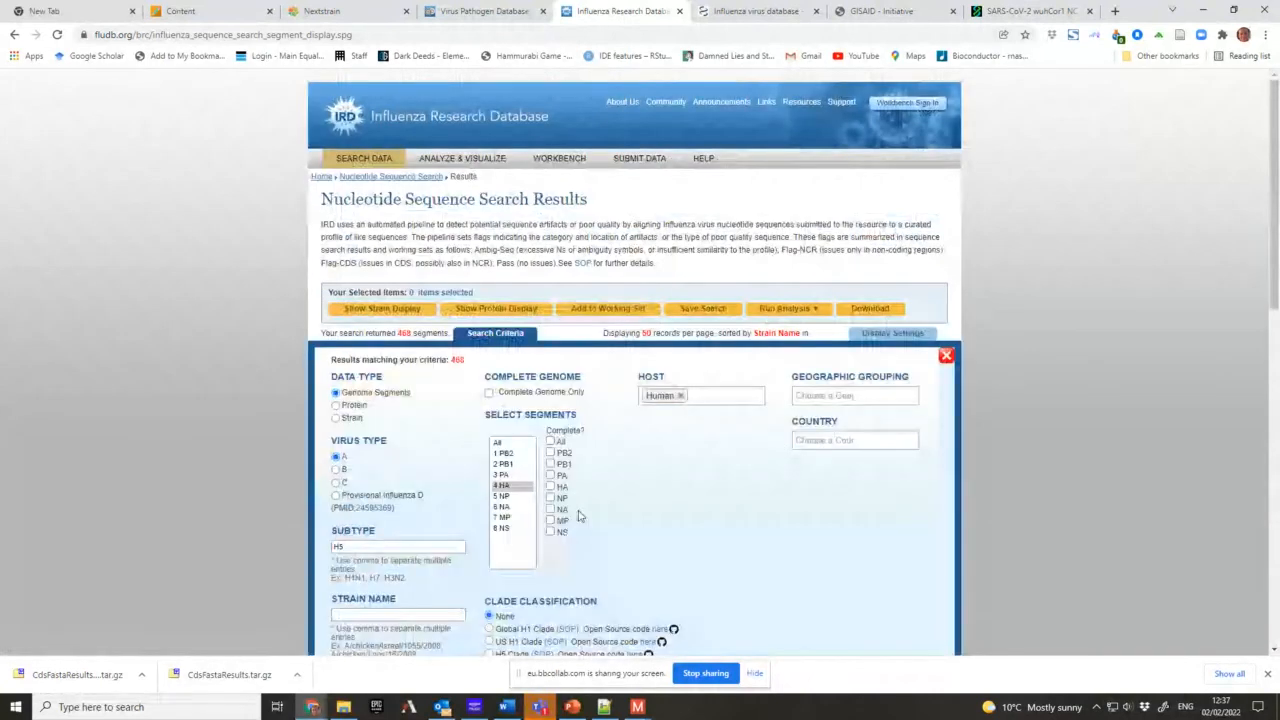
scroll("down", 3)
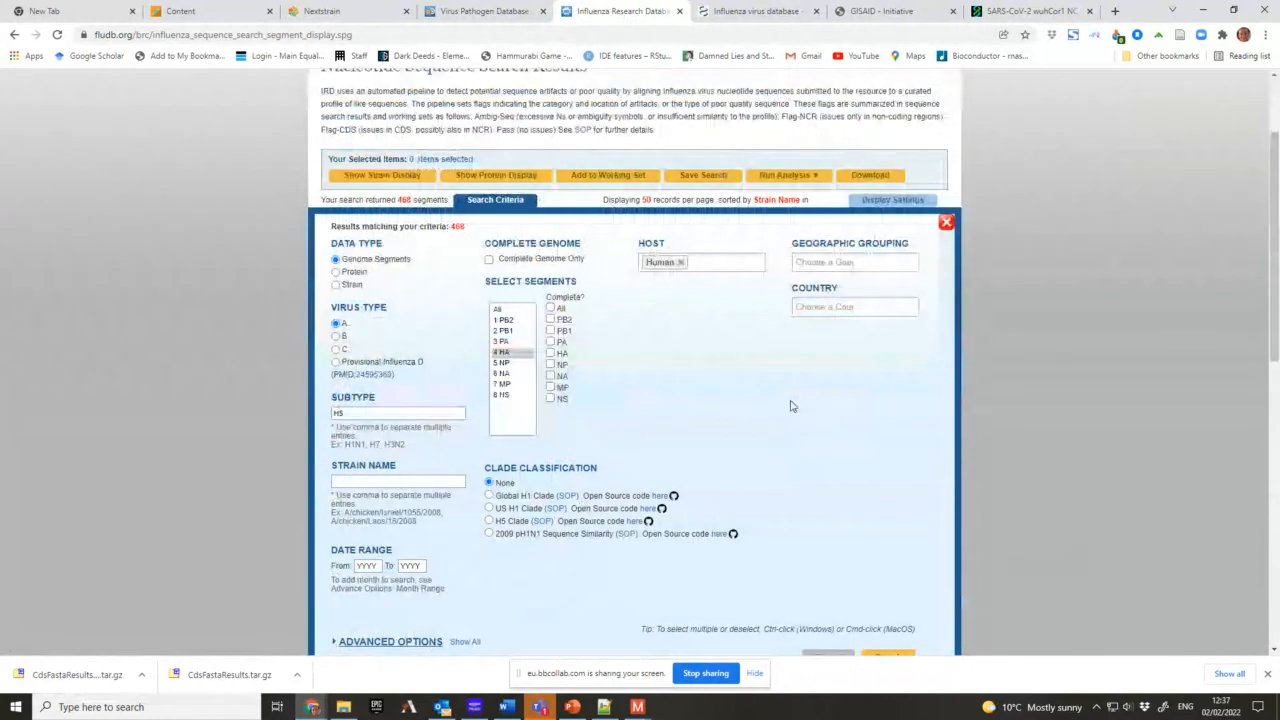
mouse_move(668, 418)
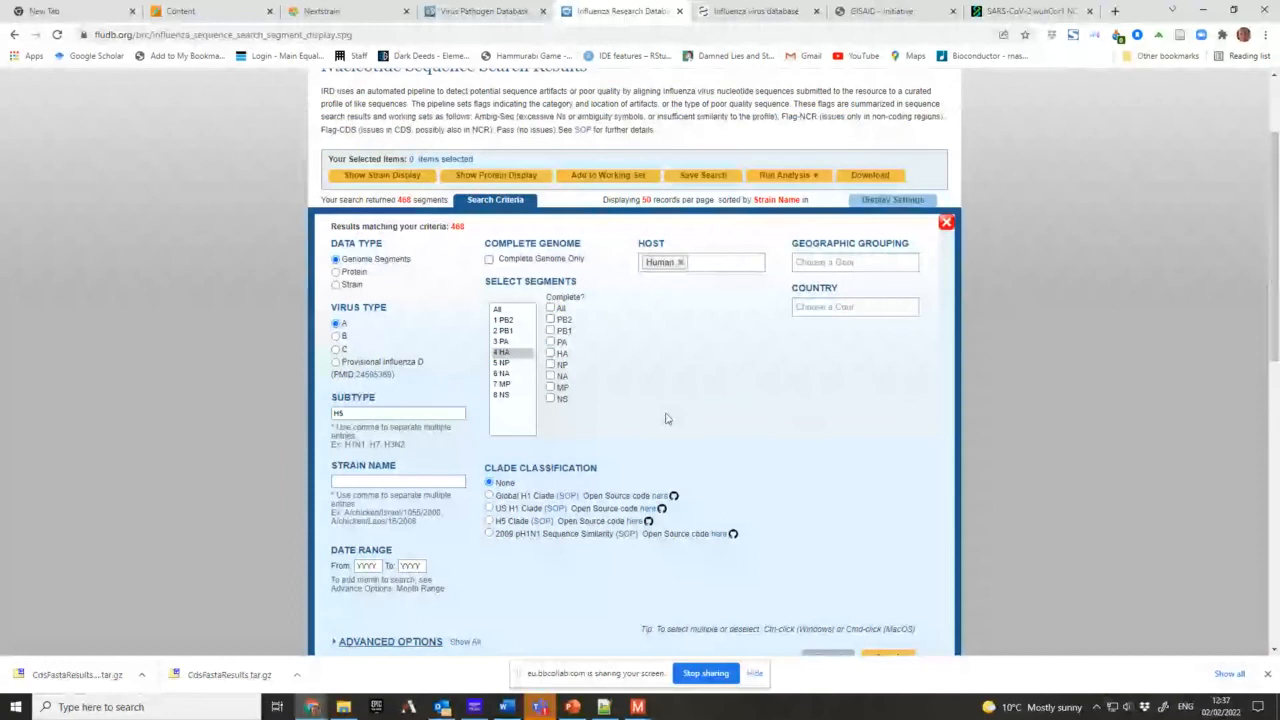
scroll("down", 3)
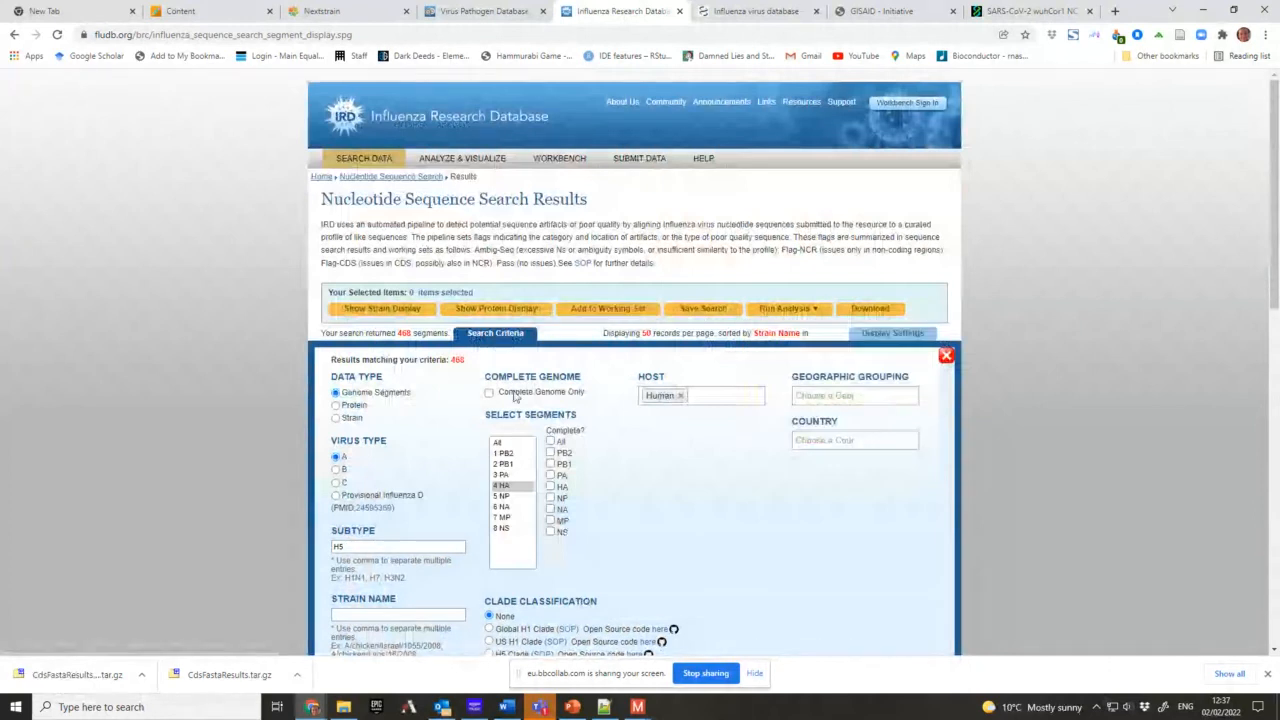
mouse_move(200, 98)
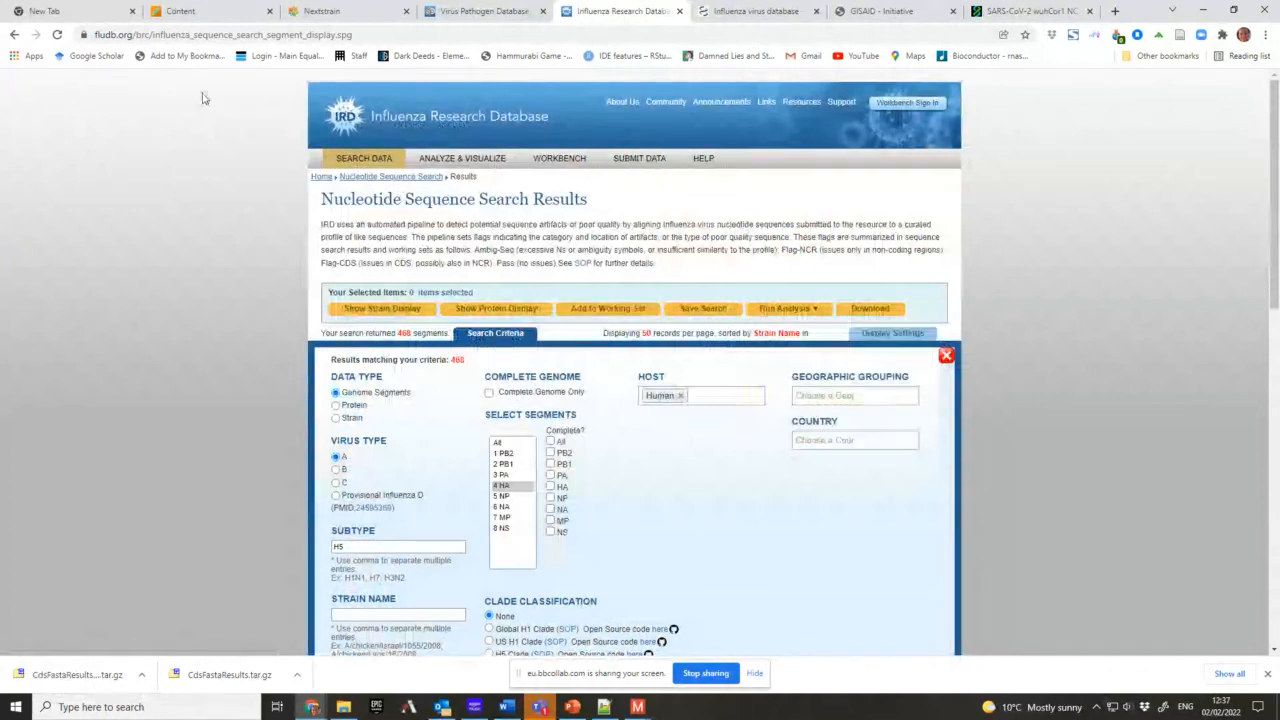
scroll("down", 3)
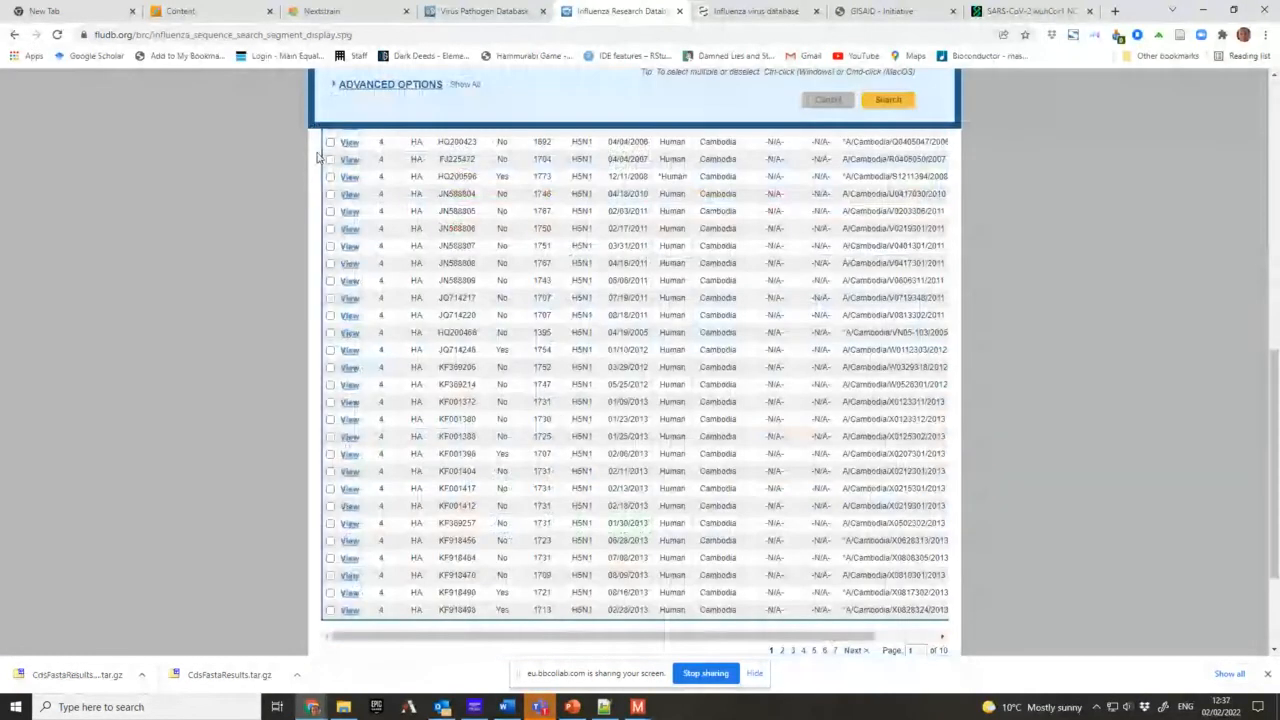
- Start a download of the results, dismissing the no-records-selected warning
left_click(888, 100)
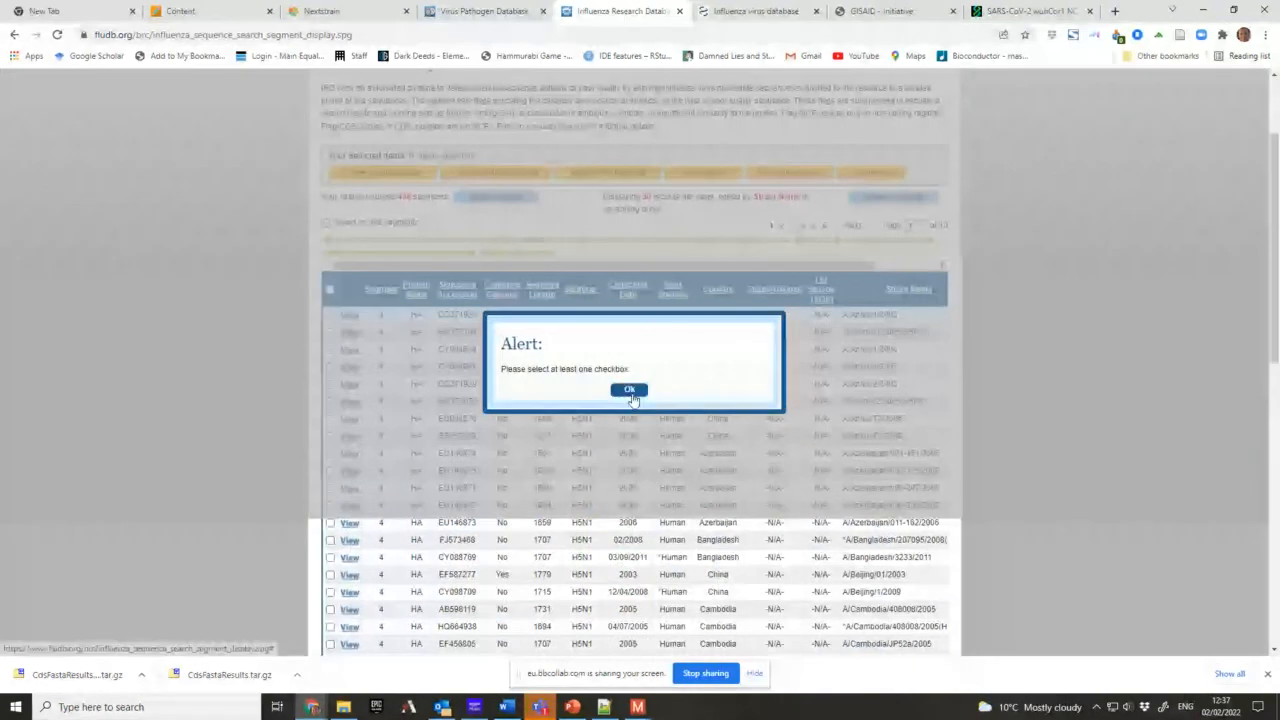
left_click(630, 388)
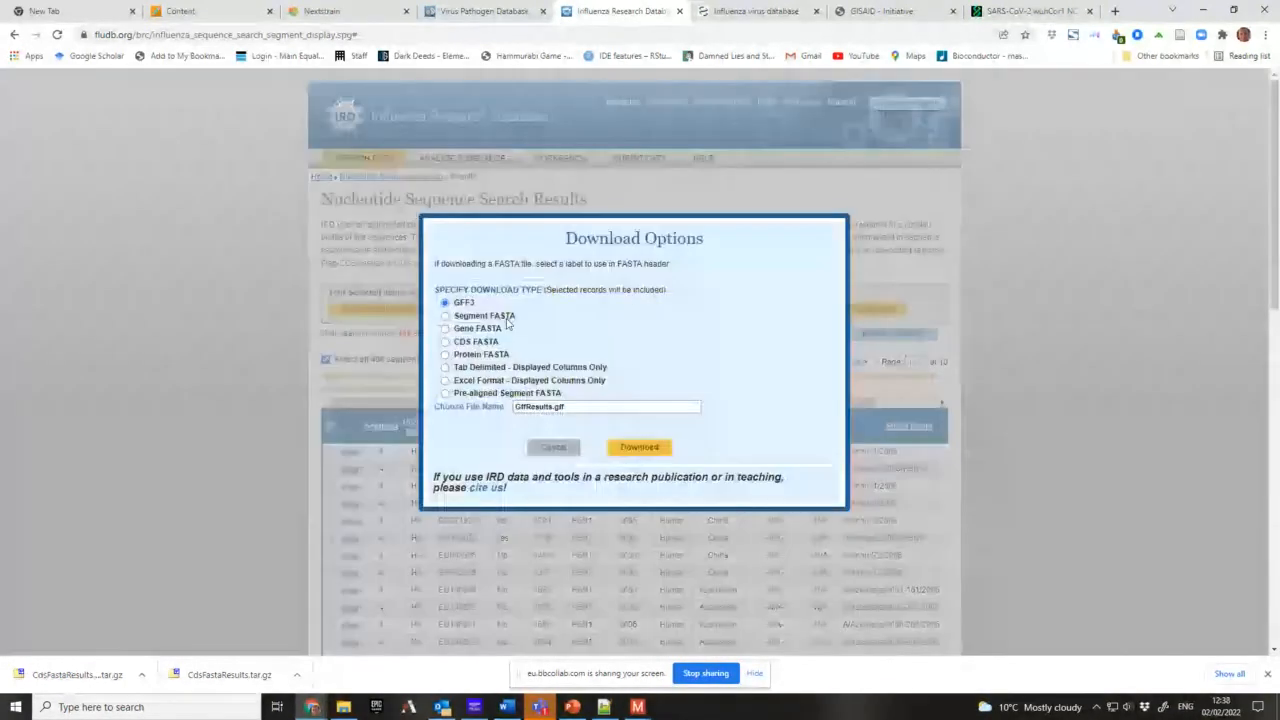
mouse_move(428, 324)
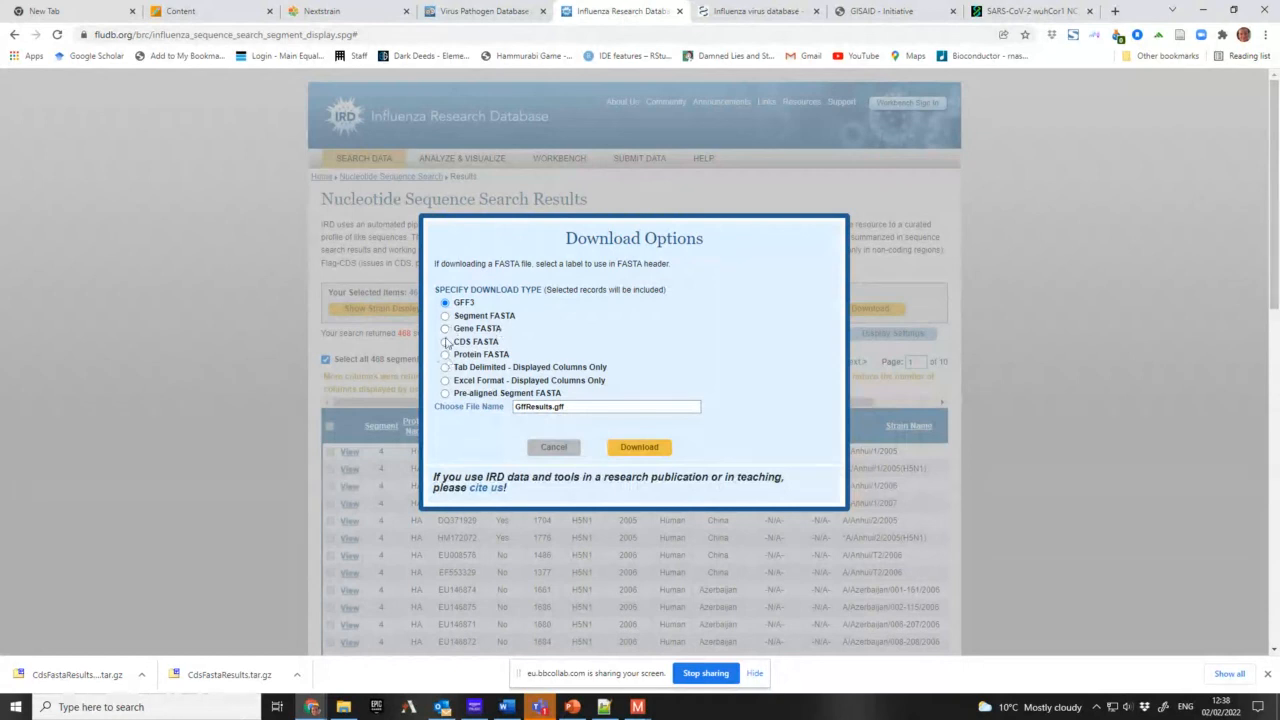
left_click(444, 340)
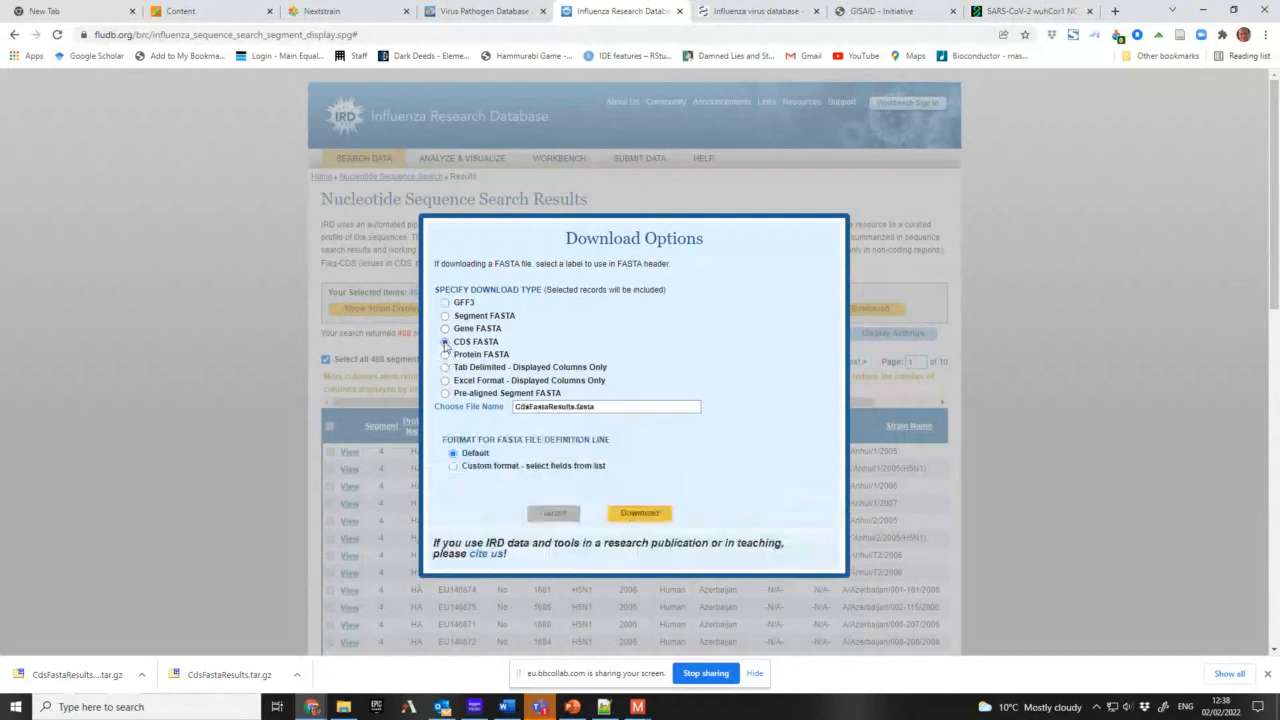
left_click(448, 340)
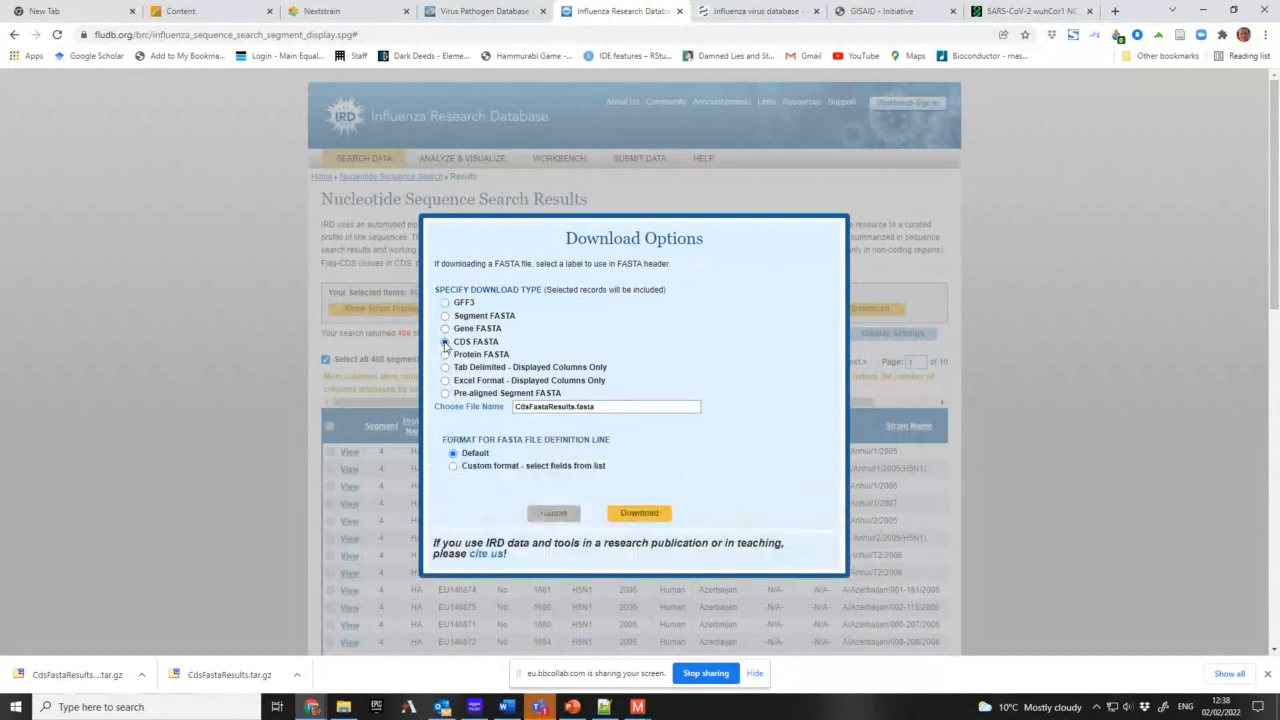
- Request the Protein FASTA download of the human H5 HA results
left_click(452, 354)
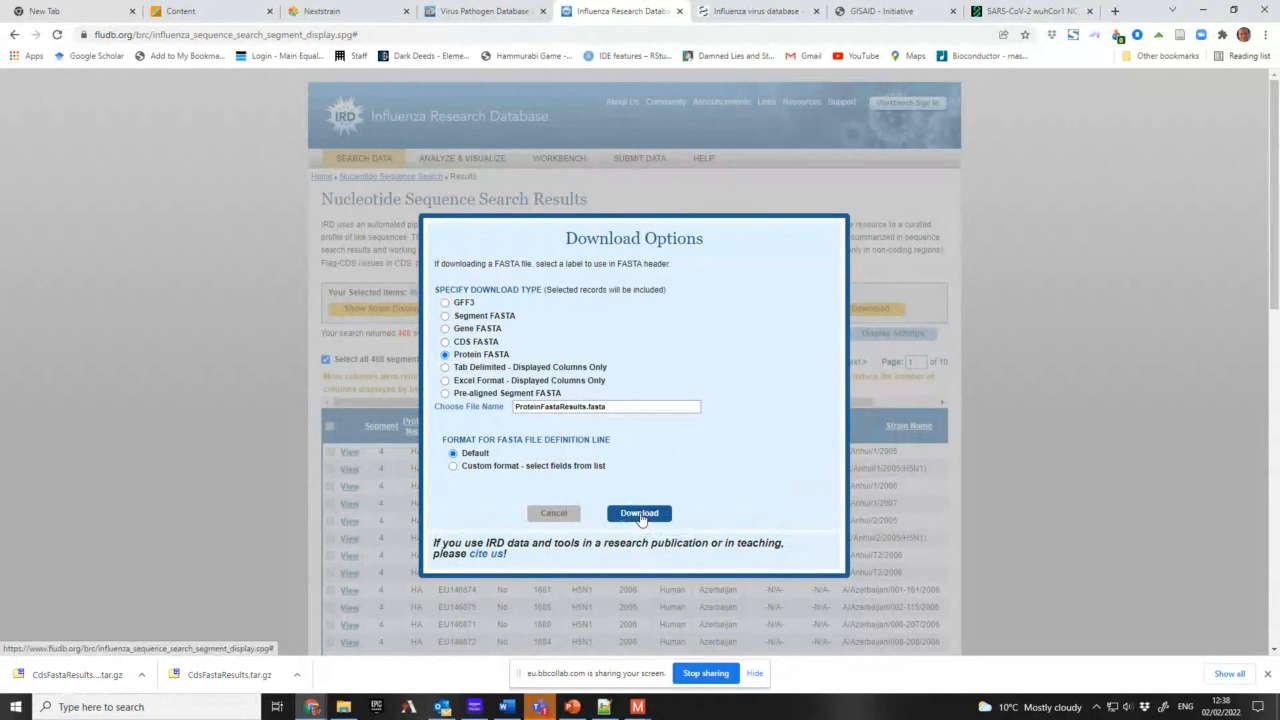
left_click(640, 512)
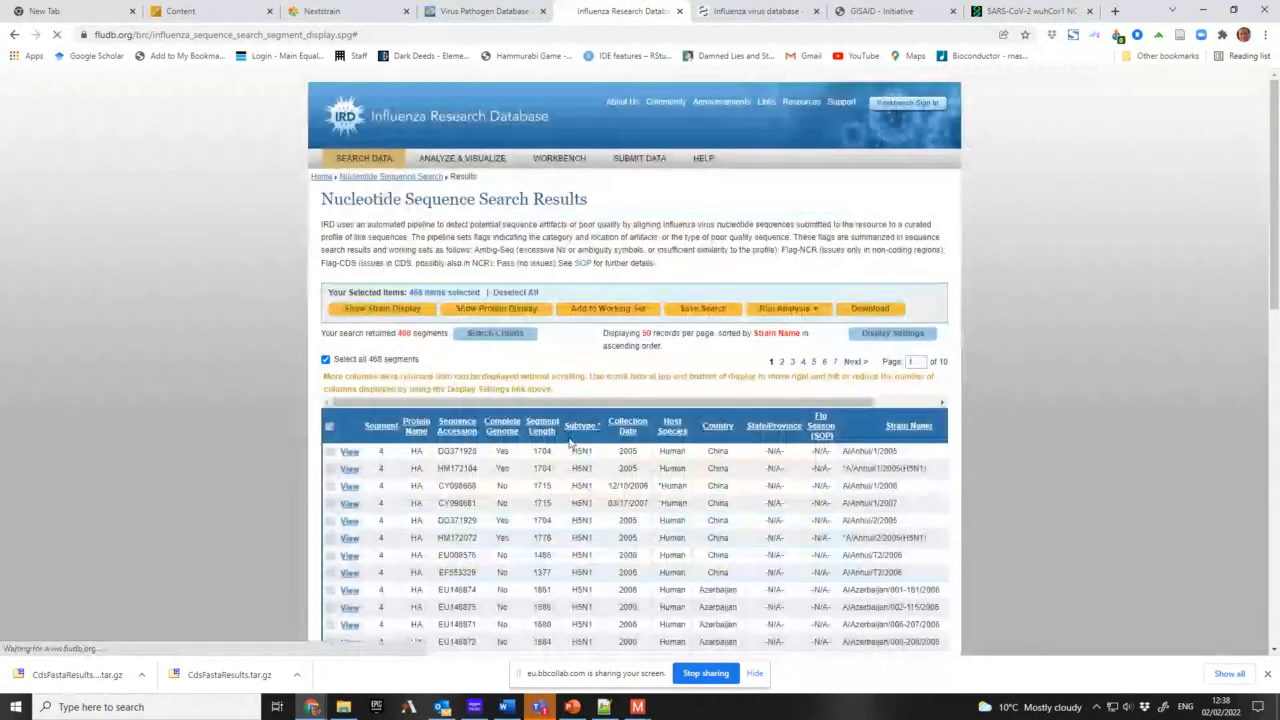
left_click(868, 308)
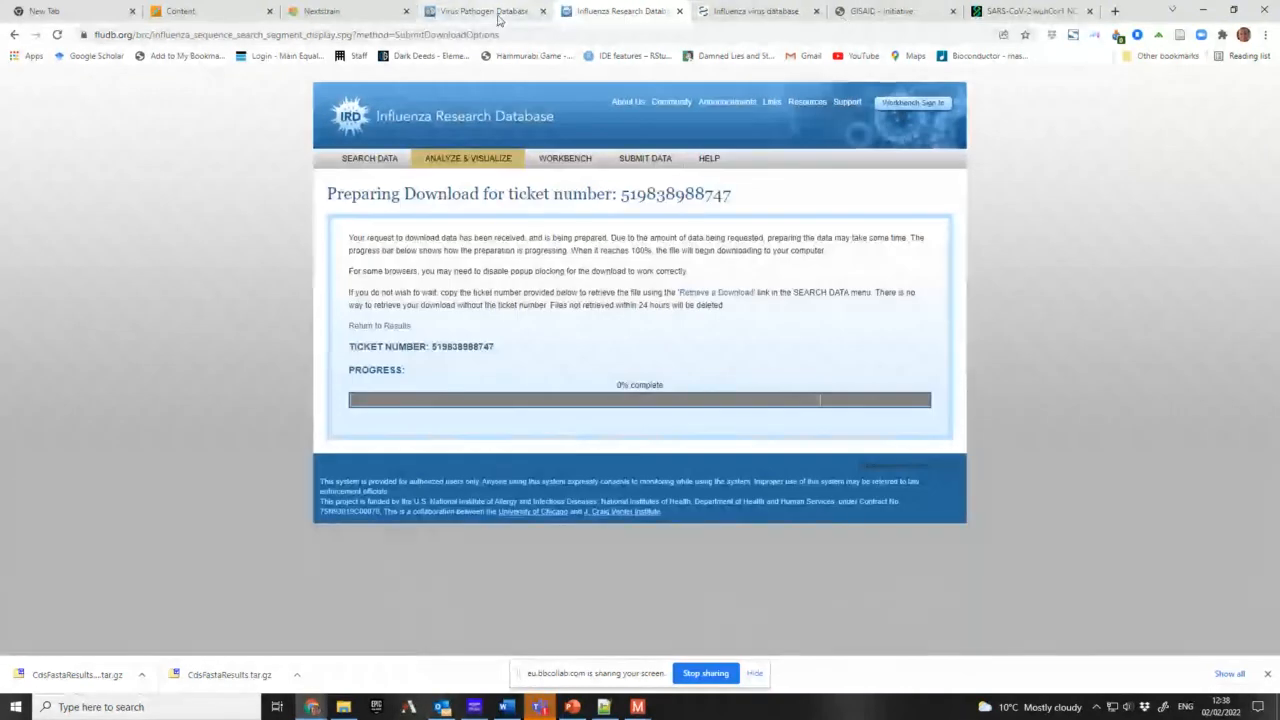
mouse_move(504, 16)
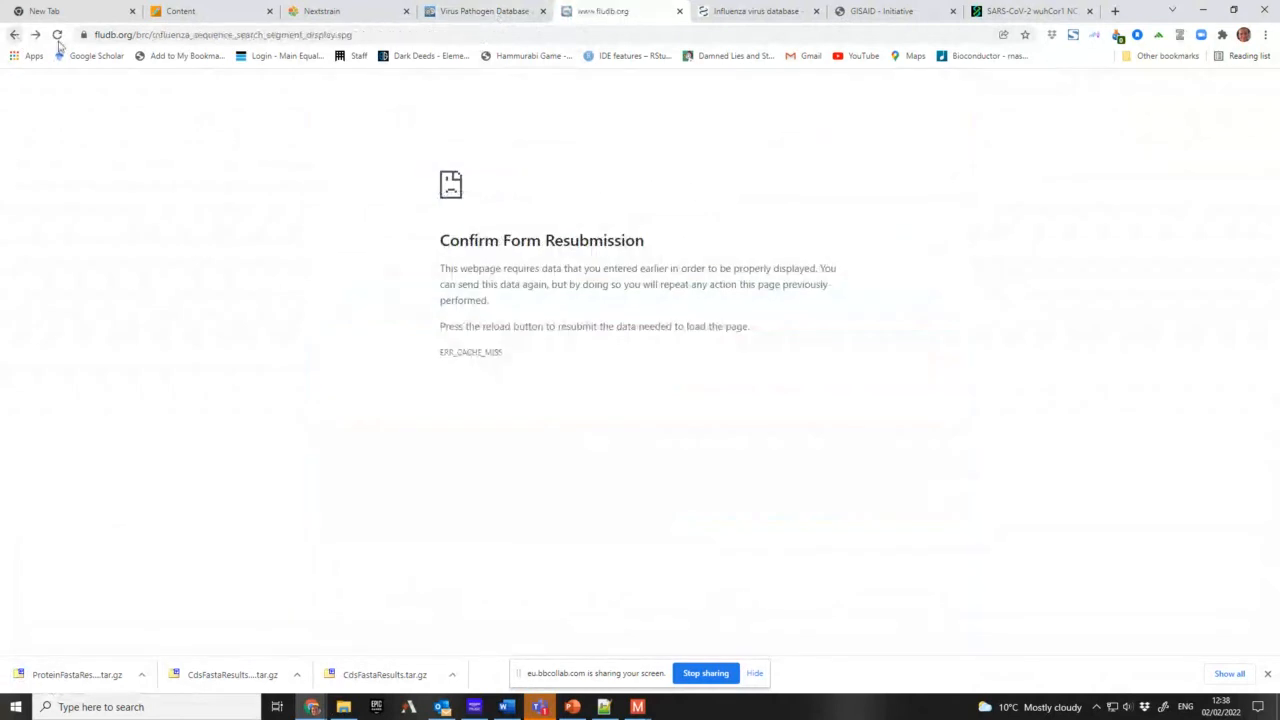
- Return to the results and restrict the host to Human in the search criteria again
left_click(60, 32)
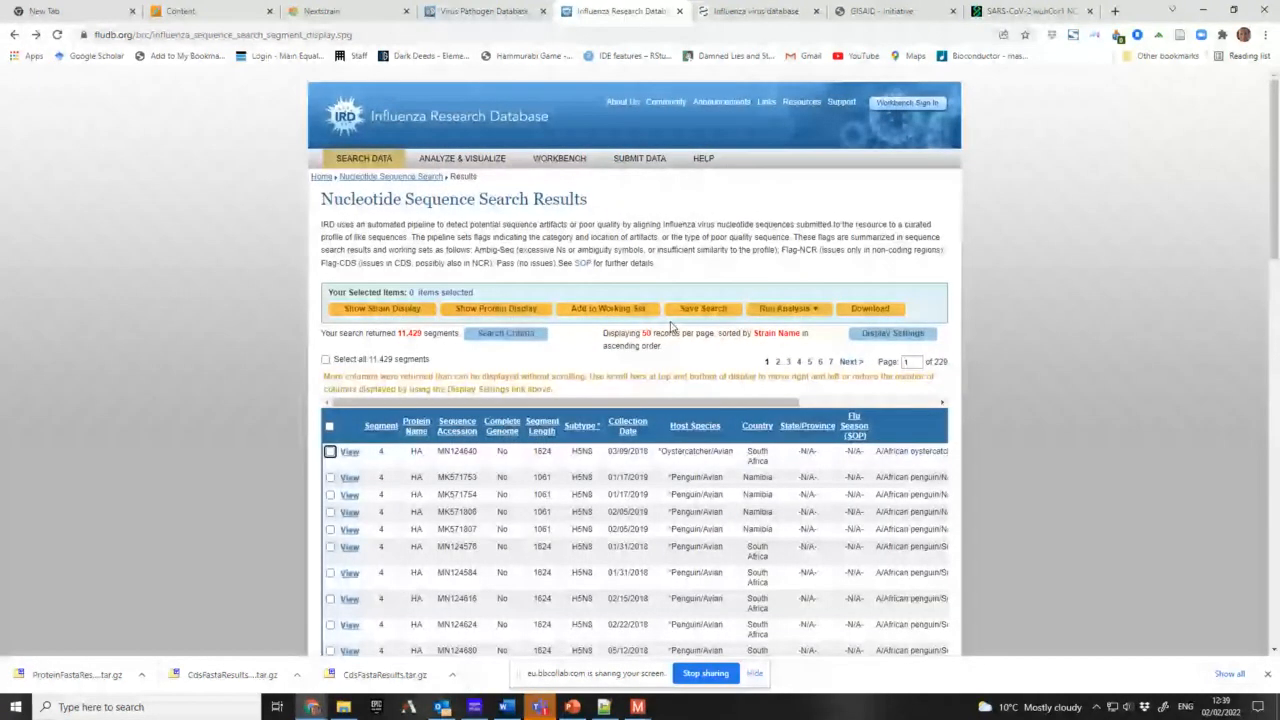
left_click(504, 332)
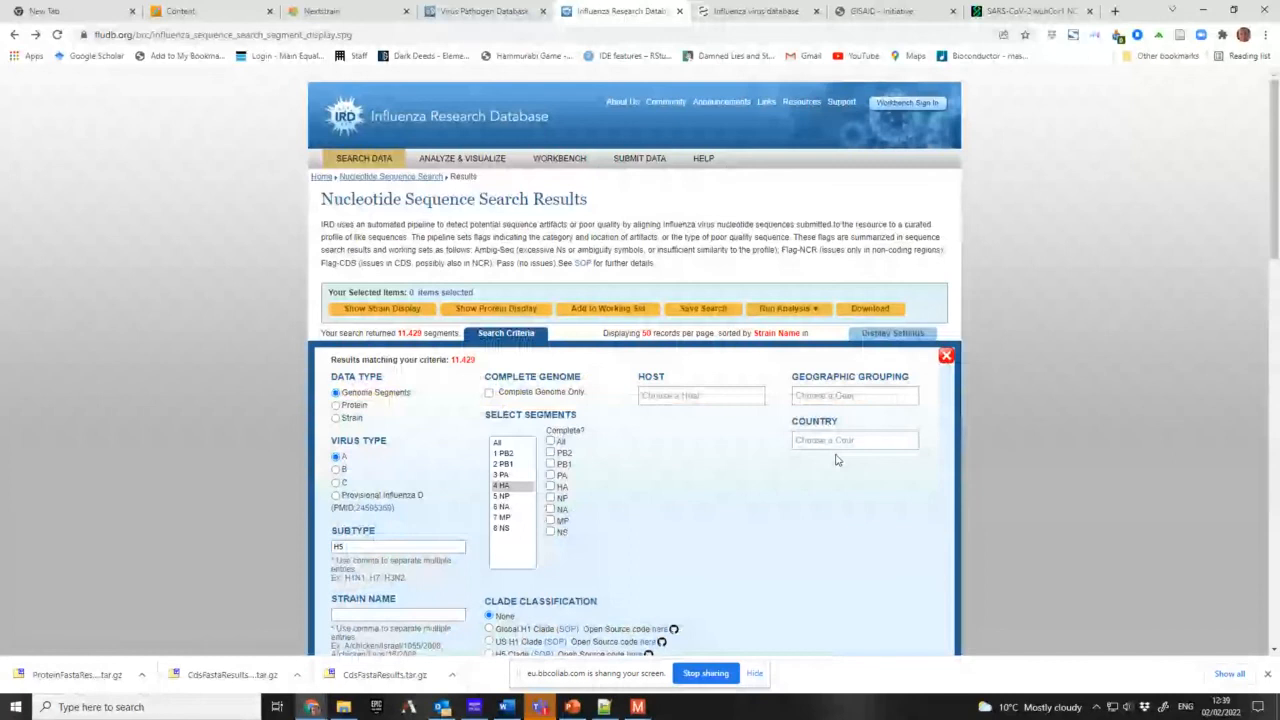
left_click(702, 396)
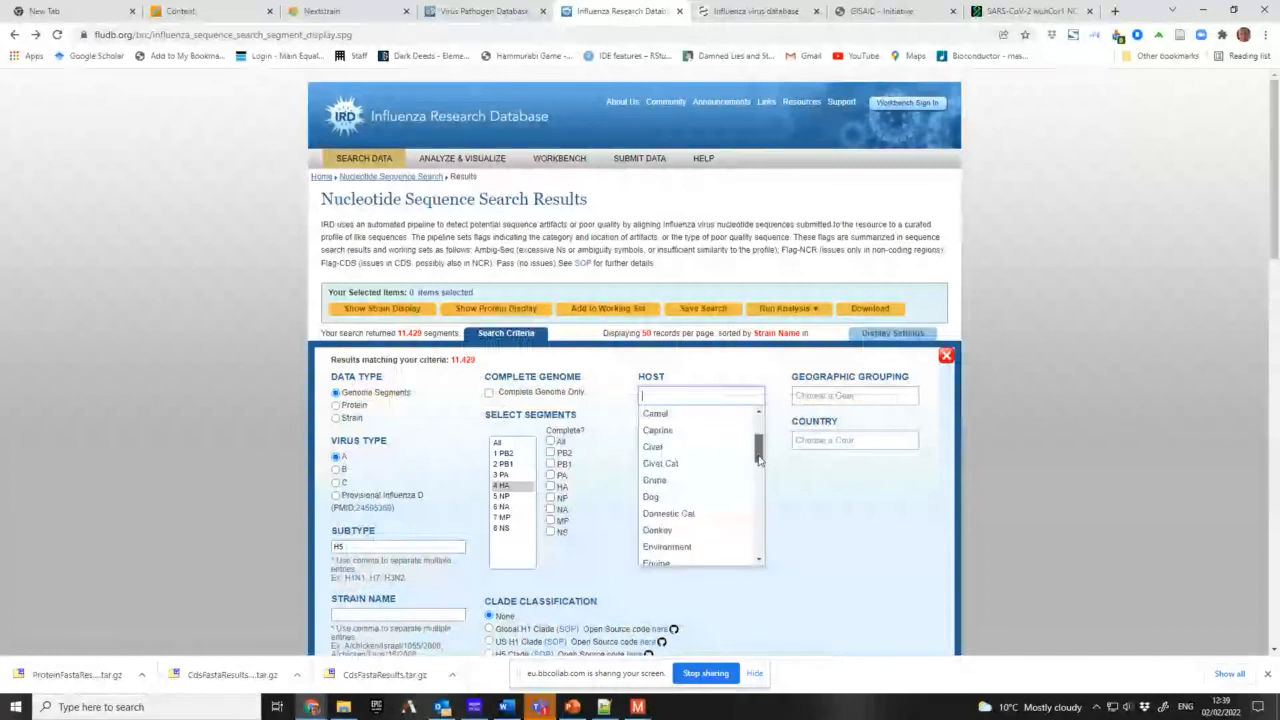
scroll("down", 3)
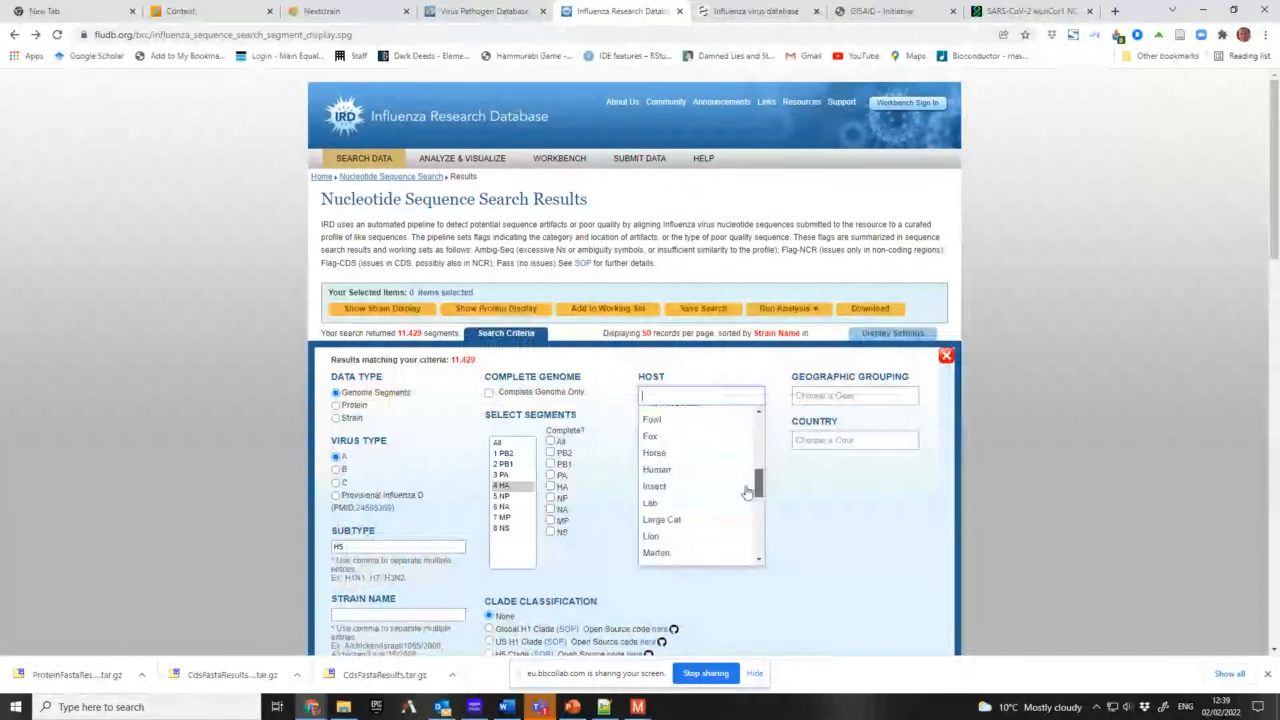
left_click(656, 468)
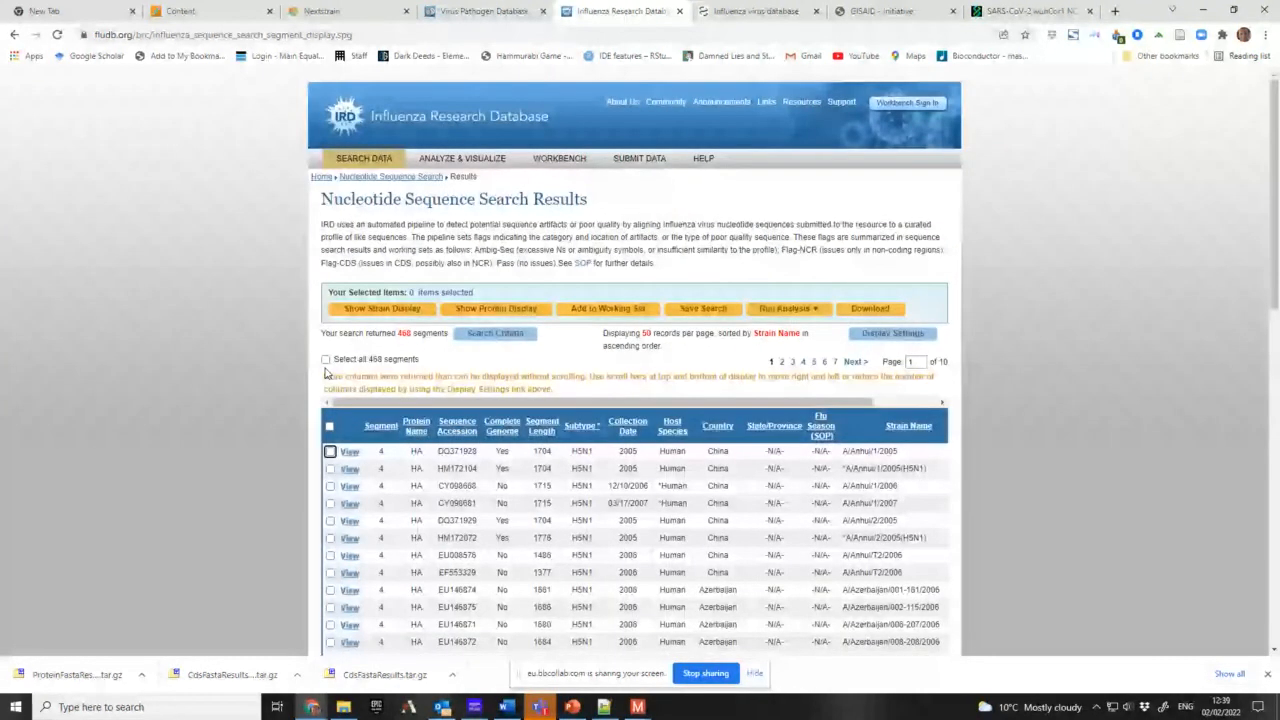
- Set the download to CDS FASTA with a custom header starting with Accession Number
left_click(870, 308)
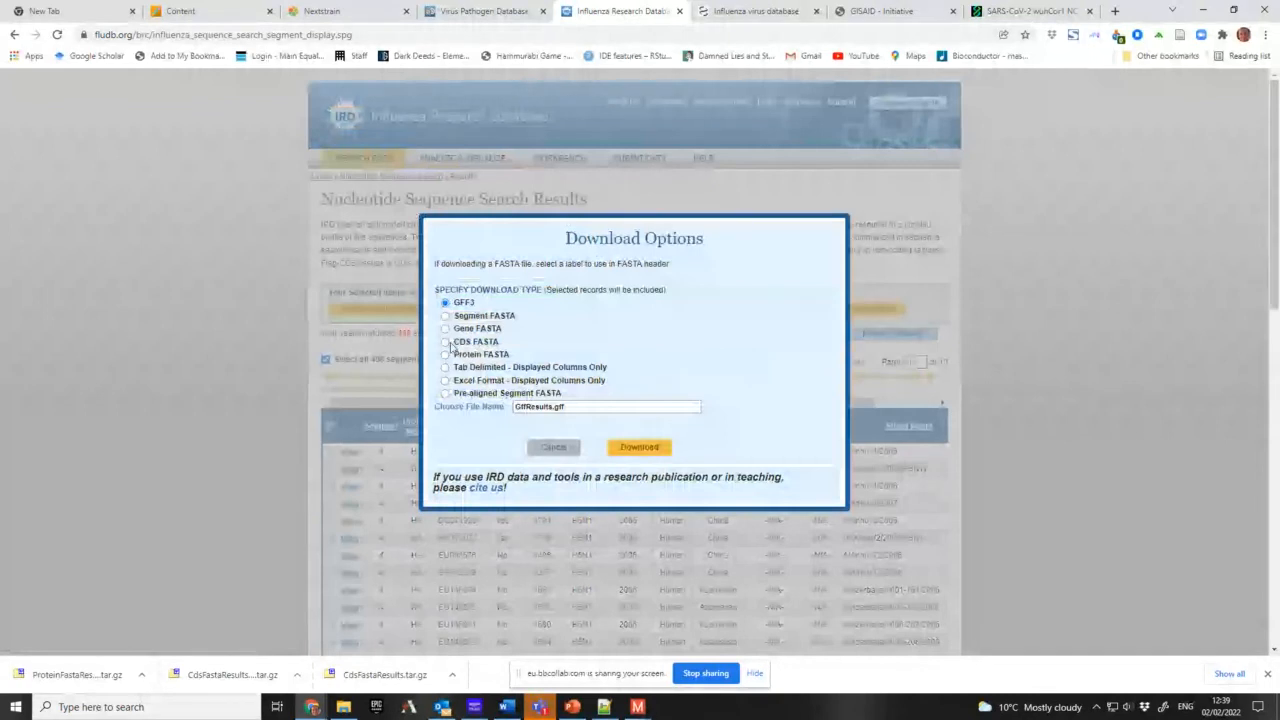
left_click(444, 342)
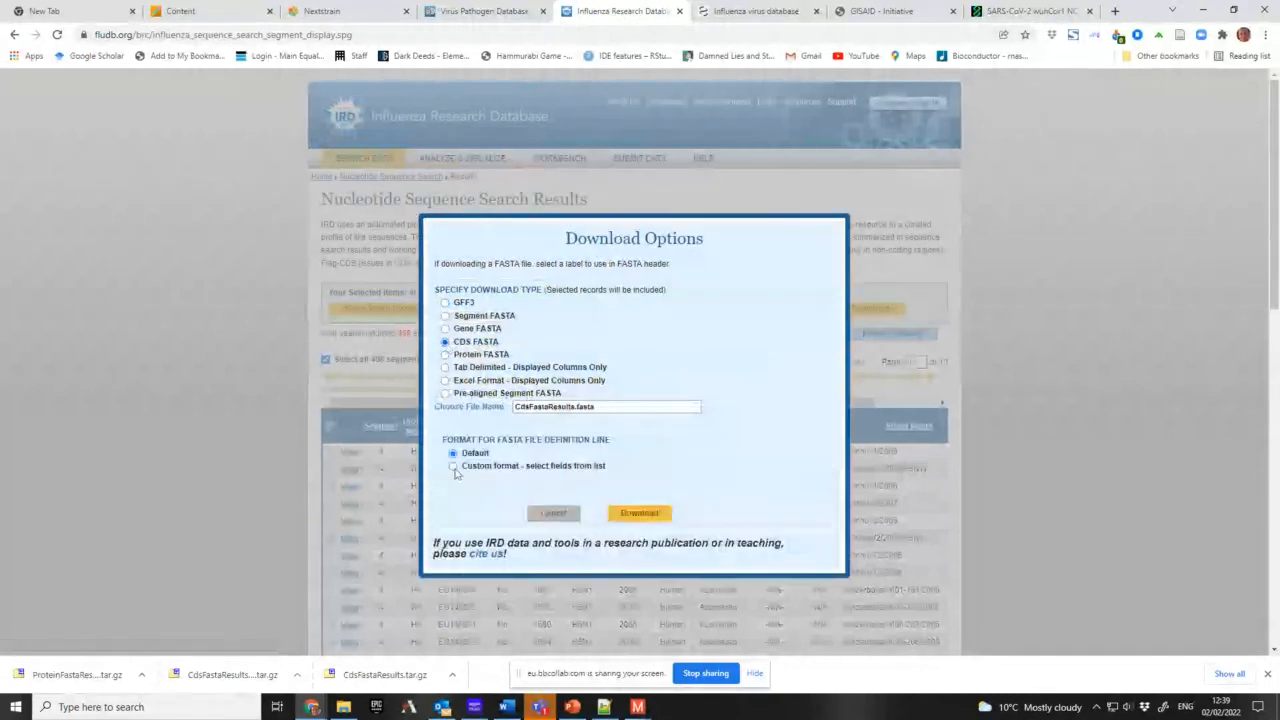
left_click(452, 466)
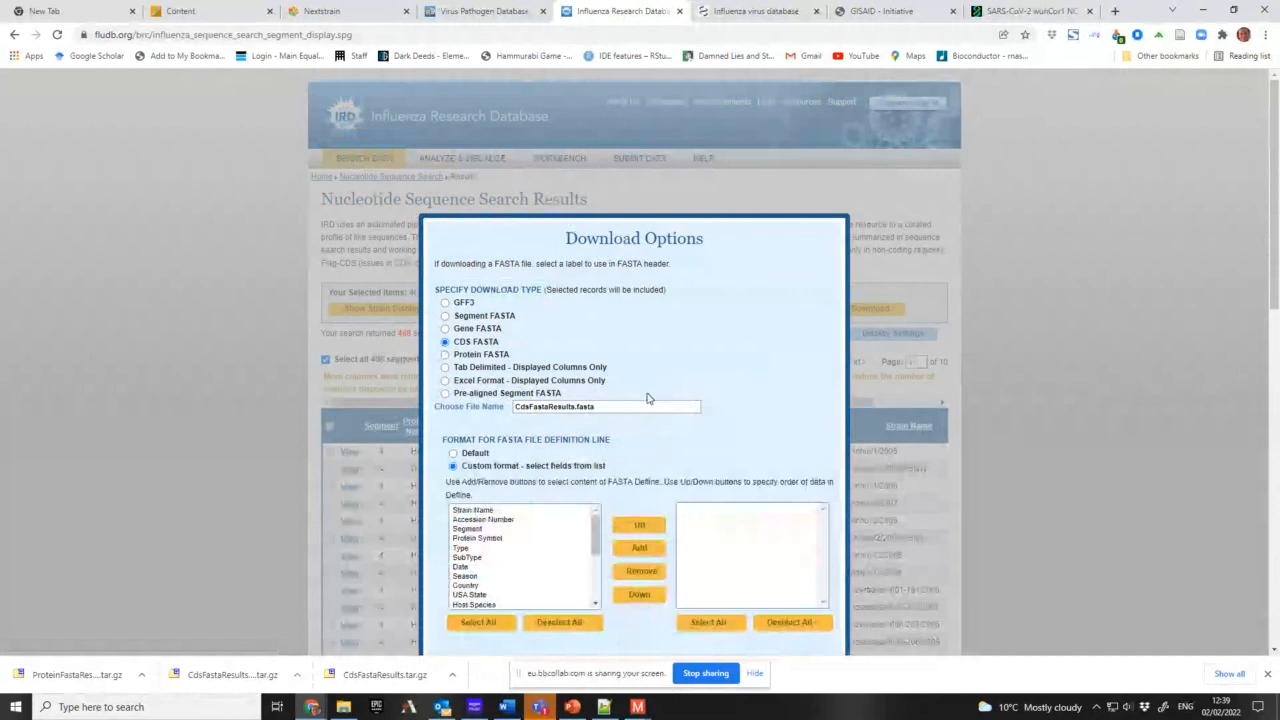
scroll("down", 3)
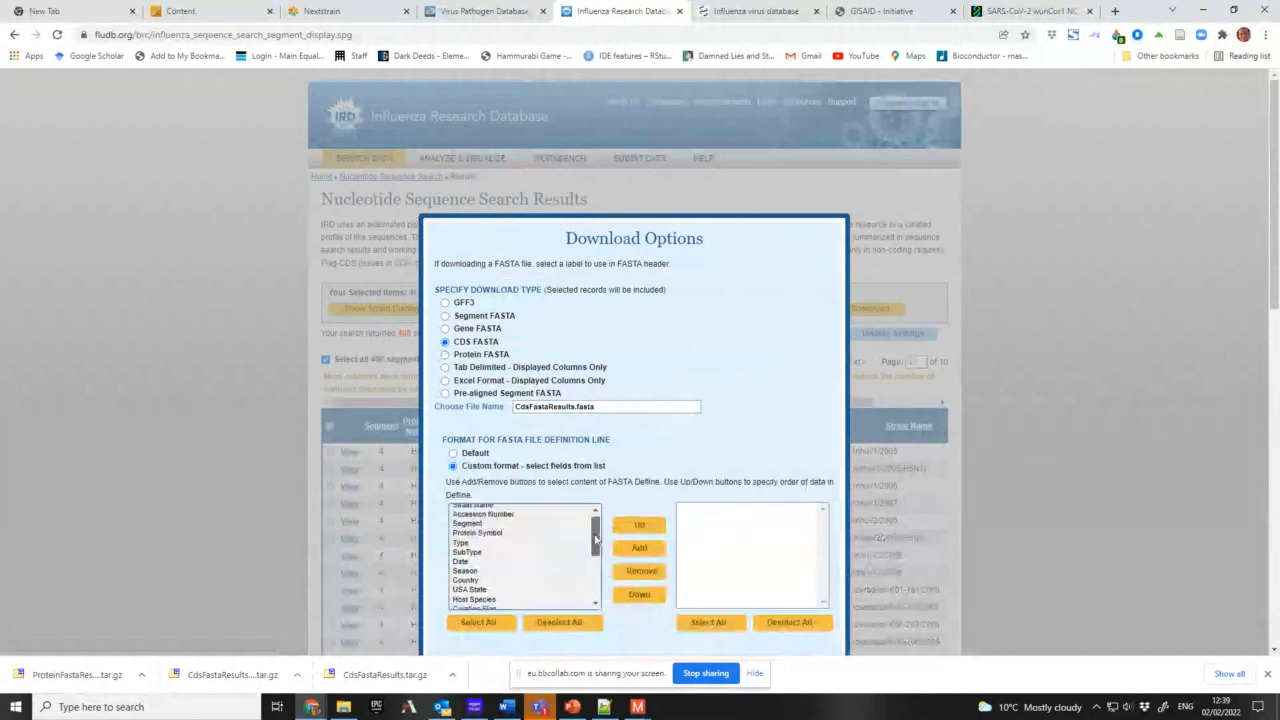
left_click(508, 520)
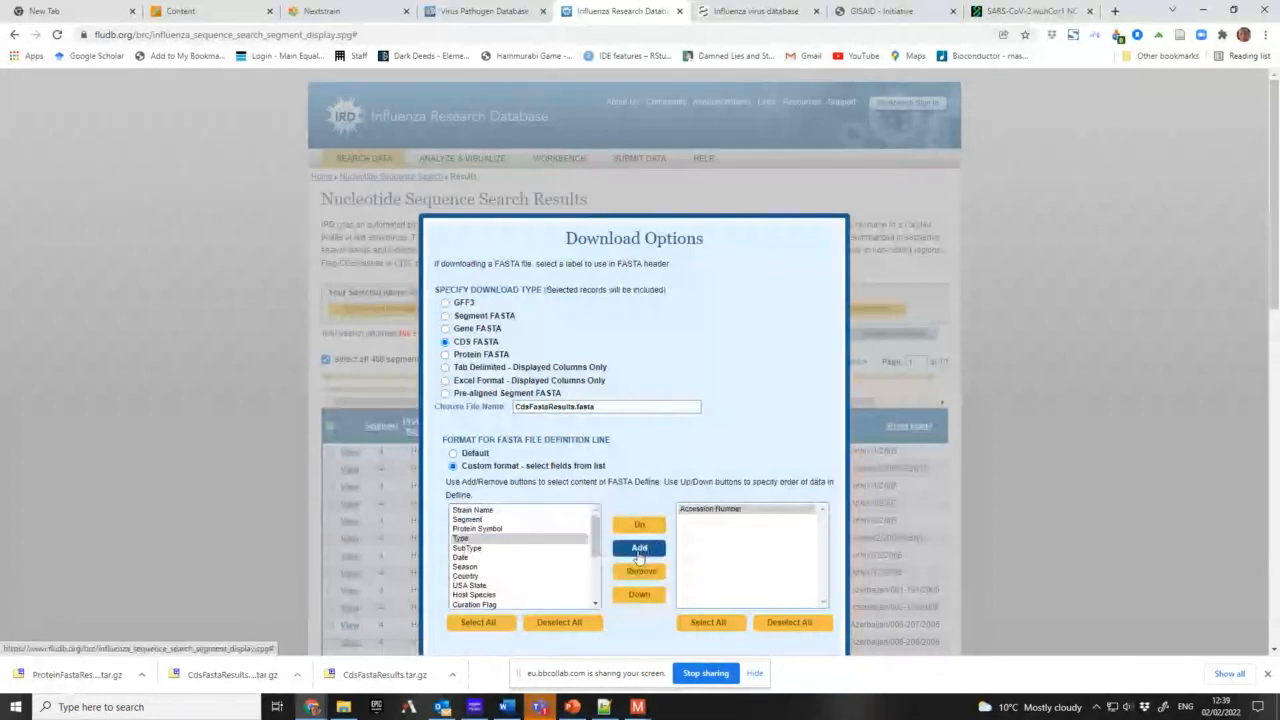
- Add Type, SubType, Date and Country to the custom FASTA header fields
left_click(638, 548)
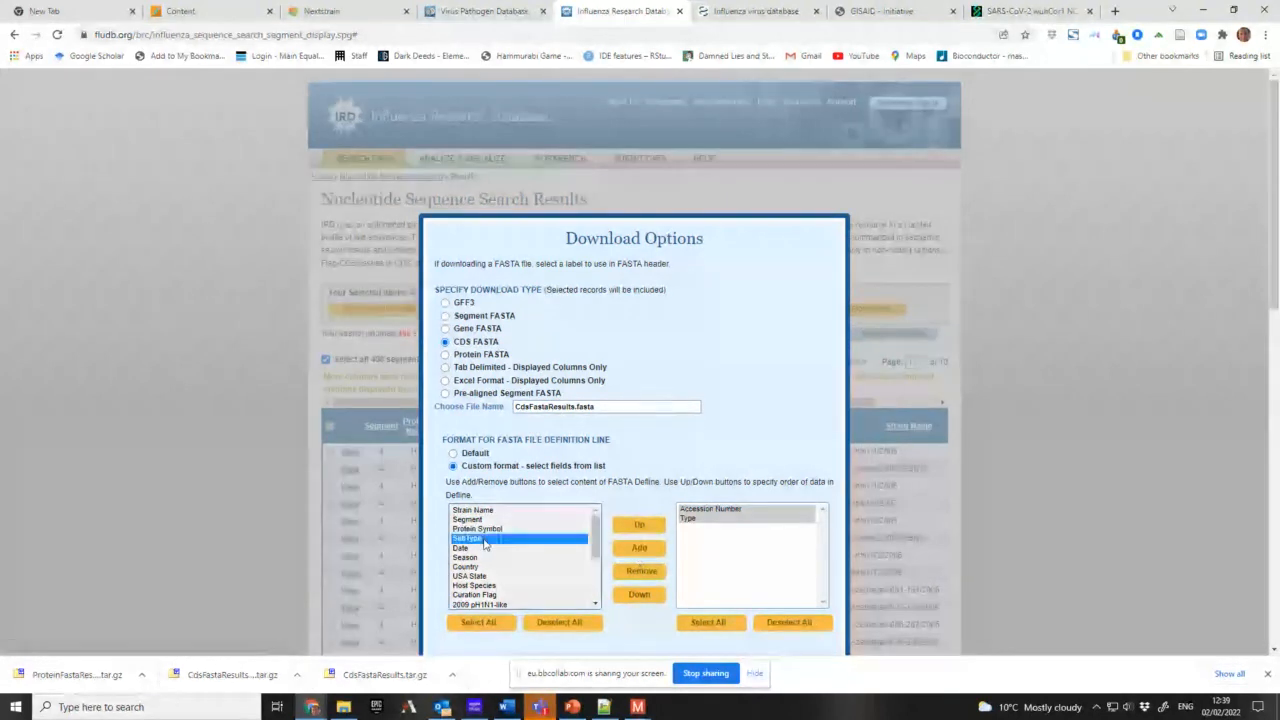
left_click(638, 548)
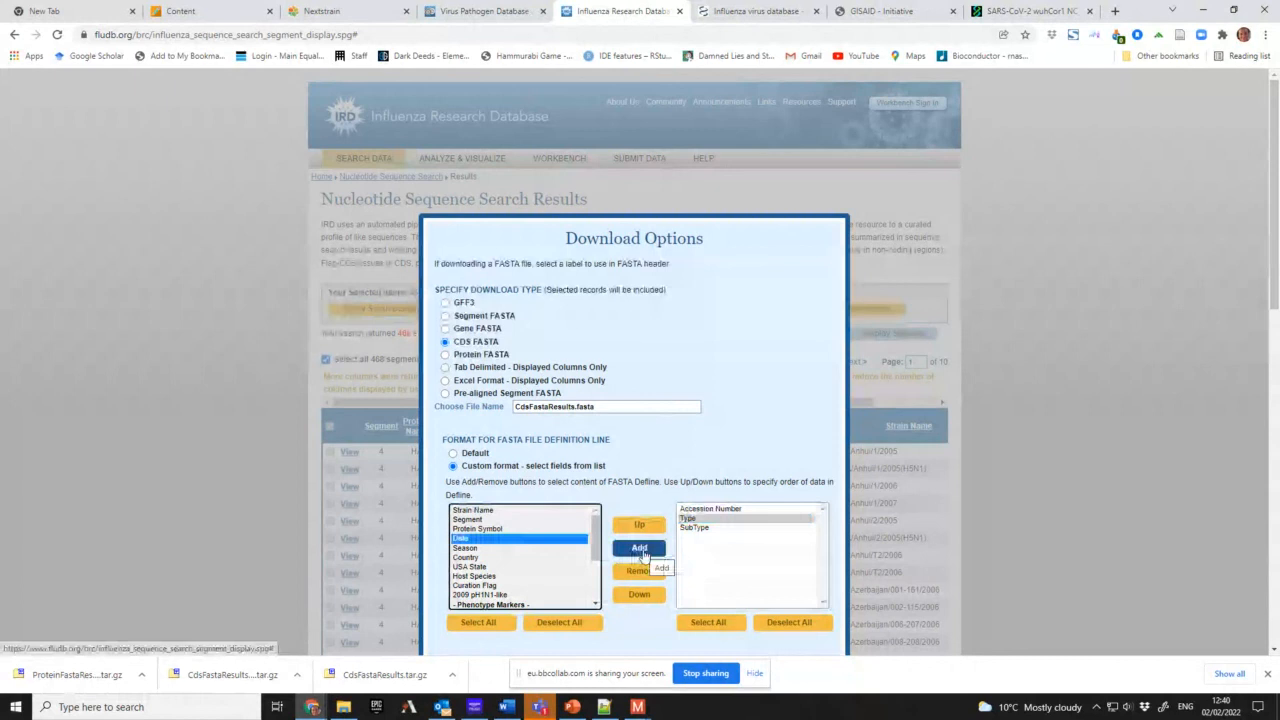
left_click(638, 548)
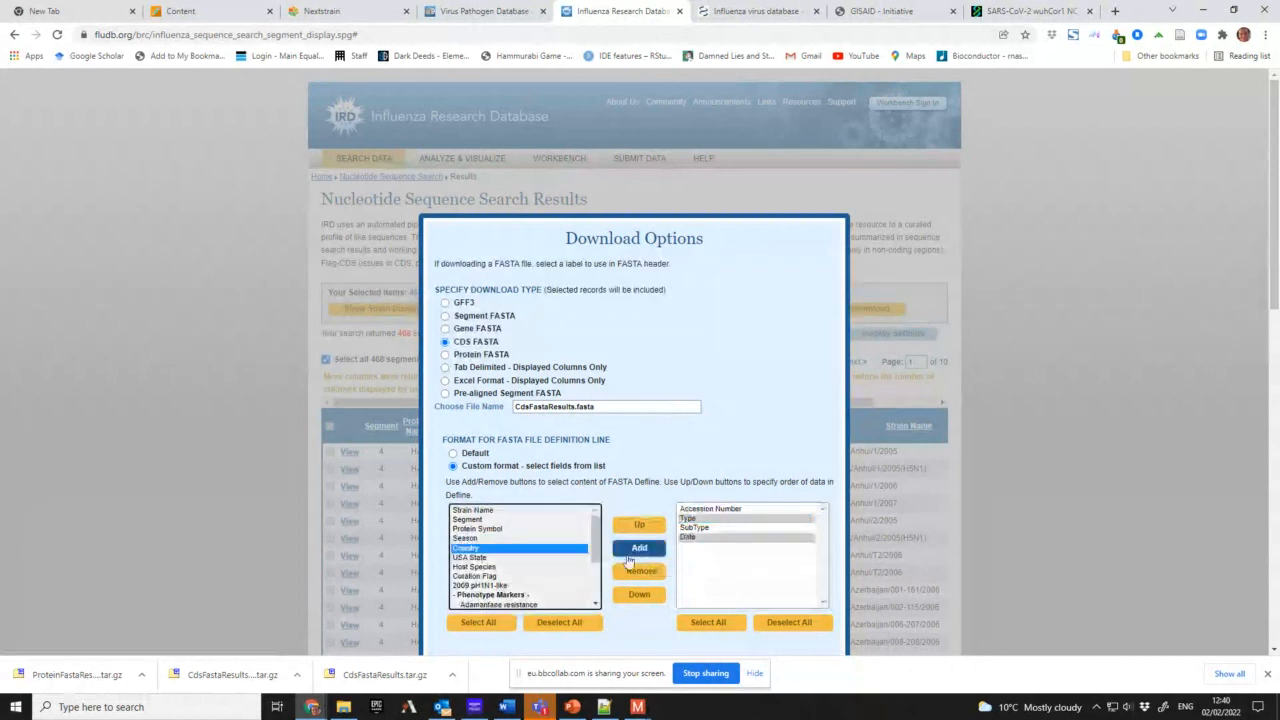
left_click(638, 548)
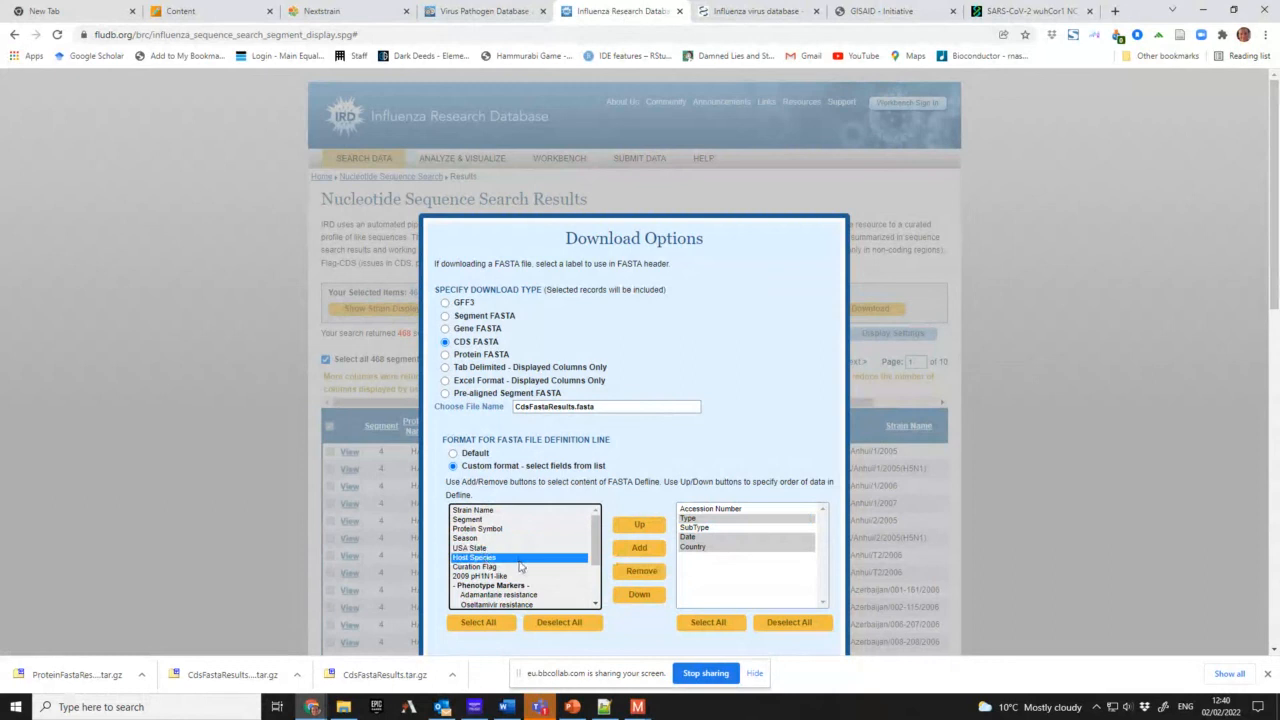
- Add H5 Clade and Strain Name to the header and submit the CDS FASTA download
left_click(468, 538)
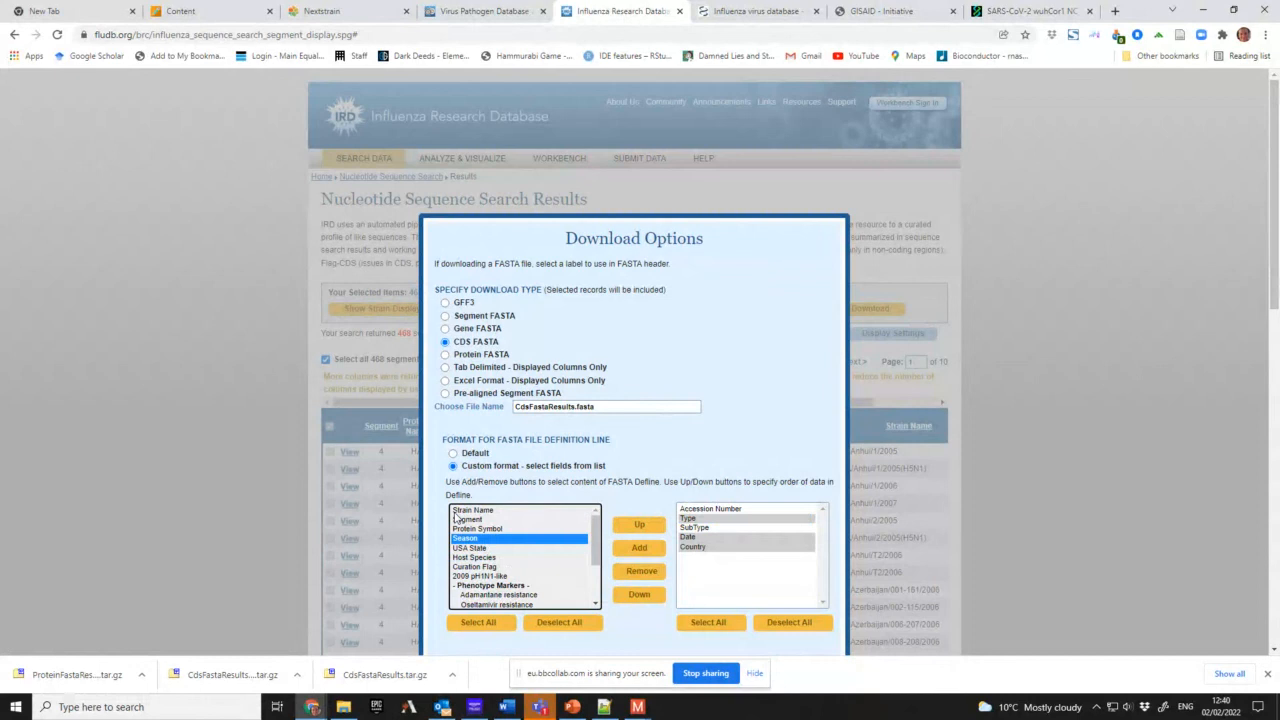
mouse_move(574, 560)
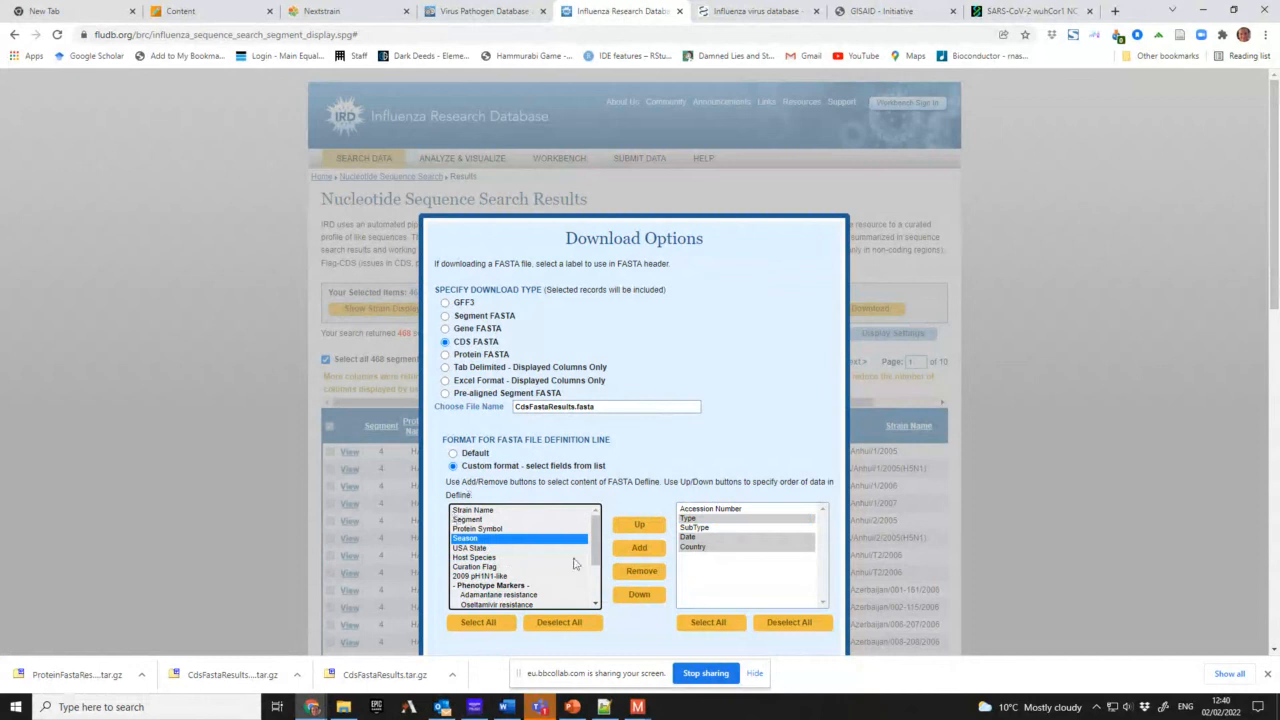
scroll("down", 3)
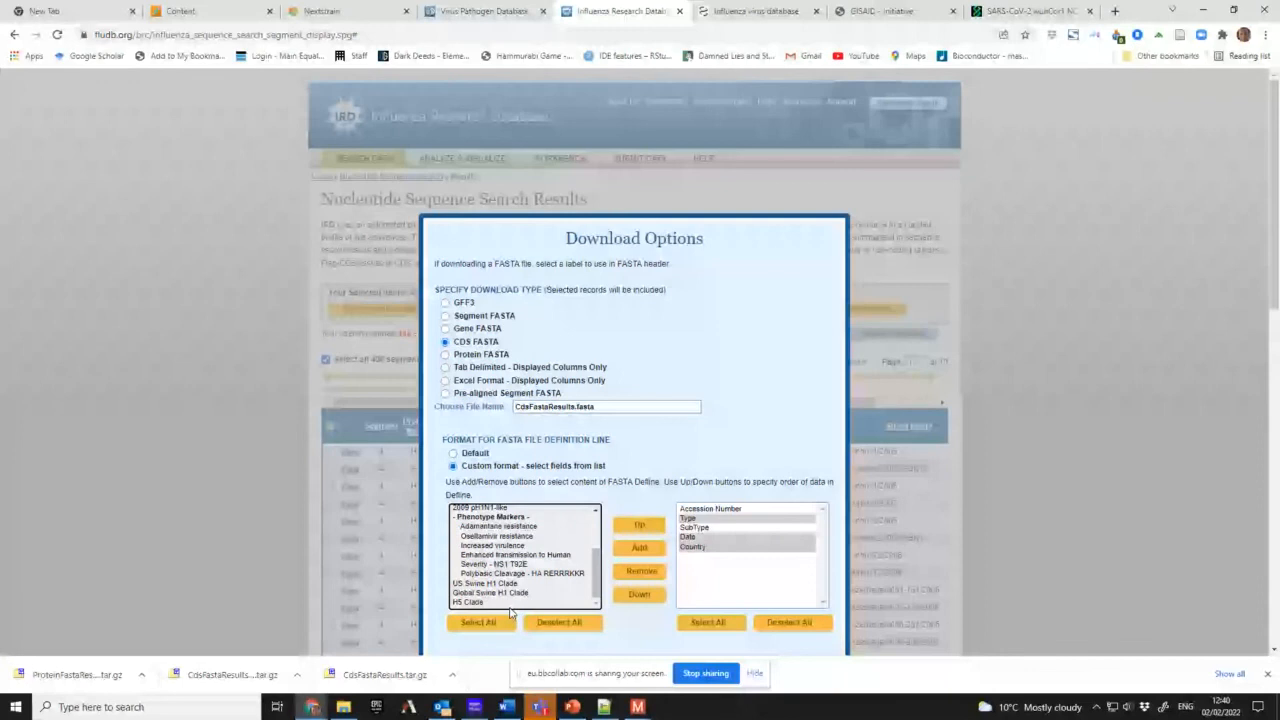
left_click(476, 604)
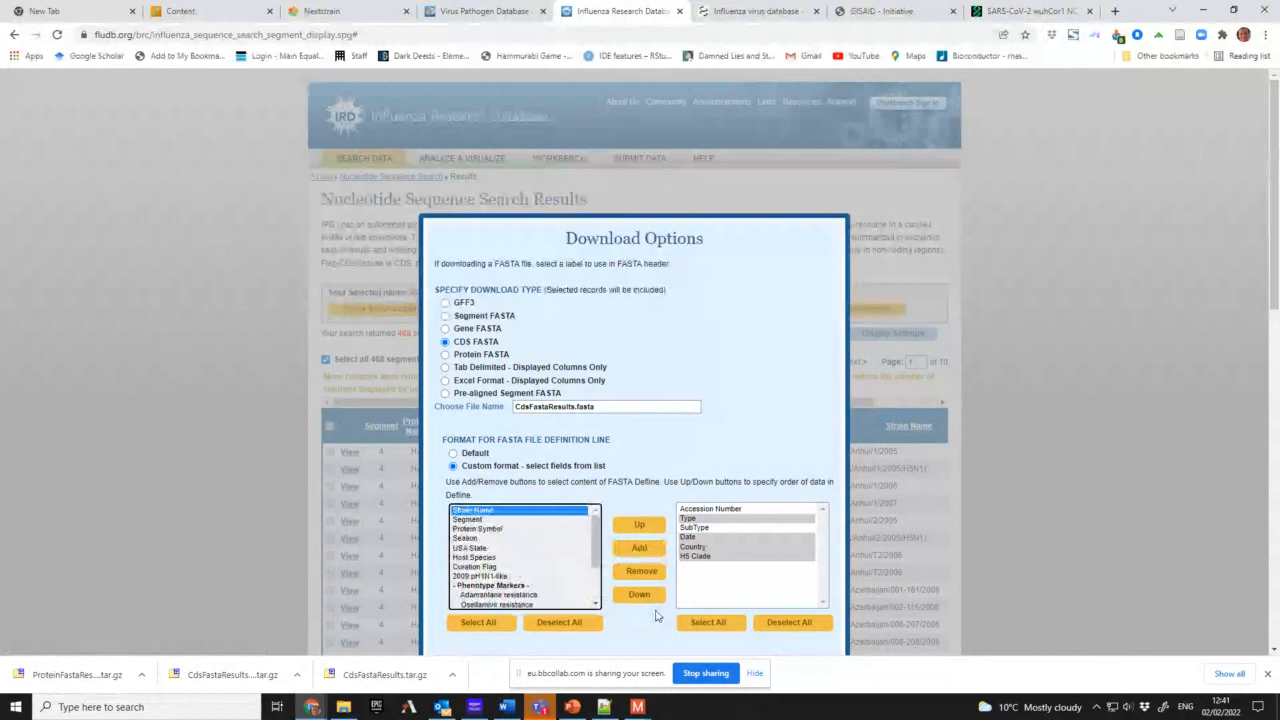
left_click(638, 548)
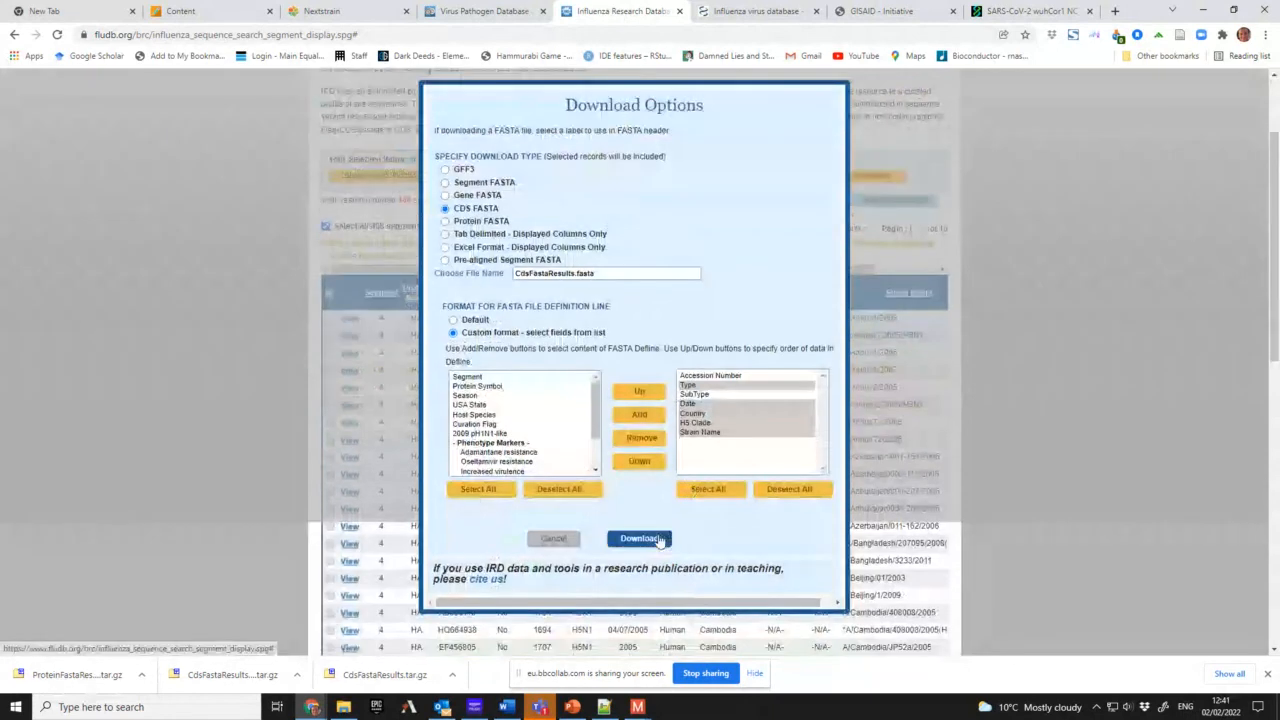
left_click(638, 540)
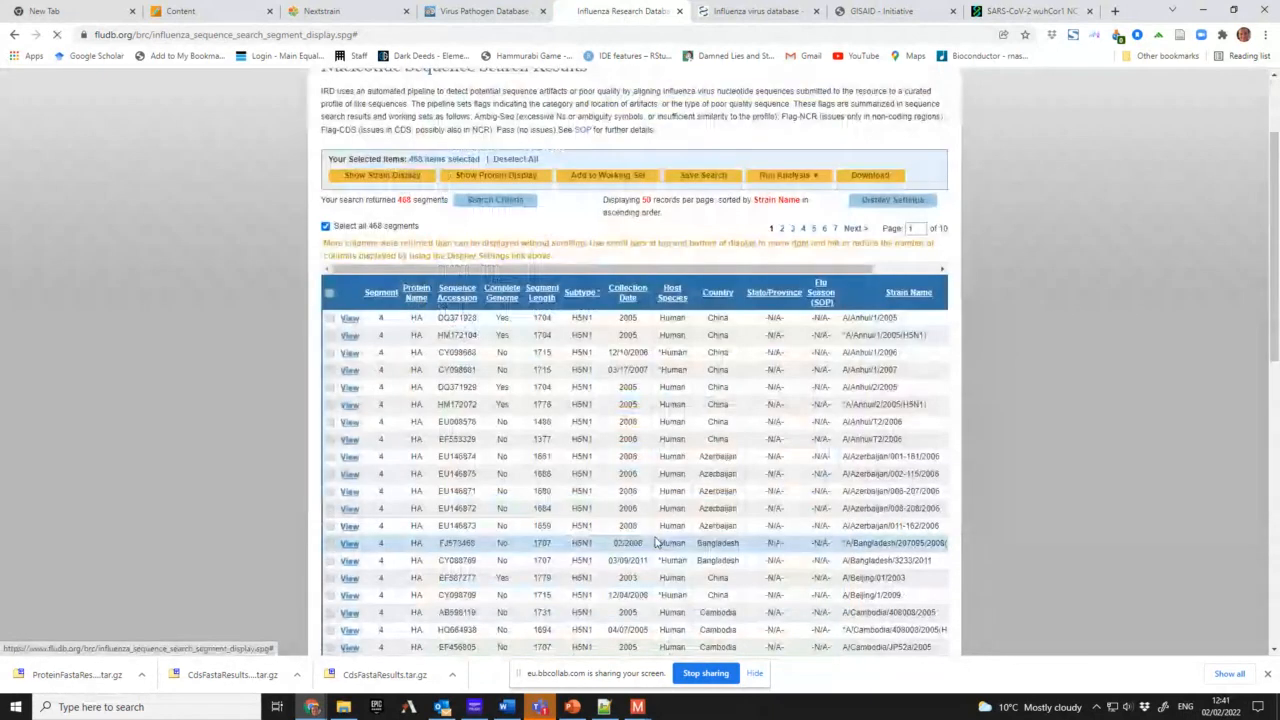
- Wait for the CDS FASTA download to finish and bring up the Downloads folder
left_click(870, 176)
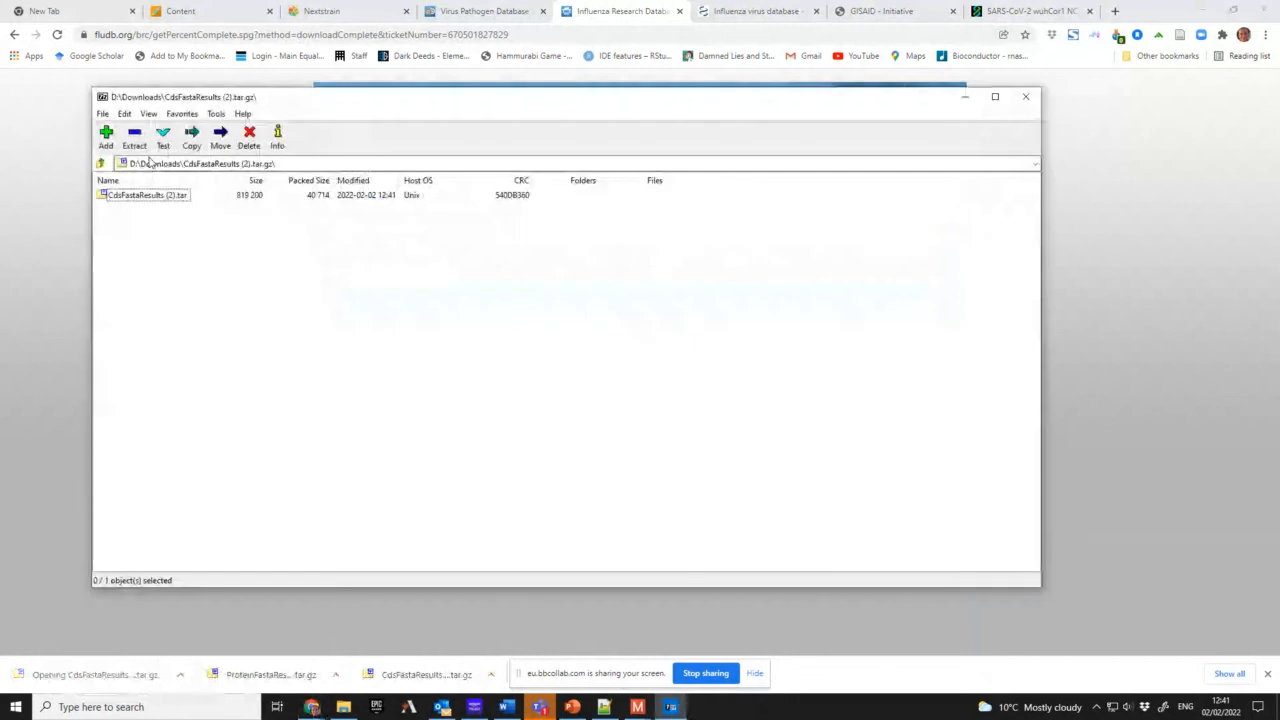
mouse_move(948, 158)
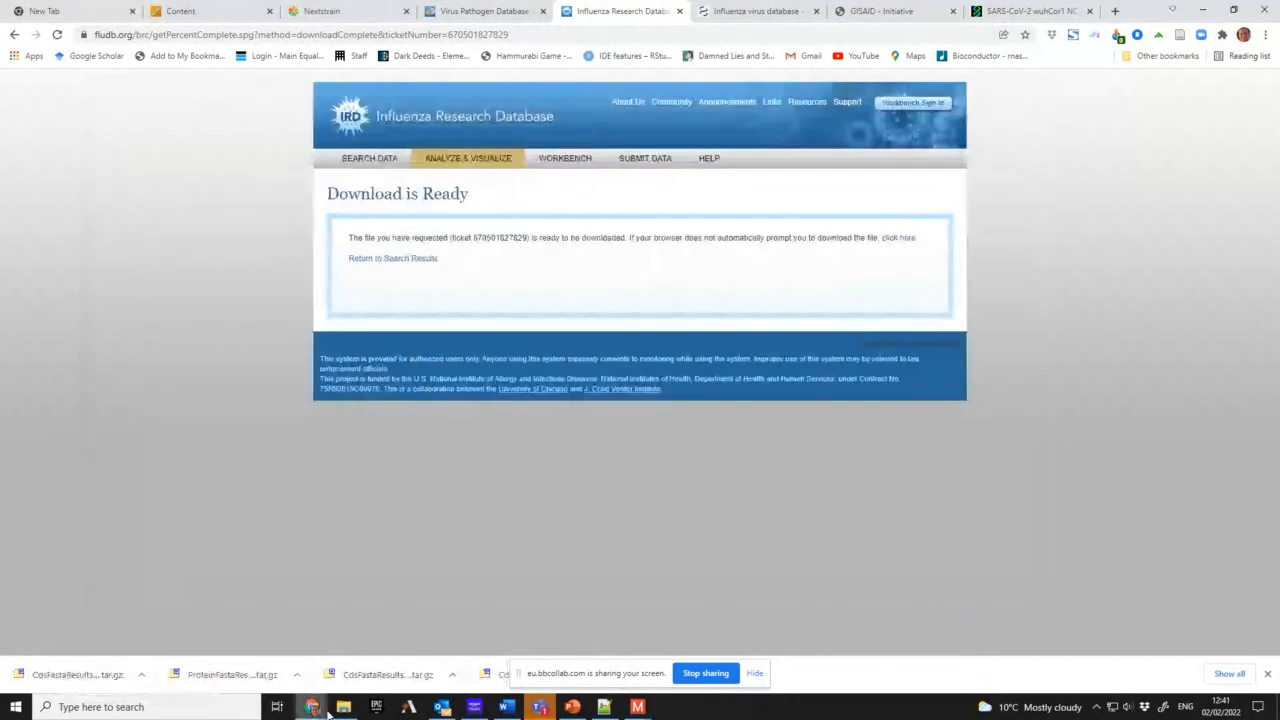
left_click(340, 708)
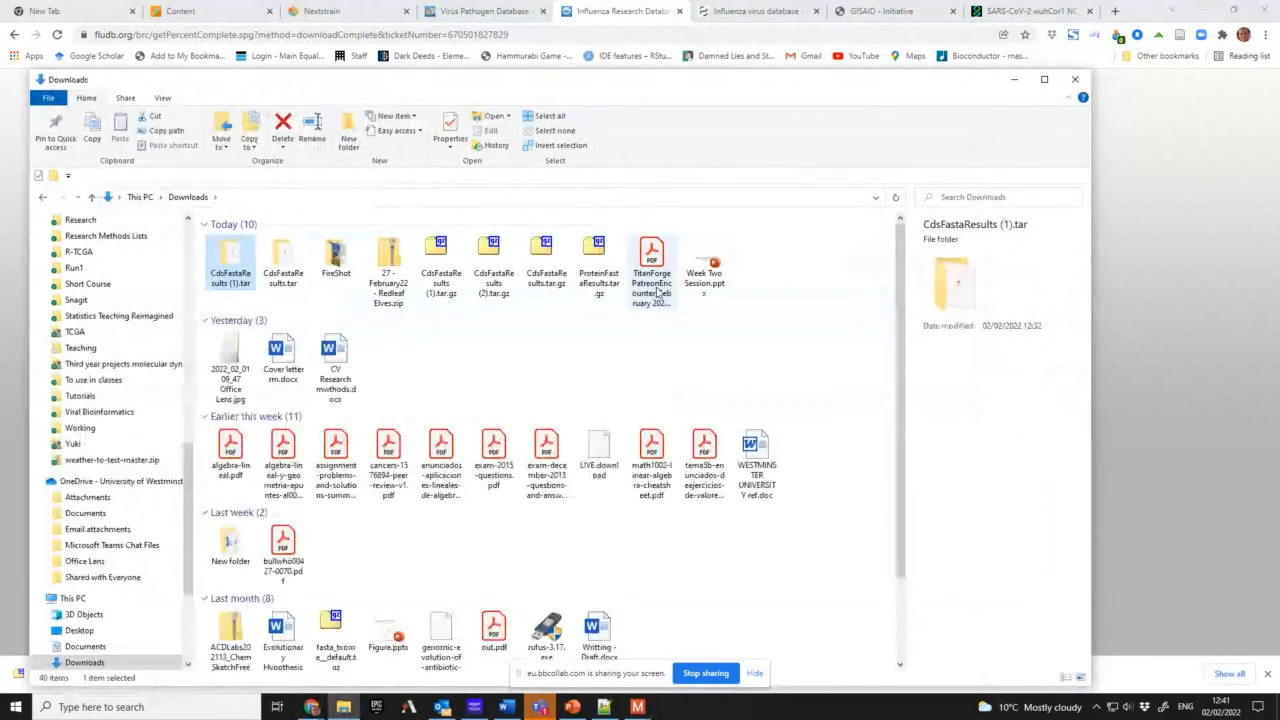
mouse_move(598, 256)
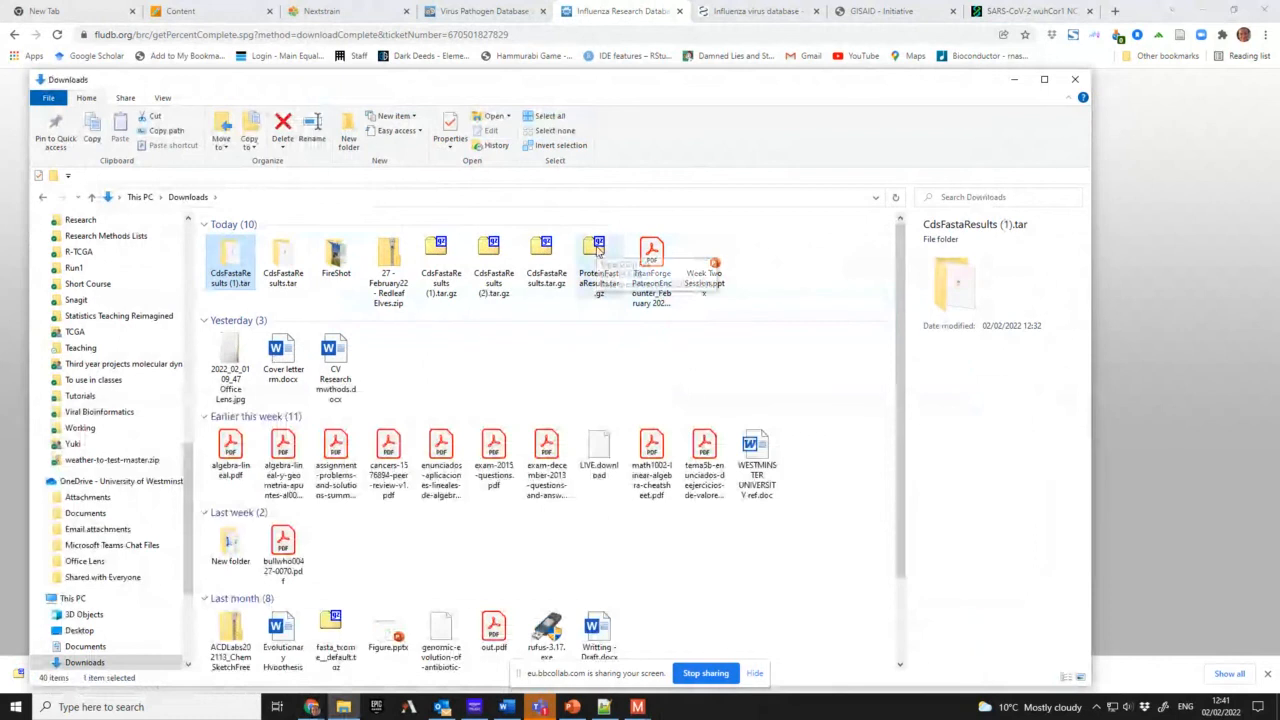
- Extract ProteinFastaResults.tar.gz with 7-Zip, then extract the inner .tar into its own folder
left_click(598, 260)
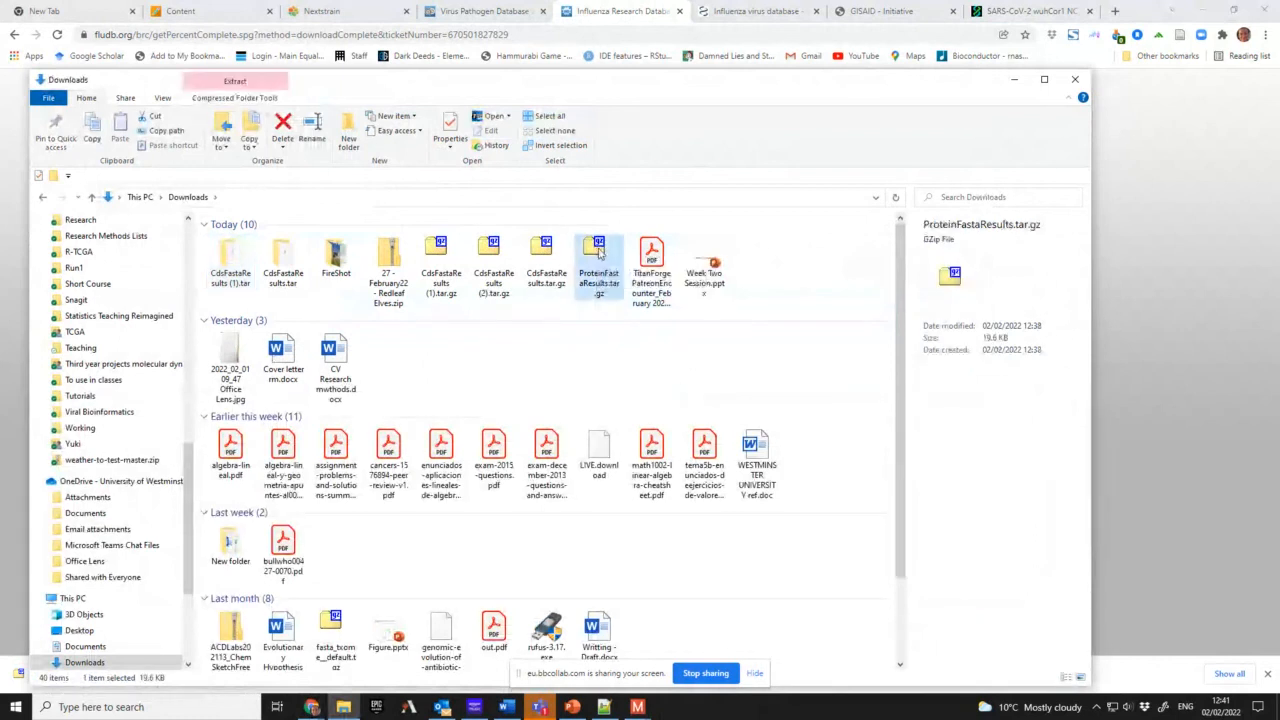
right_click(596, 264)
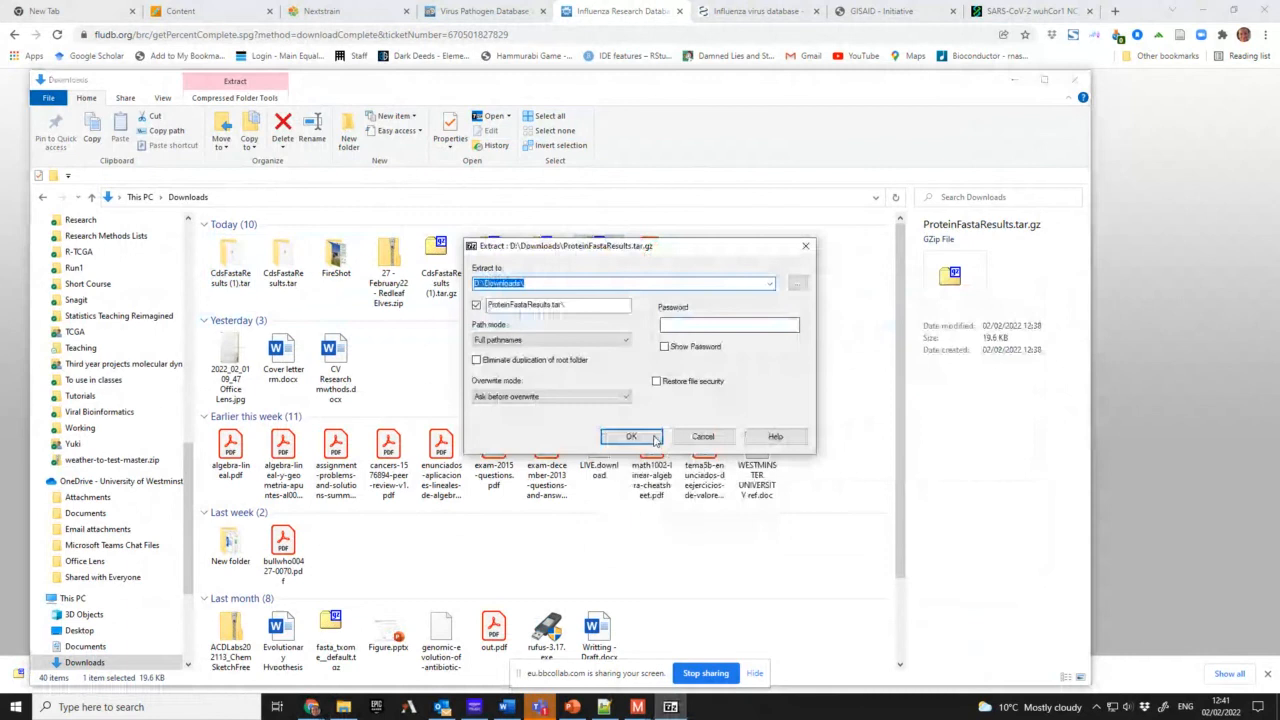
left_click(632, 436)
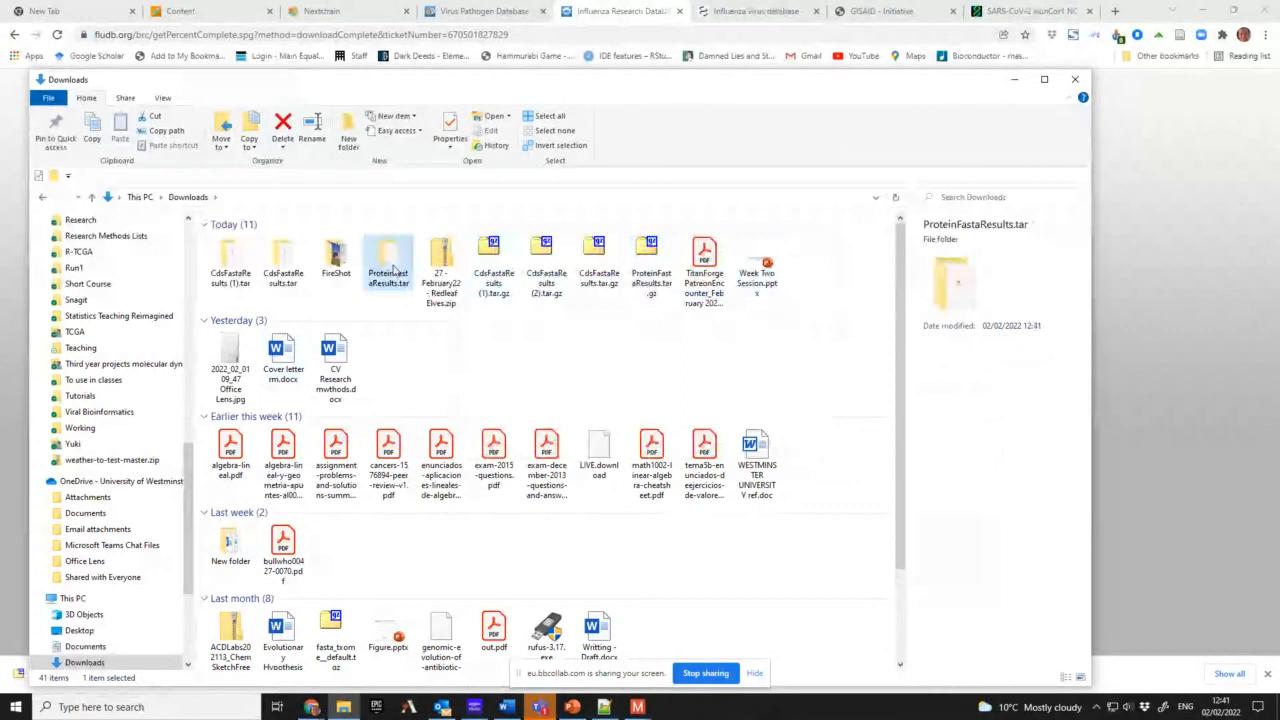
right_click(388, 264)
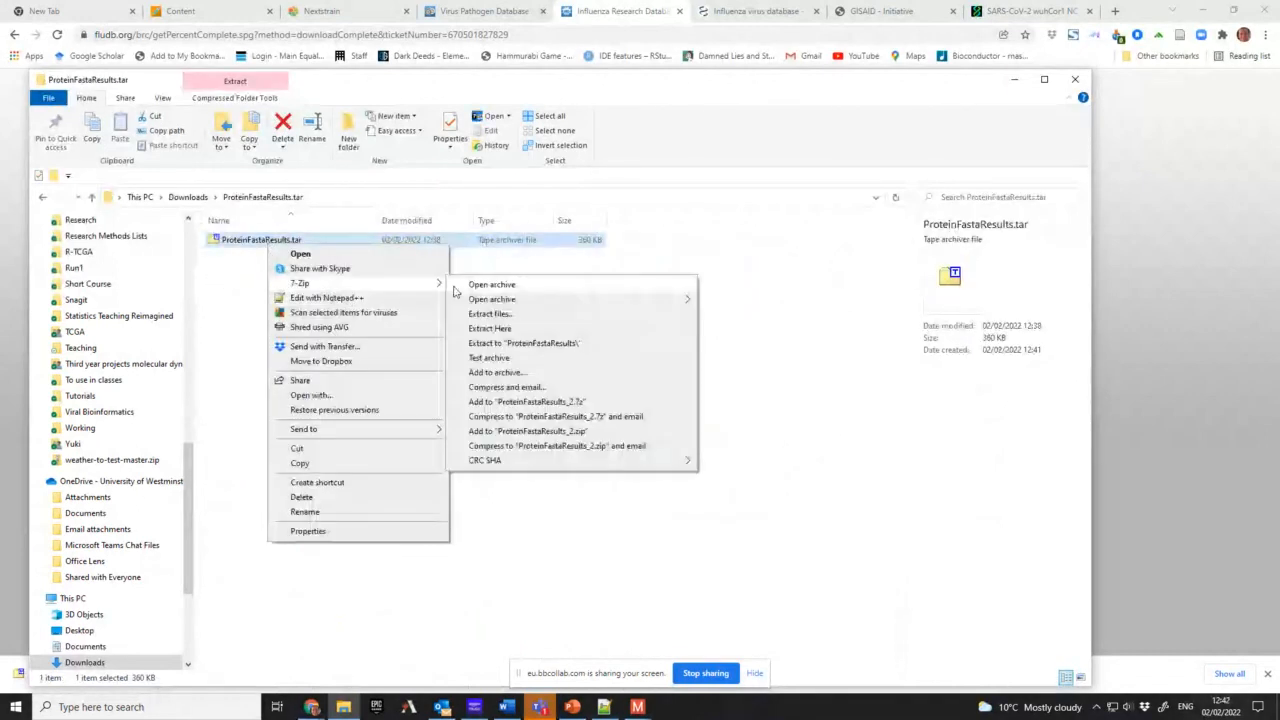
left_click(490, 312)
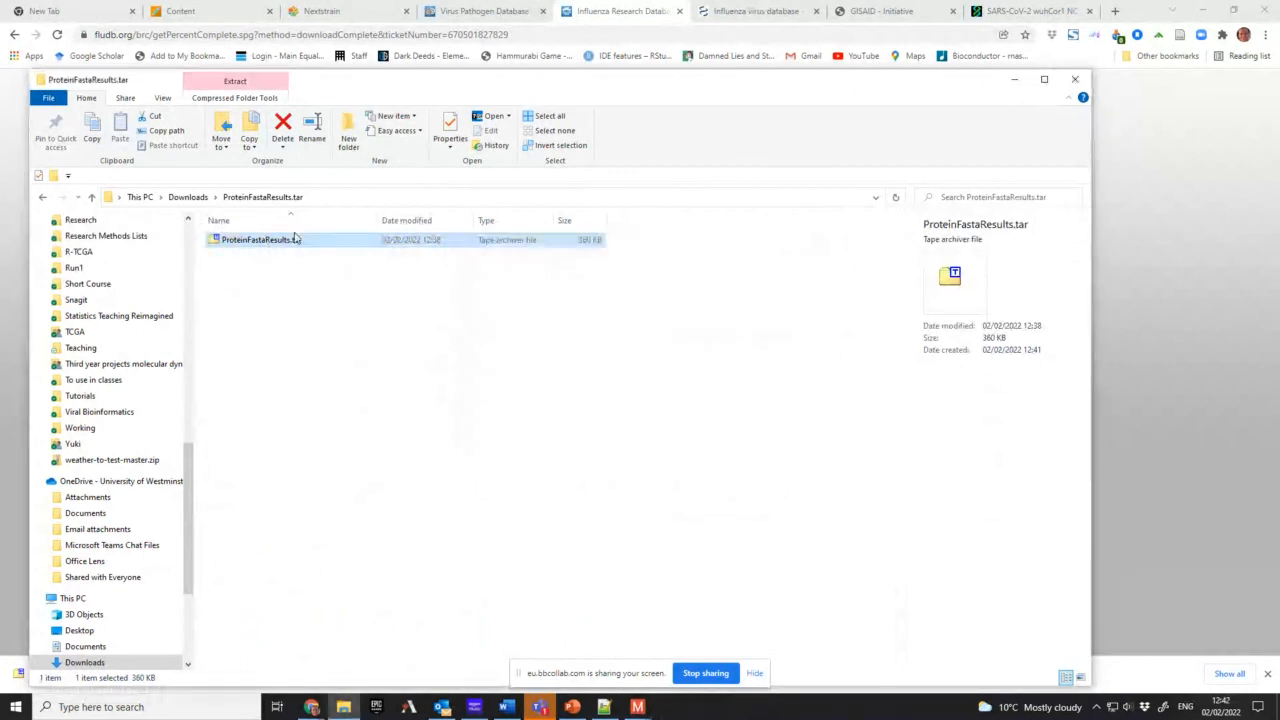
- Enter the ProteinFastaResults folder and rename the FASTA file 2022_2_2_H5_hemagglutinin_IRD_protein
double_click(256, 240)
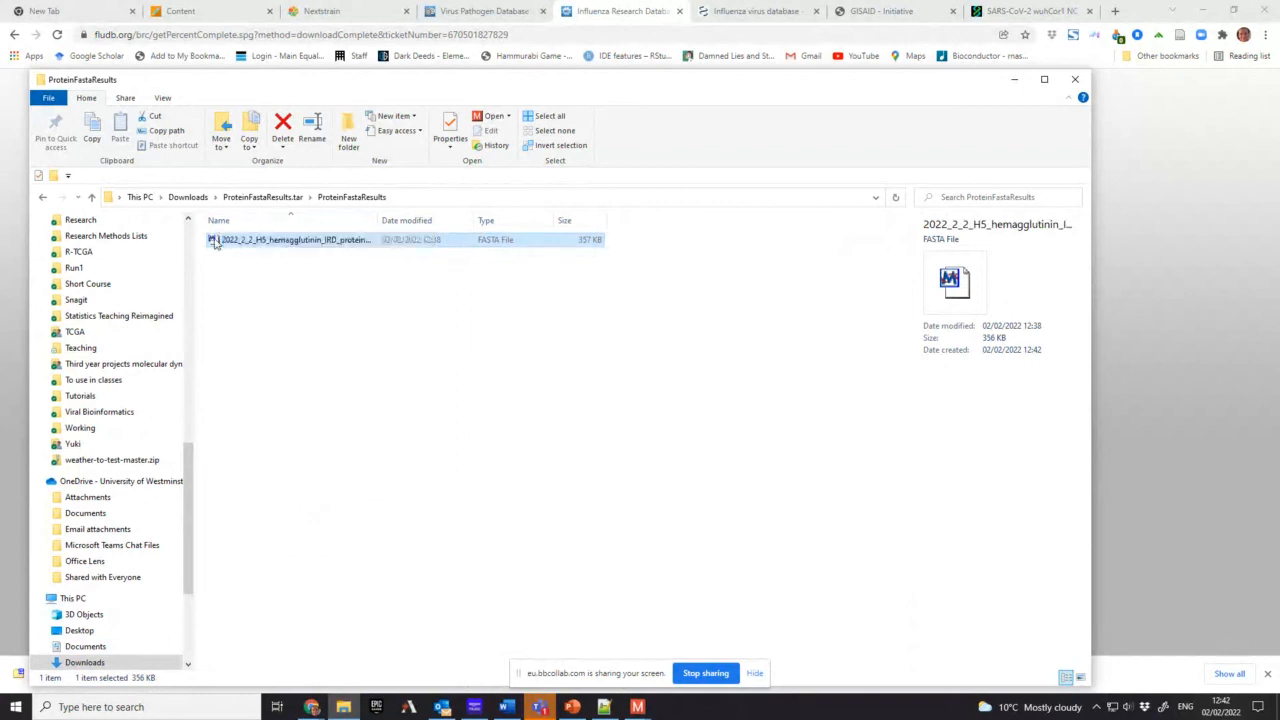
mouse_move(258, 248)
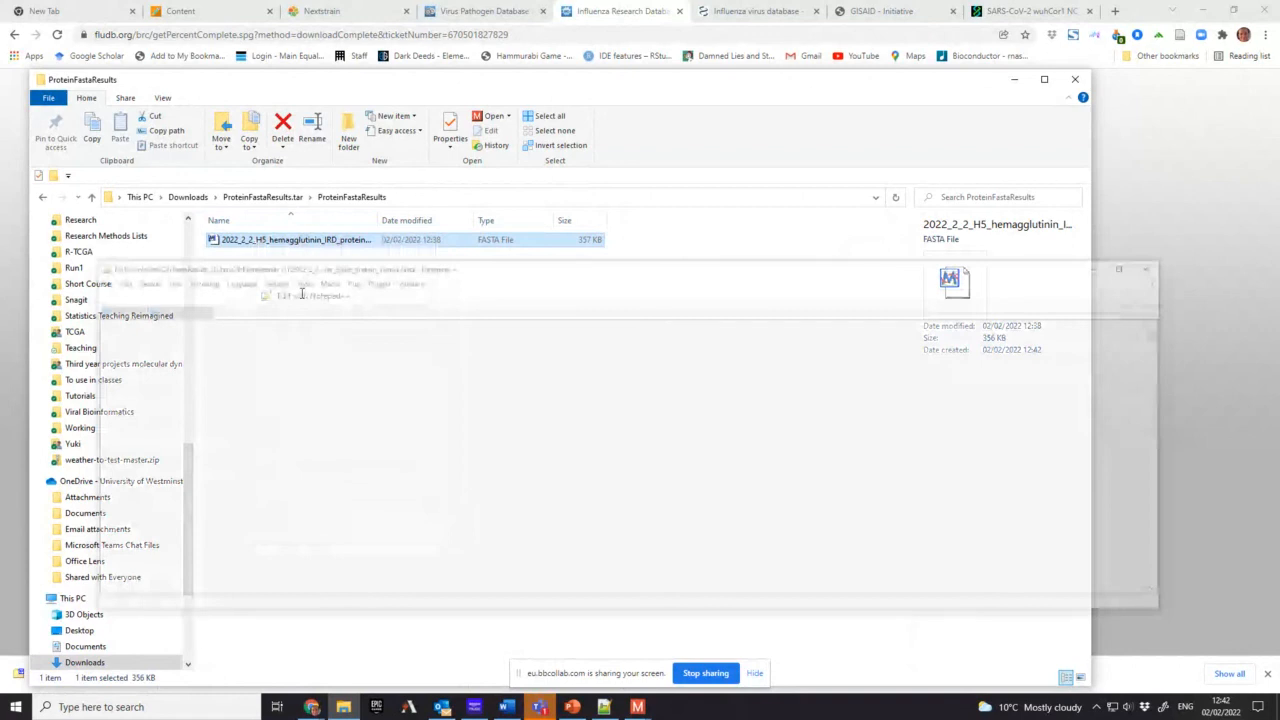
- View the H5 protein FASTA in Notepad++, then return to the IRD Download is Ready page
double_click(296, 240)
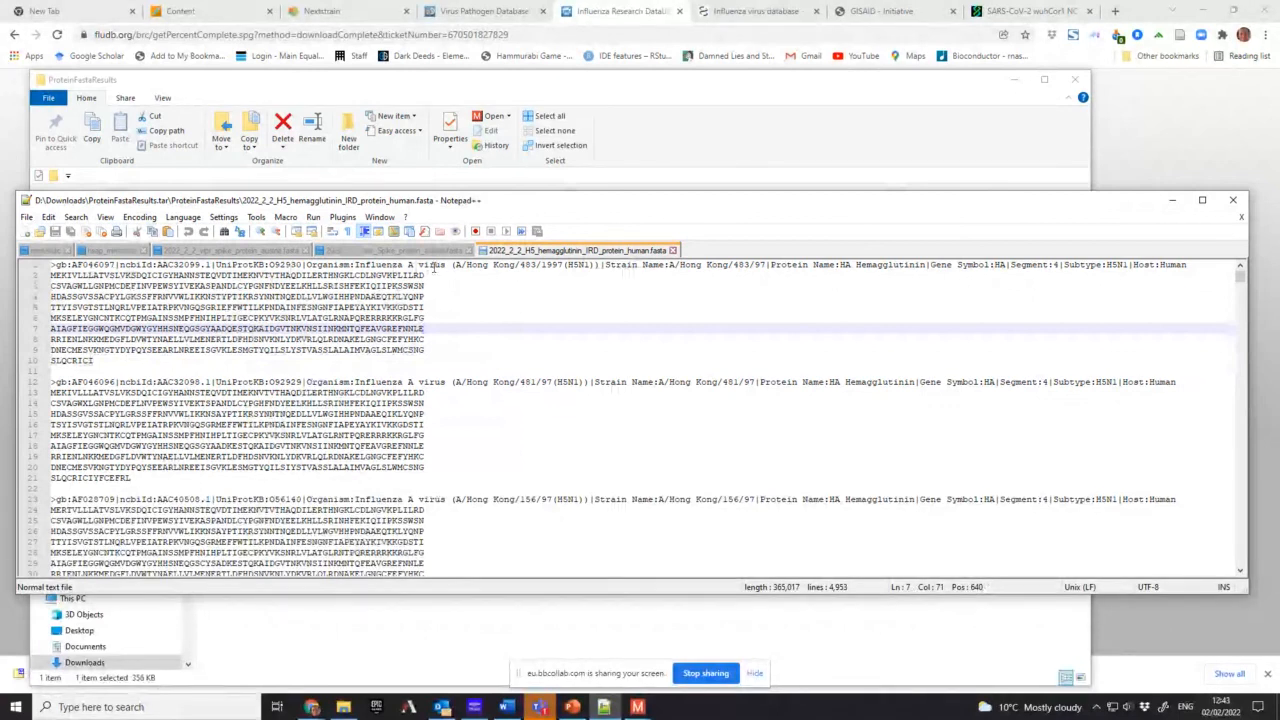
mouse_move(572, 270)
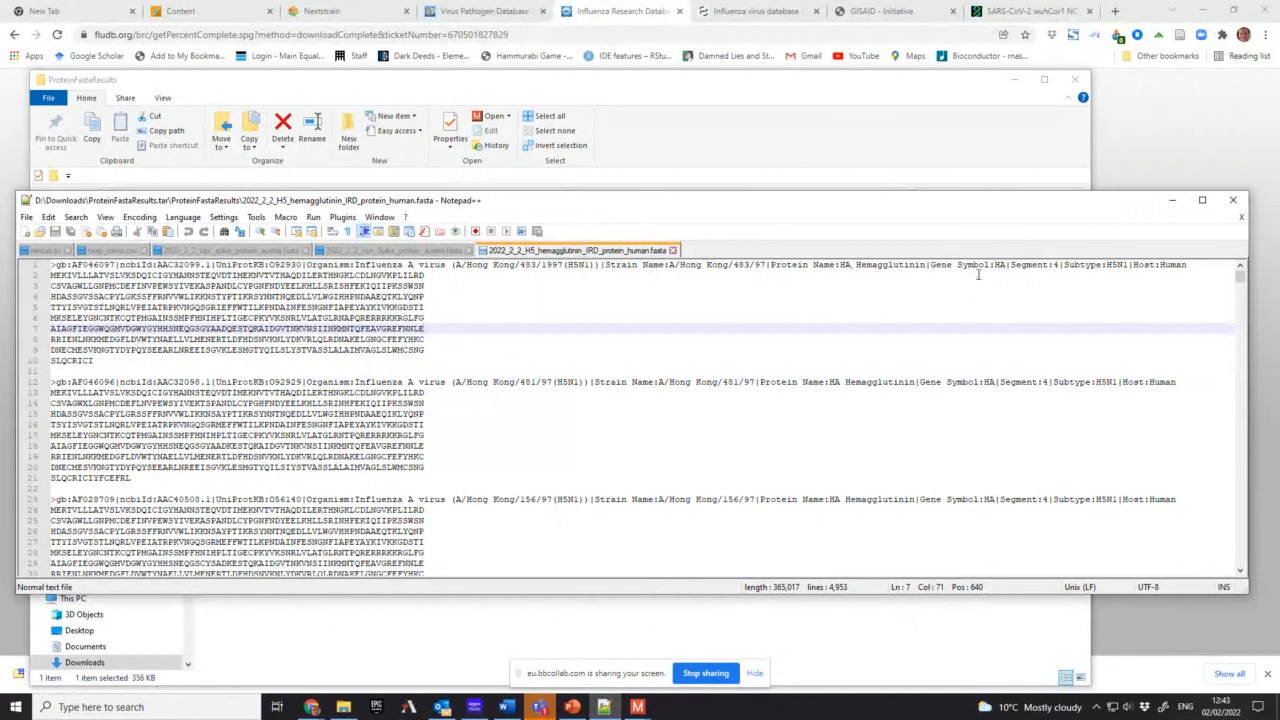
mouse_move(1104, 272)
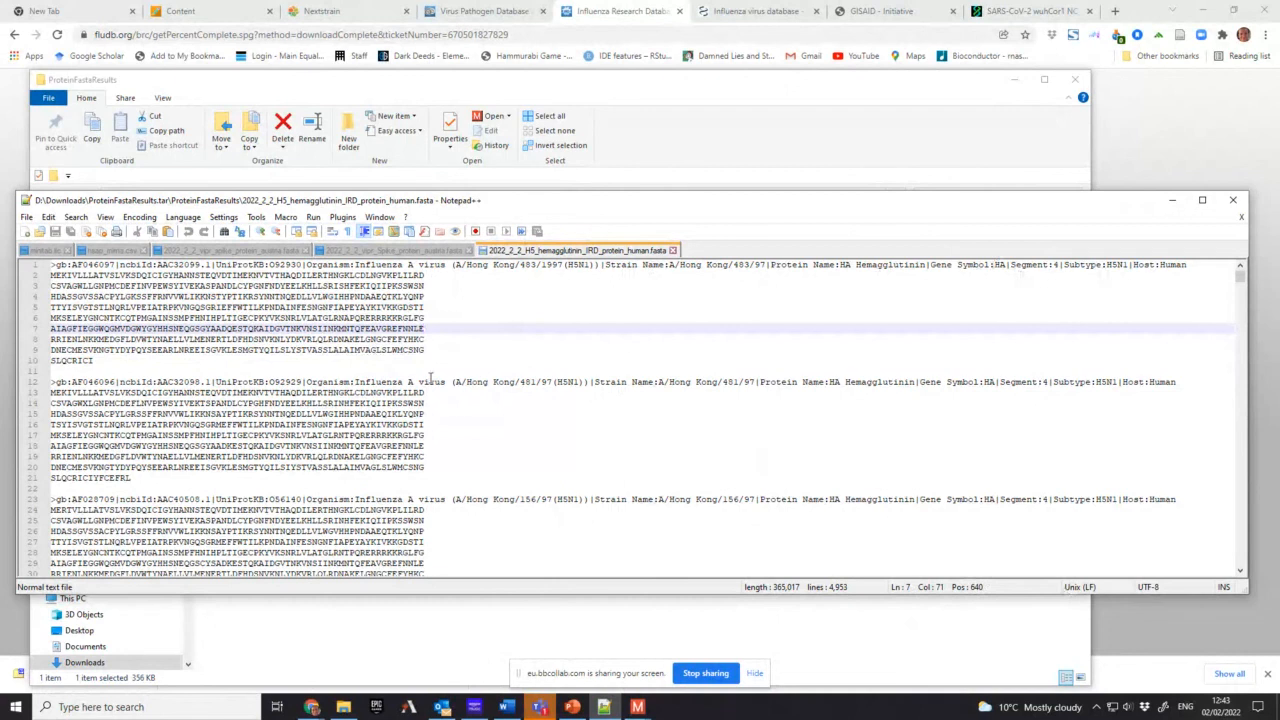
scroll("down", 3)
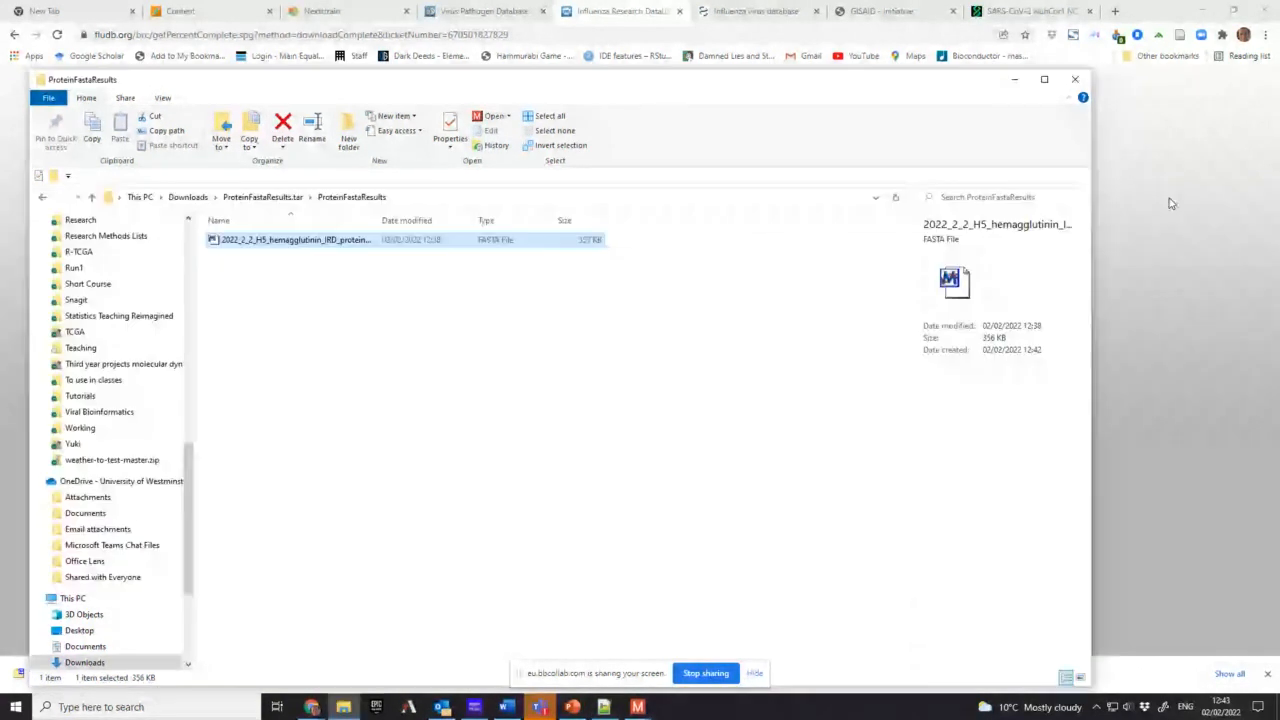
left_click(620, 12)
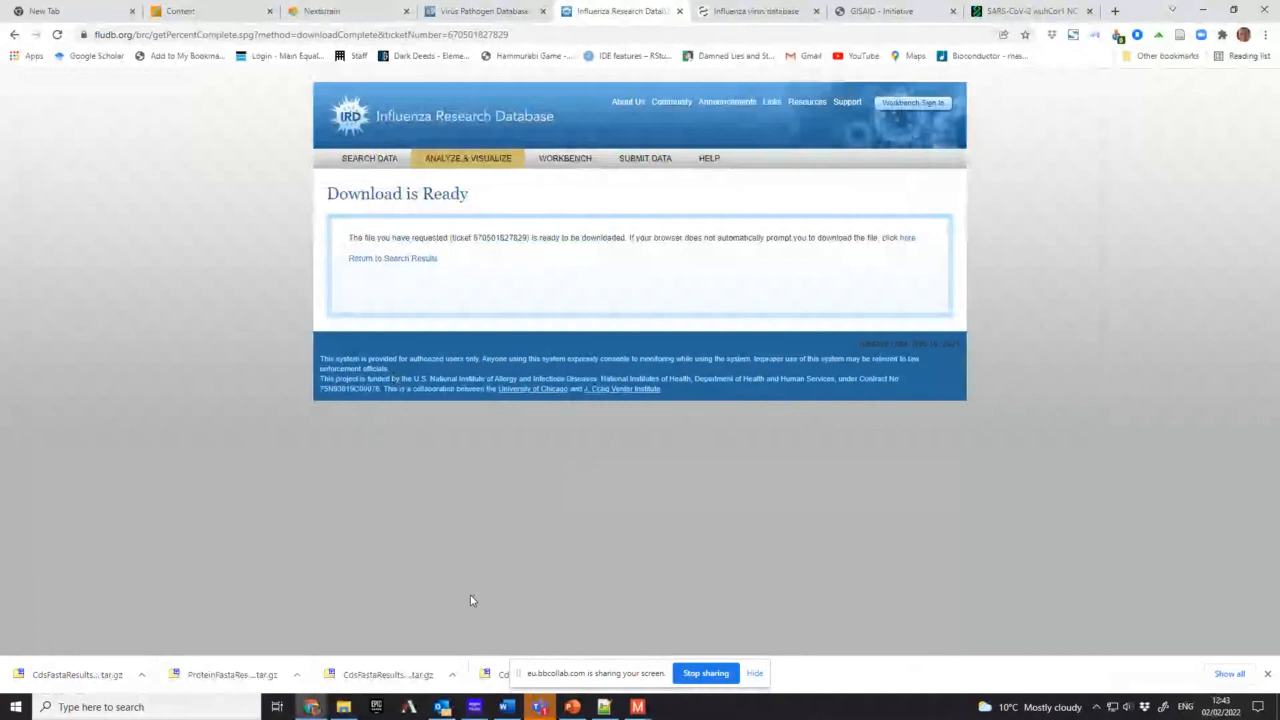
mouse_move(444, 392)
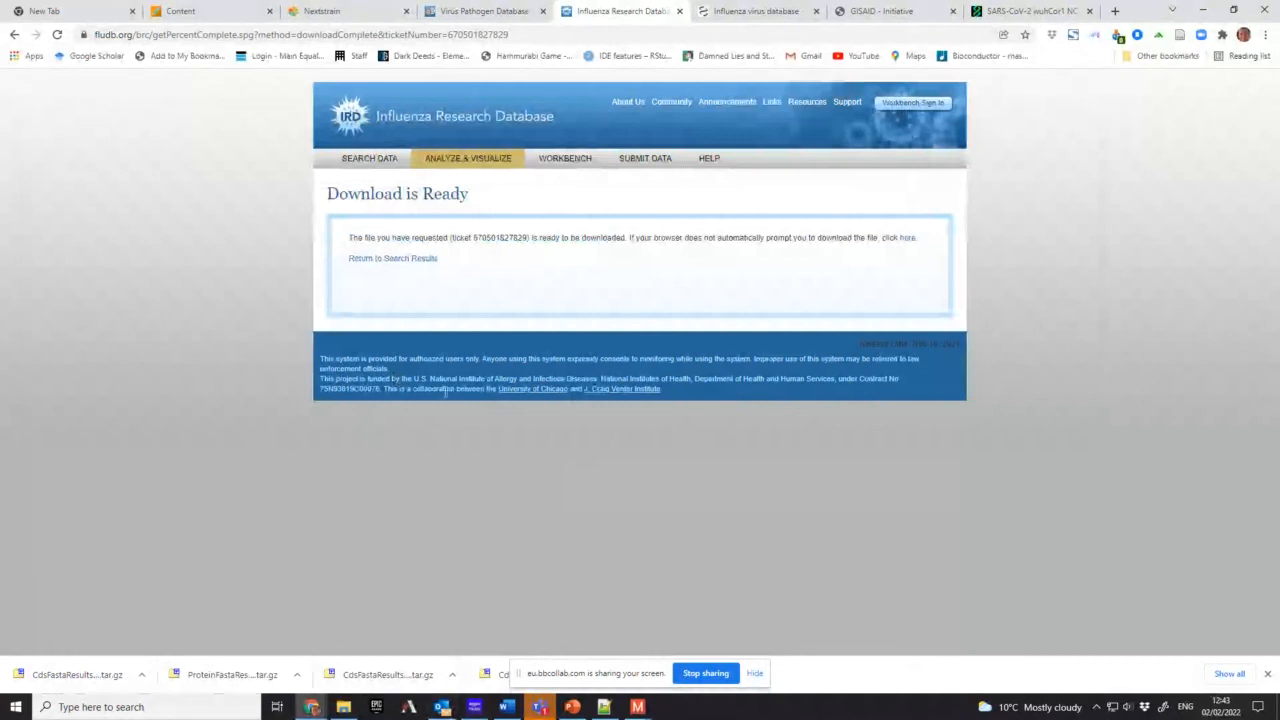